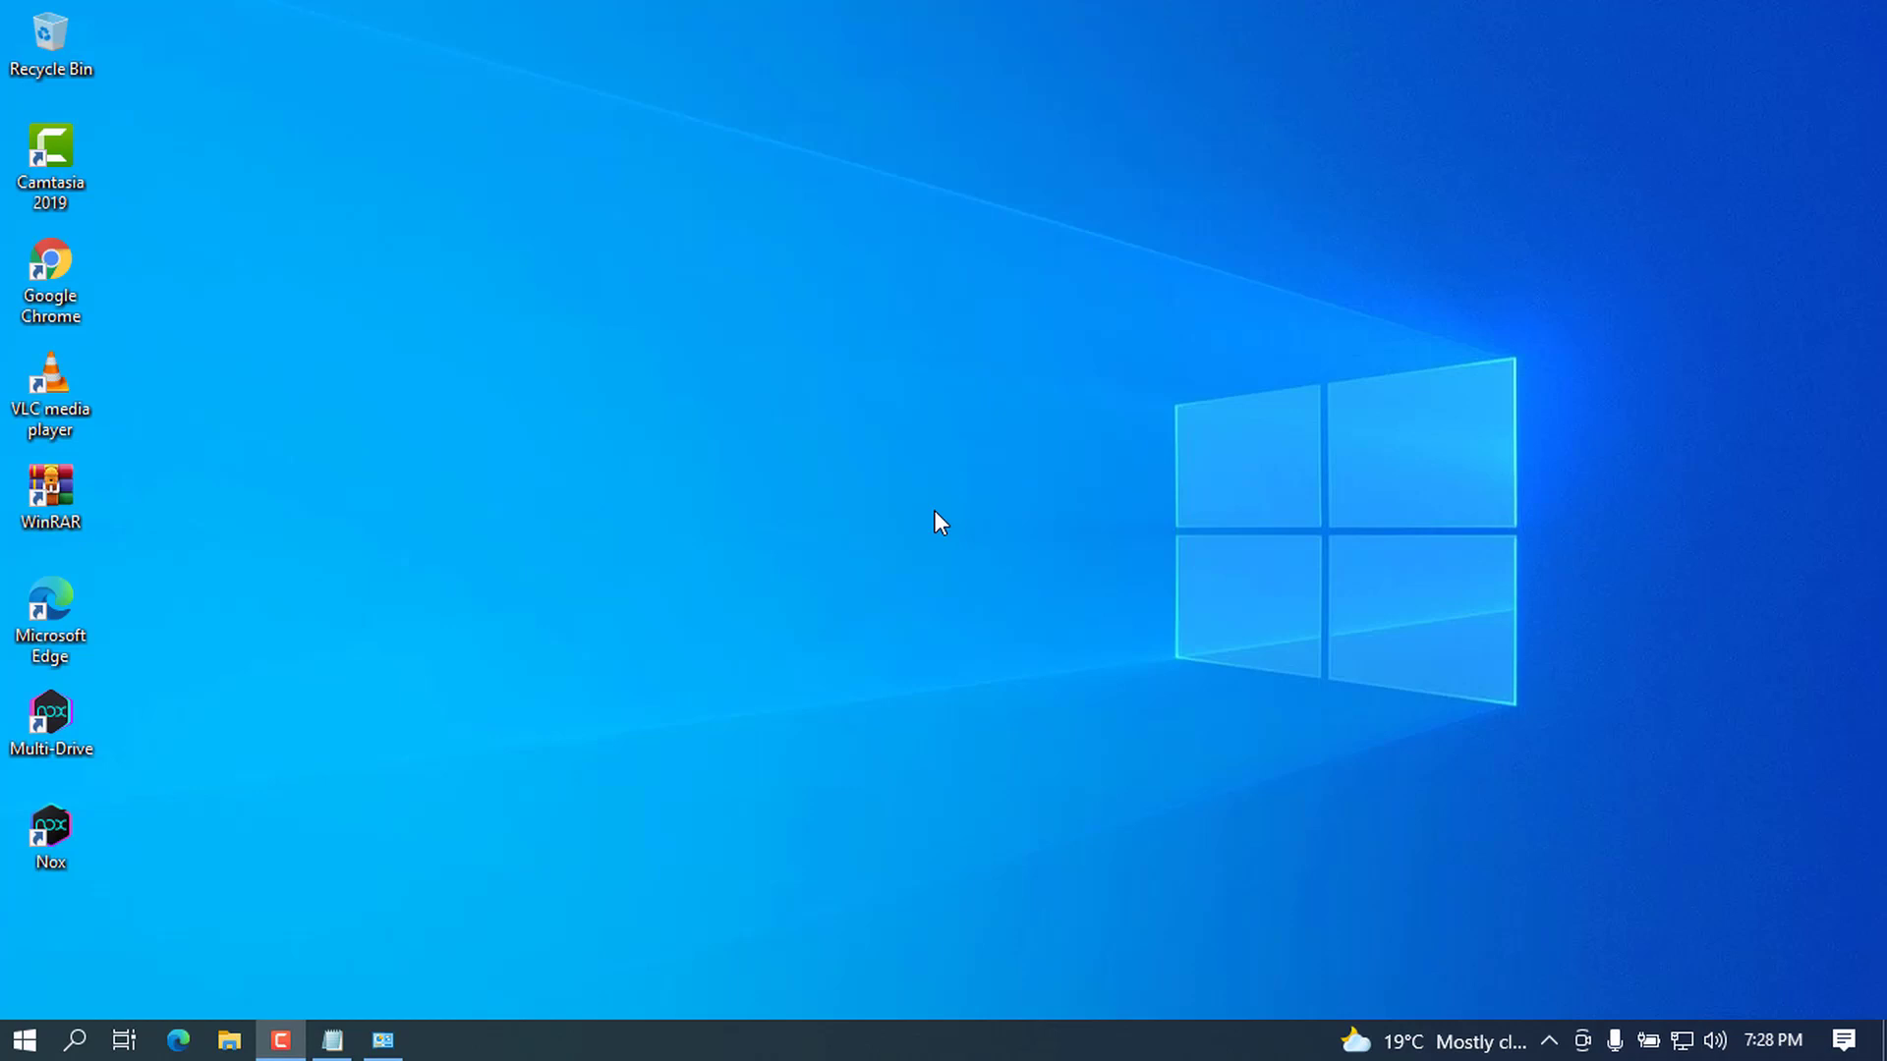
Step: Launch Google Chrome from the desktop and search Google for 'datagrip'
{"action": "left_click", "coordinate": [51, 277]}
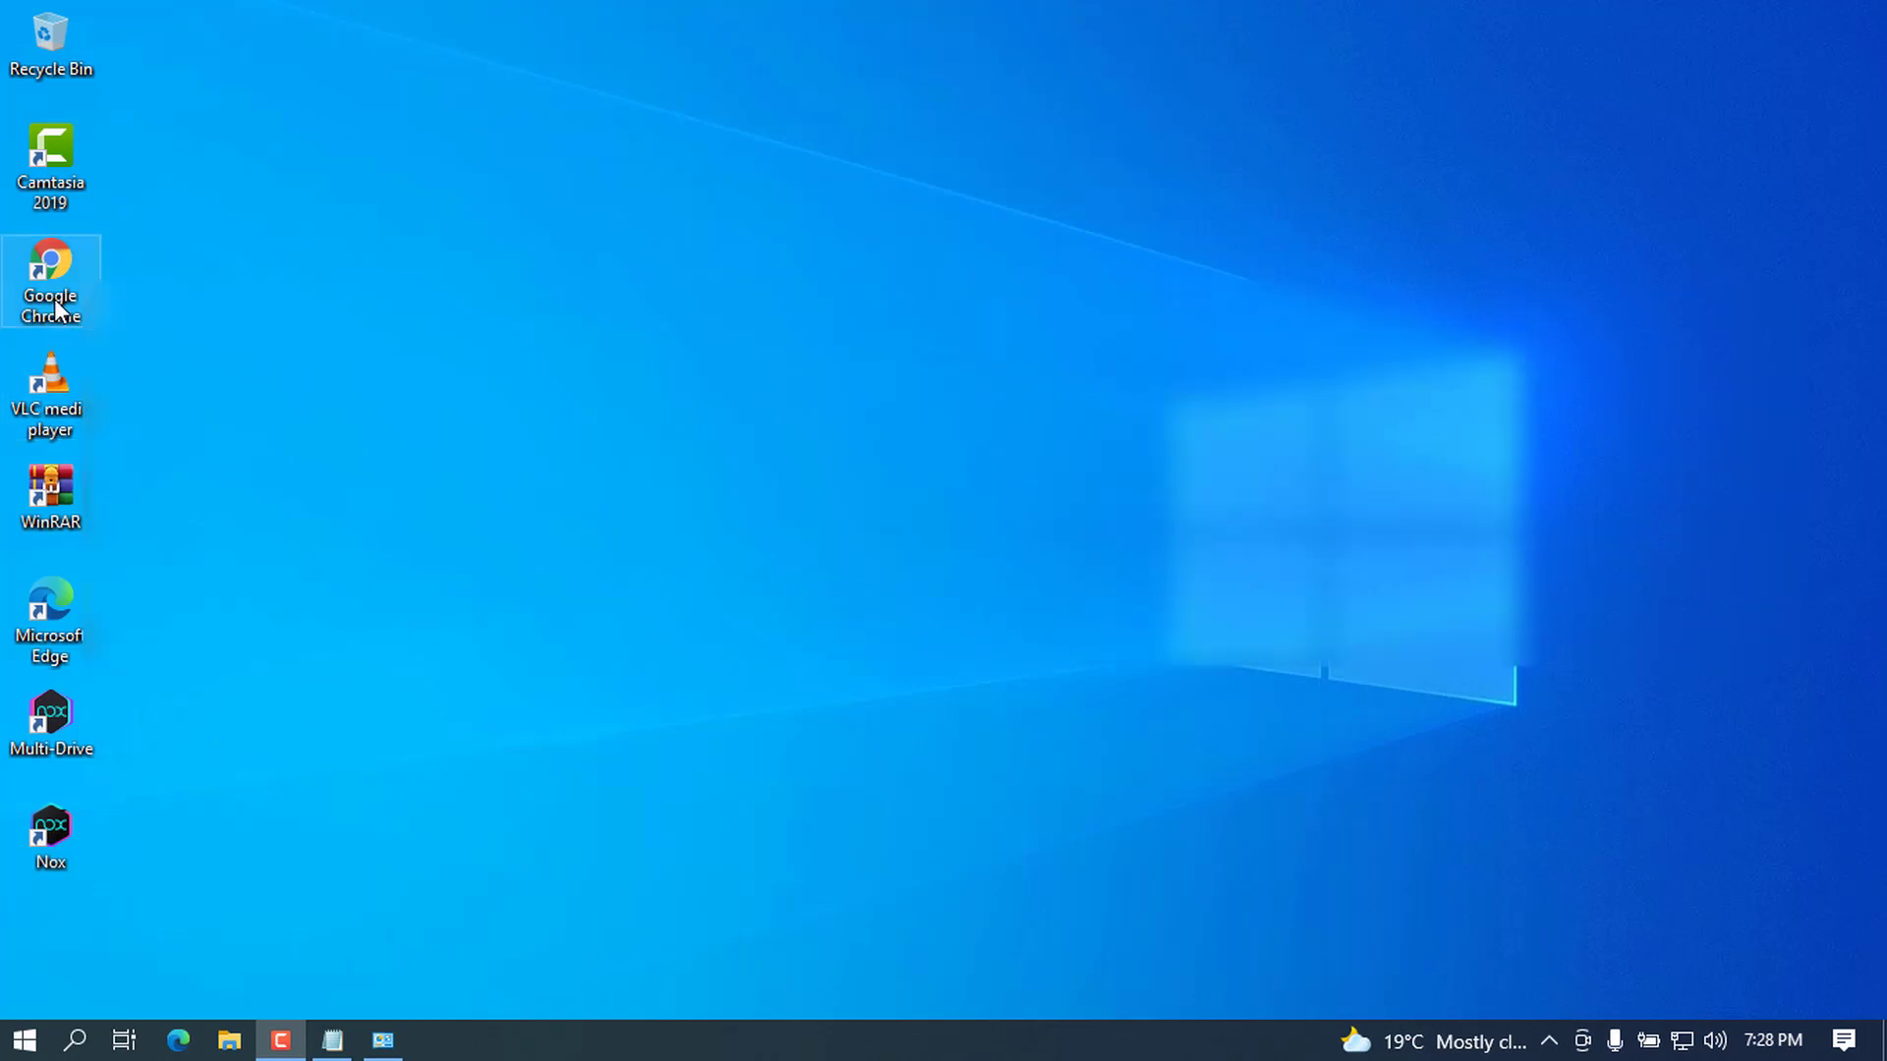
{"action": "double_click", "coordinate": [50, 277]}
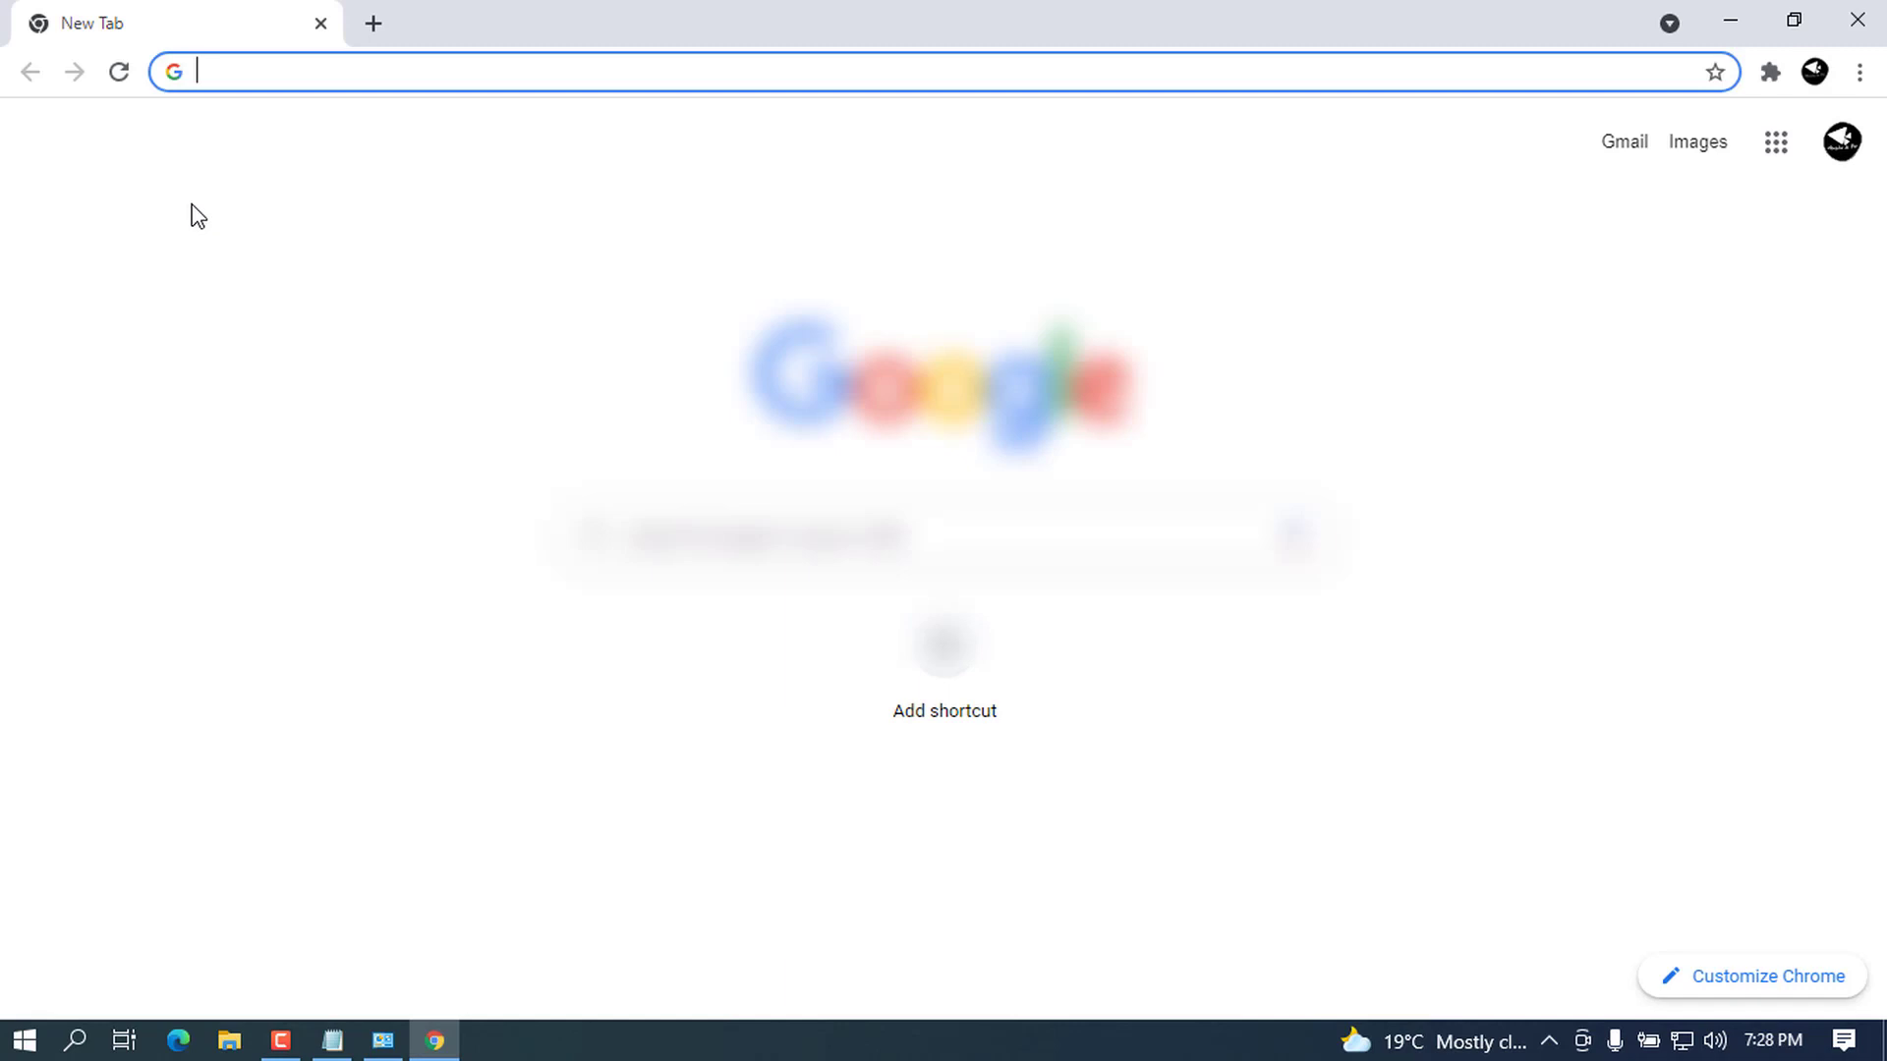
{"action": "type", "text": "datagrip"}
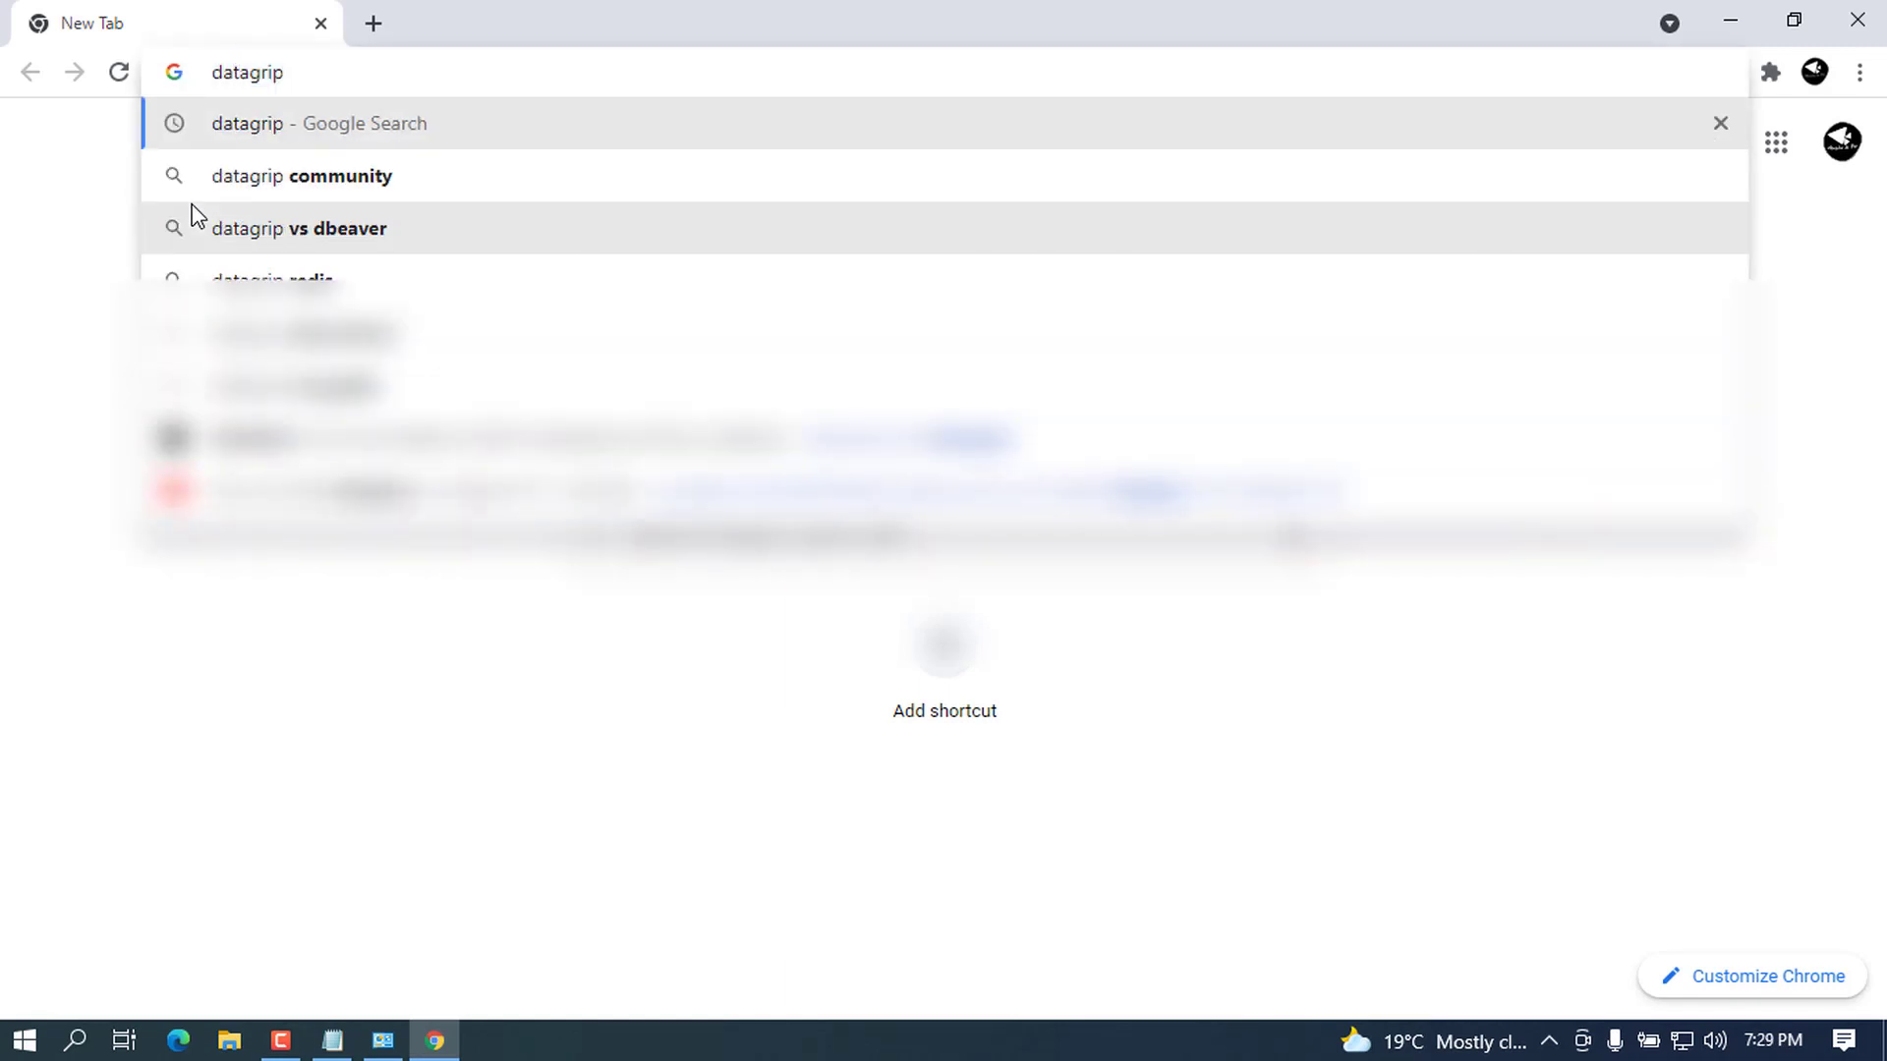
{"action": "left_click", "coordinate": [318, 122]}
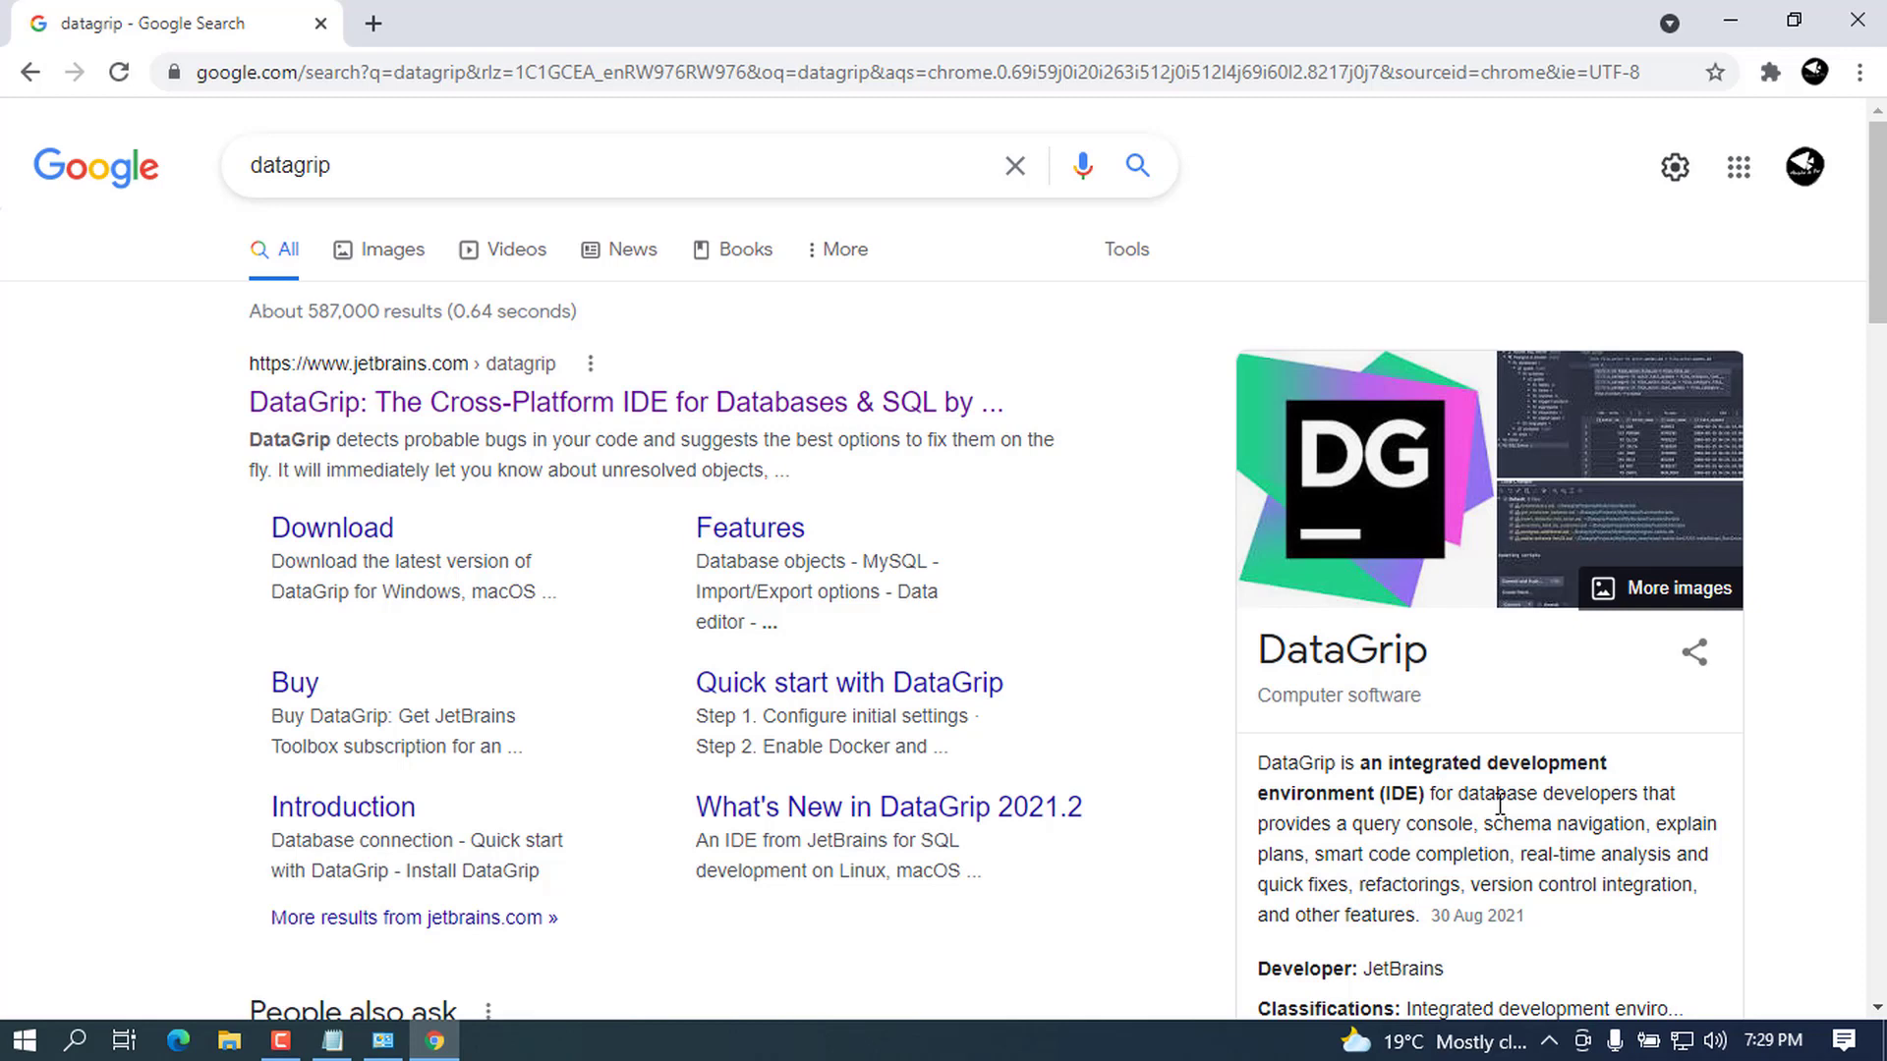
Step: Highlight the DataGrip overview description in the search results
{"action": "scroll", "scroll_direction": "down", "scroll_amount": 3}
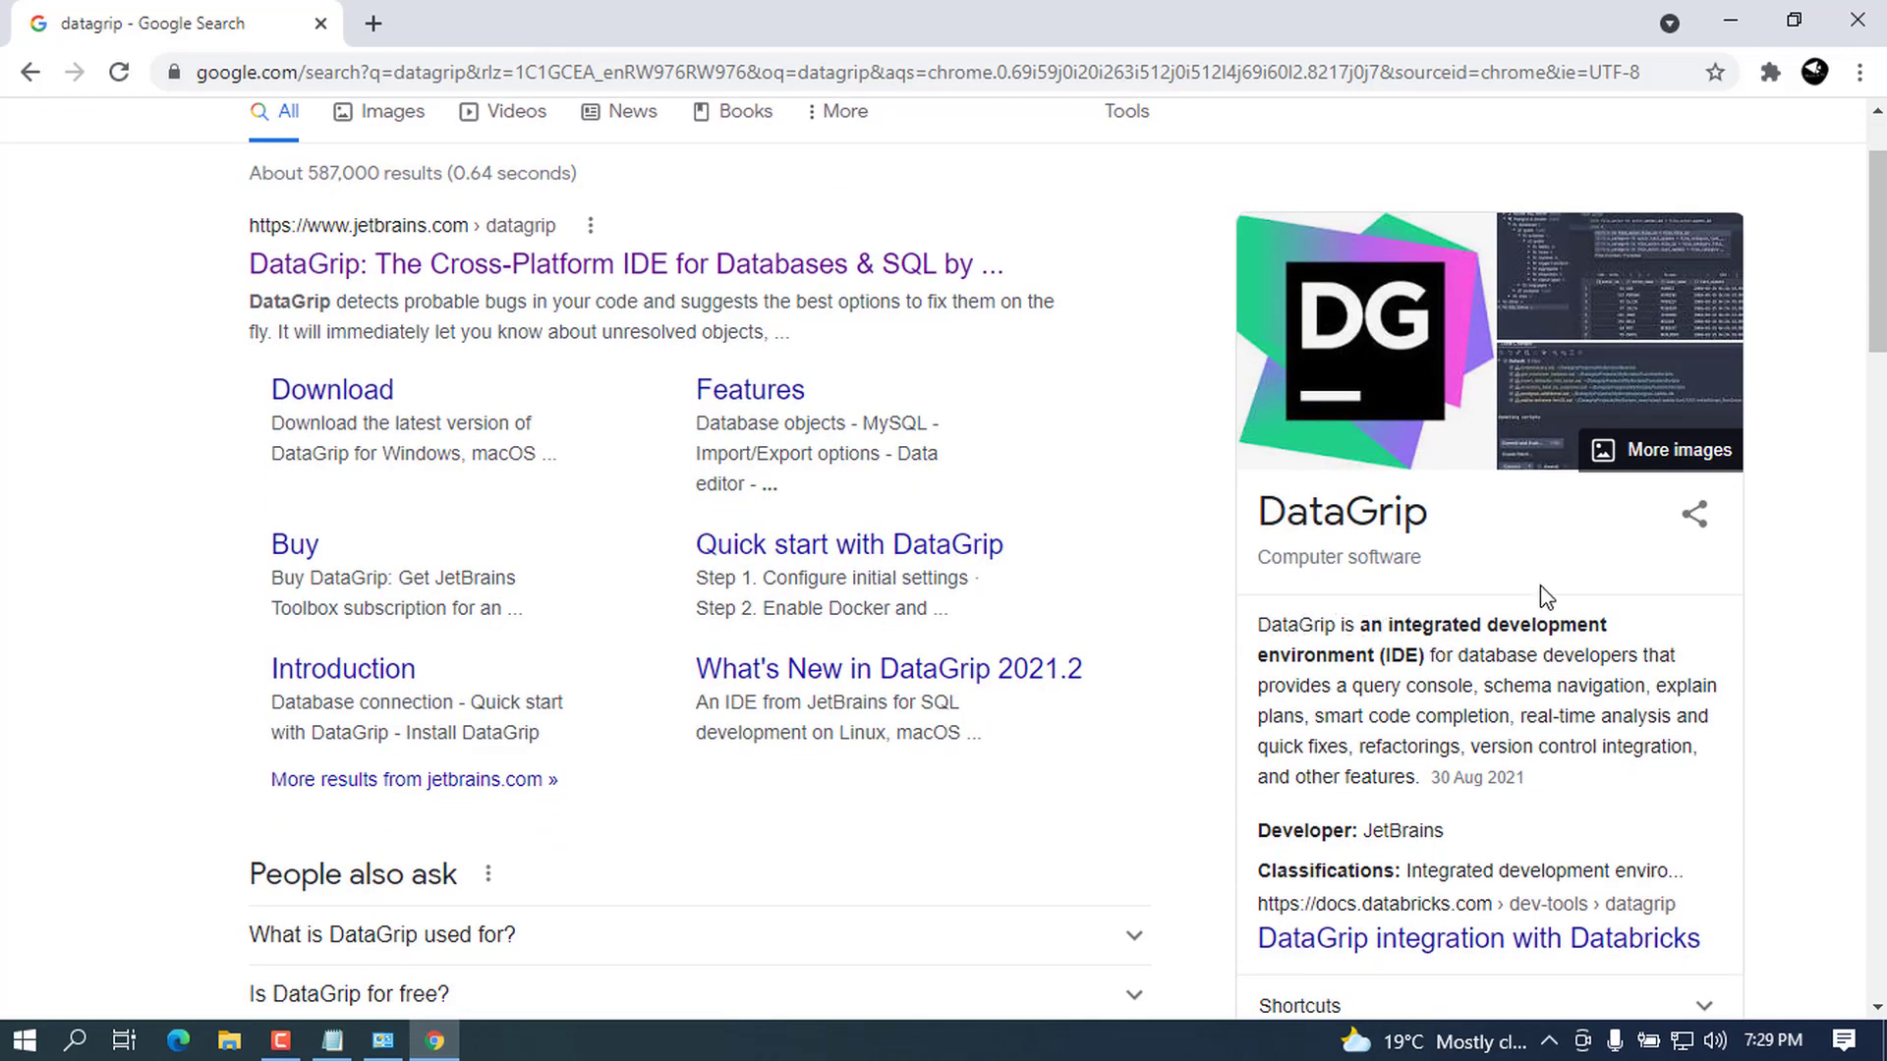
{"action": "left_click_drag", "start_coordinate": [1439, 657], "coordinate": [1508, 656]}
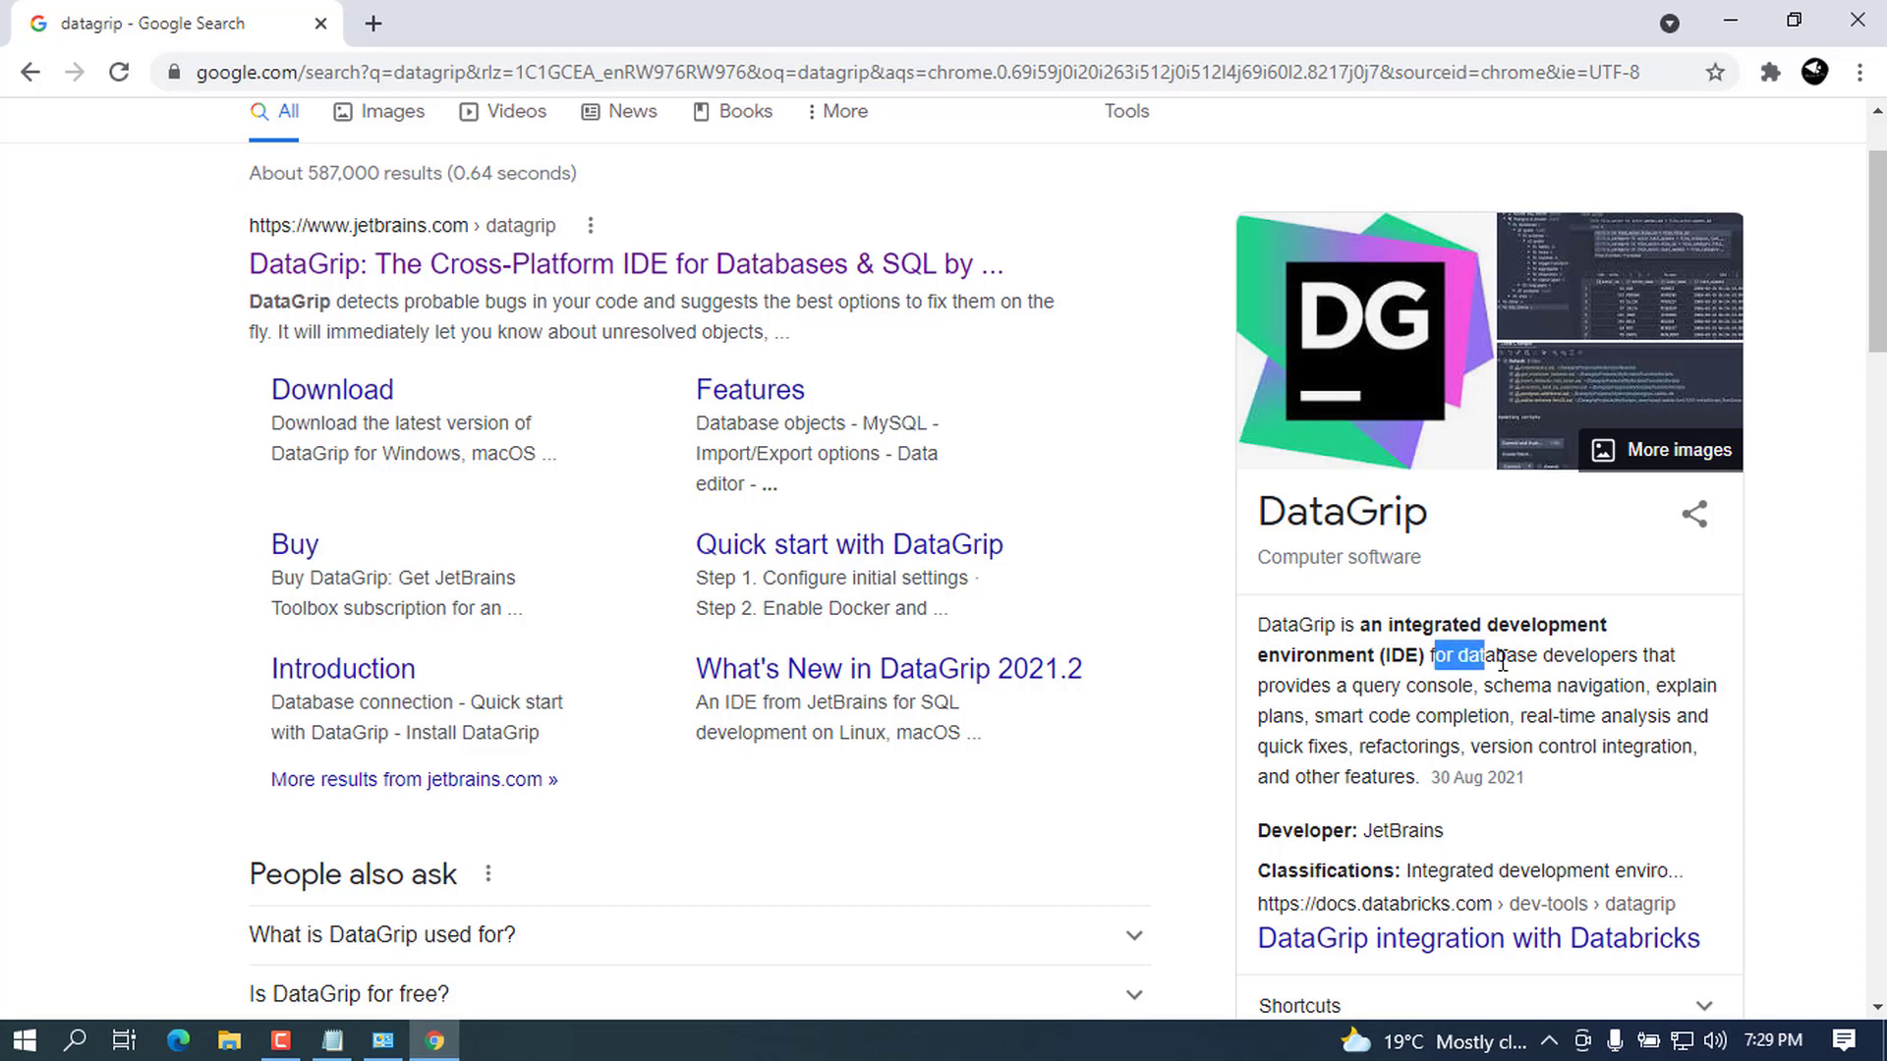
{"action": "left_click_drag", "start_coordinate": [1438, 654], "coordinate": [1559, 716]}
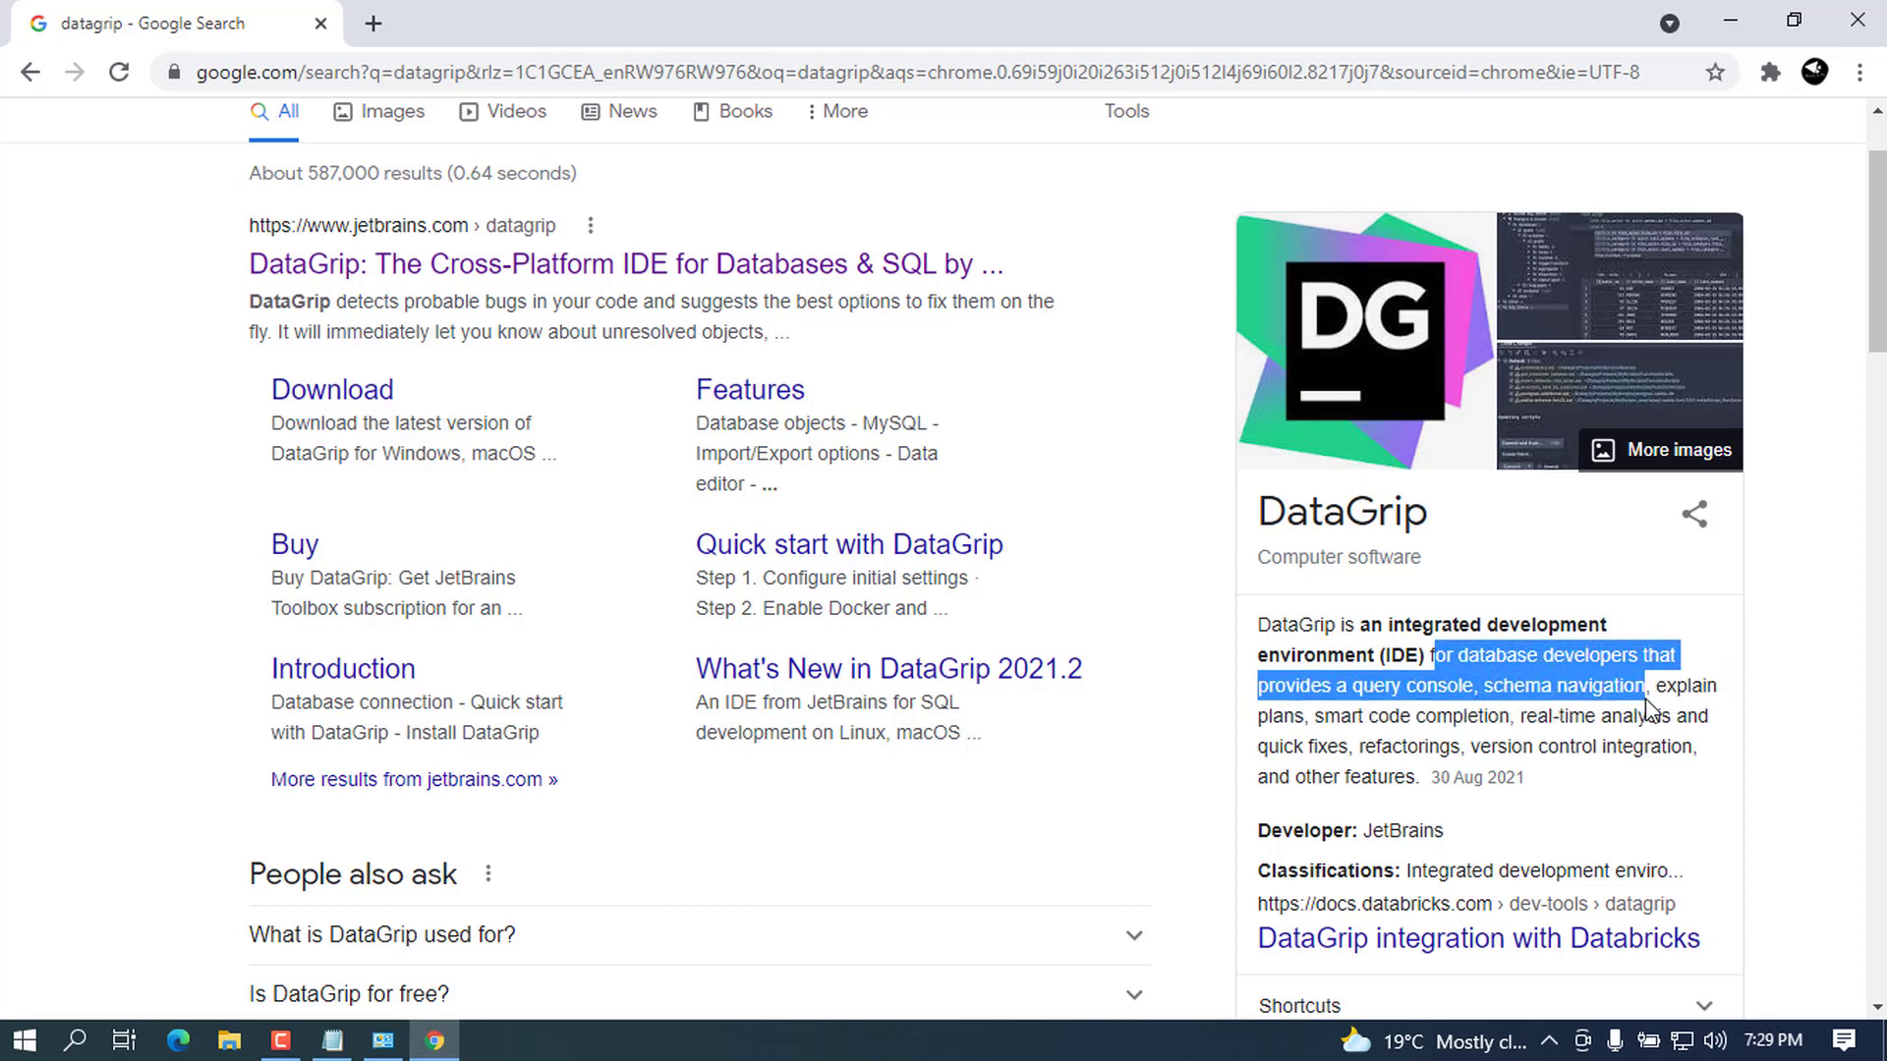
{"action": "left_click_drag", "start_coordinate": [1649, 708], "coordinate": [1480, 715]}
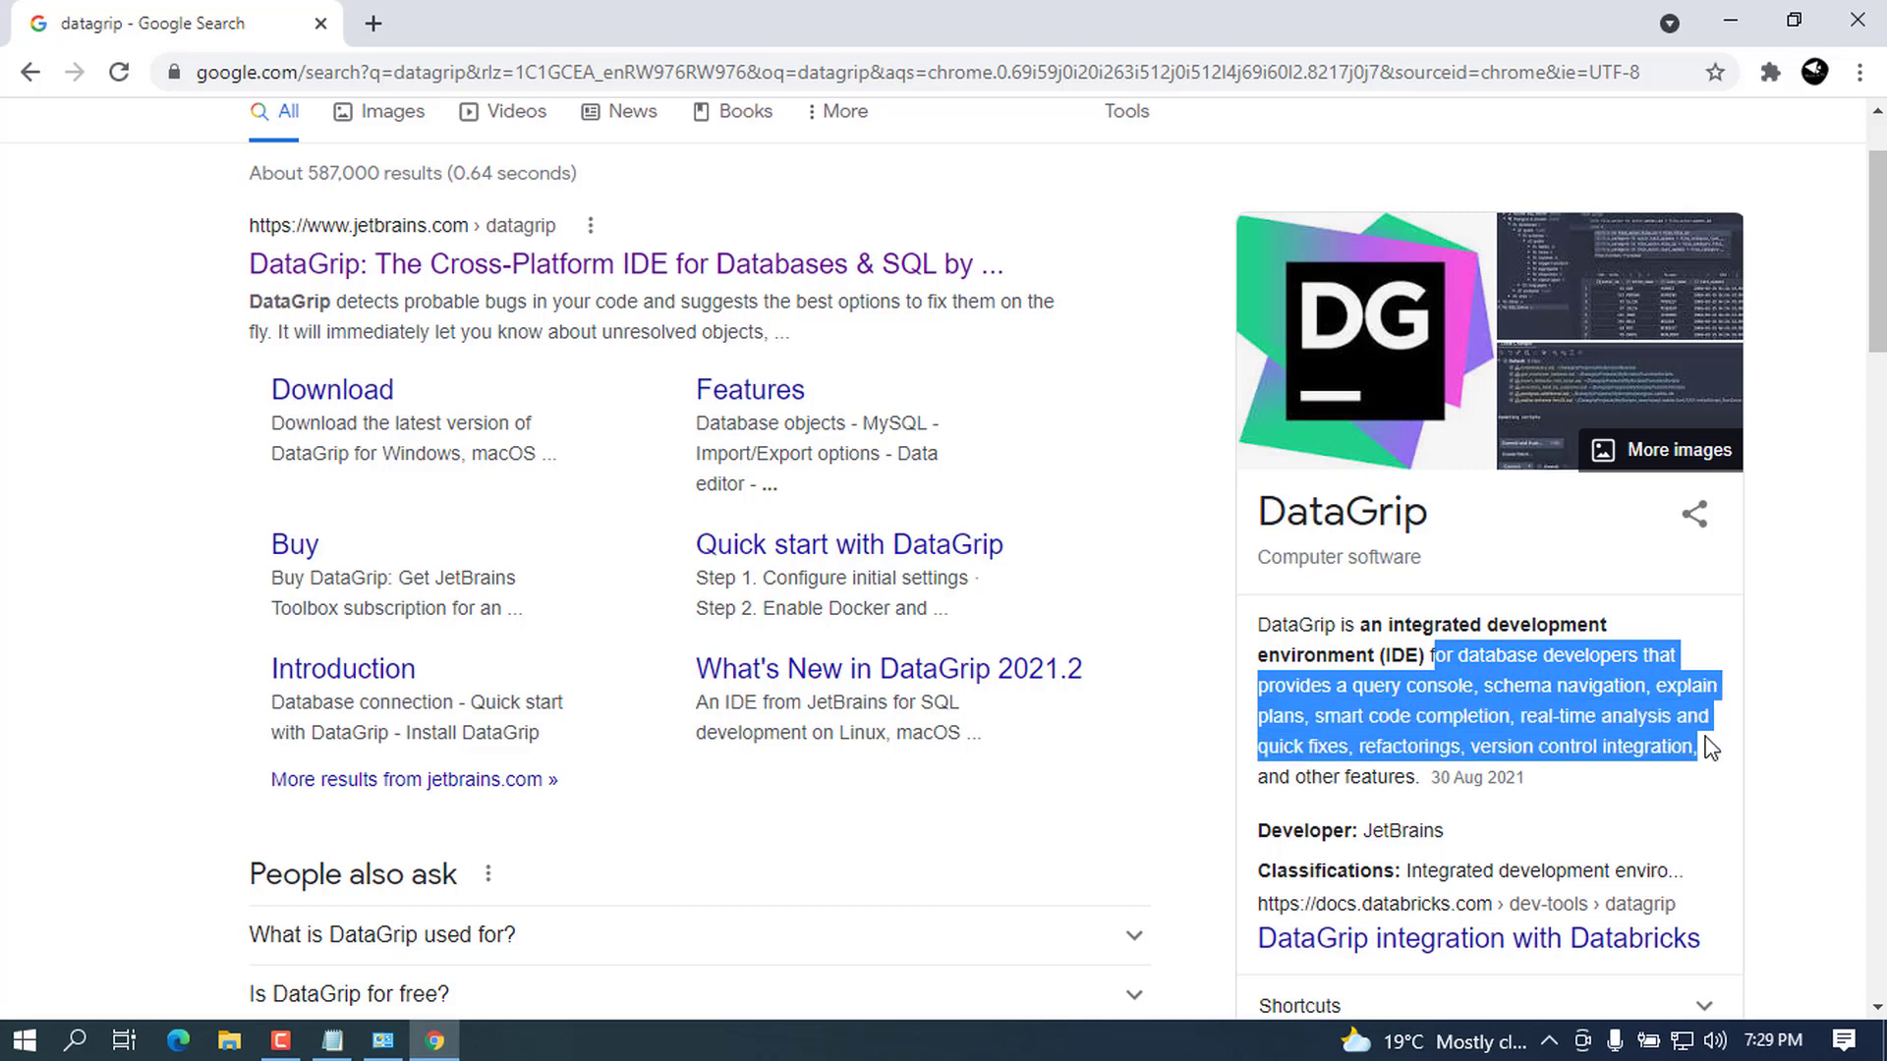
{"action": "left_click_drag", "start_coordinate": [1708, 747], "coordinate": [1559, 747]}
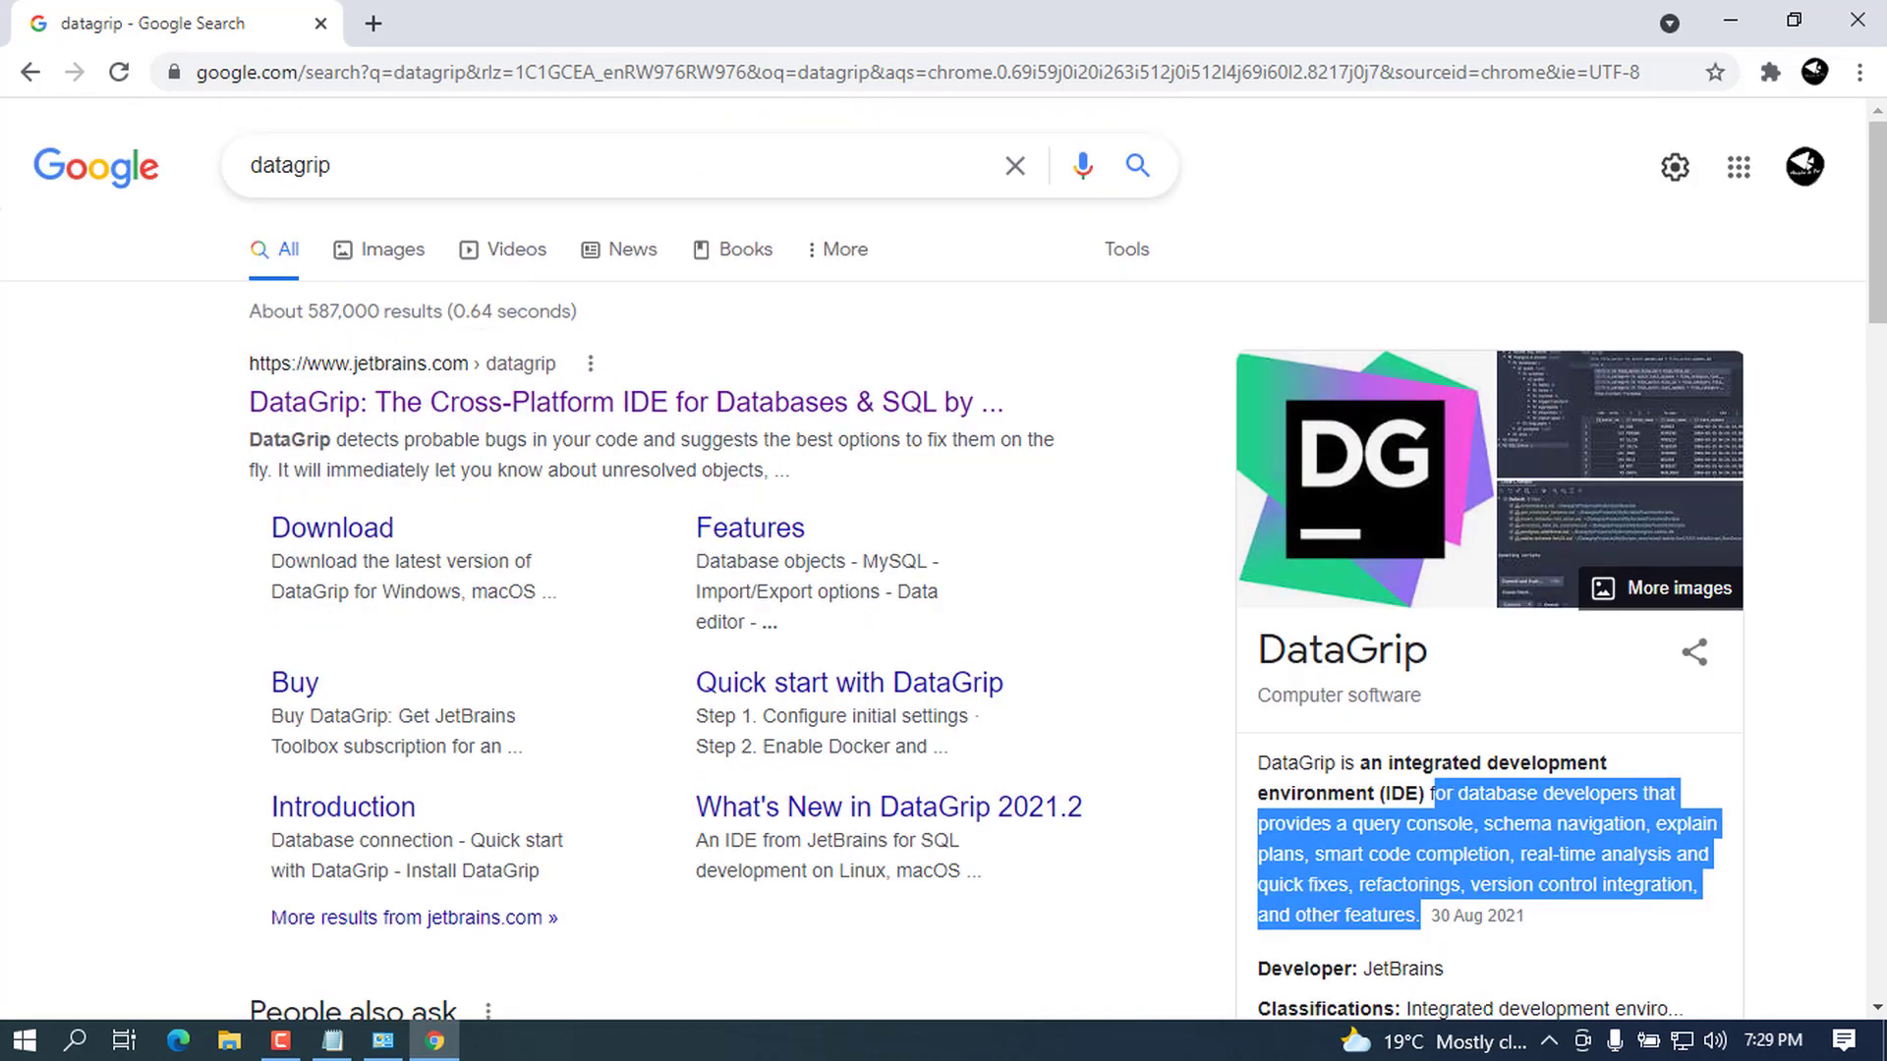
Step: Go to the JetBrains DataGrip product page and download the DataGrip installer
{"action": "left_click", "coordinate": [623, 403]}
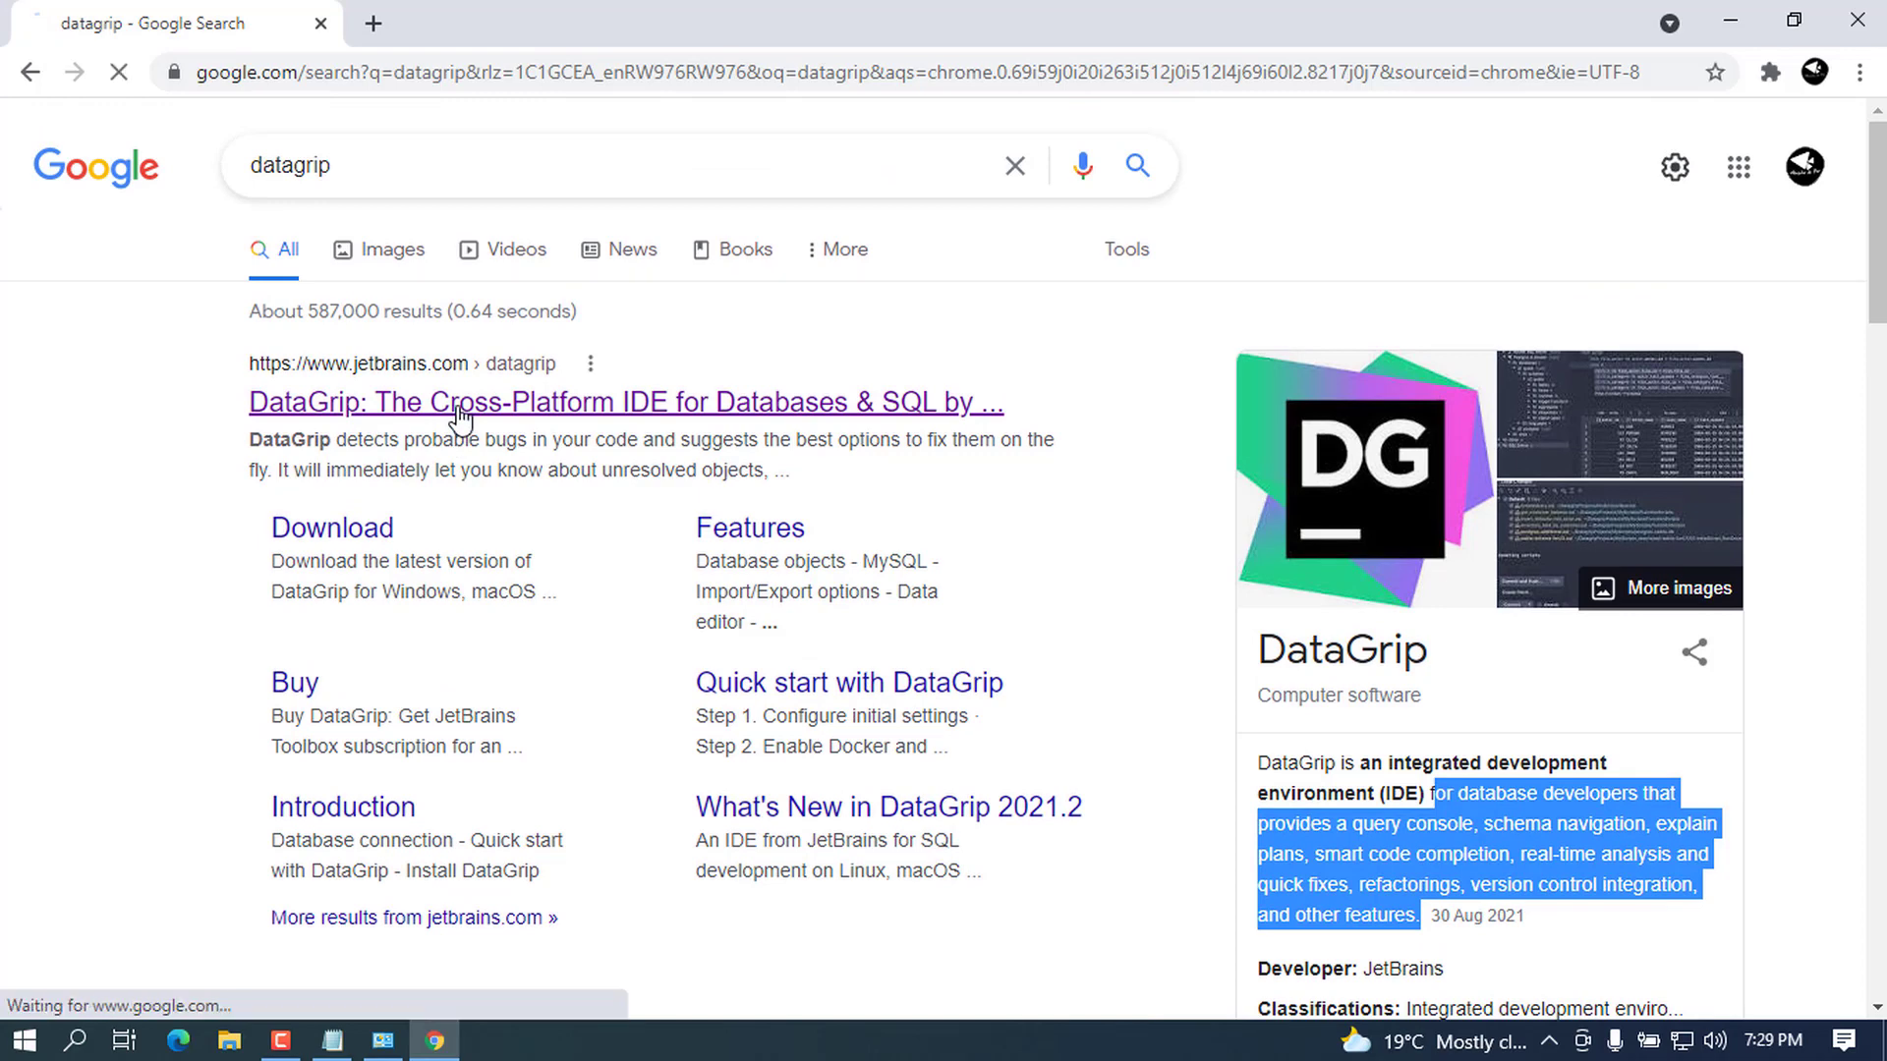
{"action": "left_click", "coordinate": [625, 403]}
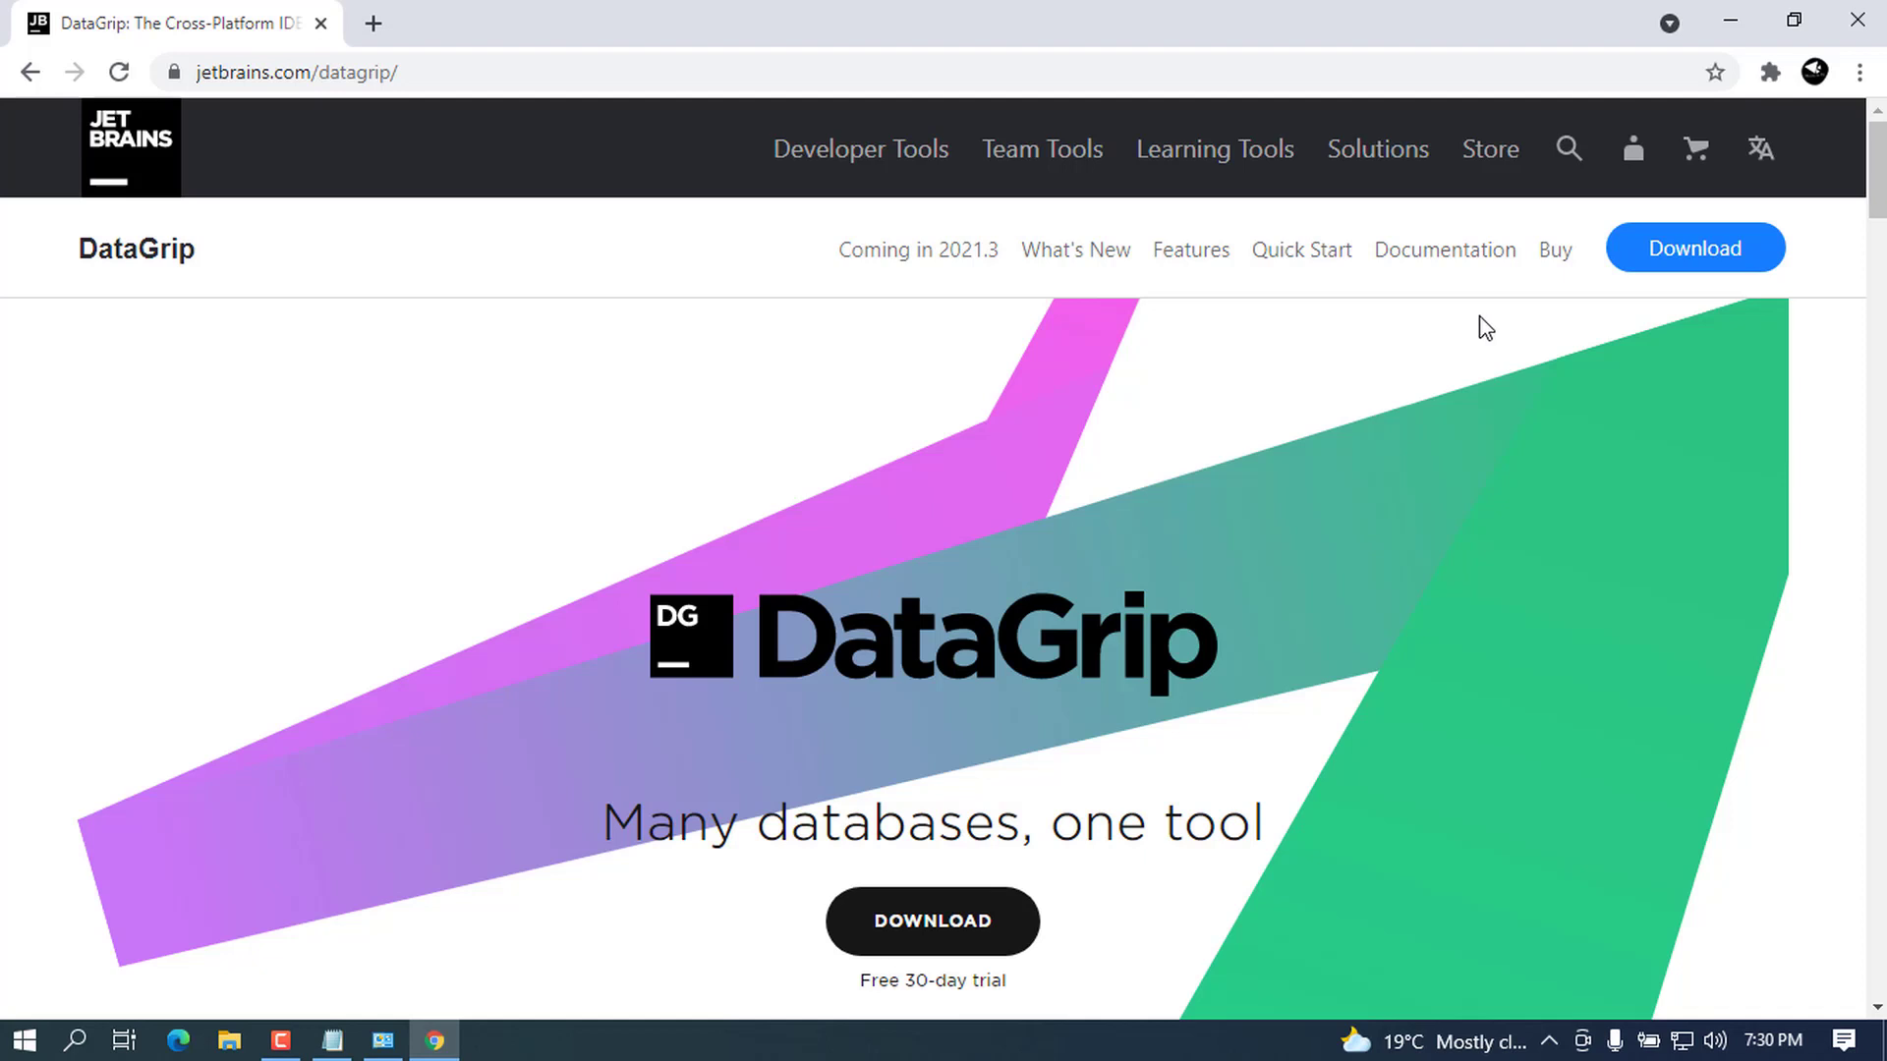
{"action": "mouse_move", "coordinate": [1014, 720]}
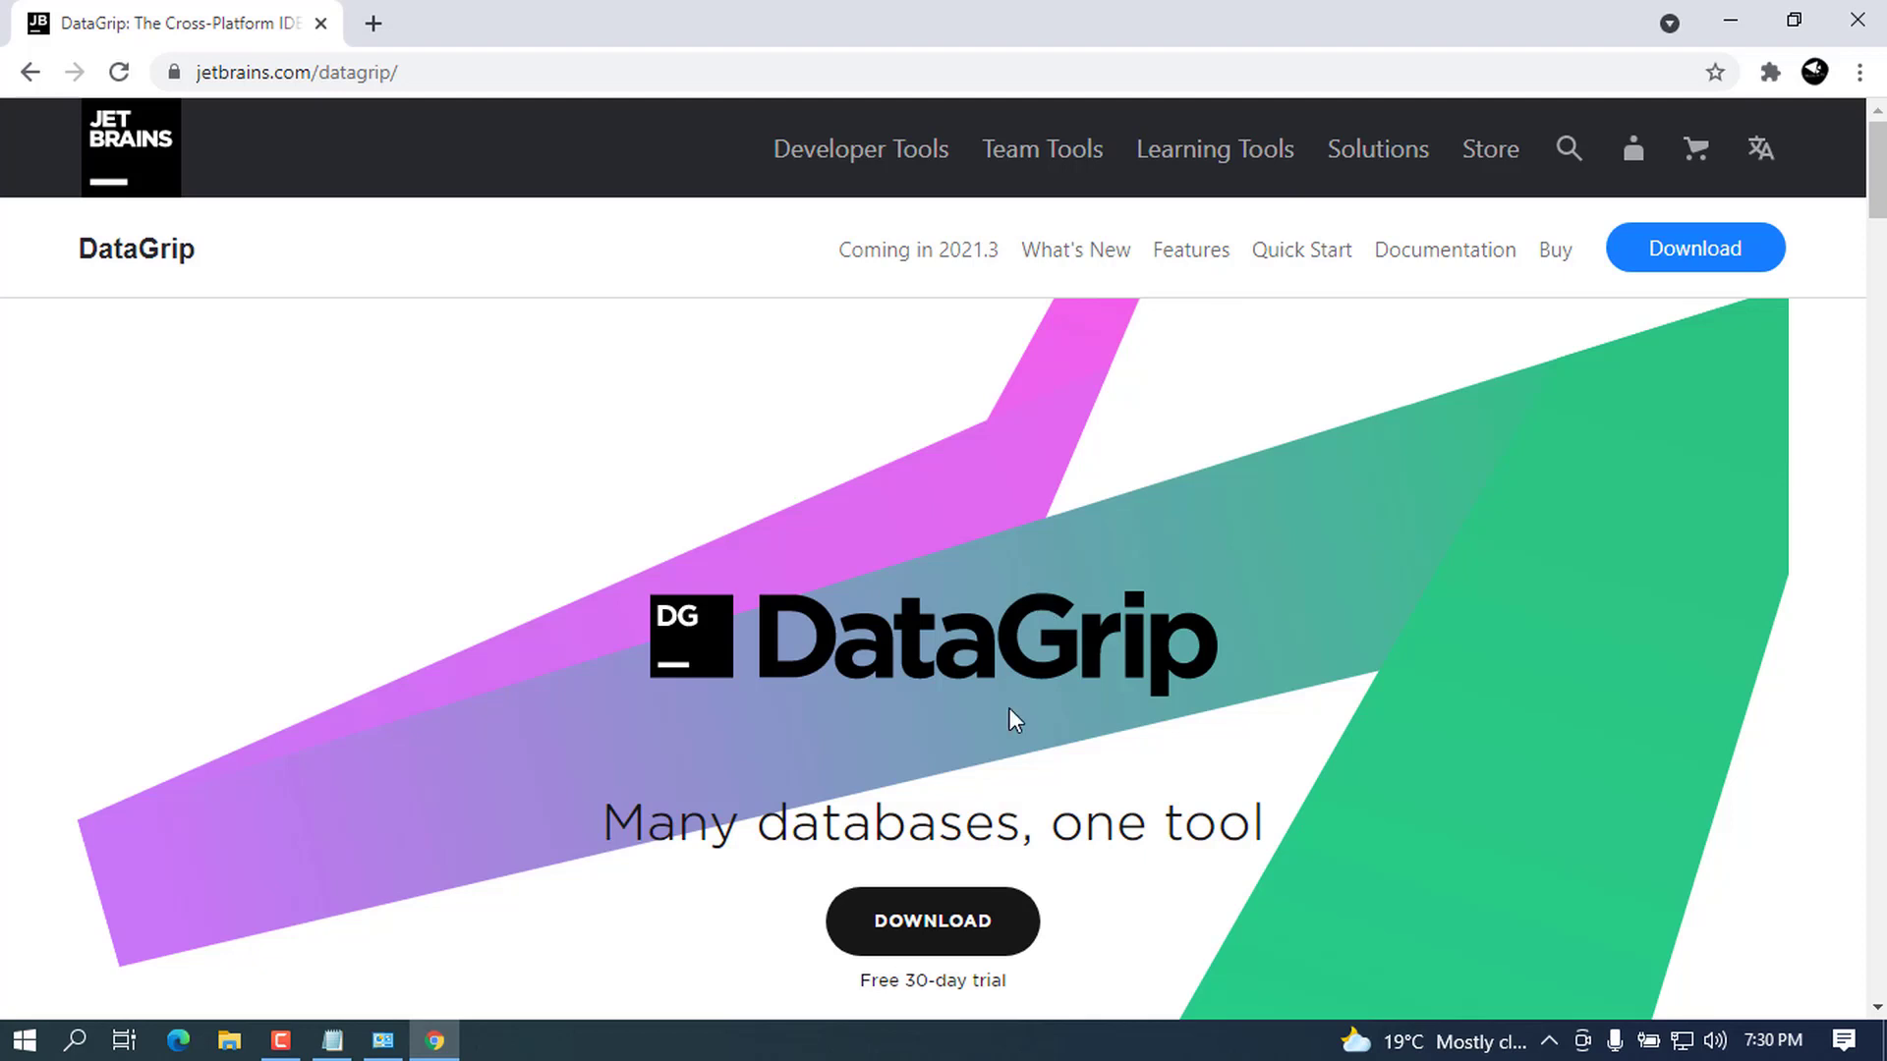
{"action": "left_click", "coordinate": [931, 920]}
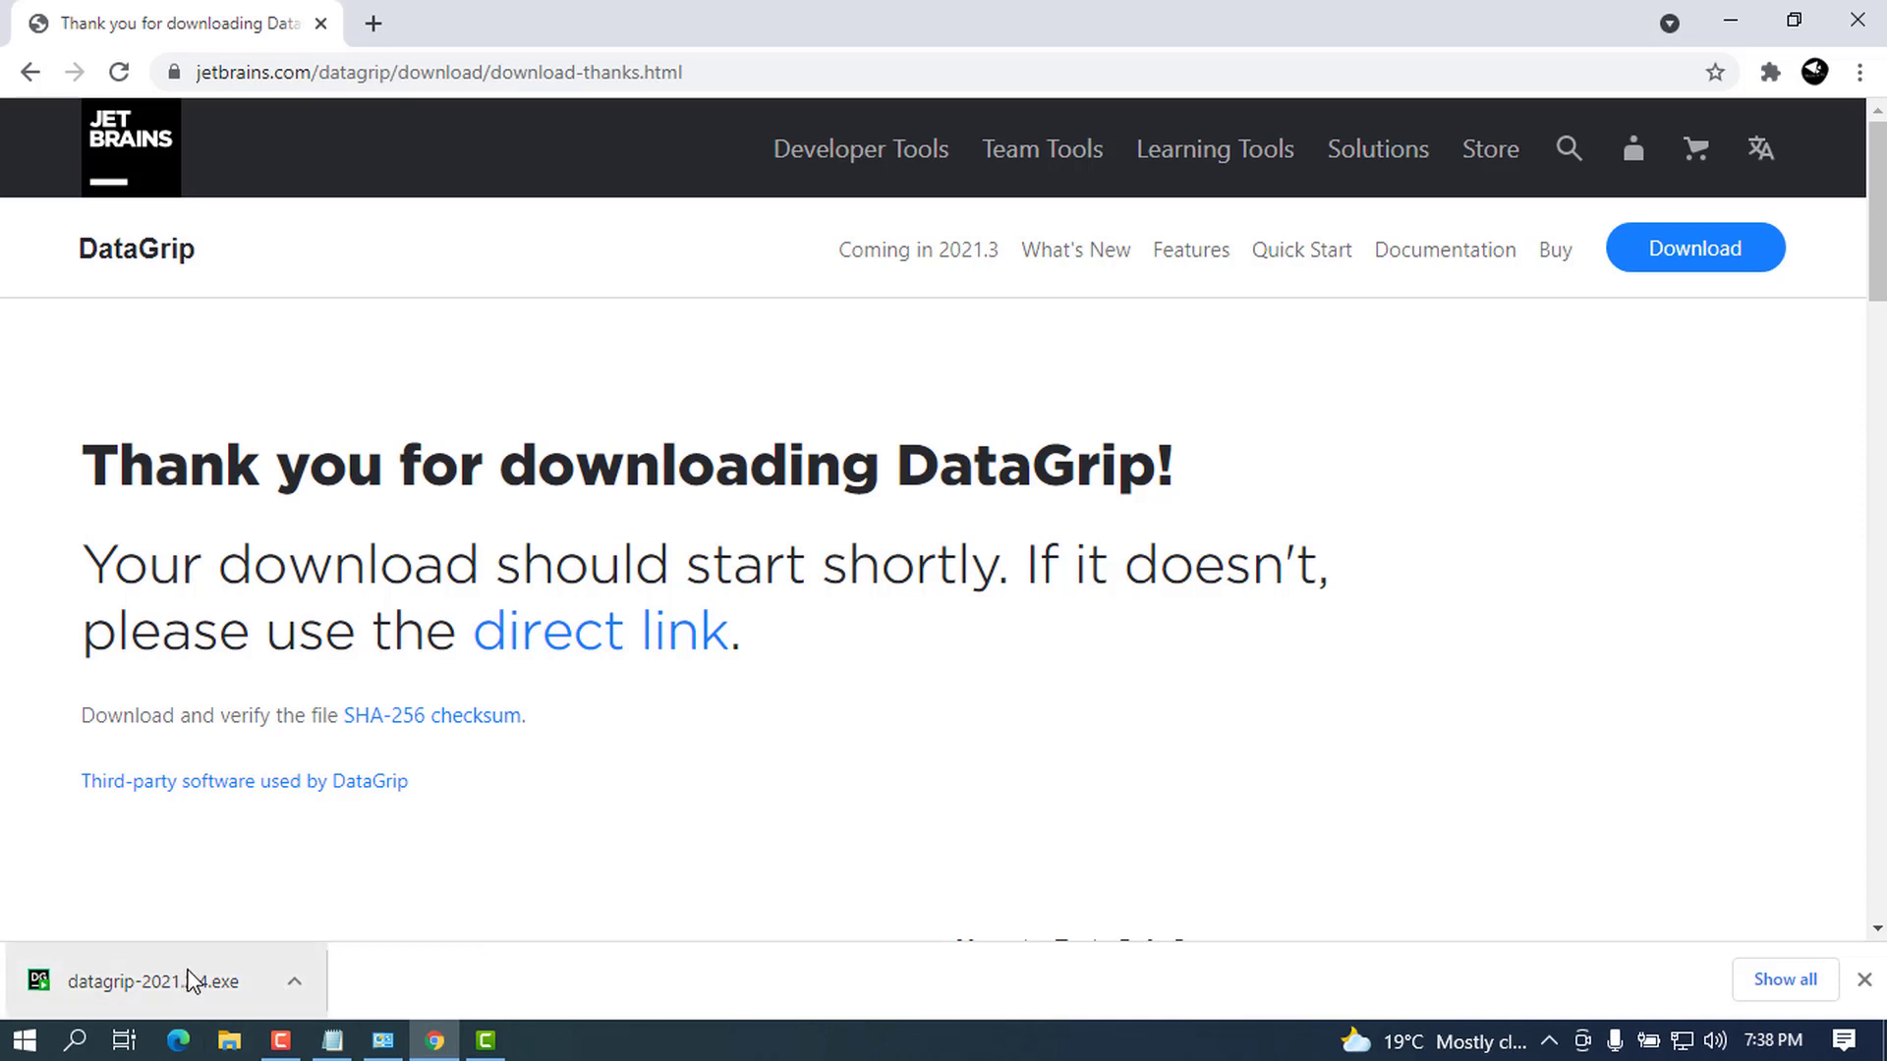
Step: Run the downloaded datagrip-2021 installer from Chrome's download bar
{"action": "left_click", "coordinate": [169, 981]}
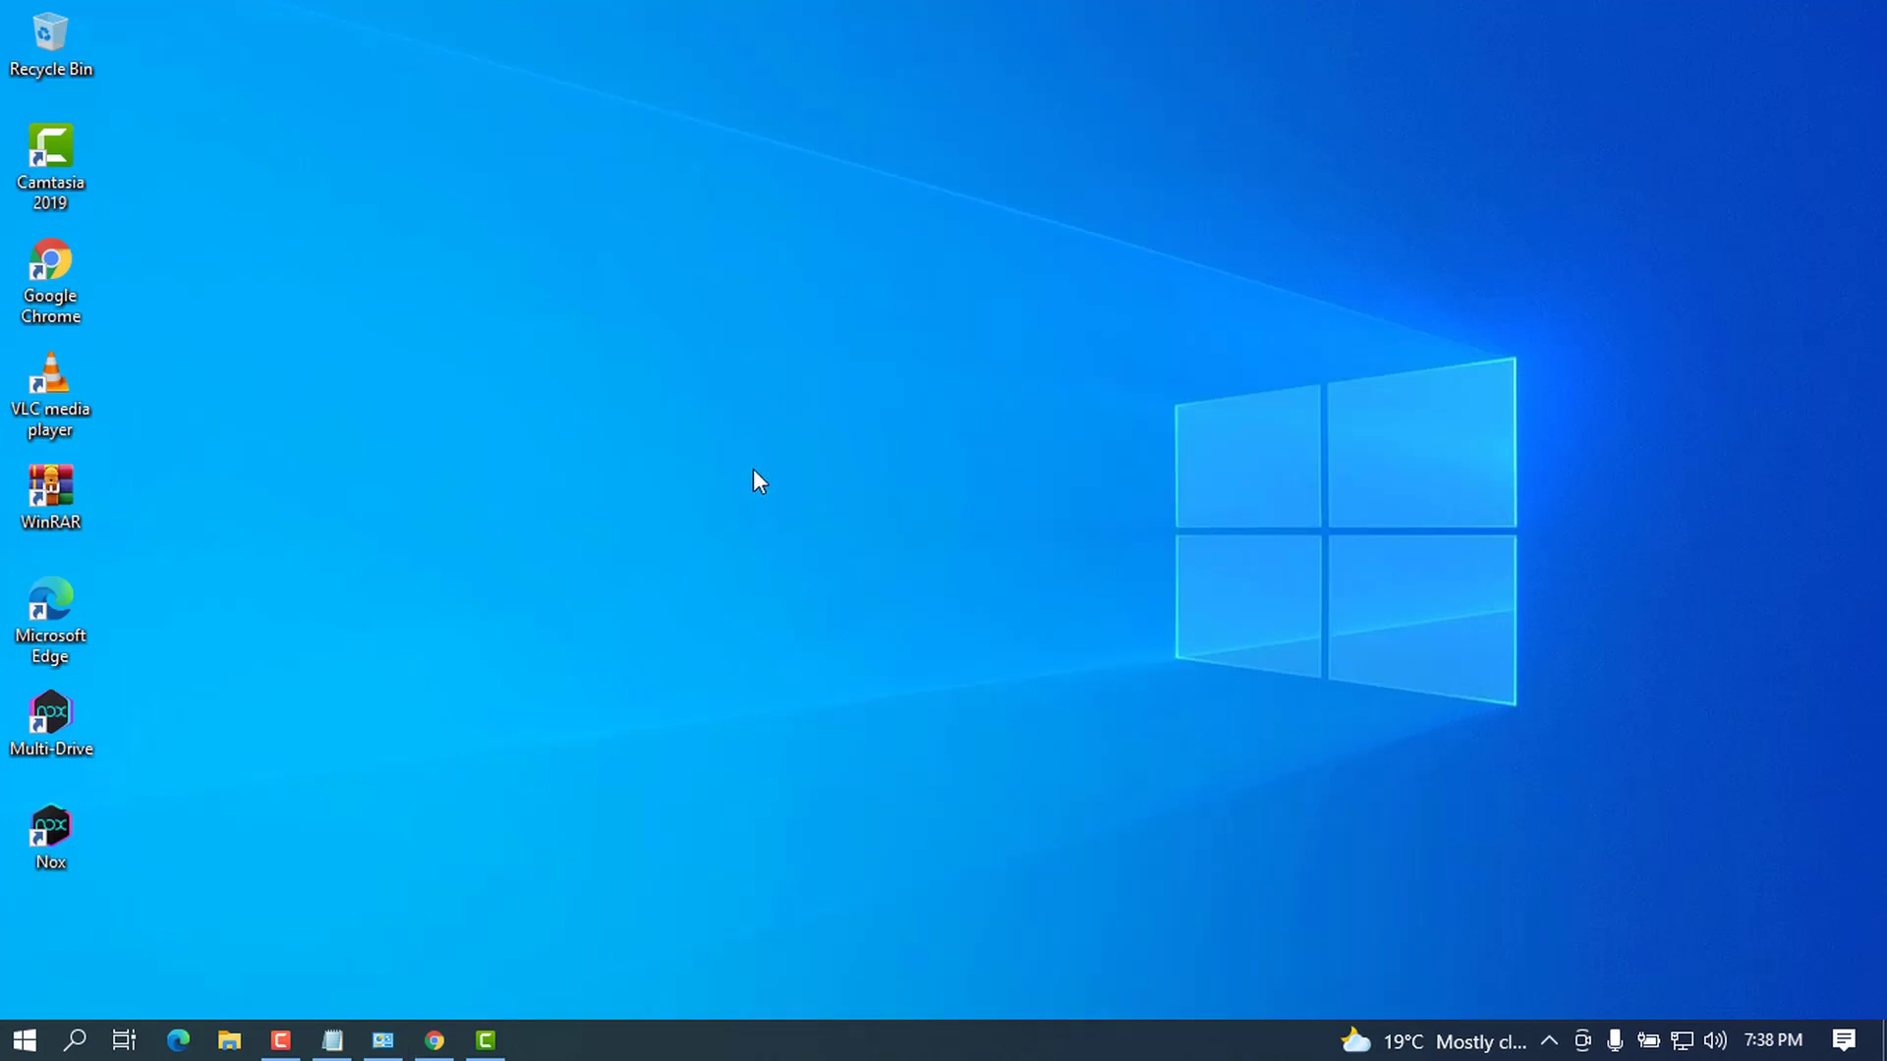
{"action": "mouse_move", "coordinate": [1032, 458]}
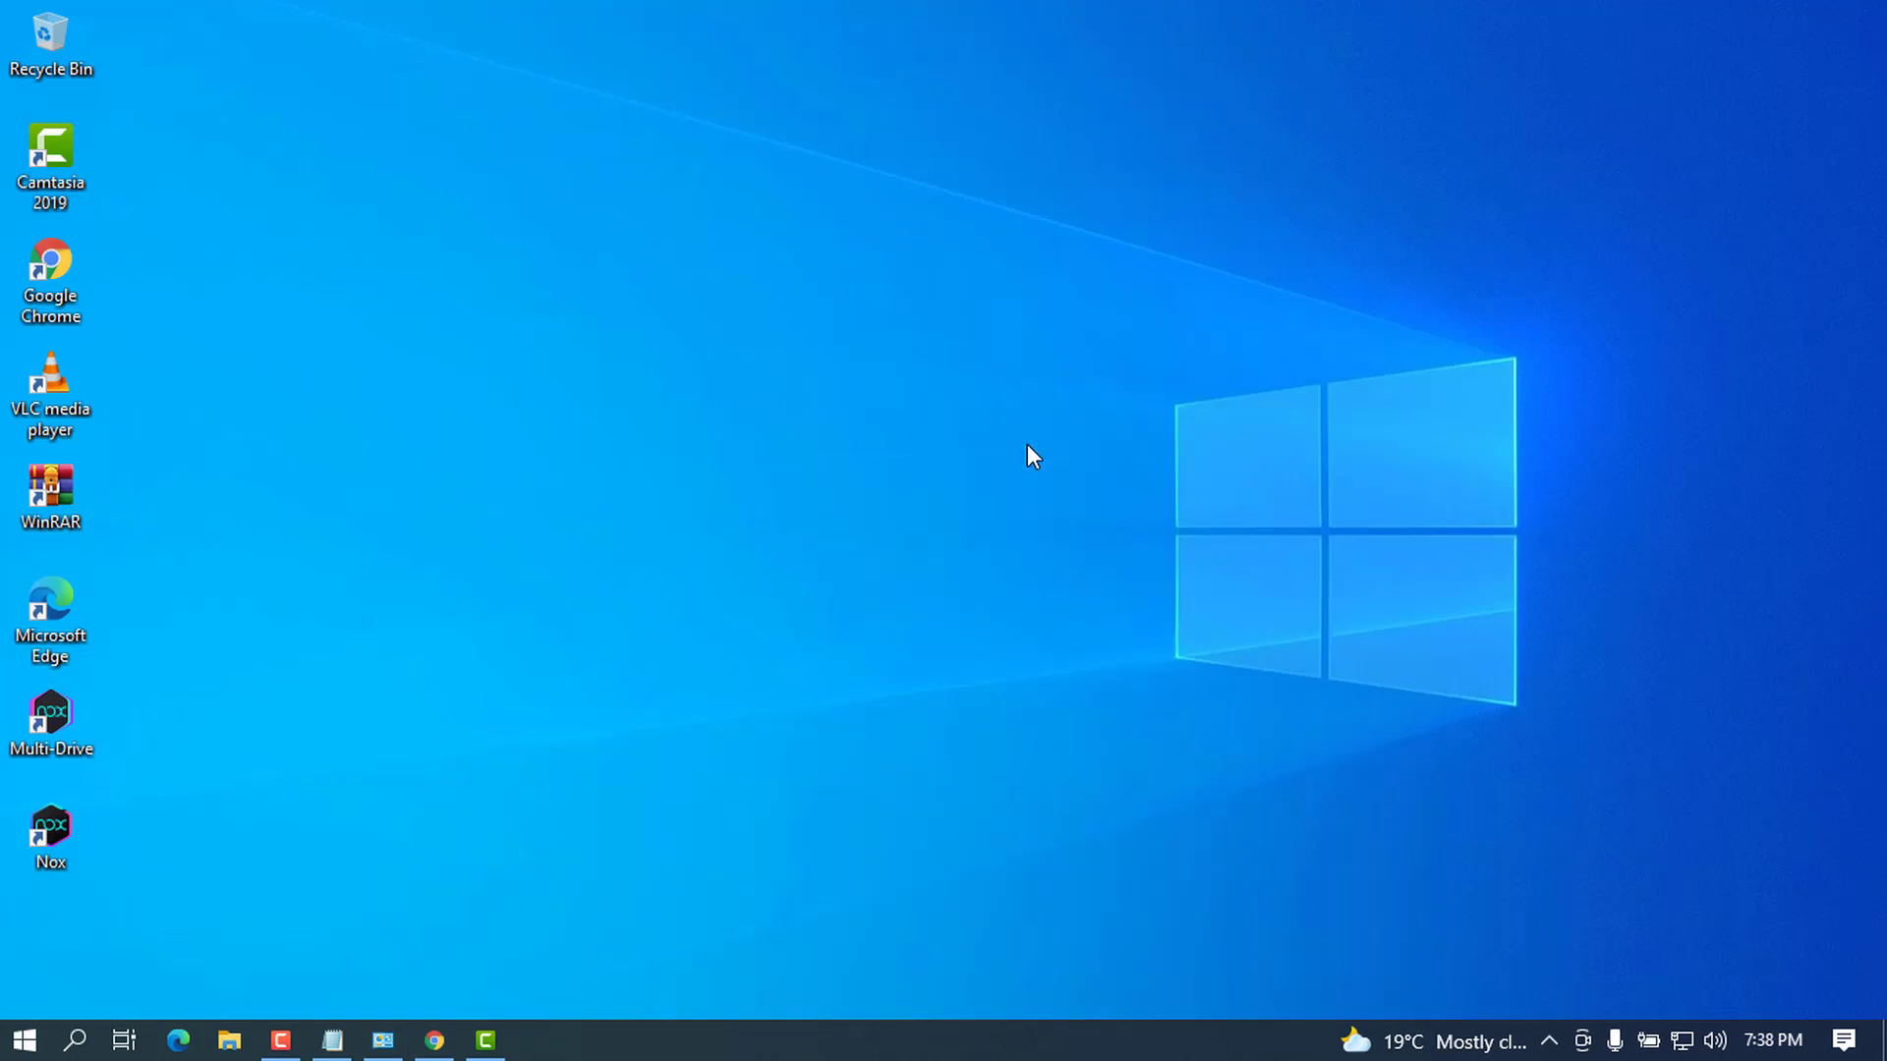
{"action": "mouse_move", "coordinate": [891, 352]}
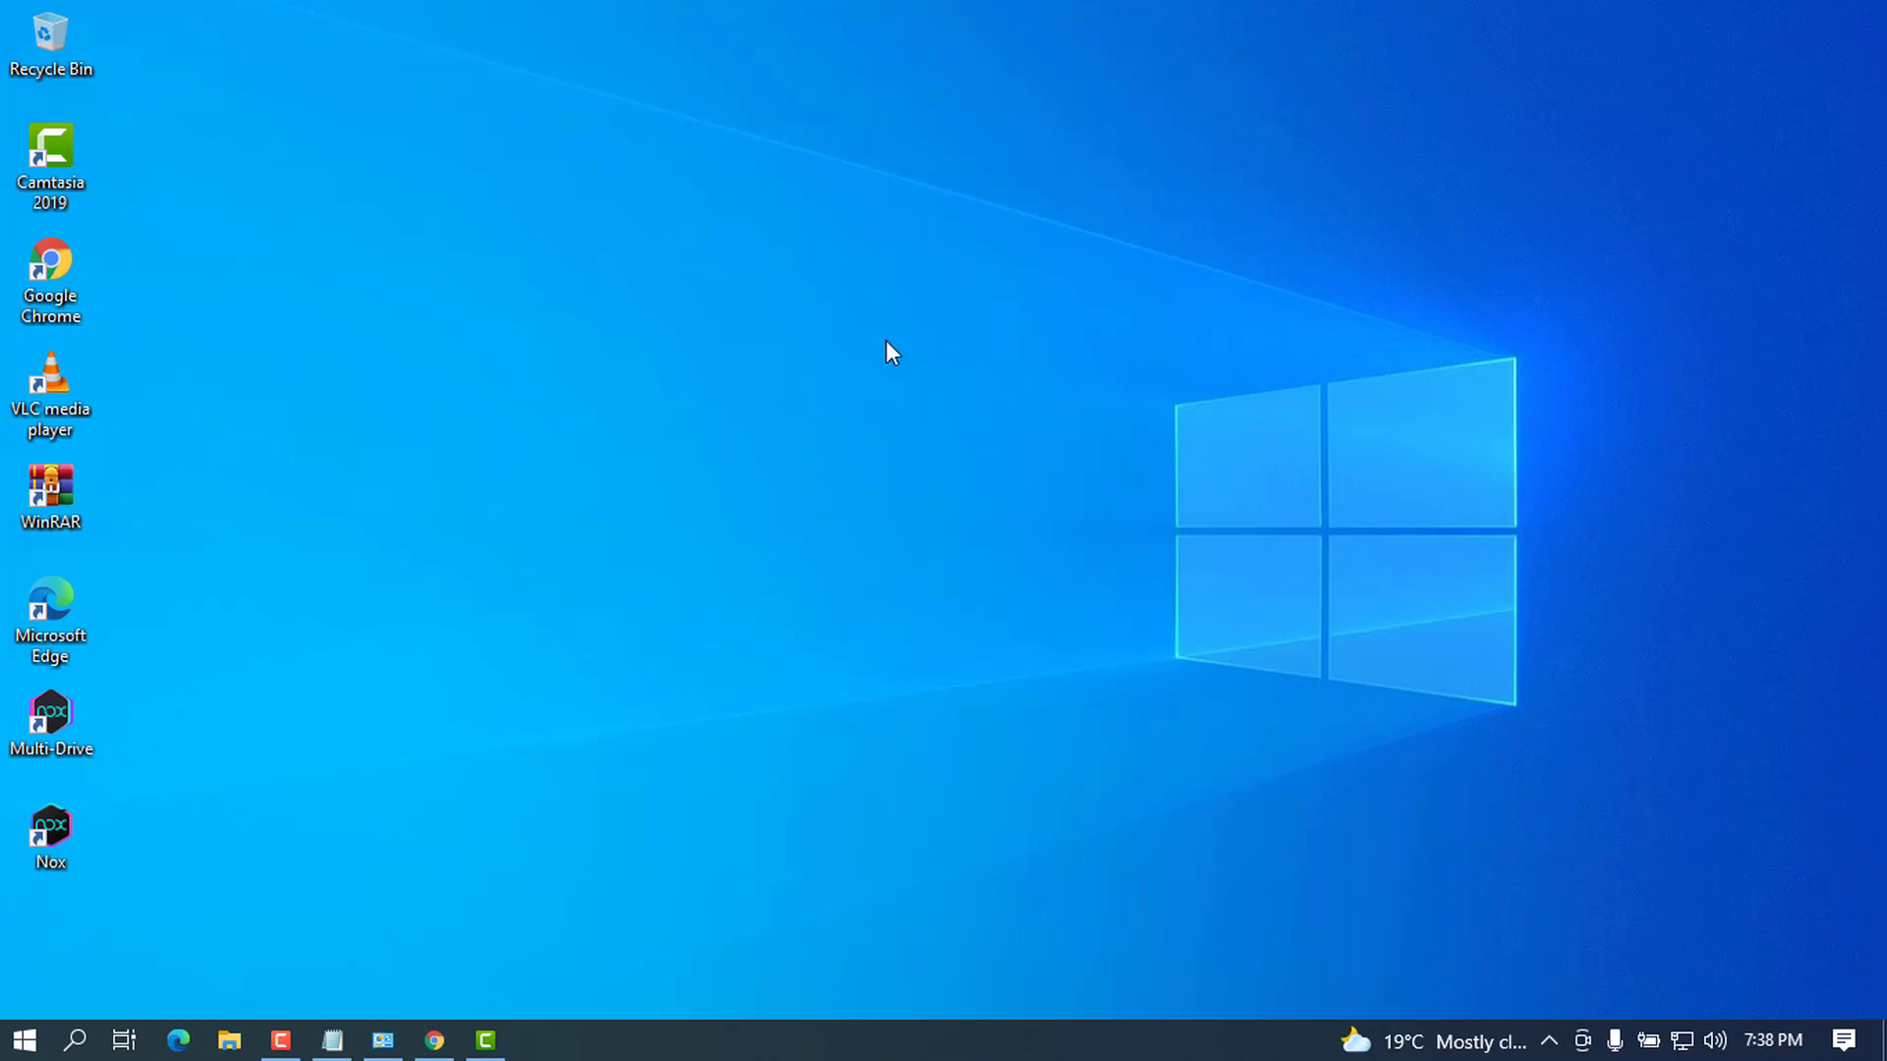
{"action": "mouse_move", "coordinate": [873, 721]}
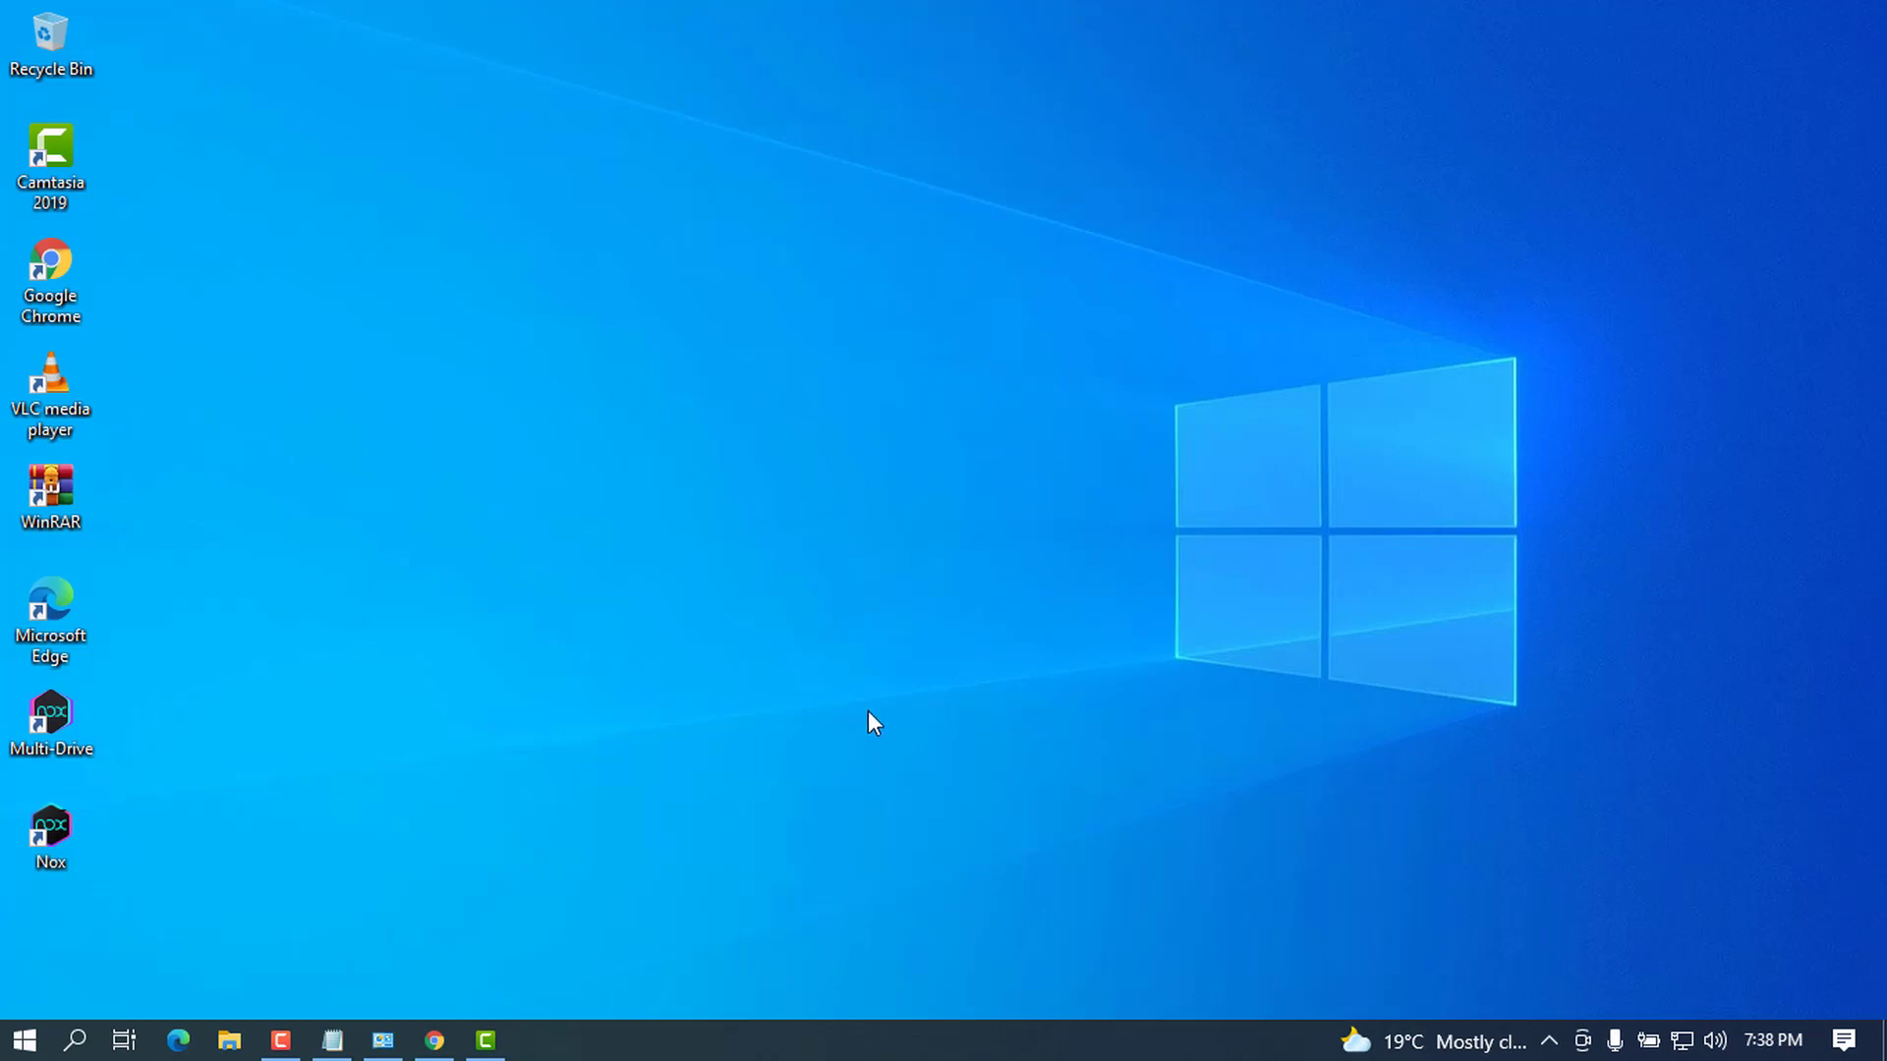
{"action": "mouse_move", "coordinate": [829, 710]}
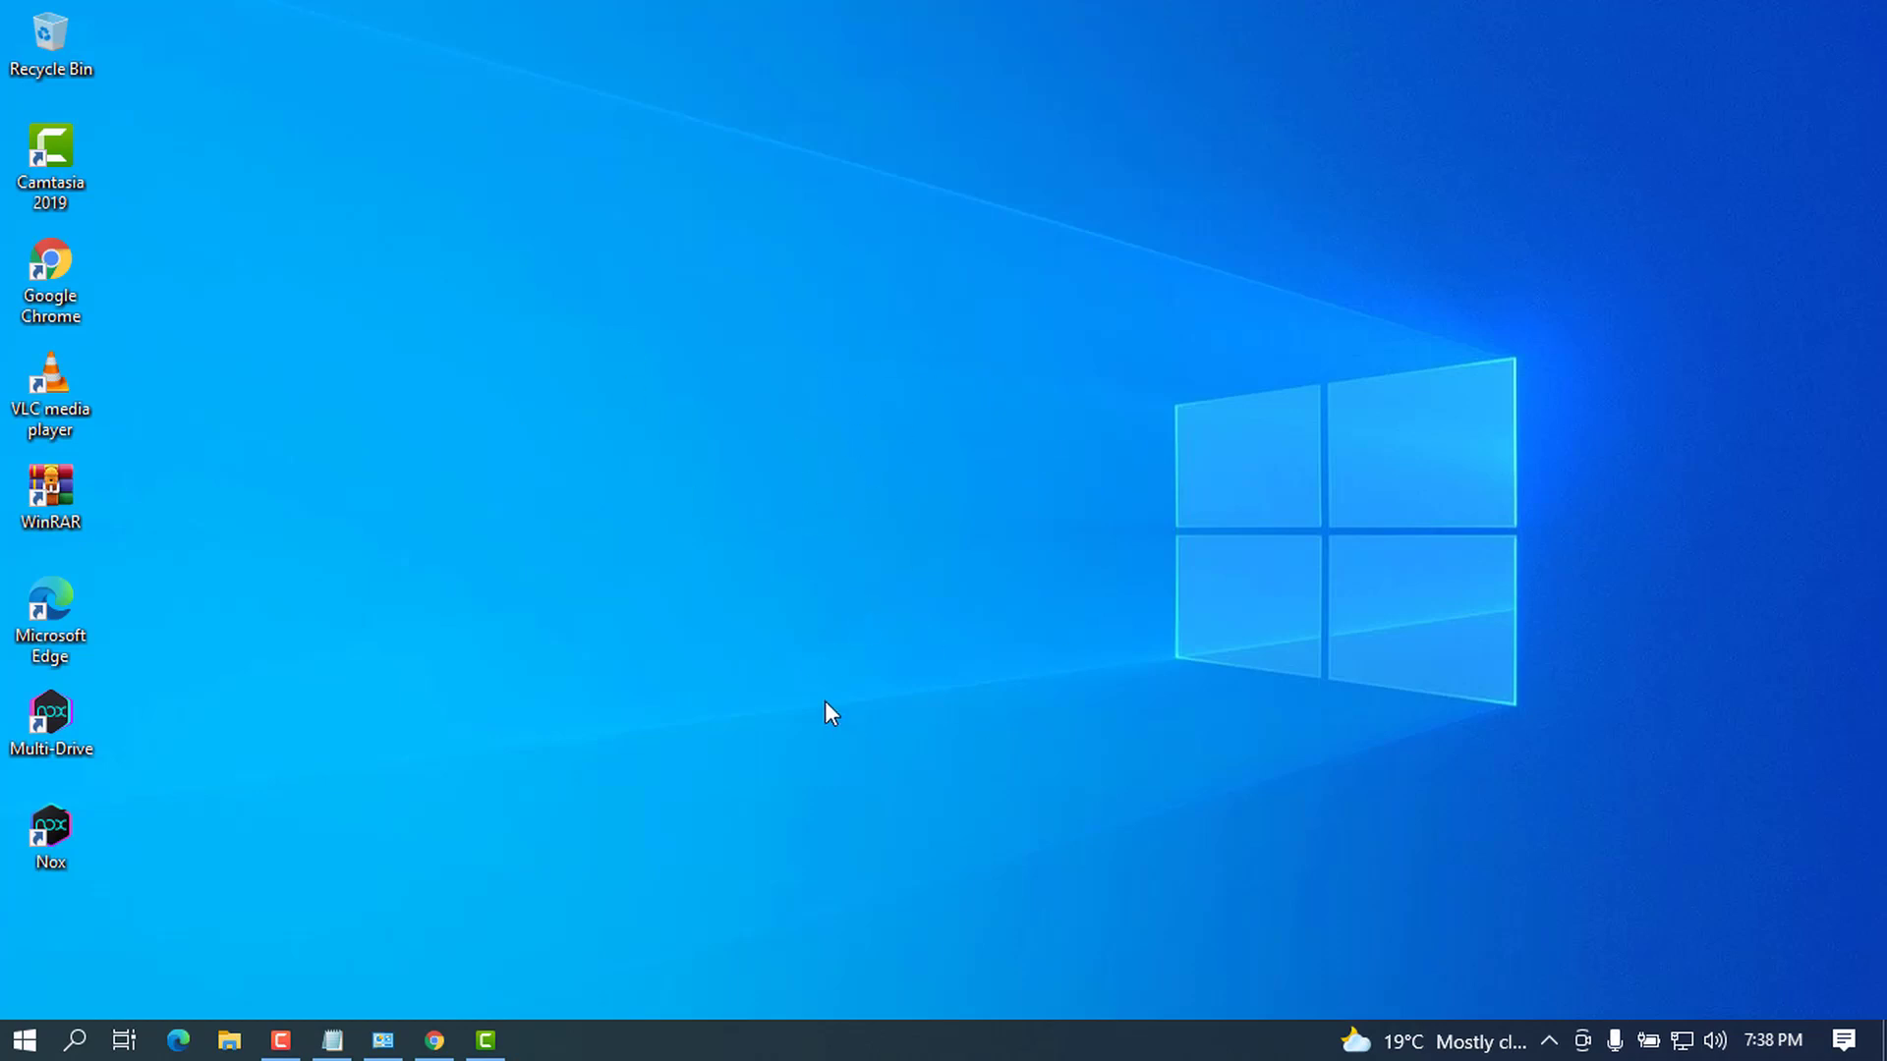
{"action": "mouse_move", "coordinate": [843, 710]}
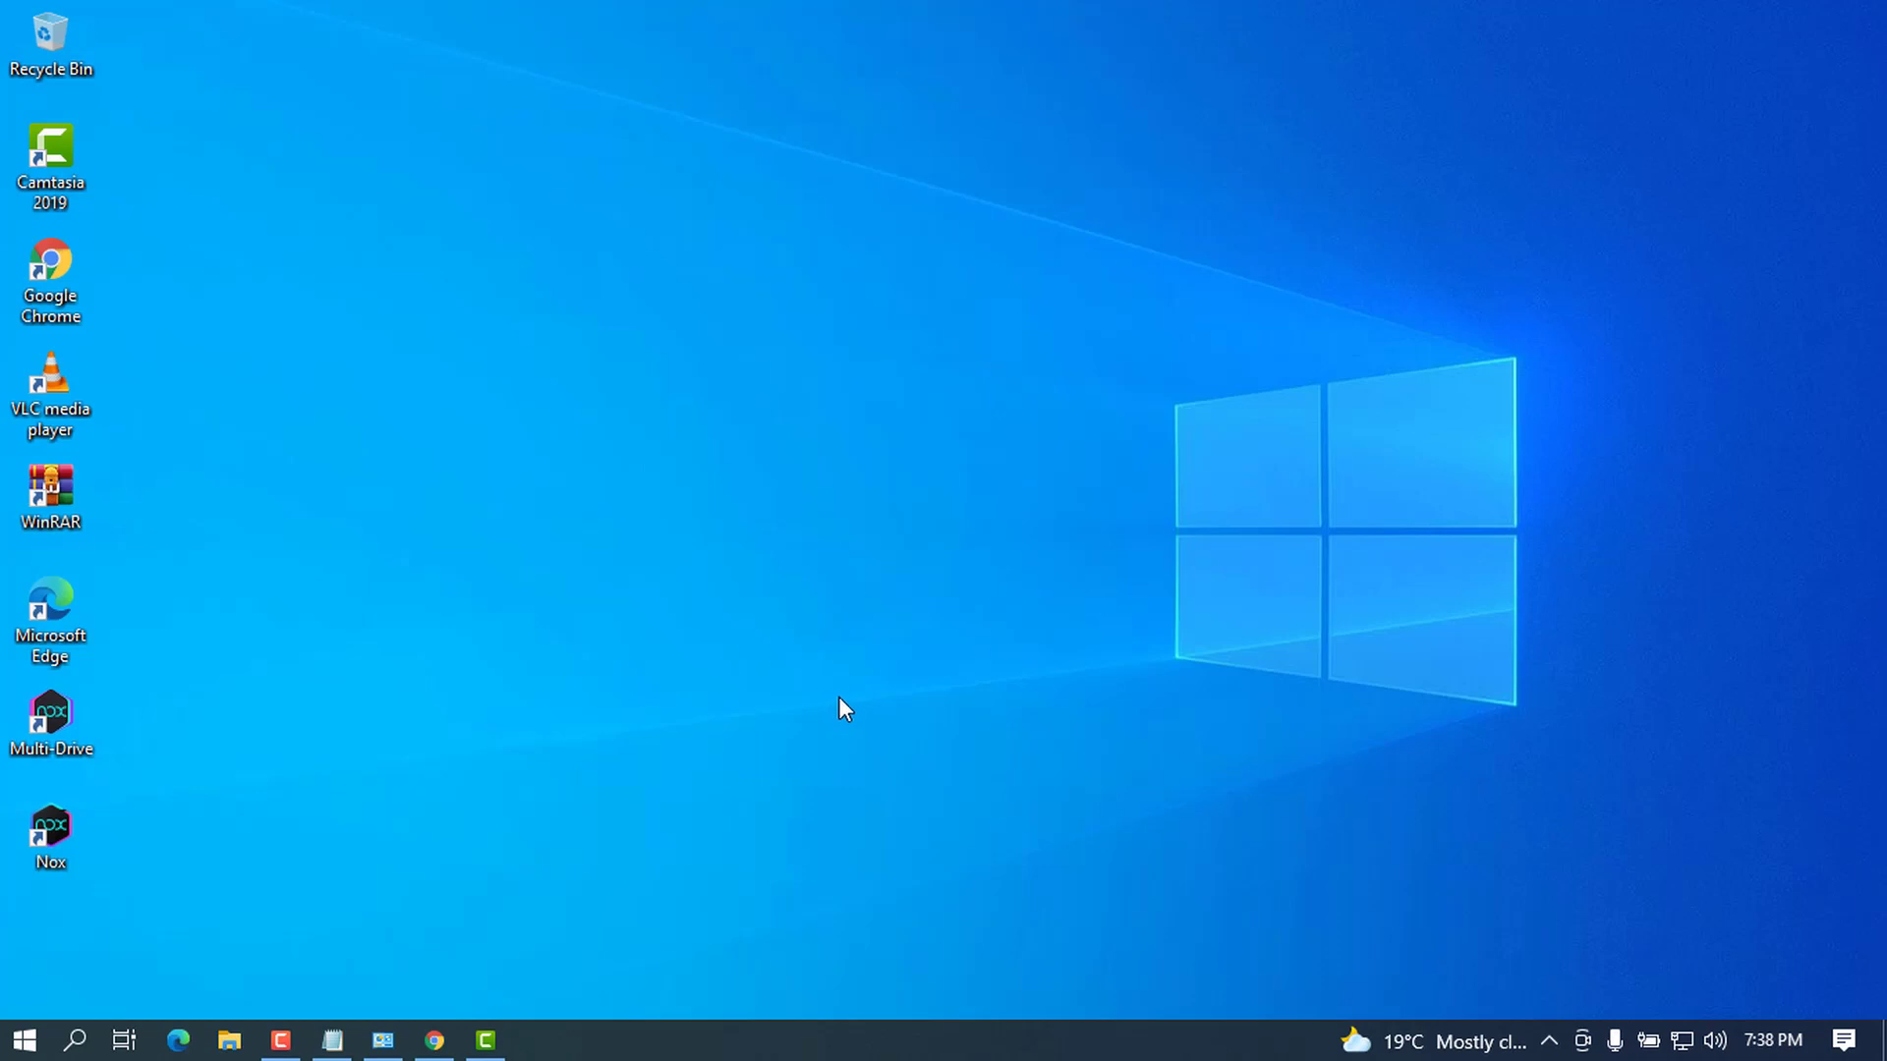
{"action": "mouse_move", "coordinate": [784, 631]}
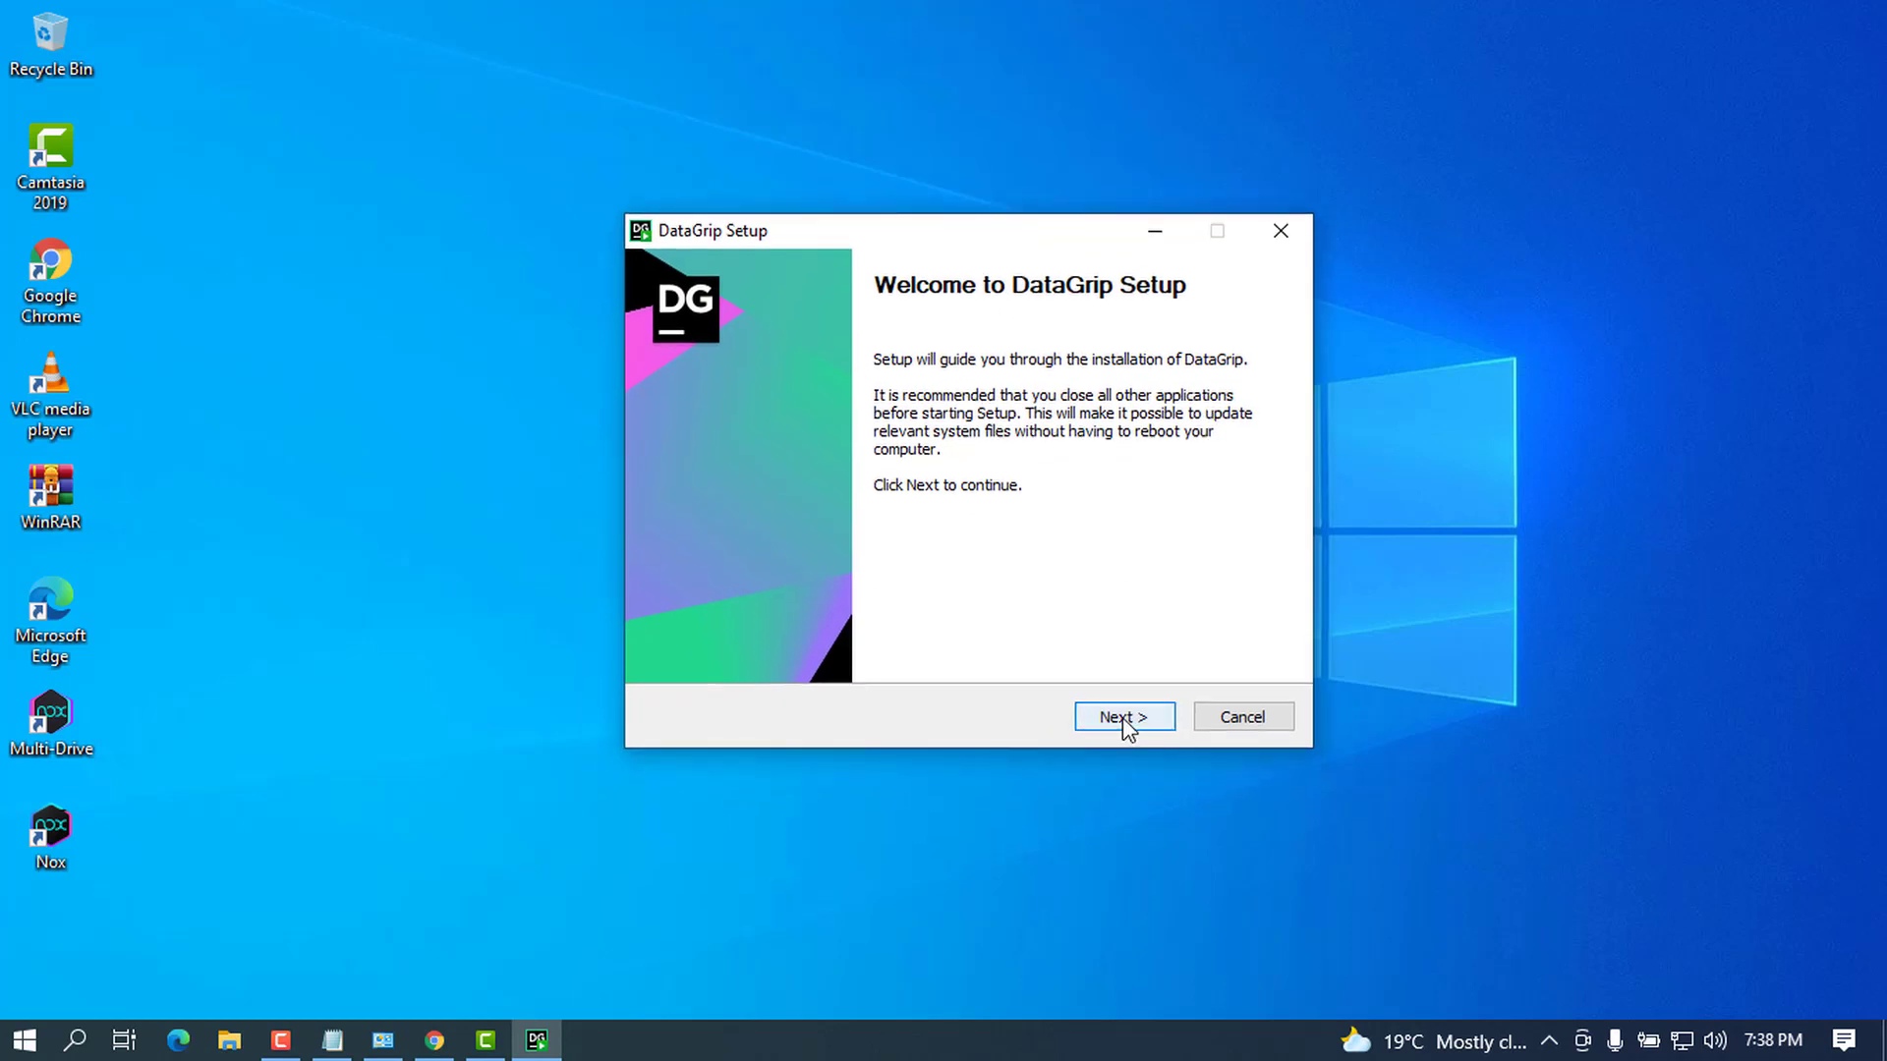
Step: Continue past the welcome page keeping C:\Program Files\JetBrains\DataGrip 2021.2.4 as the install folder
{"action": "left_click", "coordinate": [1122, 715]}
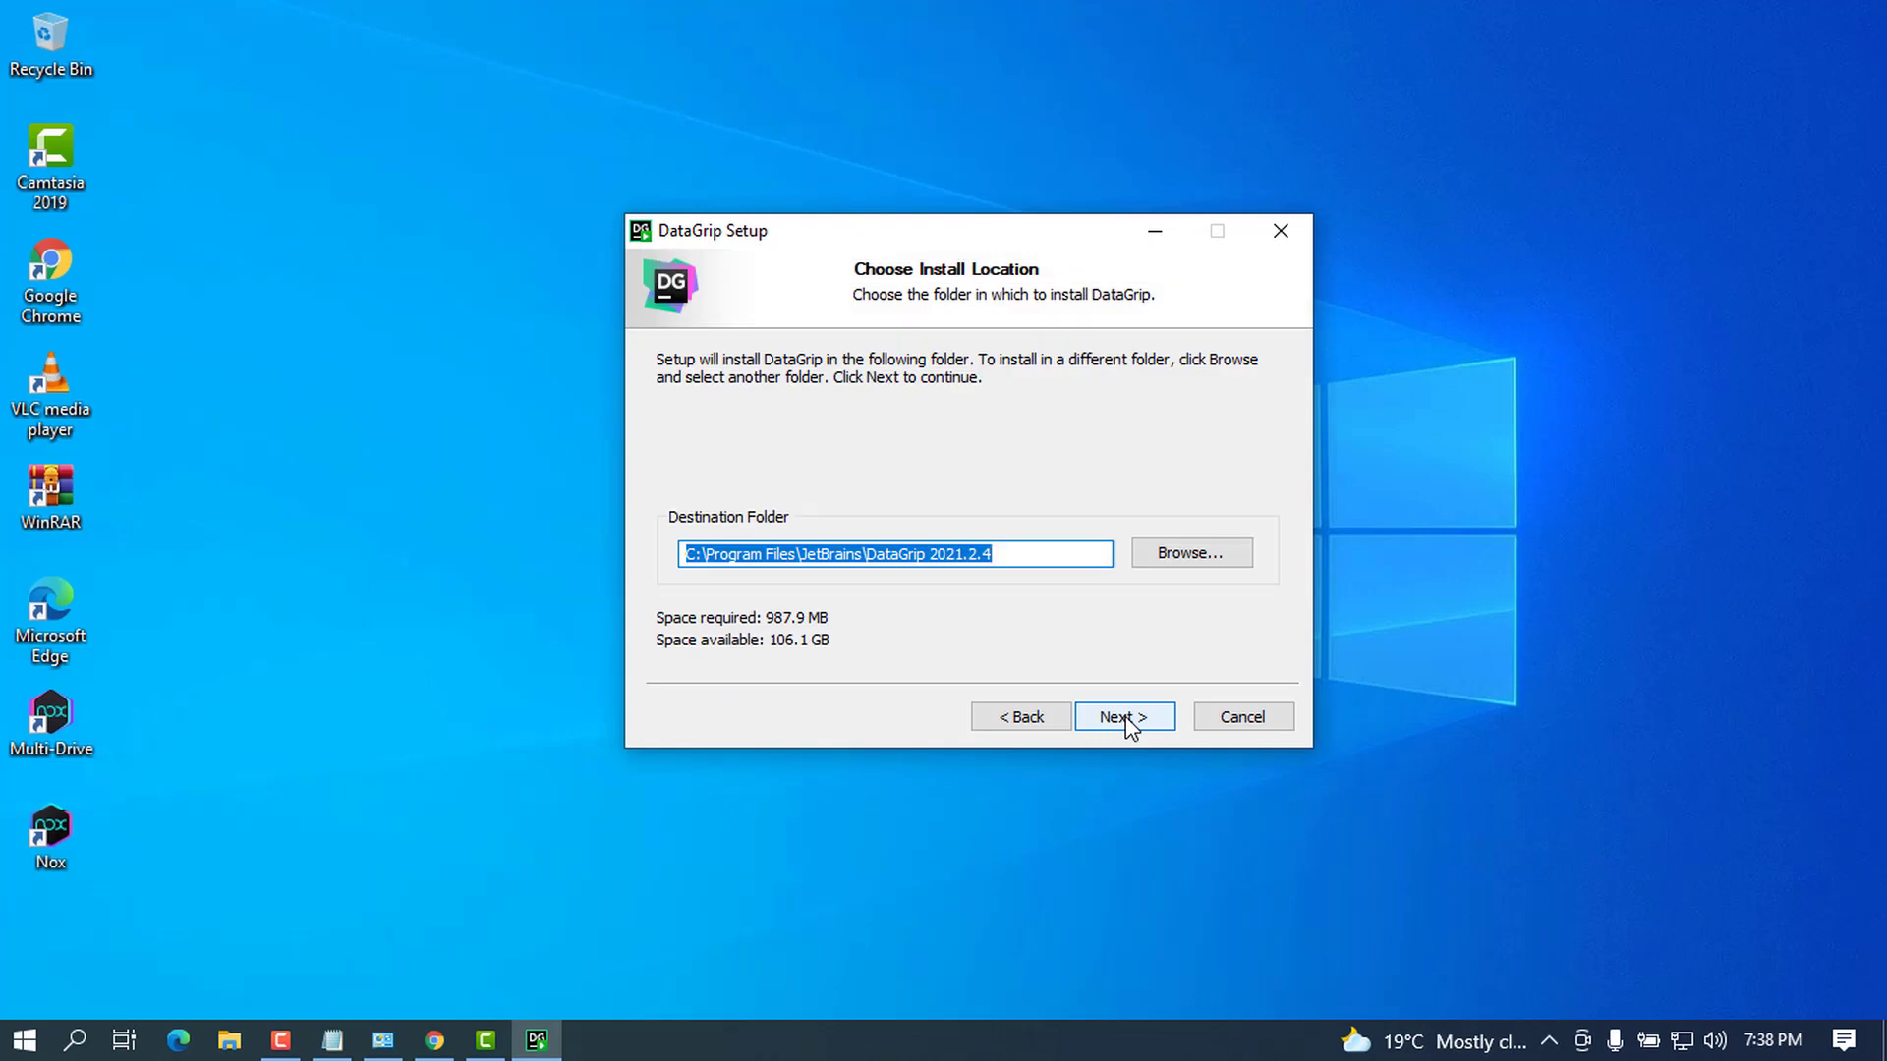
{"action": "left_click", "coordinate": [902, 555]}
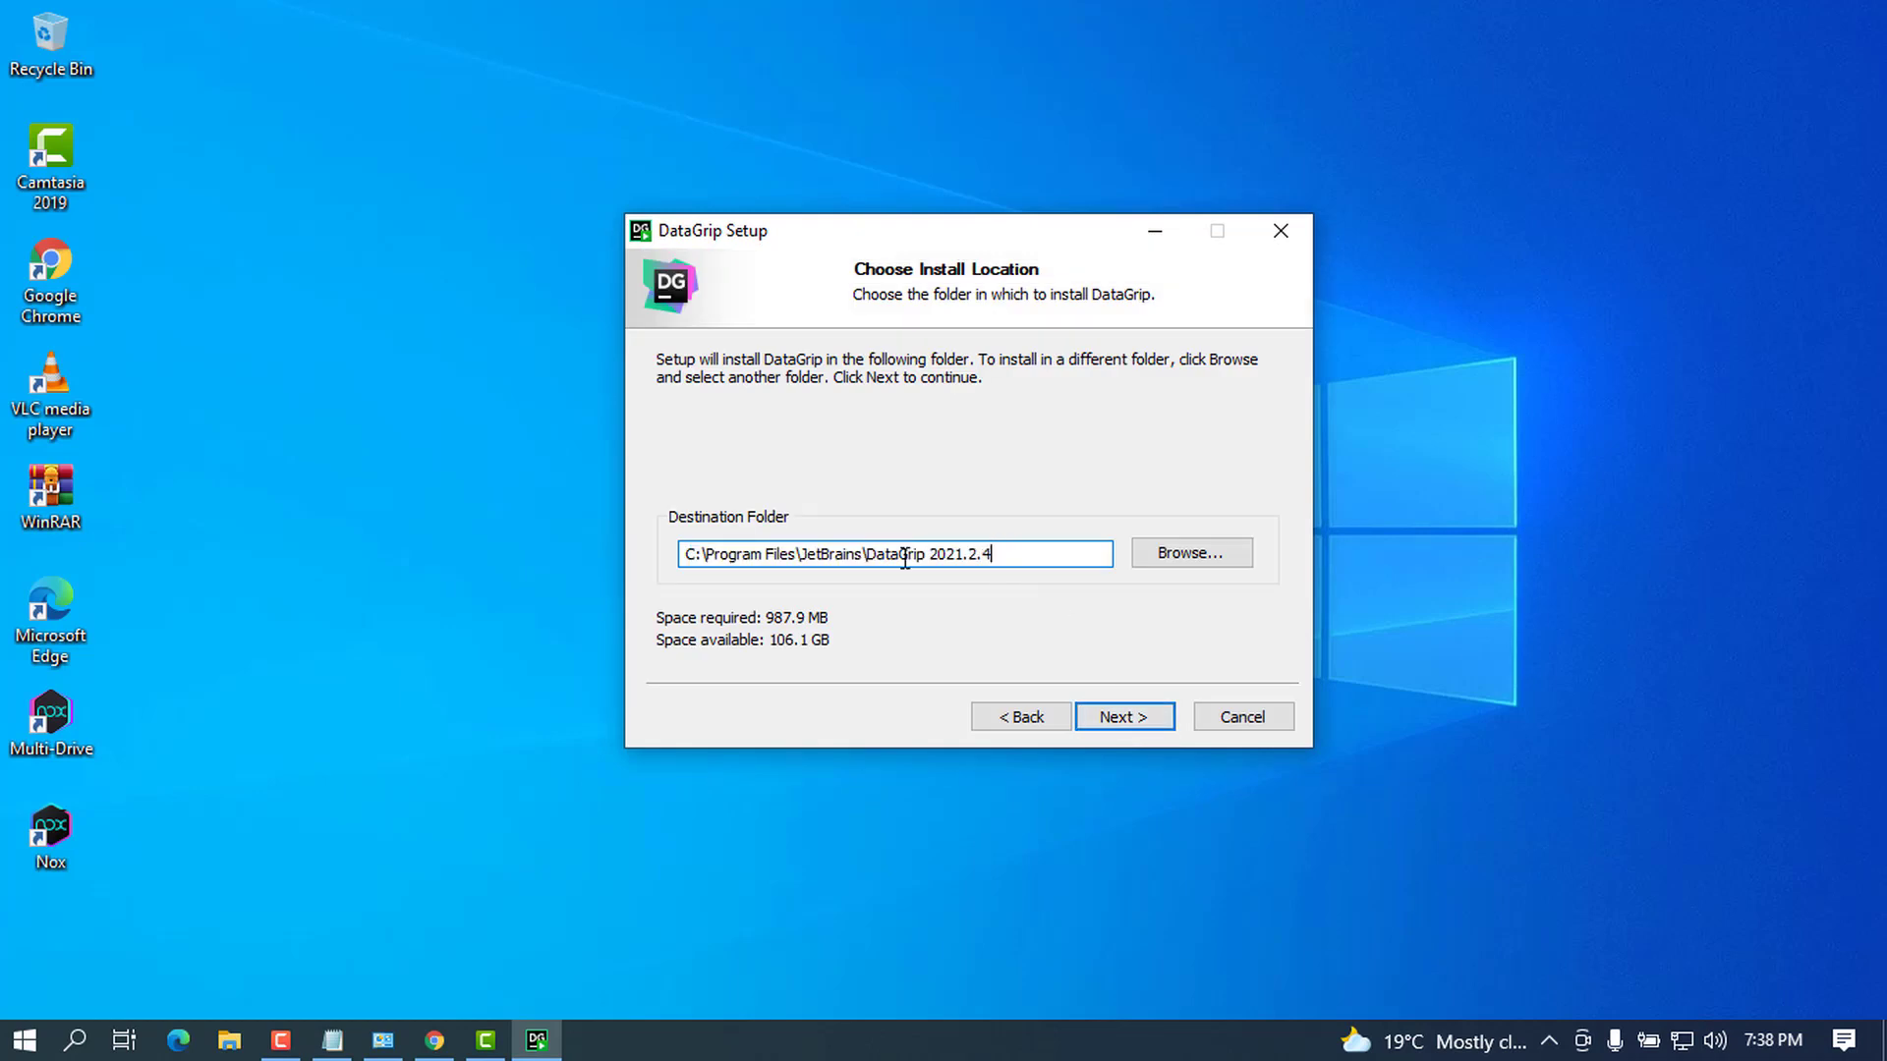
{"action": "mouse_move", "coordinate": [739, 554]}
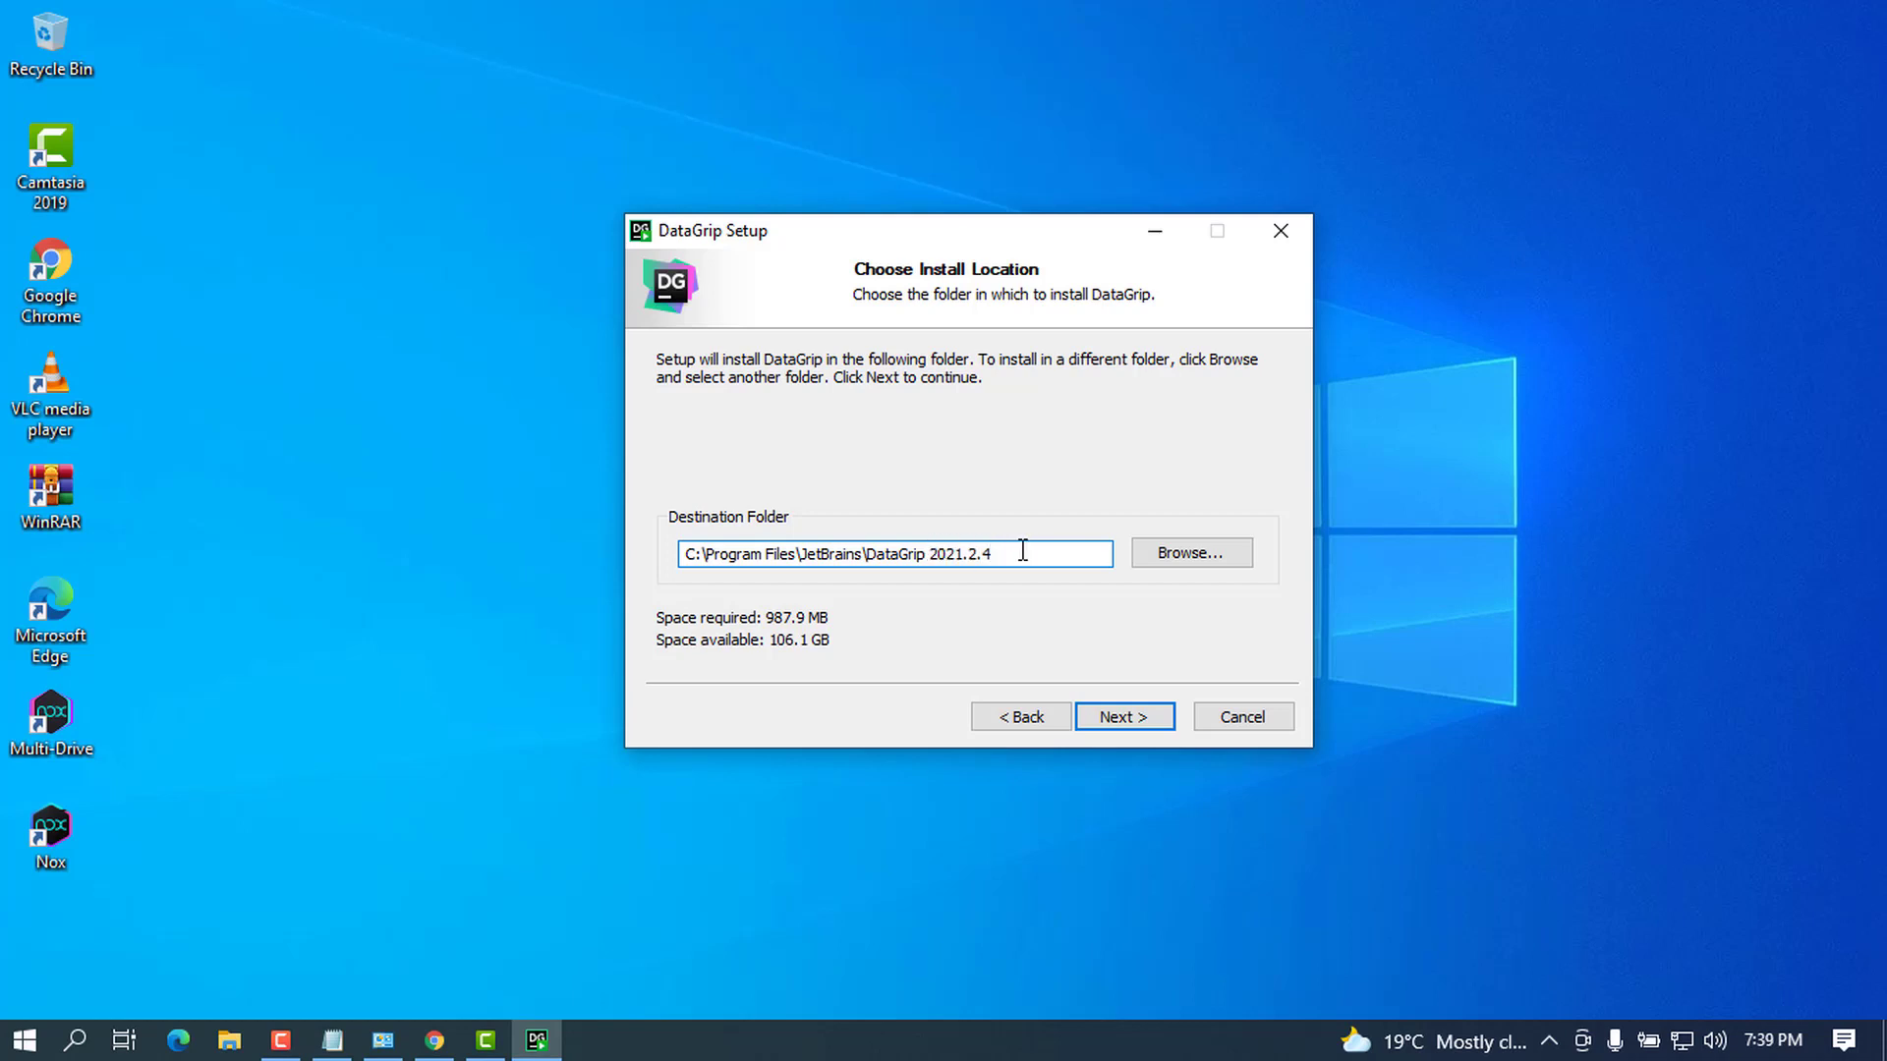
{"action": "mouse_move", "coordinate": [1026, 550]}
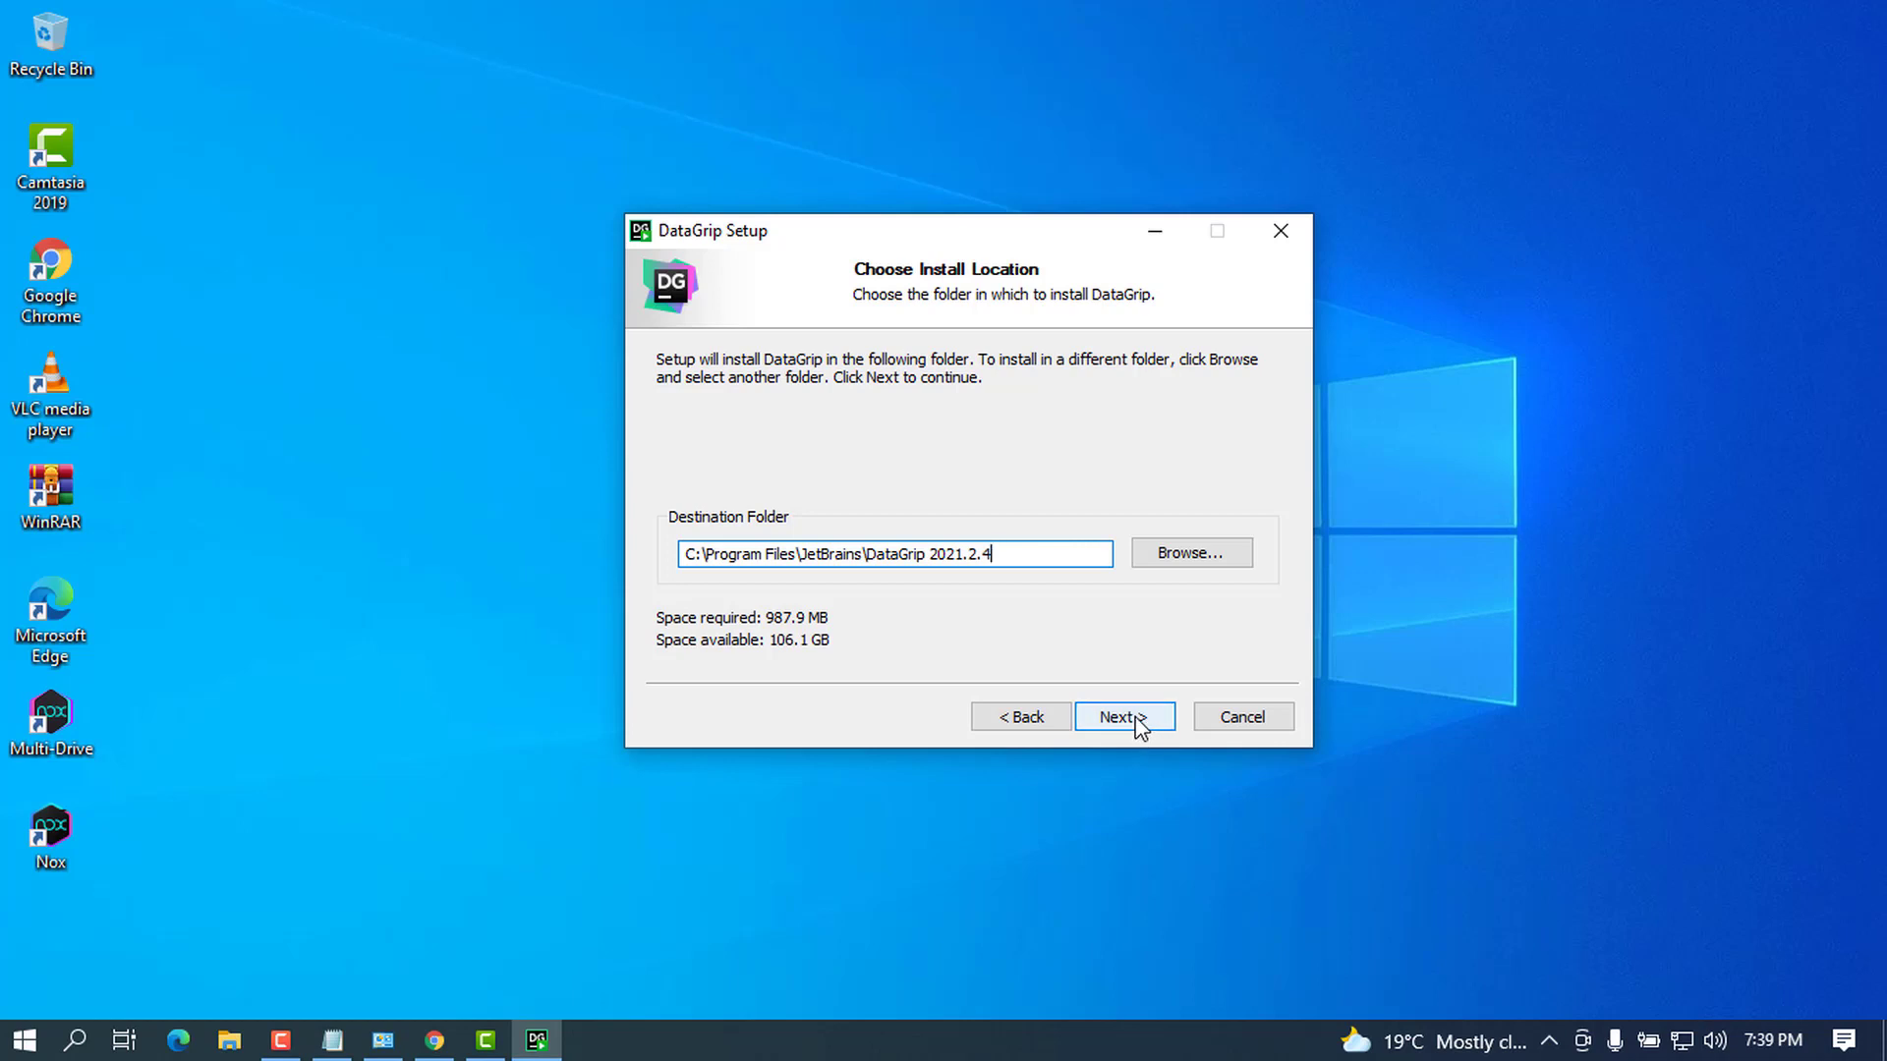
{"action": "left_click", "coordinate": [1123, 716]}
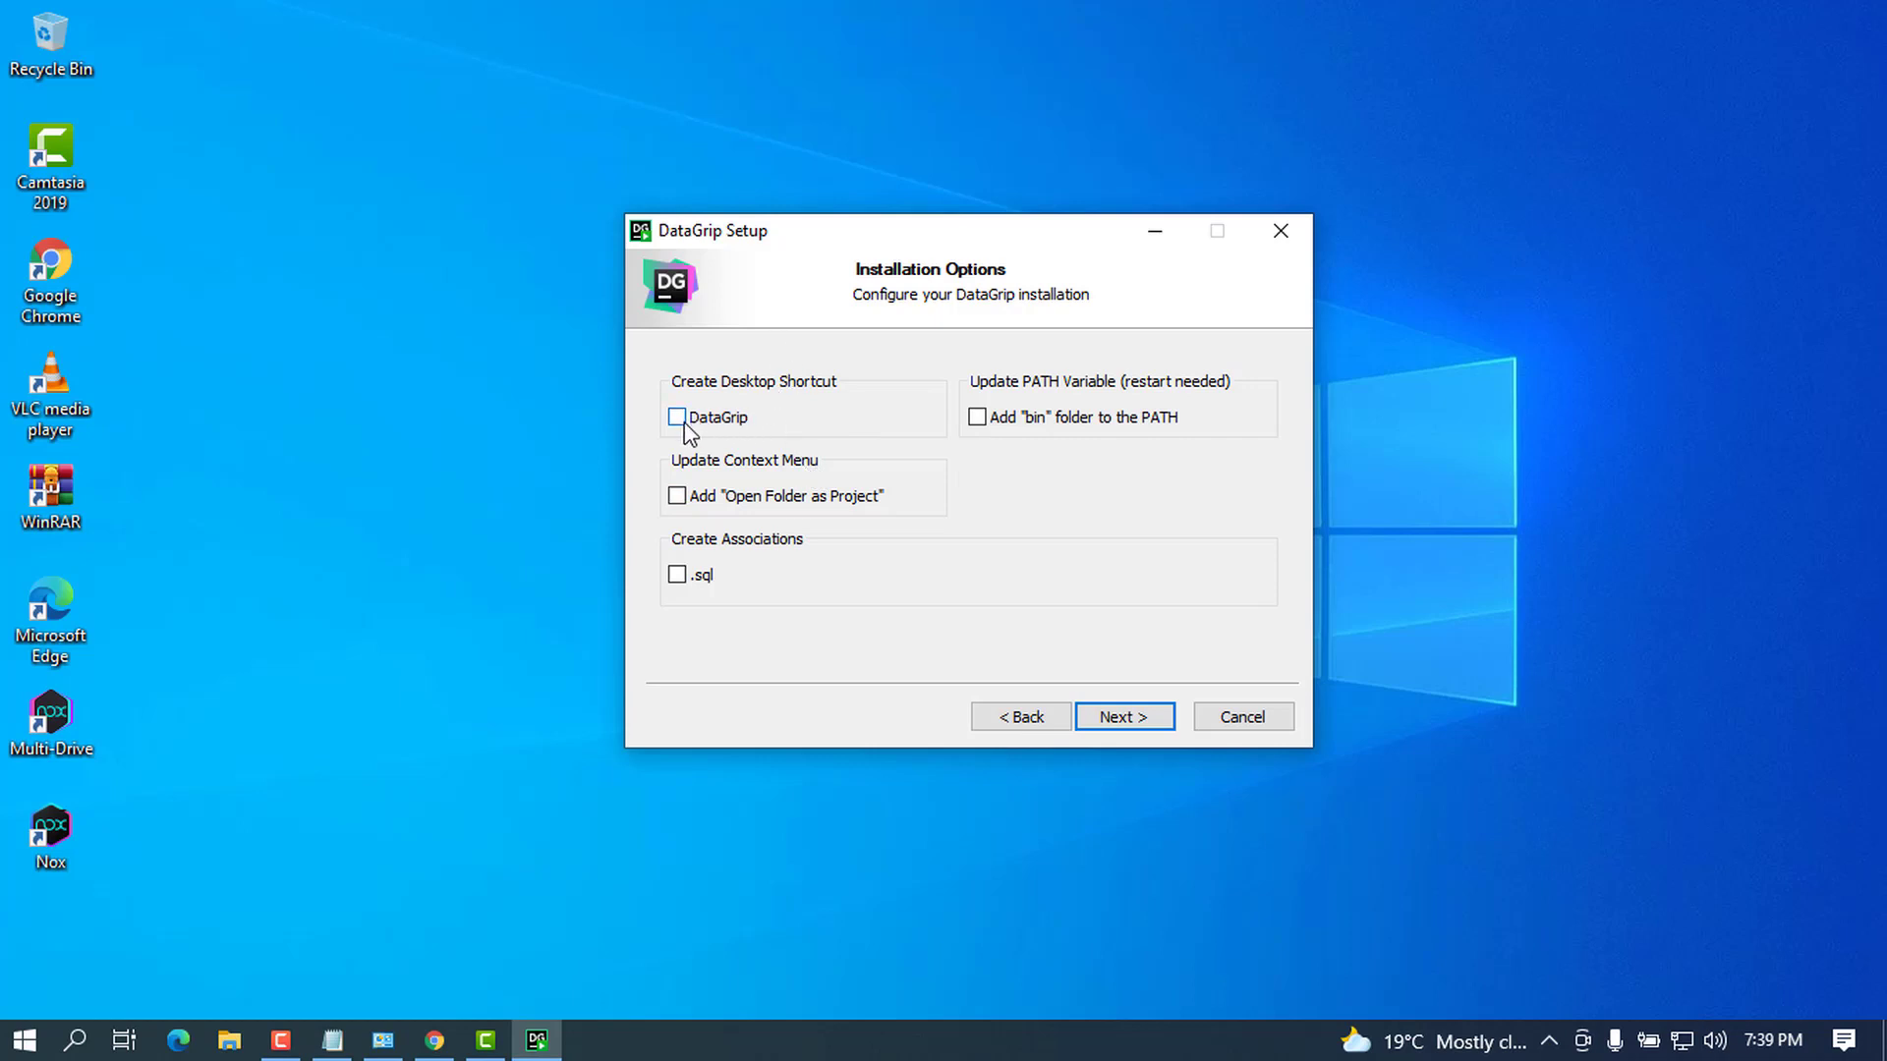
Step: Enable the DataGrip desktop shortcut and 'Add bin folder to the PATH', then start installing
{"action": "left_click", "coordinate": [676, 417]}
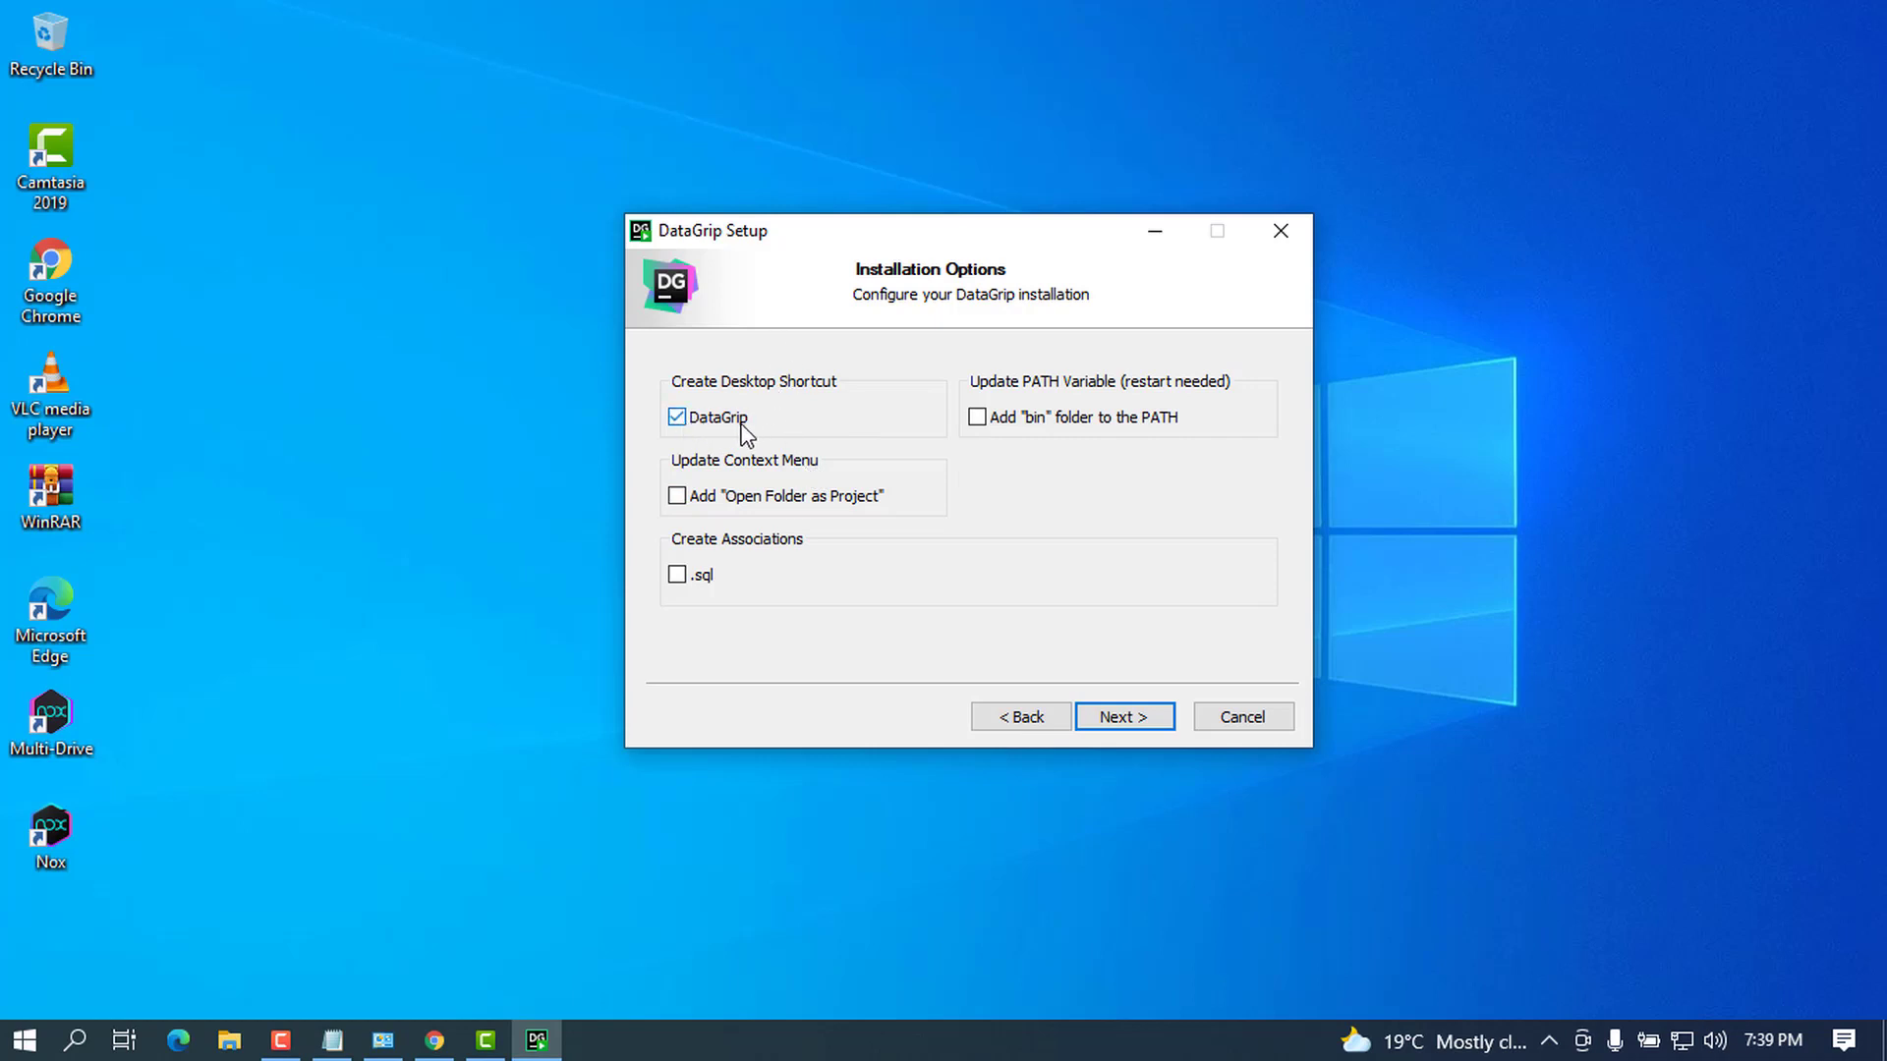
{"action": "mouse_move", "coordinate": [1059, 431]}
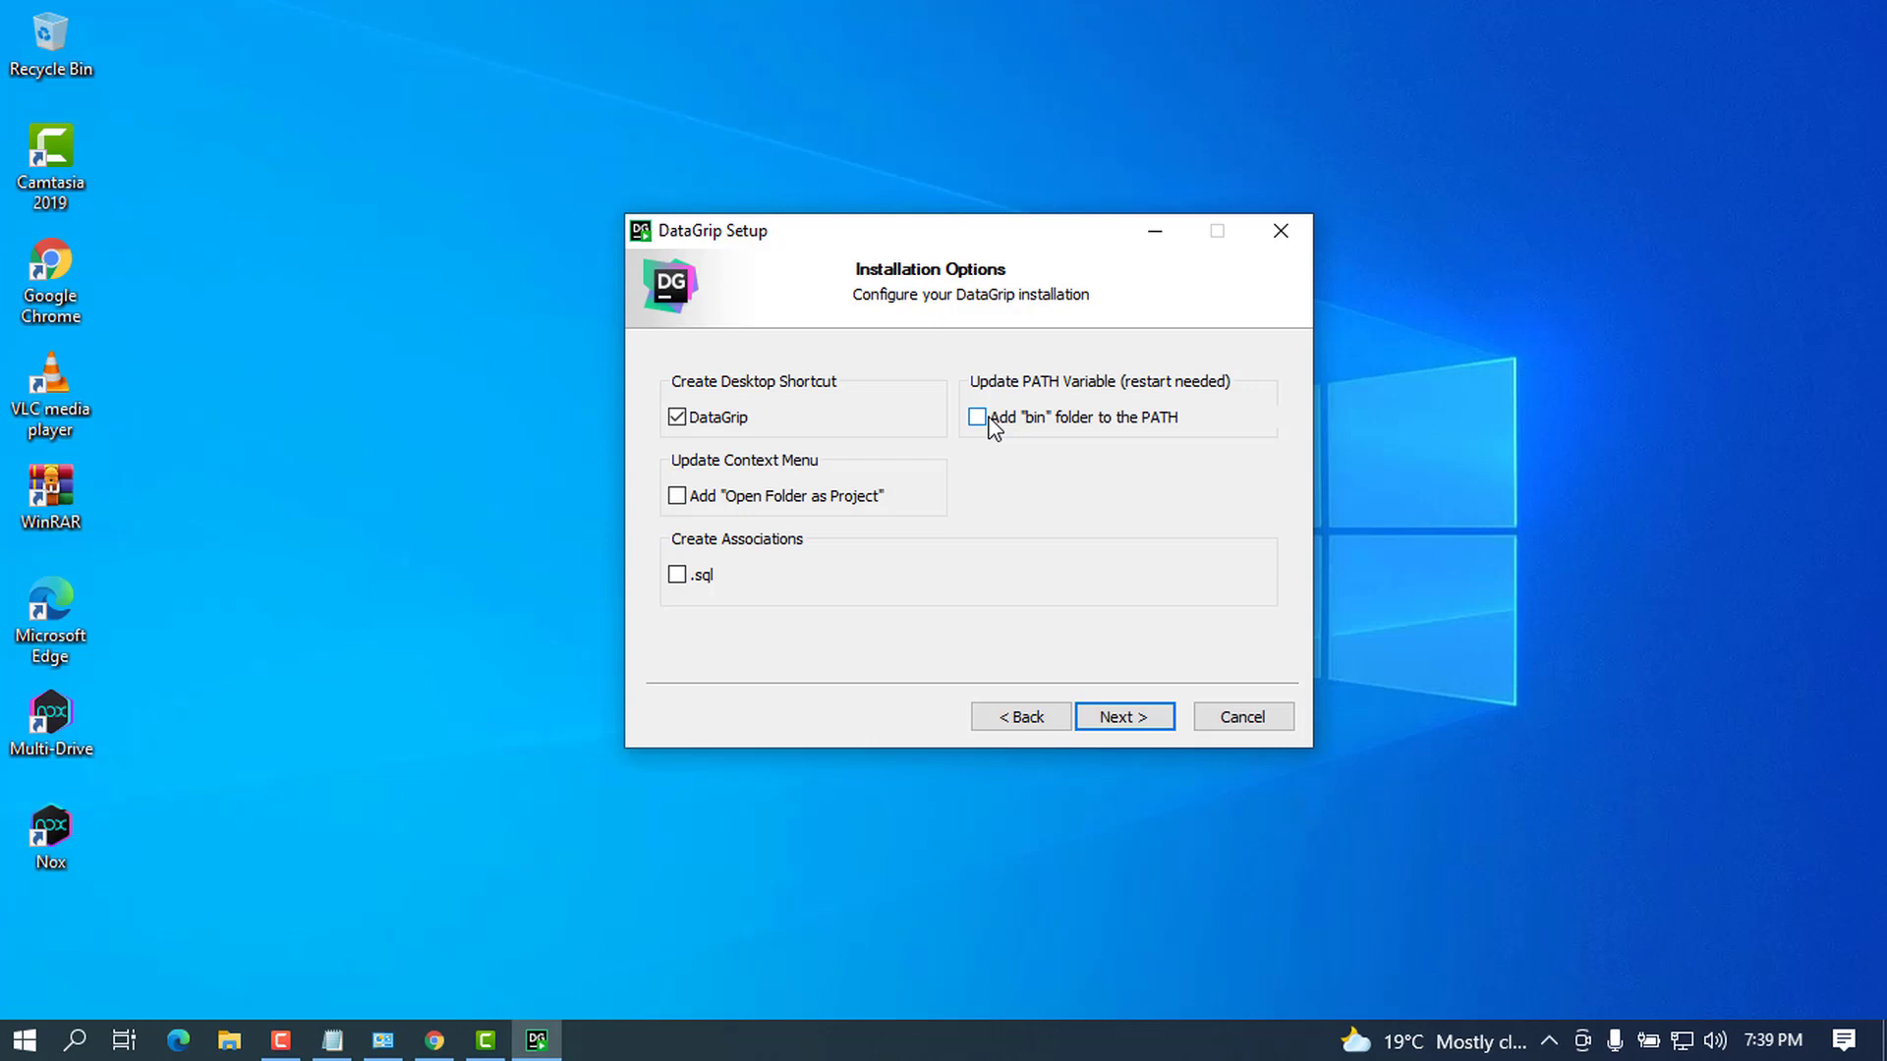
{"action": "mouse_move", "coordinate": [989, 424]}
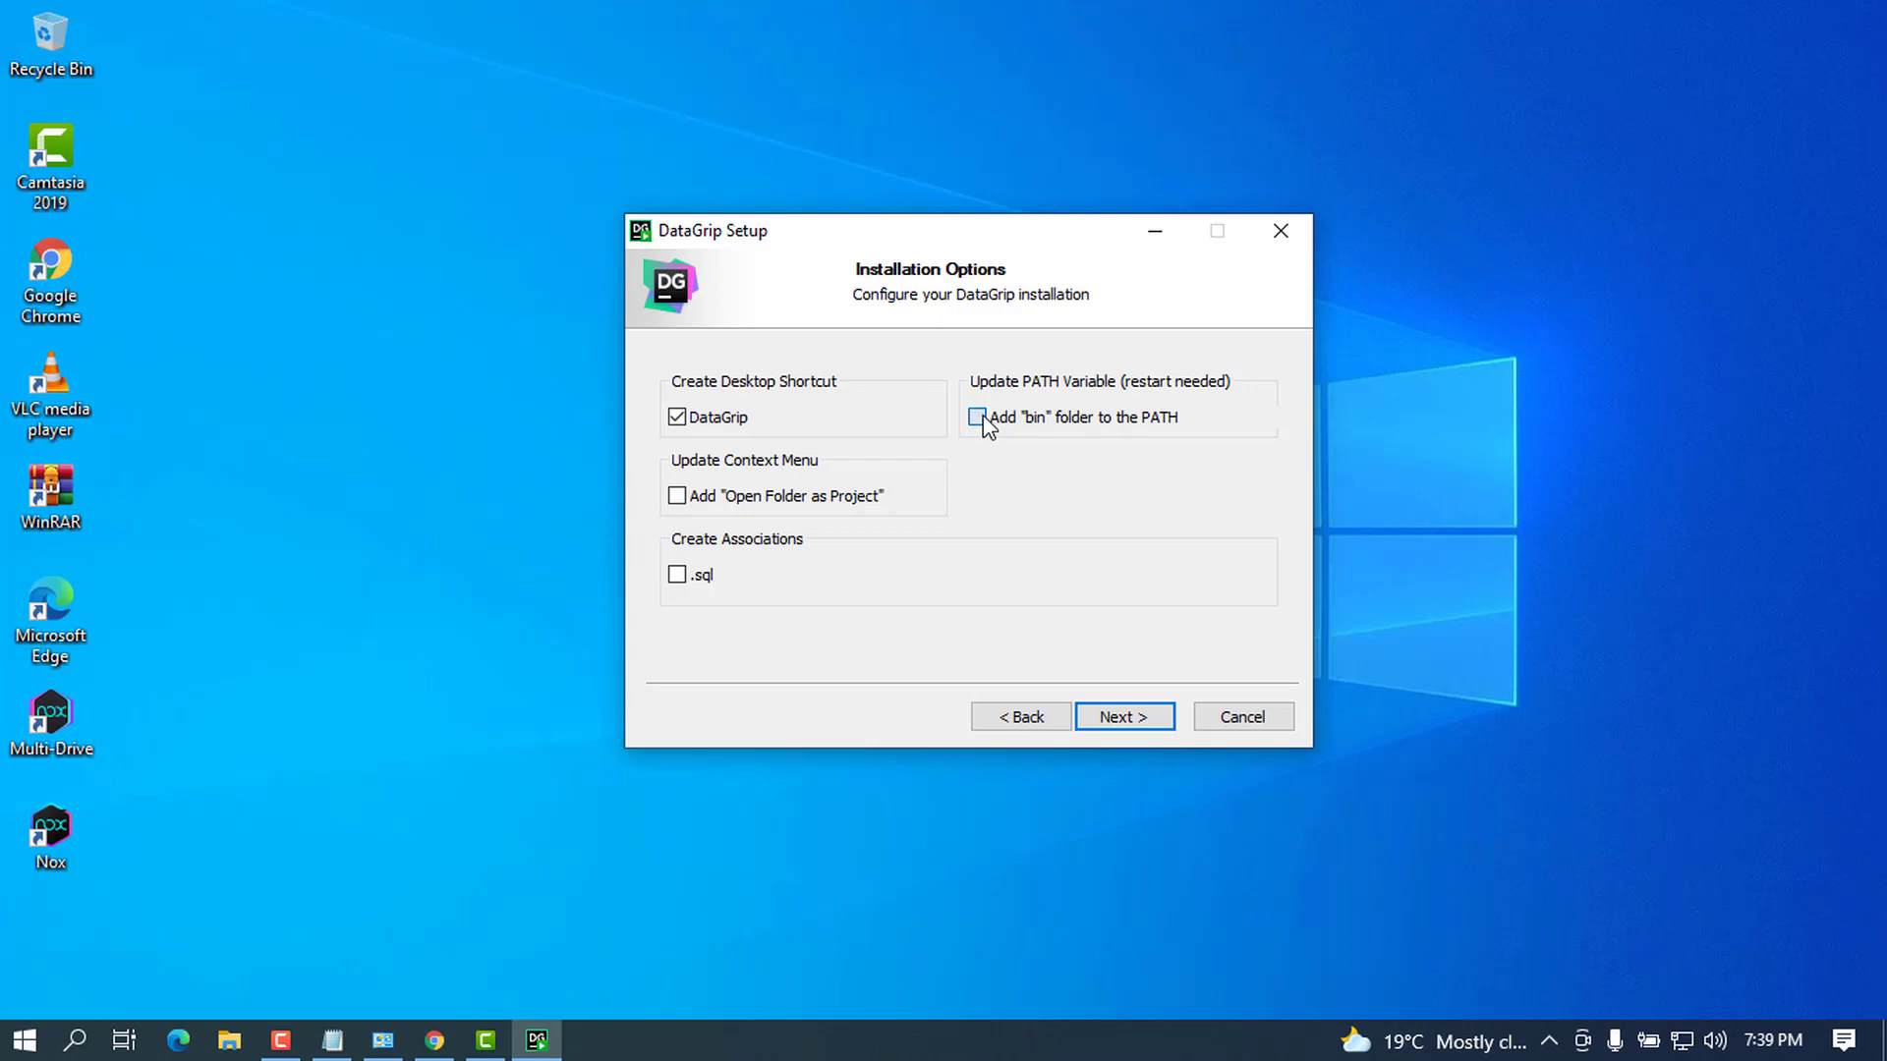
{"action": "left_click", "coordinate": [977, 417]}
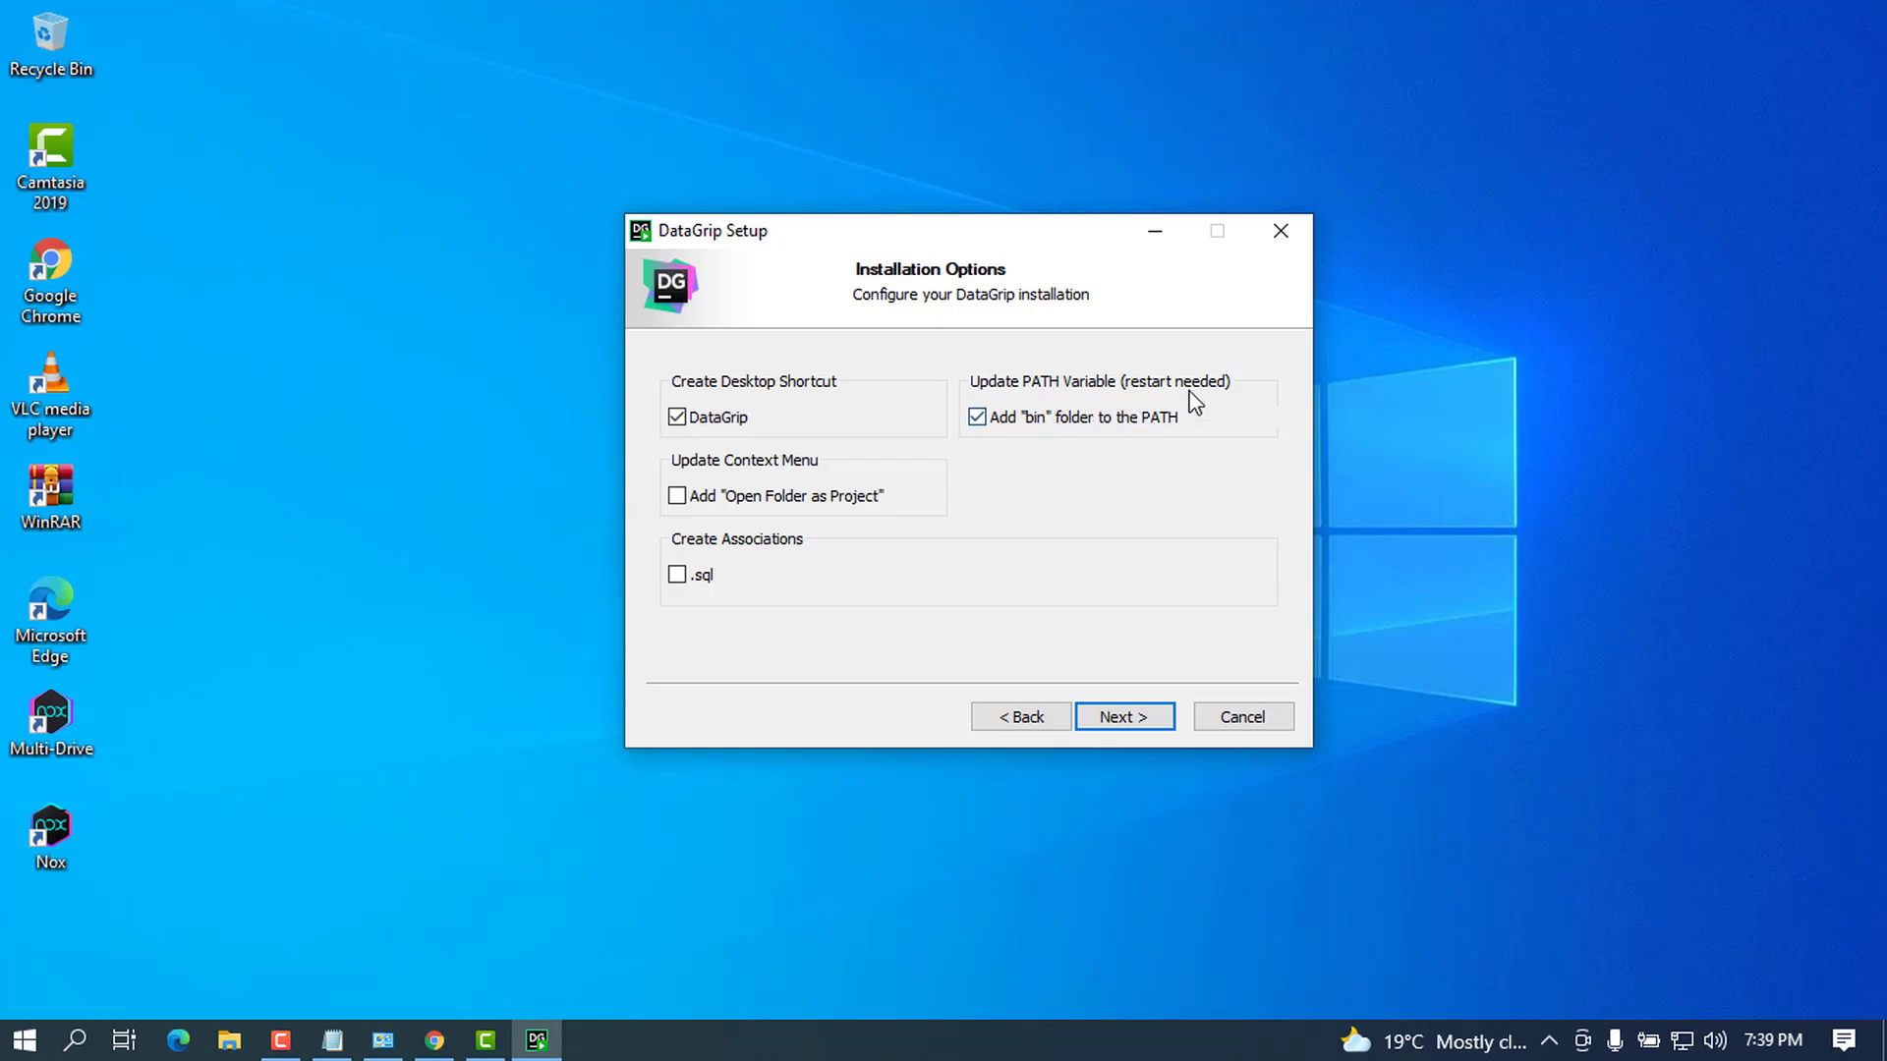
{"action": "mouse_move", "coordinate": [1140, 631]}
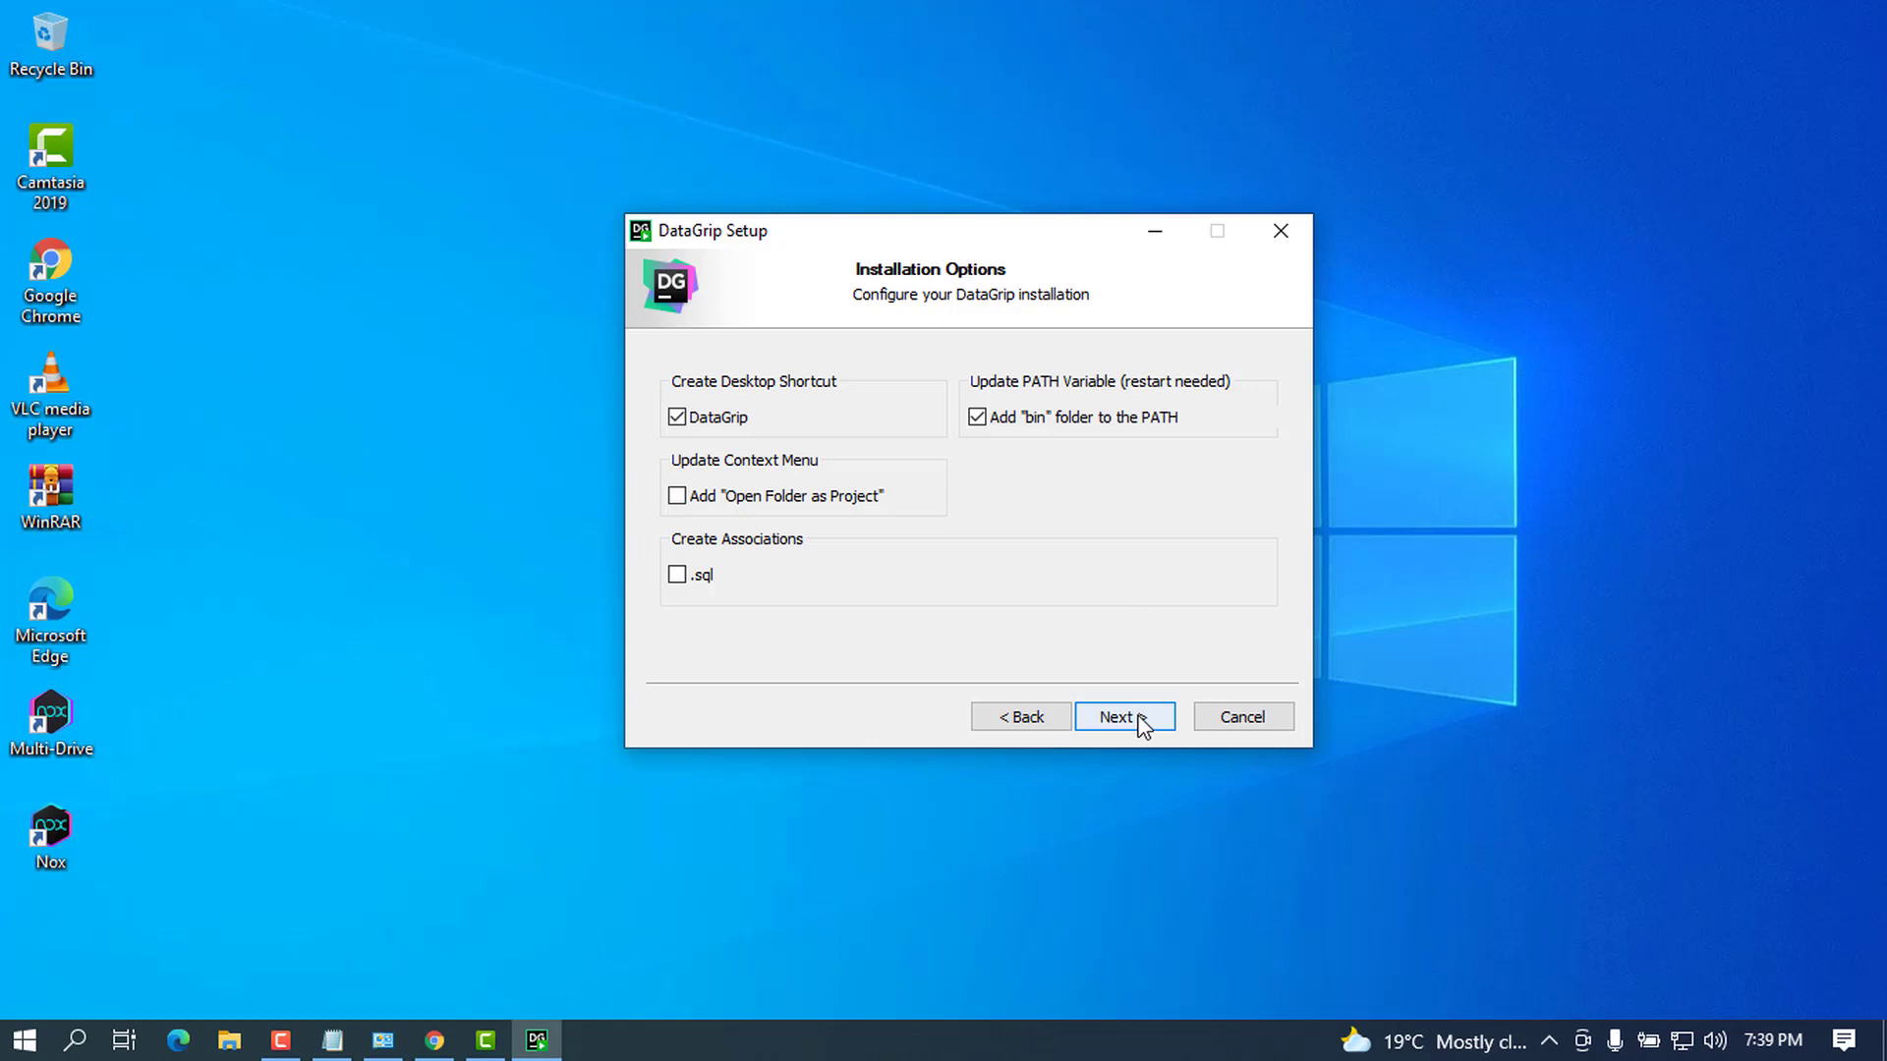
{"action": "left_click", "coordinate": [1124, 715]}
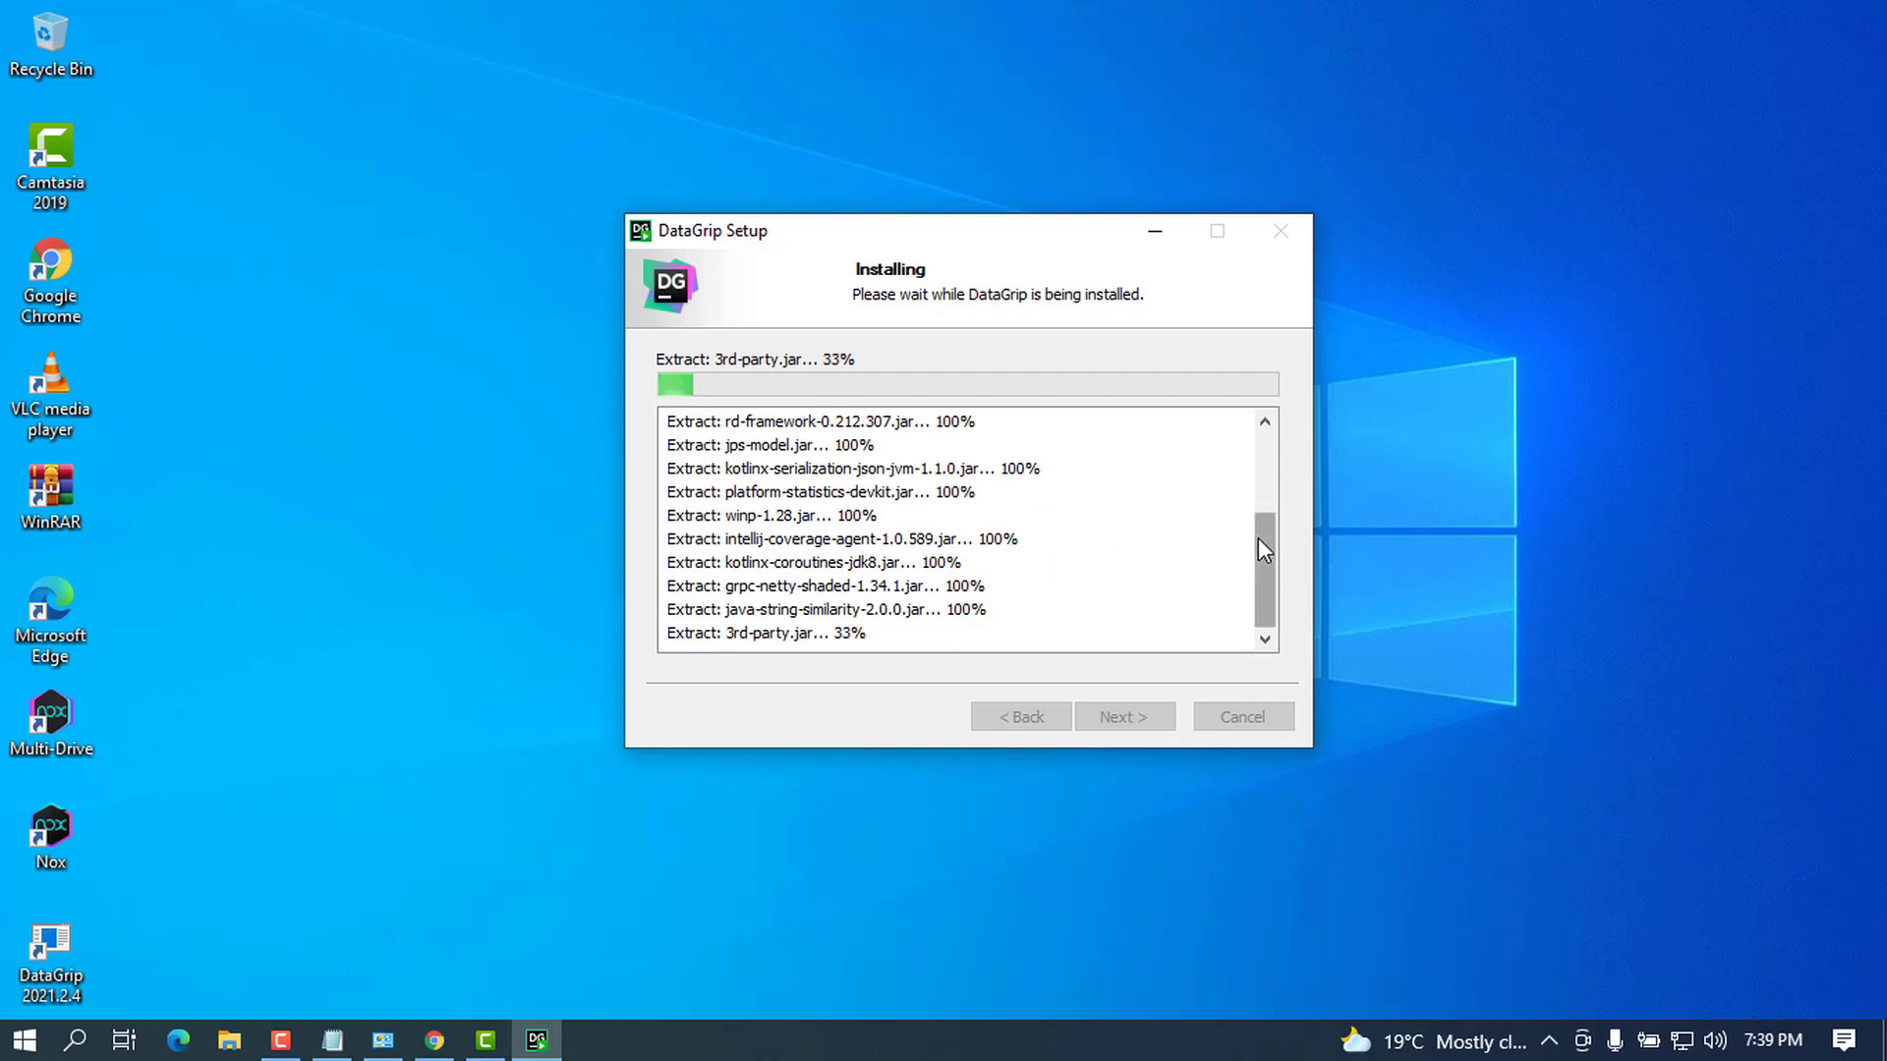
{"action": "mouse_move", "coordinate": [1093, 533]}
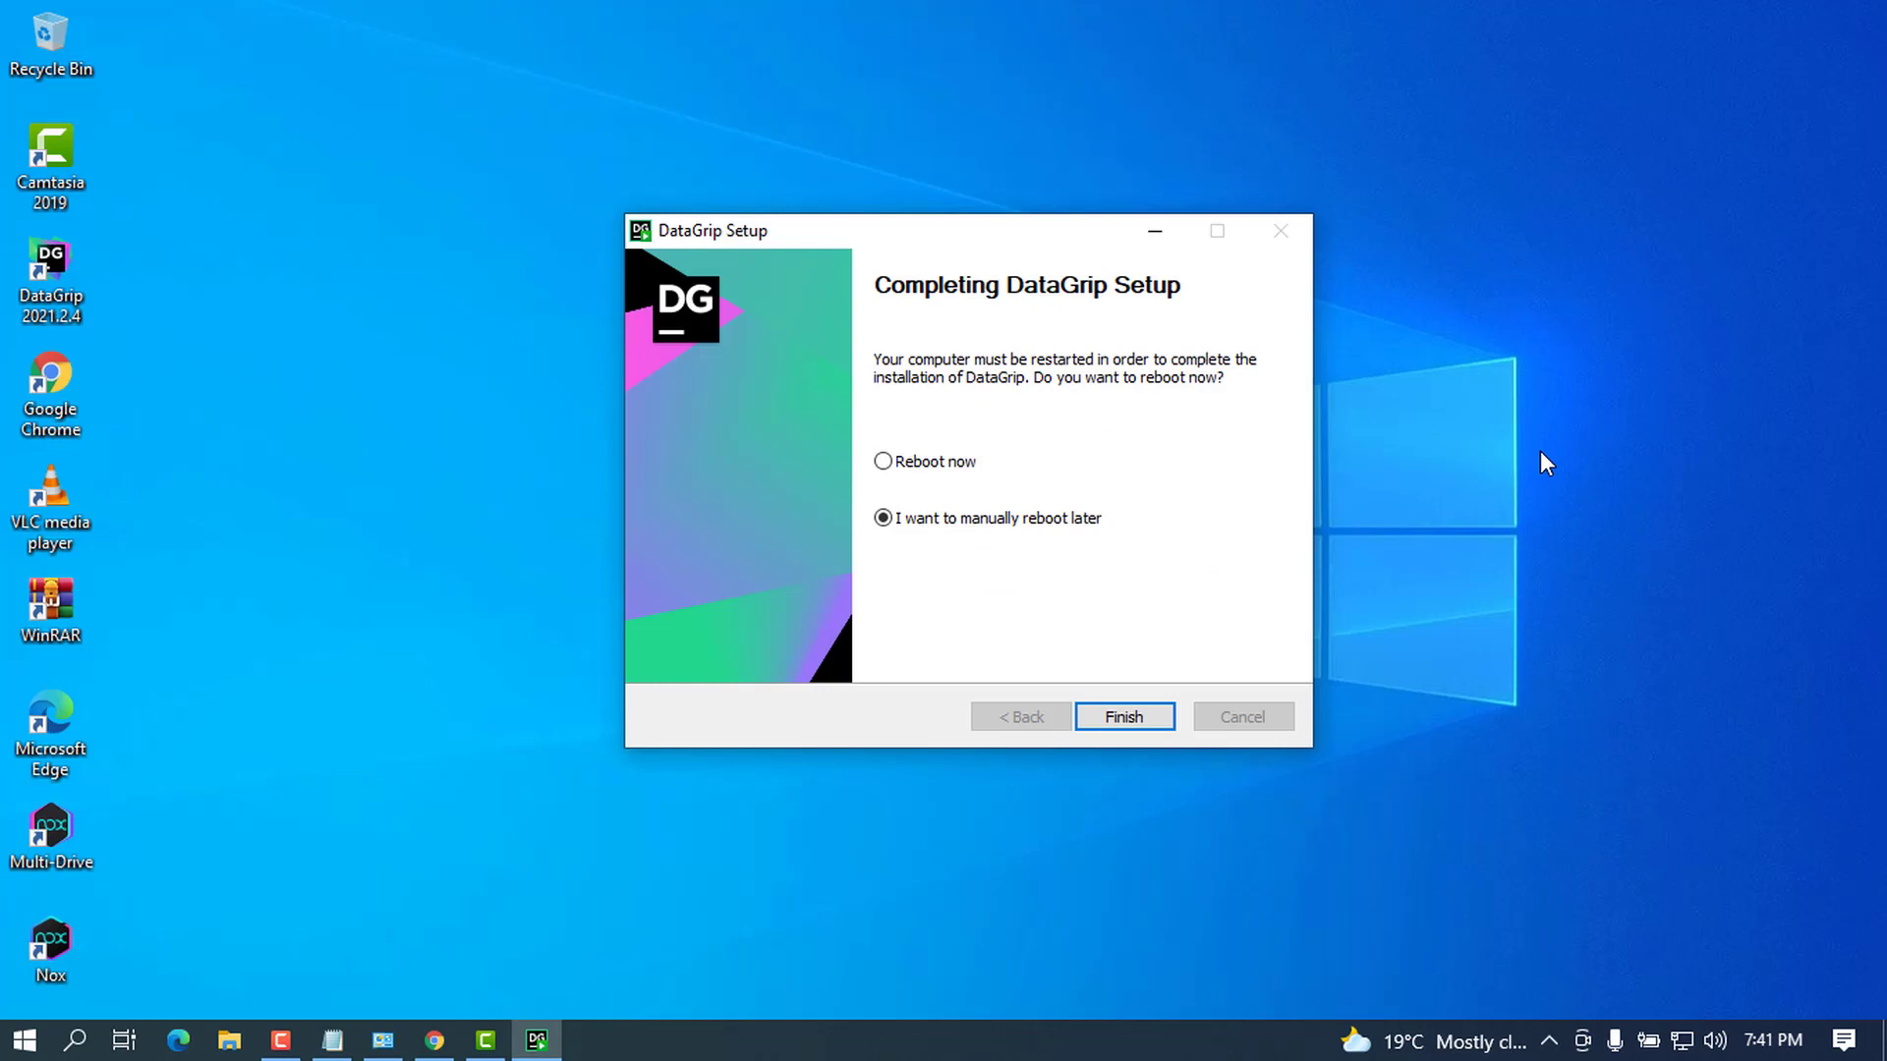
{"action": "mouse_move", "coordinate": [1125, 519]}
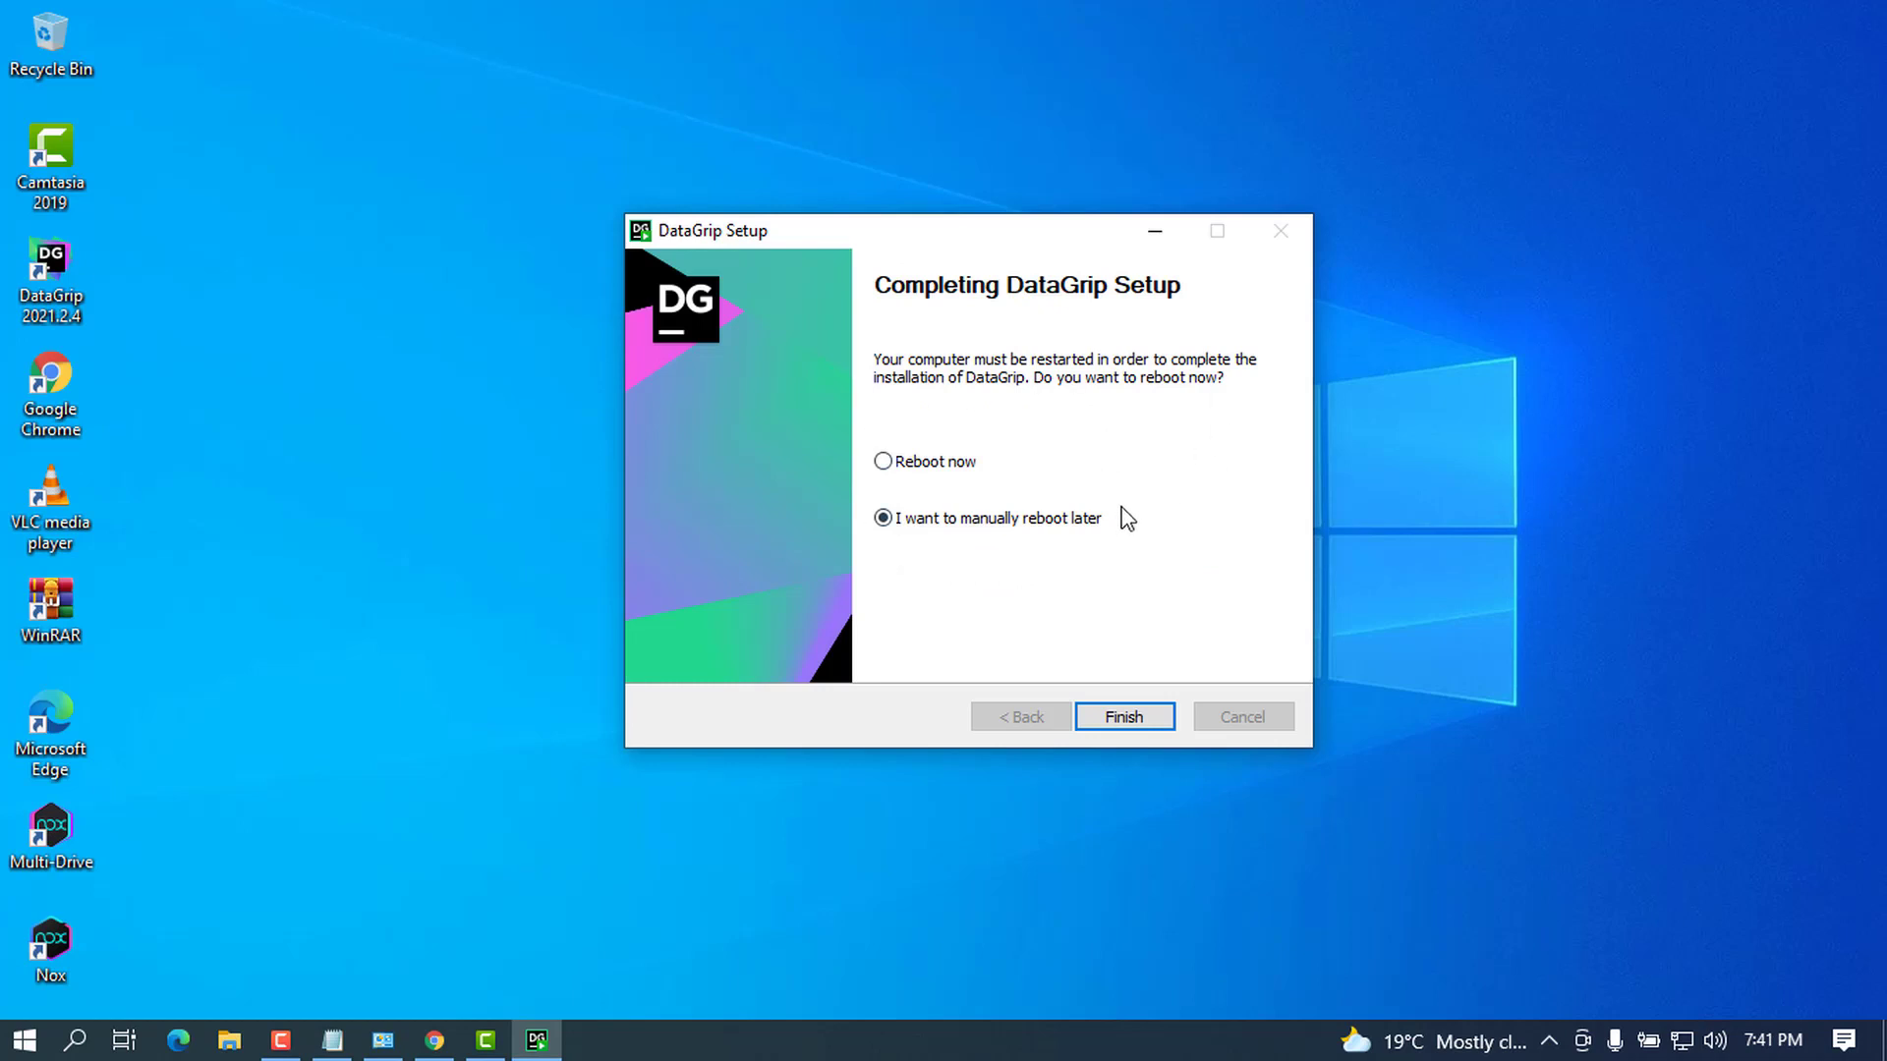
{"action": "mouse_move", "coordinate": [1069, 481]}
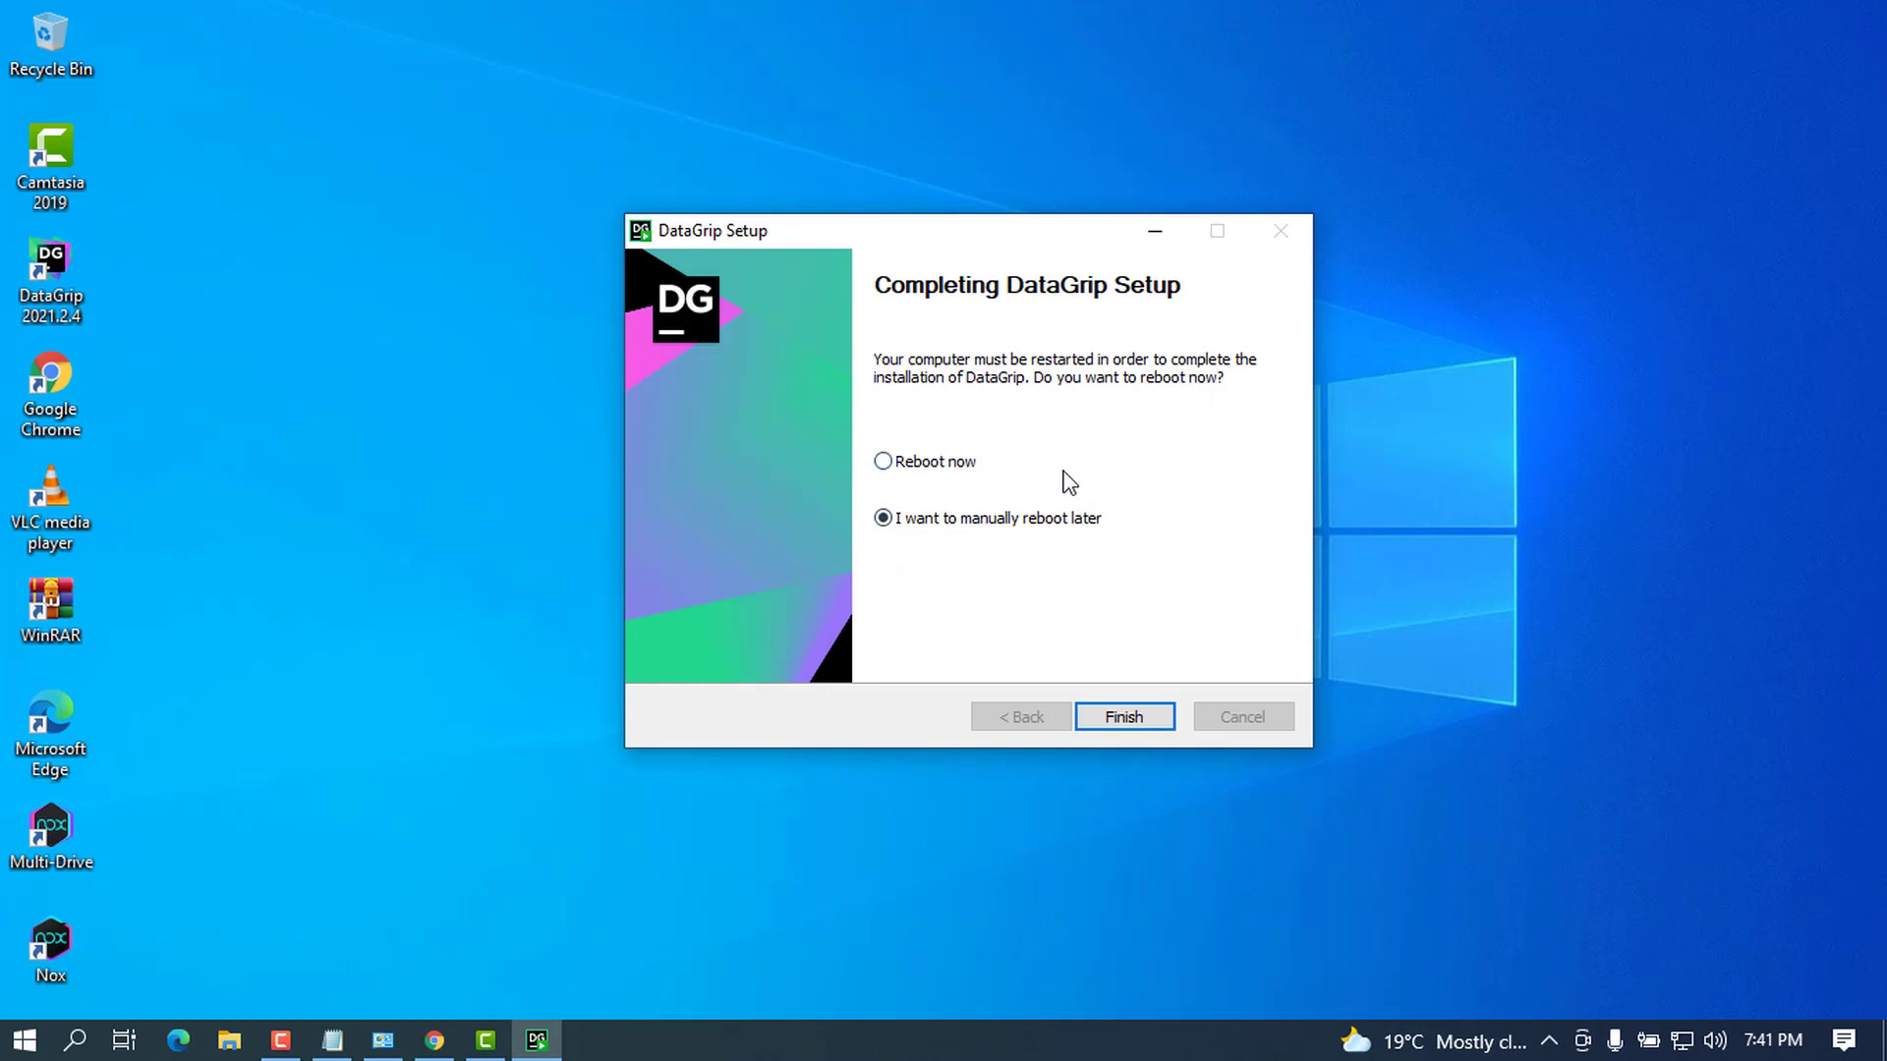
{"action": "mouse_move", "coordinate": [973, 262]}
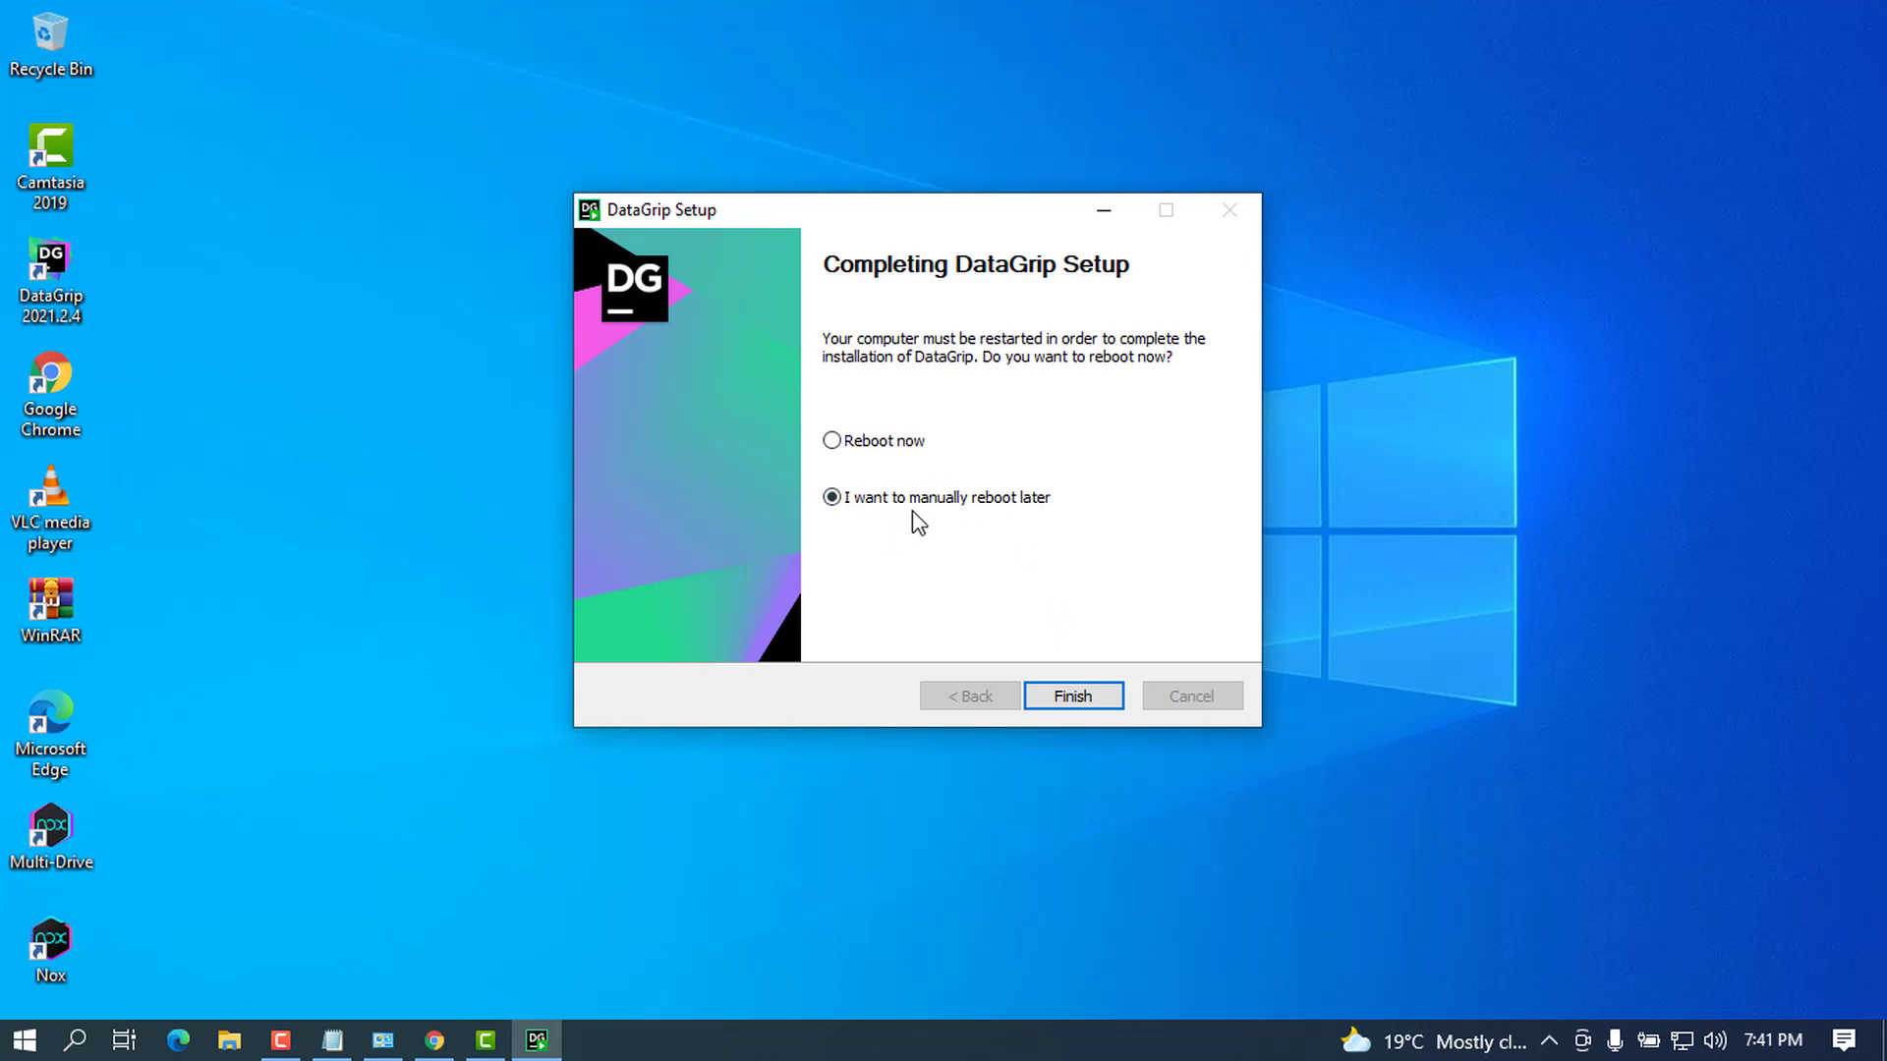
{"action": "mouse_move", "coordinate": [963, 535]}
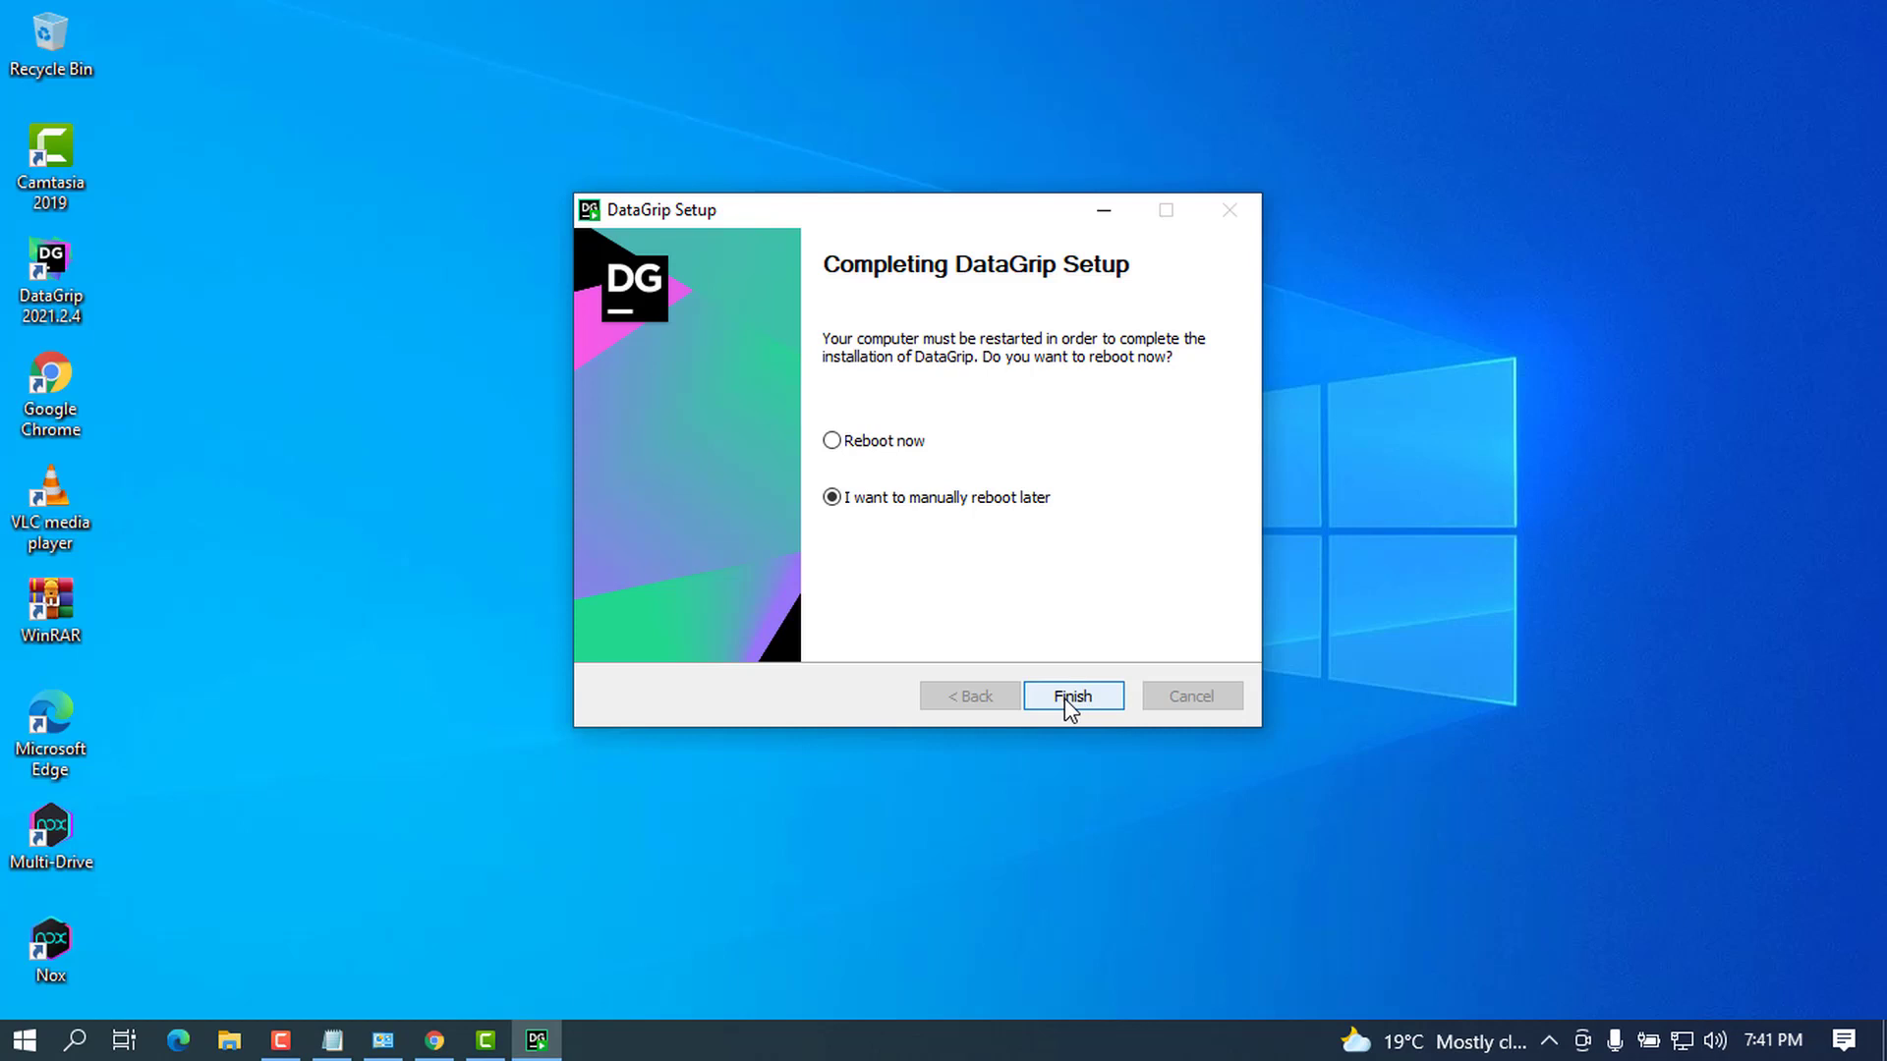
Step: Finish DataGrip Setup choosing to reboot manually later
{"action": "left_click", "coordinate": [1071, 696]}
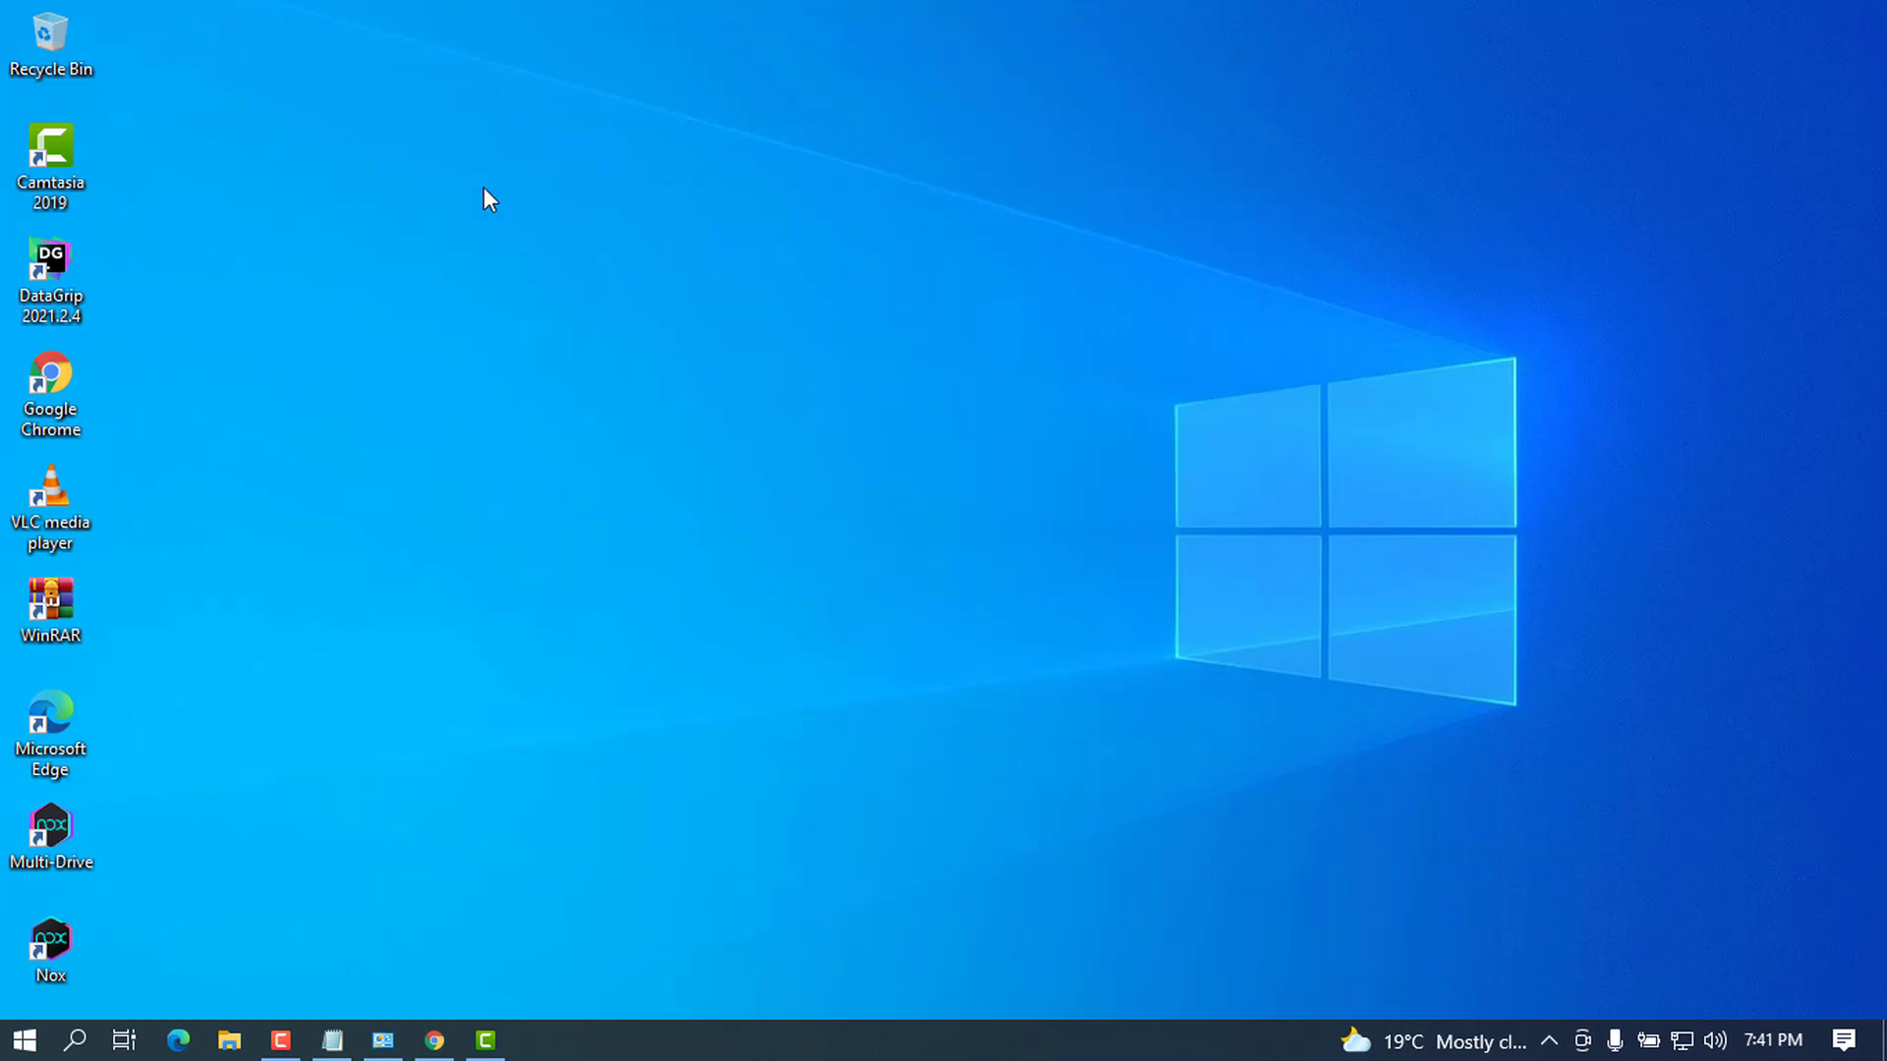
Step: Launch DataGrip 2021.2.4 from its desktop shortcut and continue without importing settings
{"action": "left_click", "coordinate": [52, 278]}
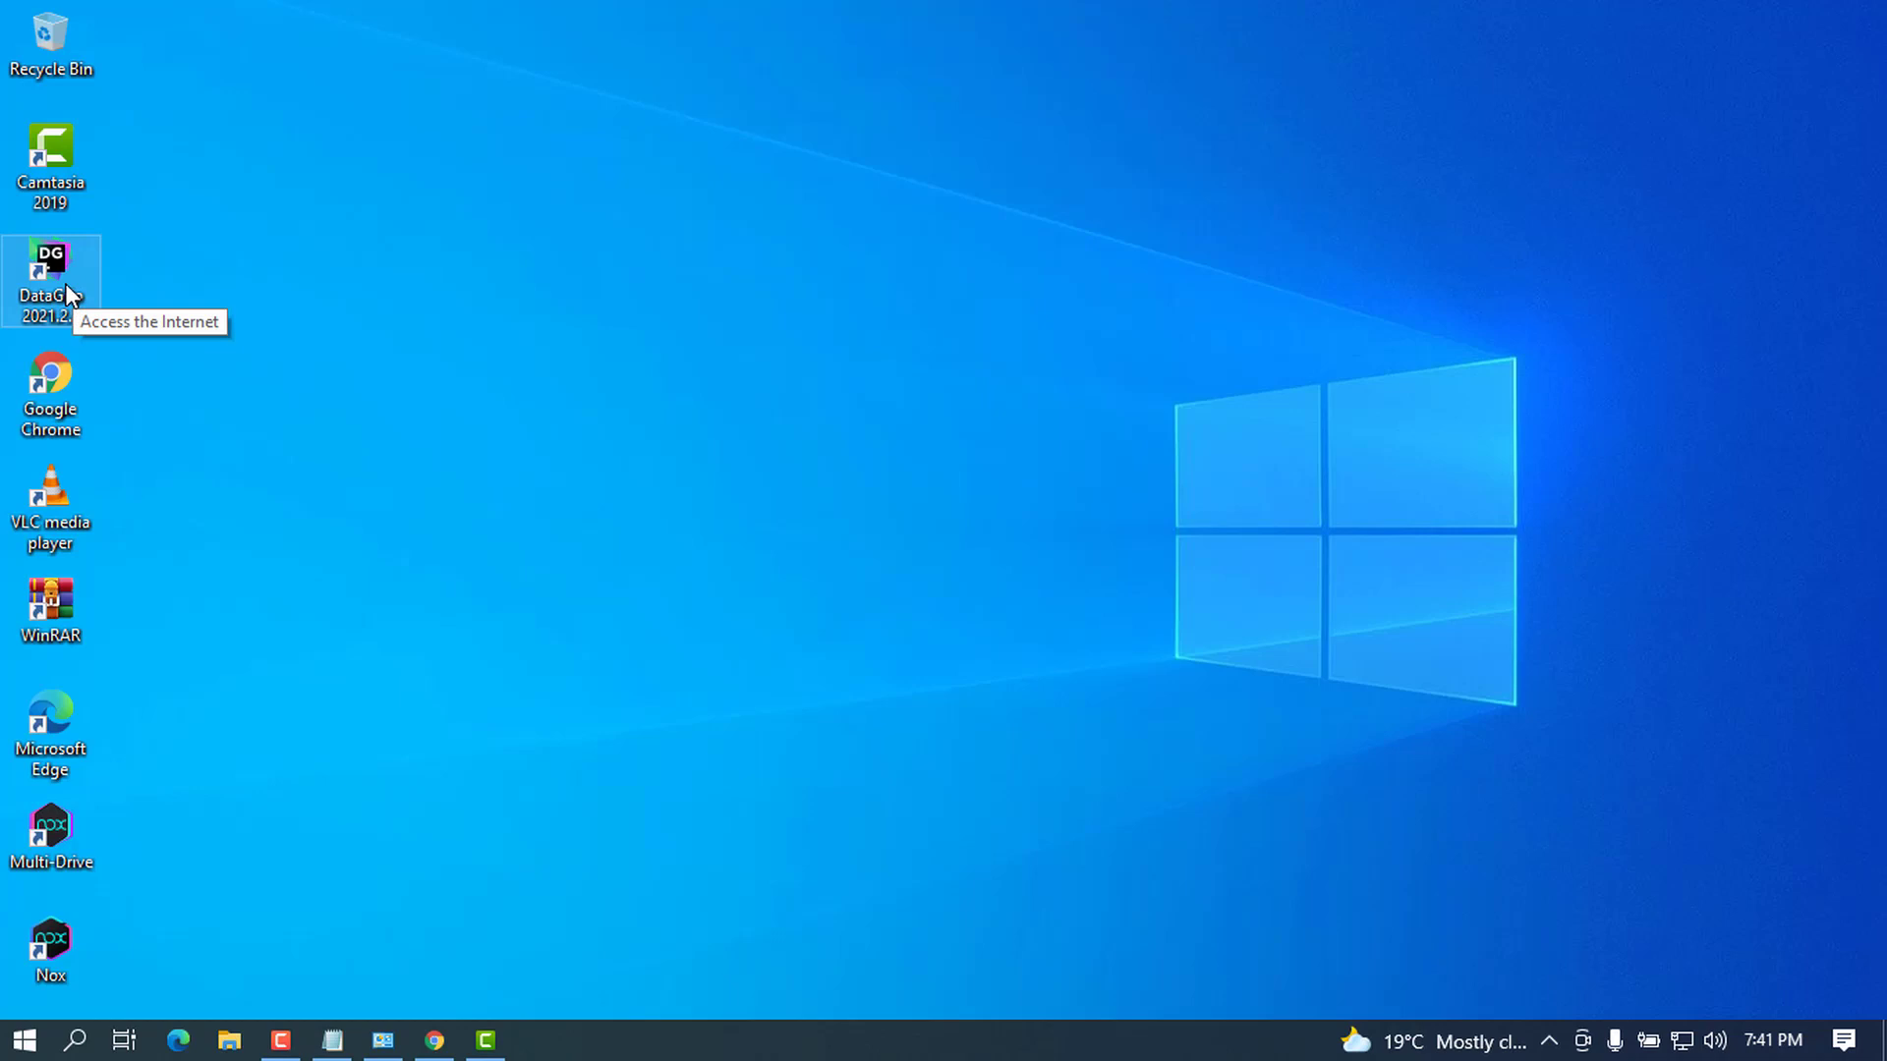
{"action": "mouse_move", "coordinate": [78, 289]}
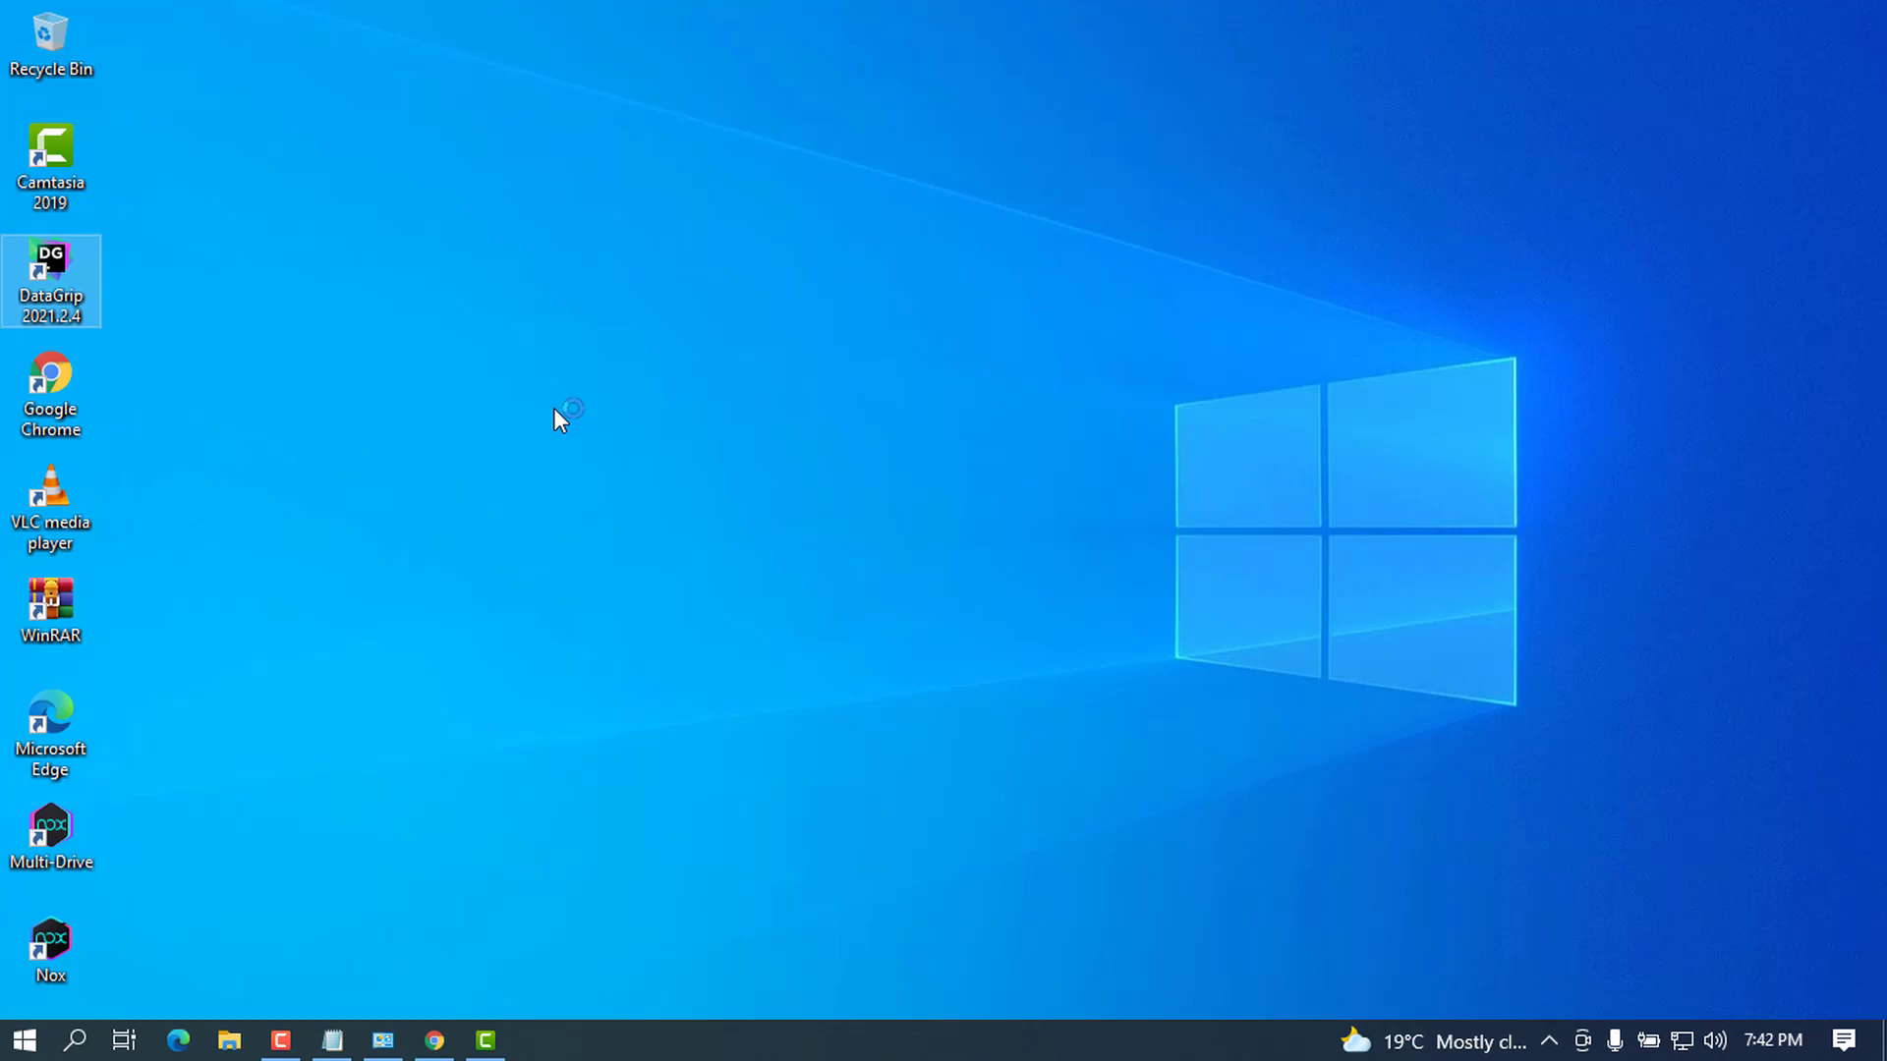
{"action": "double_click", "coordinate": [51, 262]}
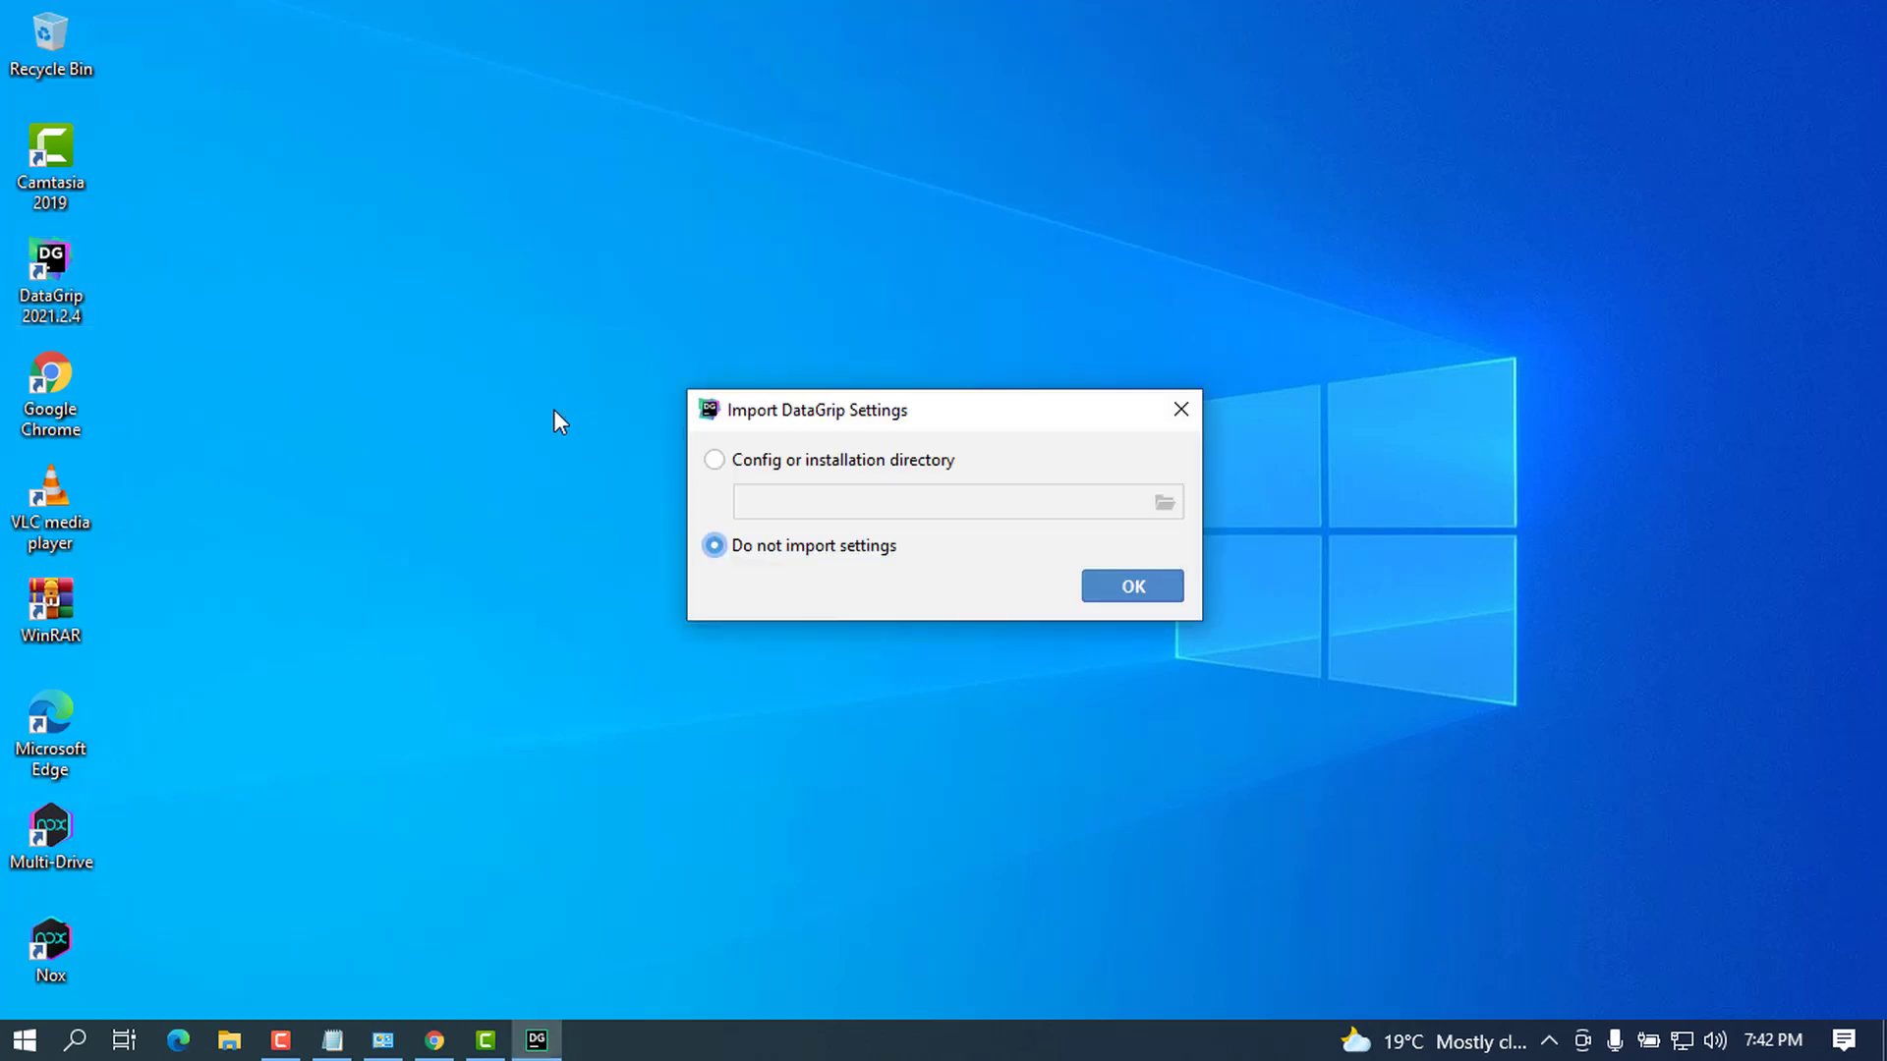
{"action": "mouse_move", "coordinate": [1264, 615]}
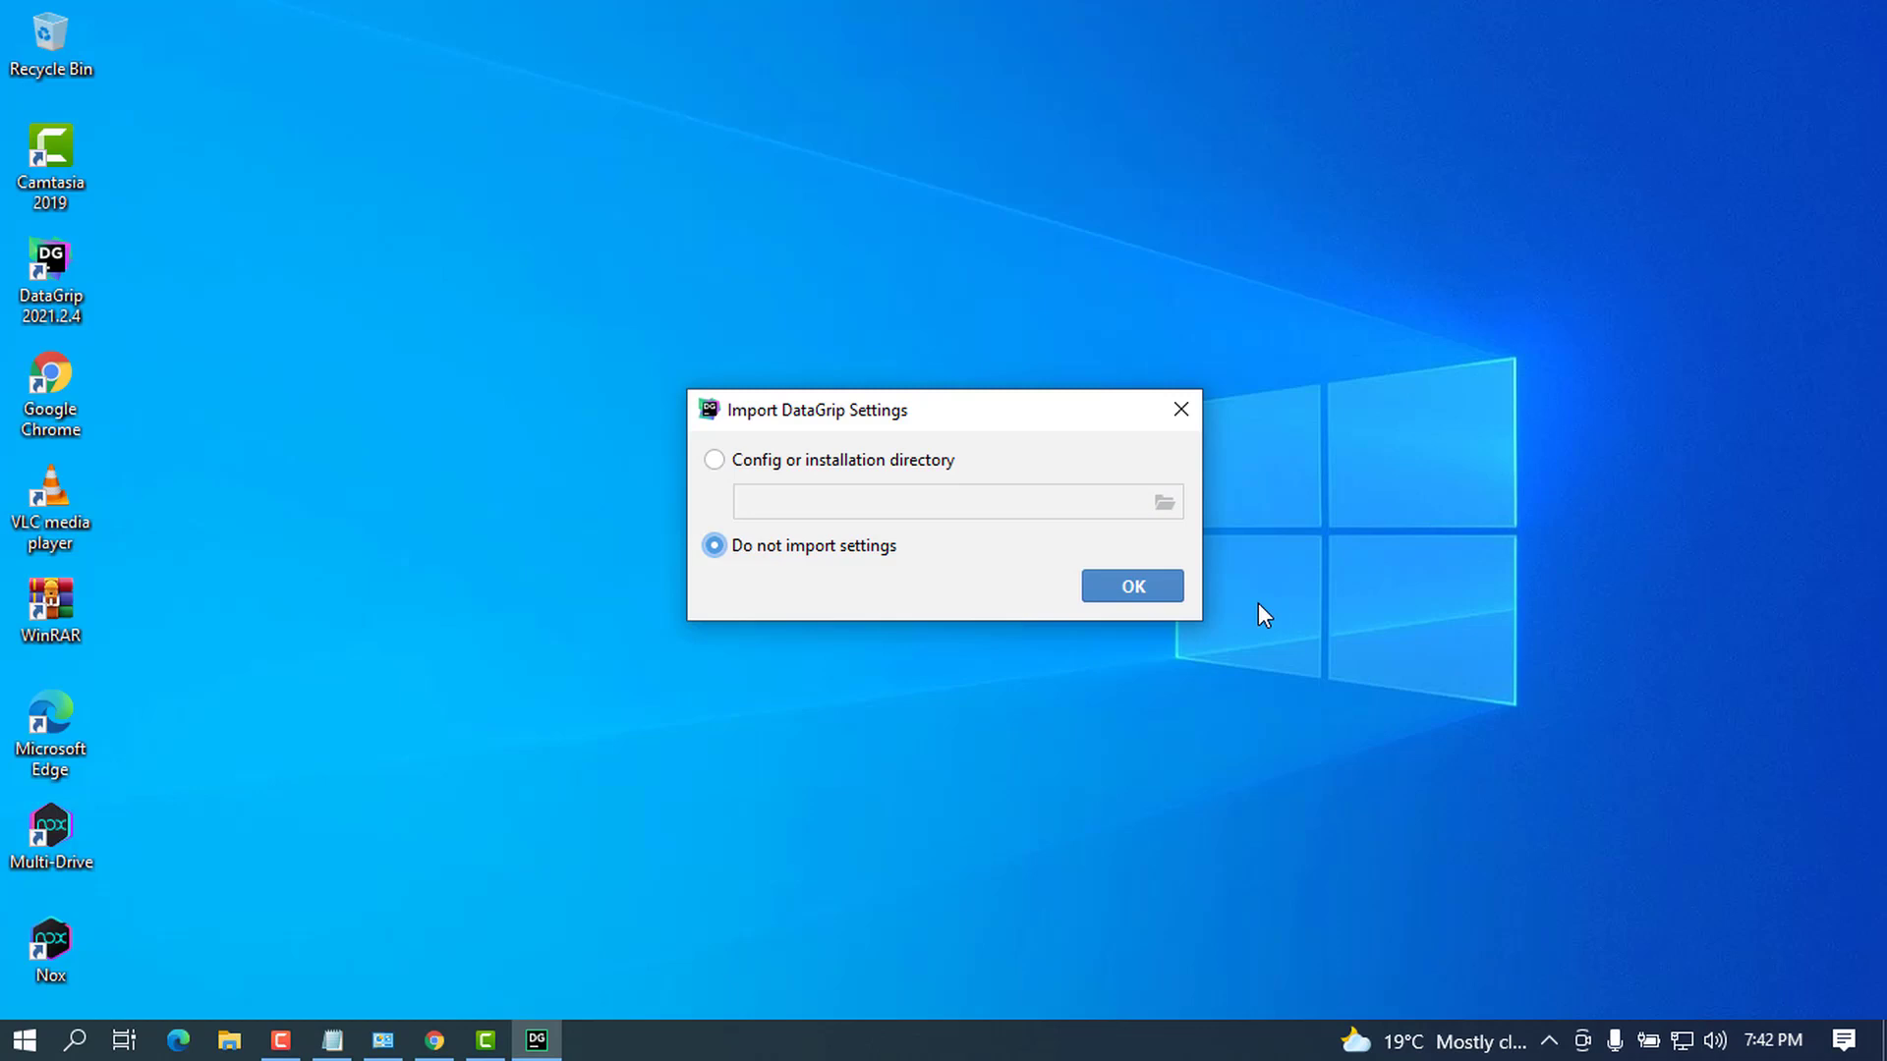
{"action": "mouse_move", "coordinate": [969, 399]}
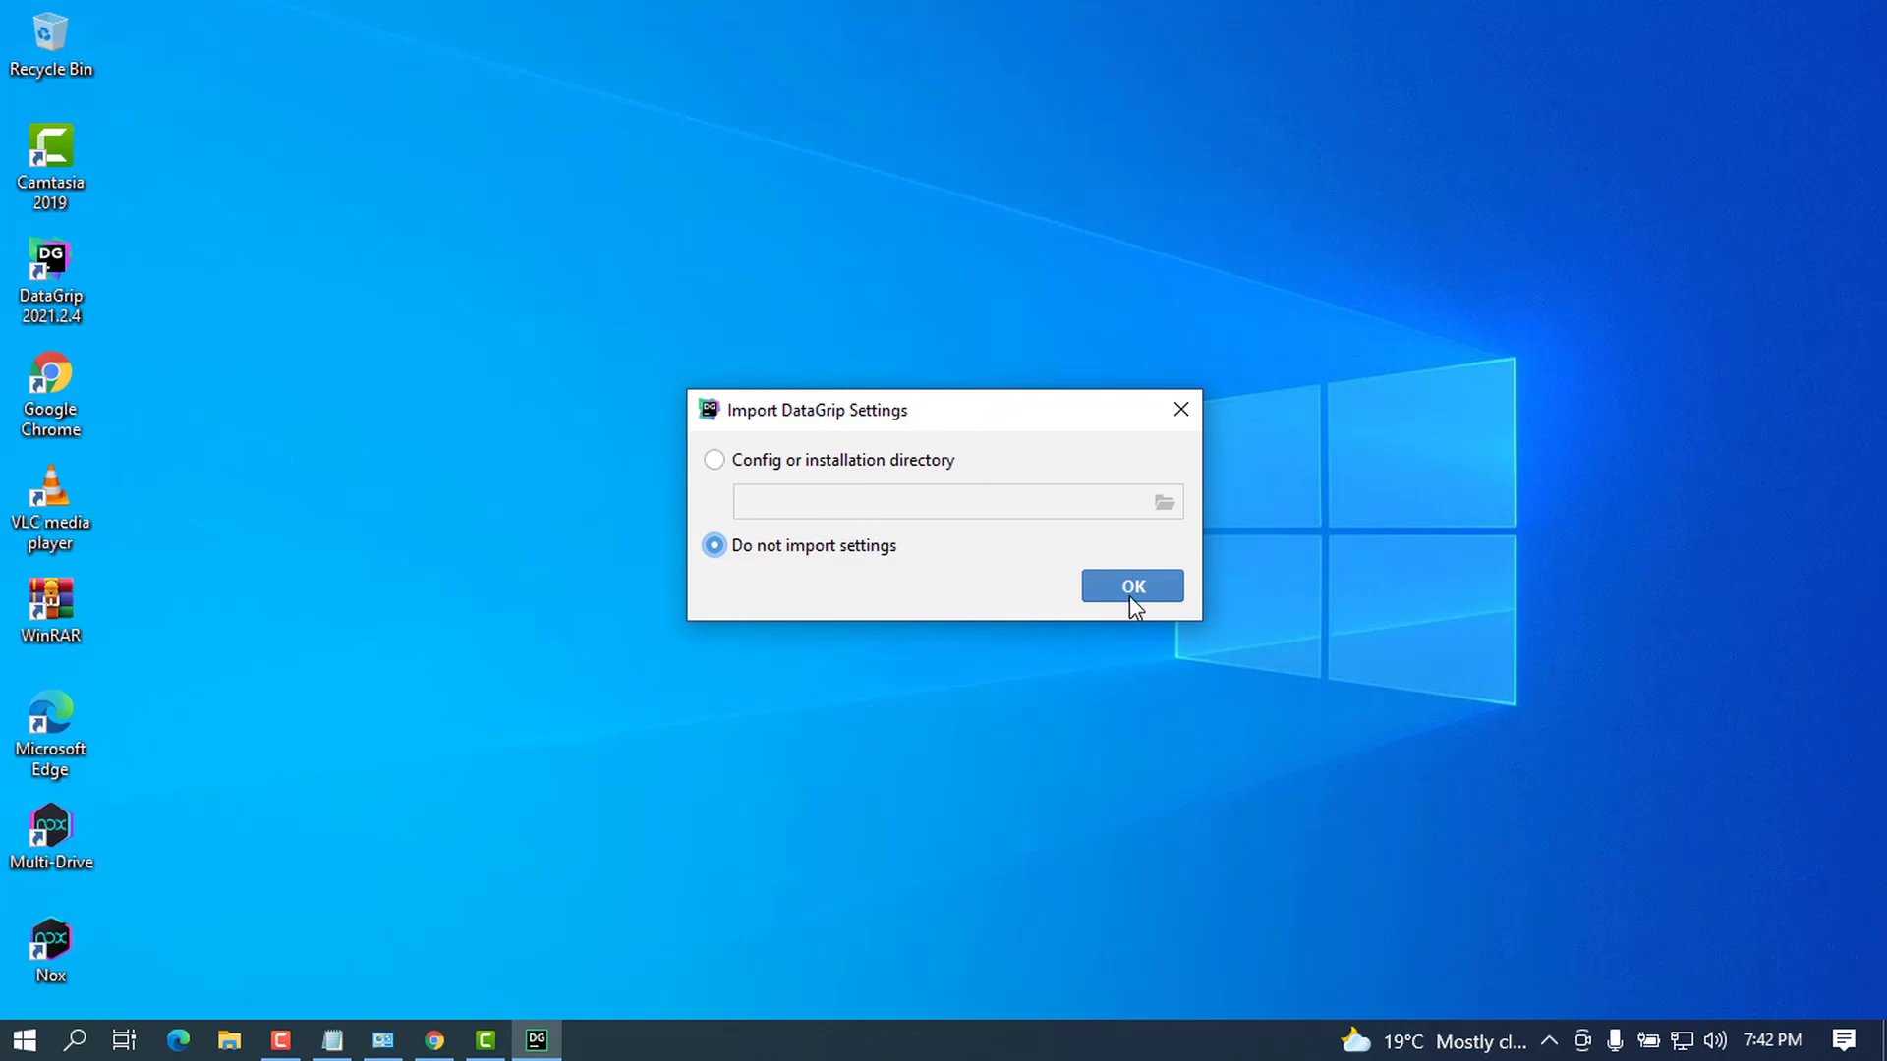
{"action": "left_click", "coordinate": [1130, 585]}
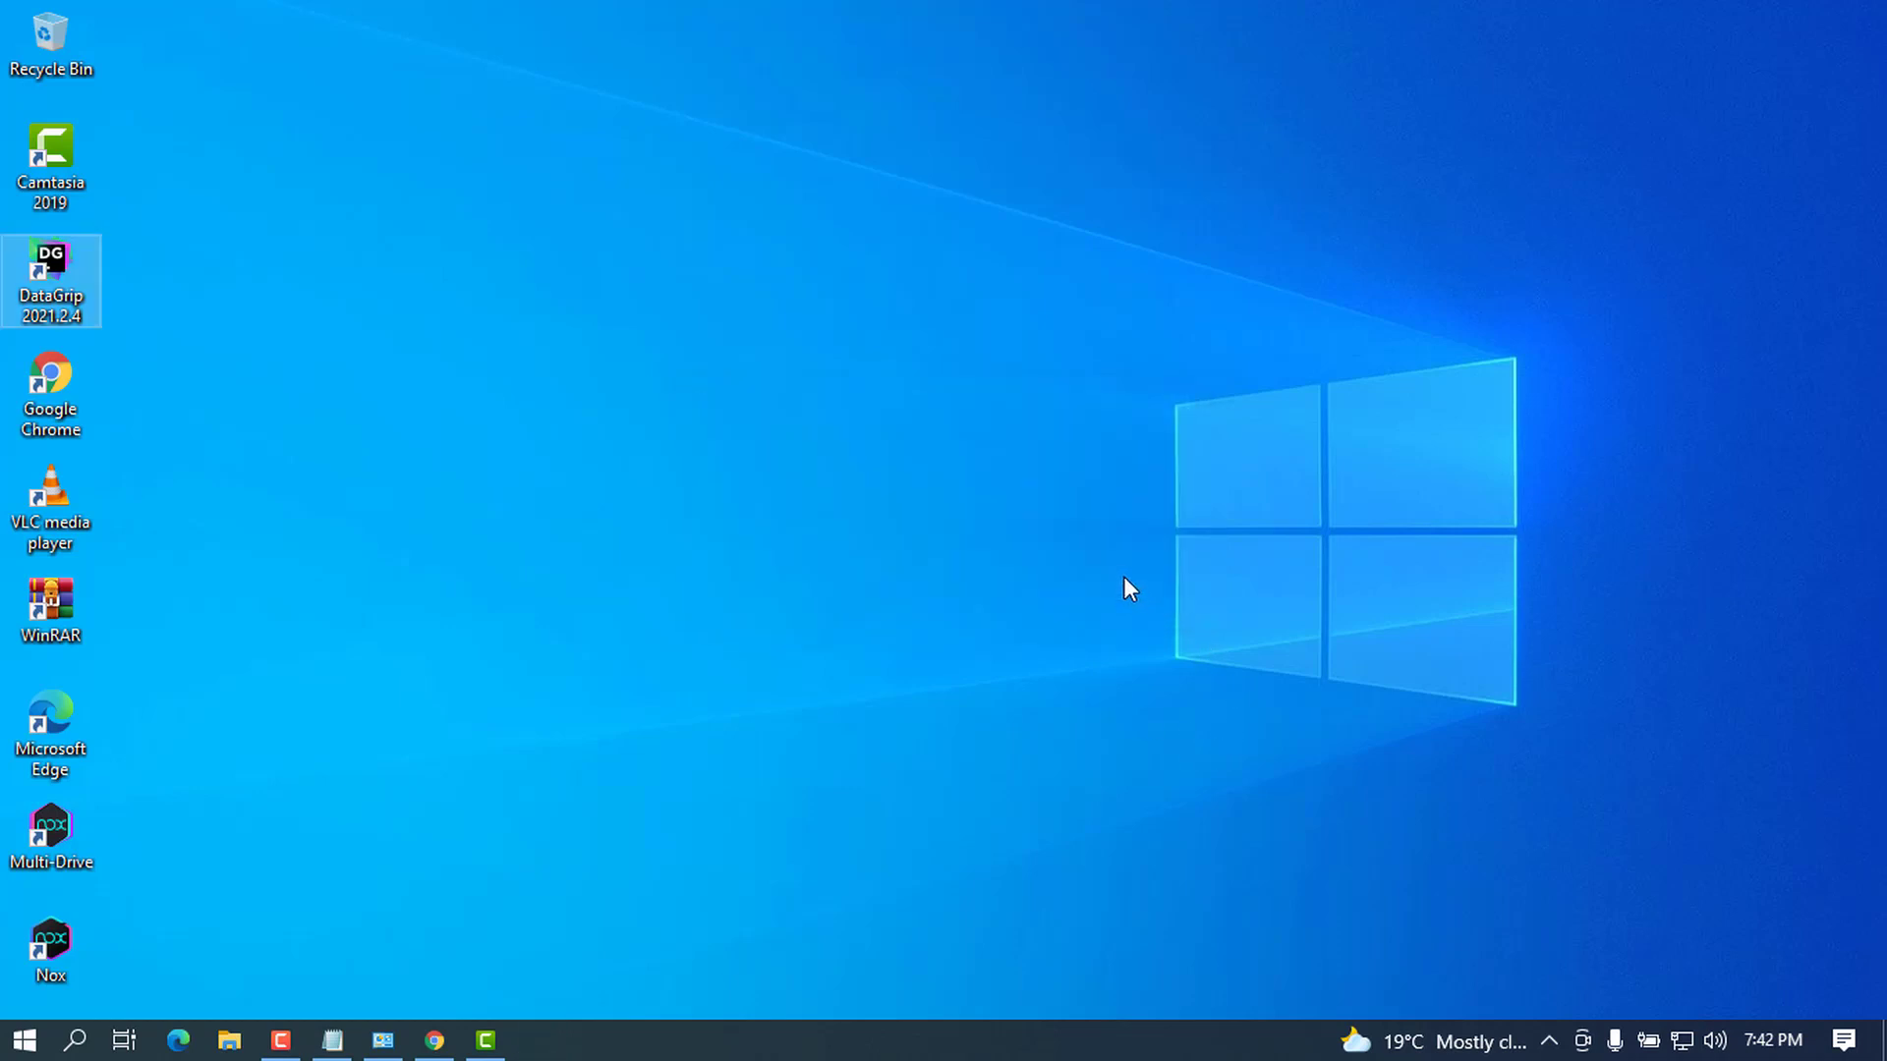
{"action": "mouse_move", "coordinate": [963, 226]}
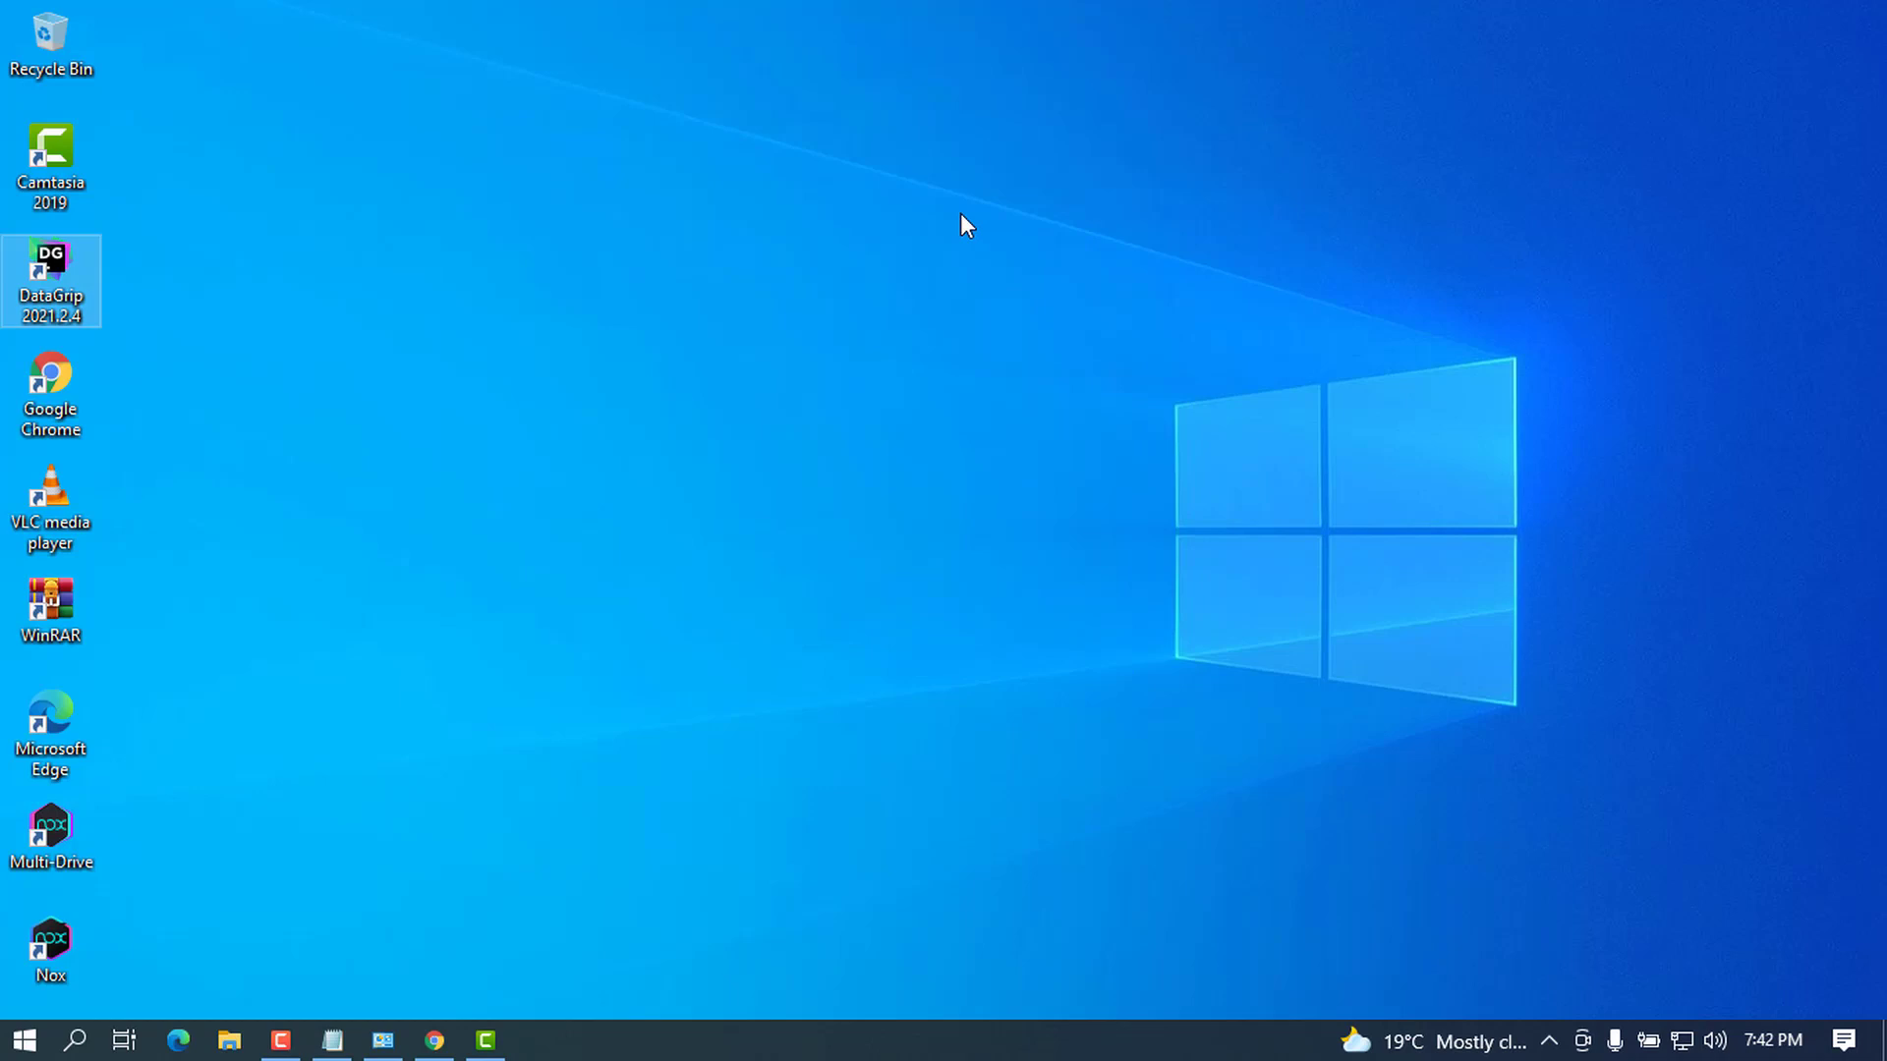
Step: Allow DataGrip through Windows Defender Firewall on private networks
{"action": "double_click", "coordinate": [51, 281]}
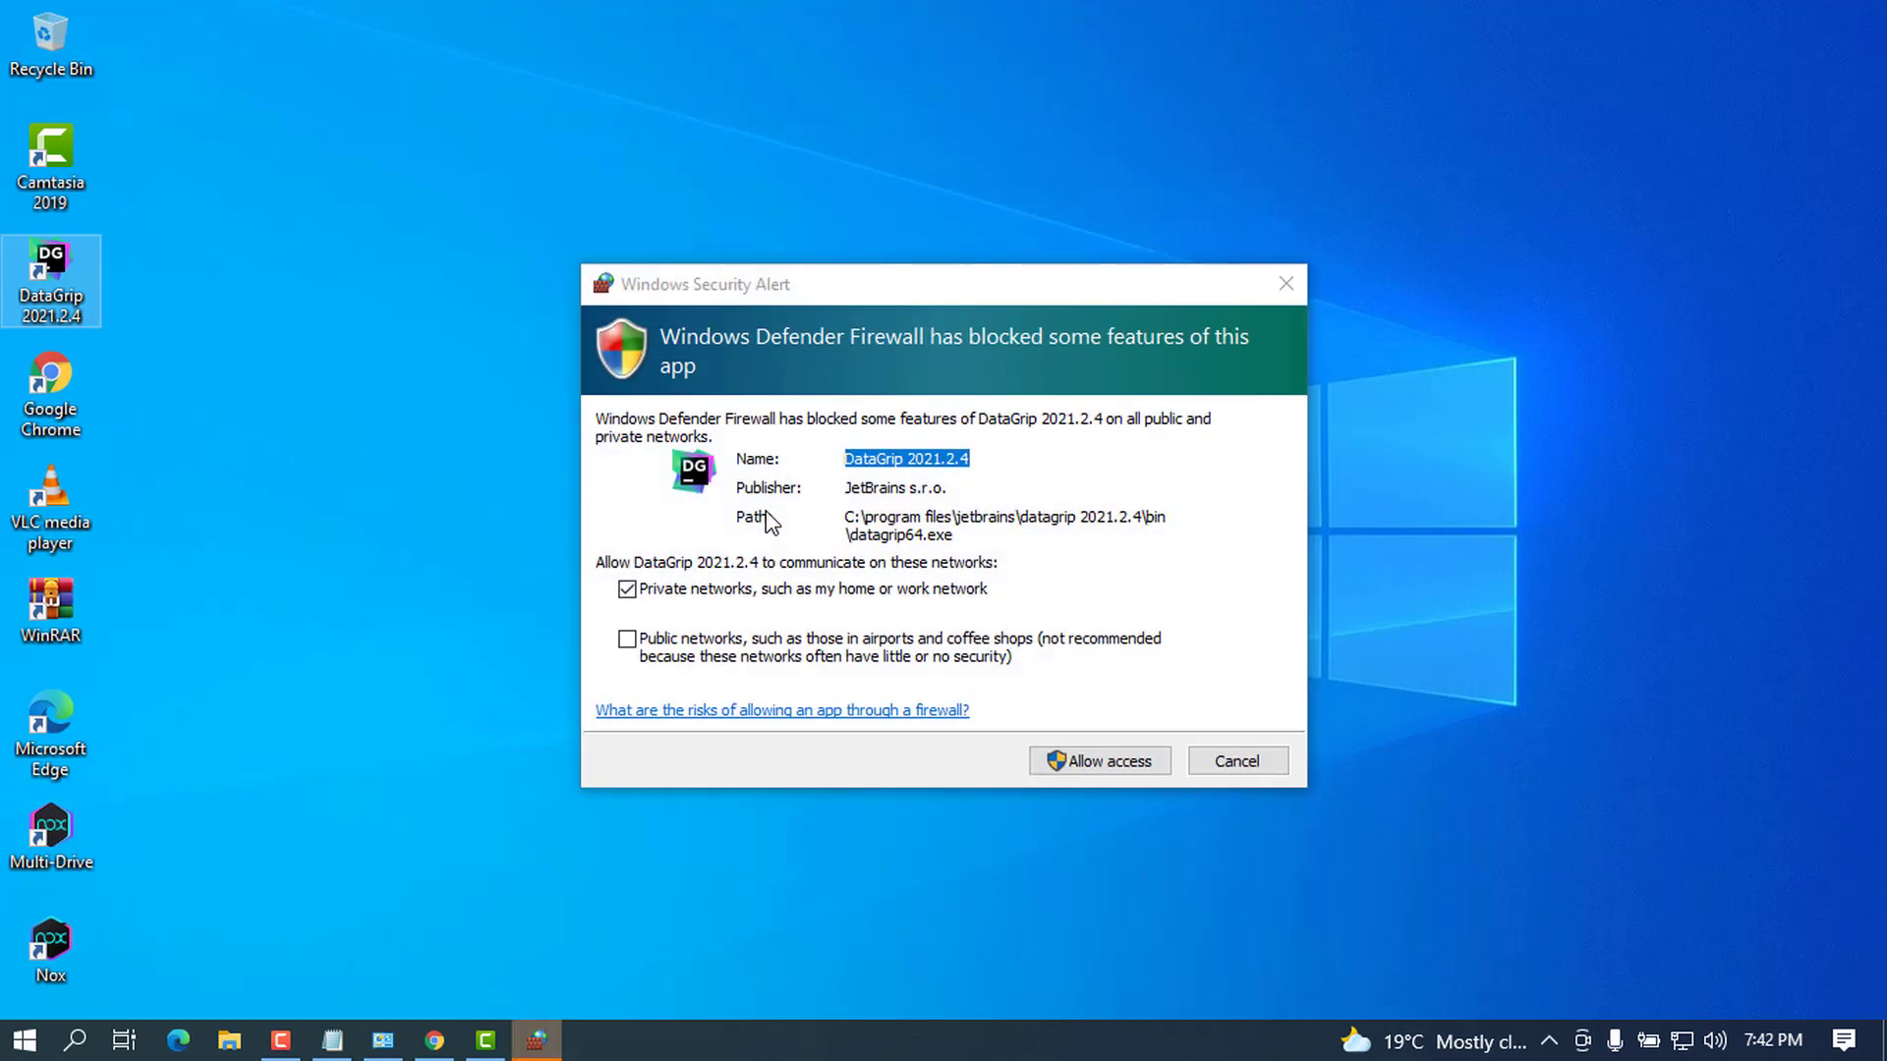
{"action": "mouse_move", "coordinate": [1038, 485]}
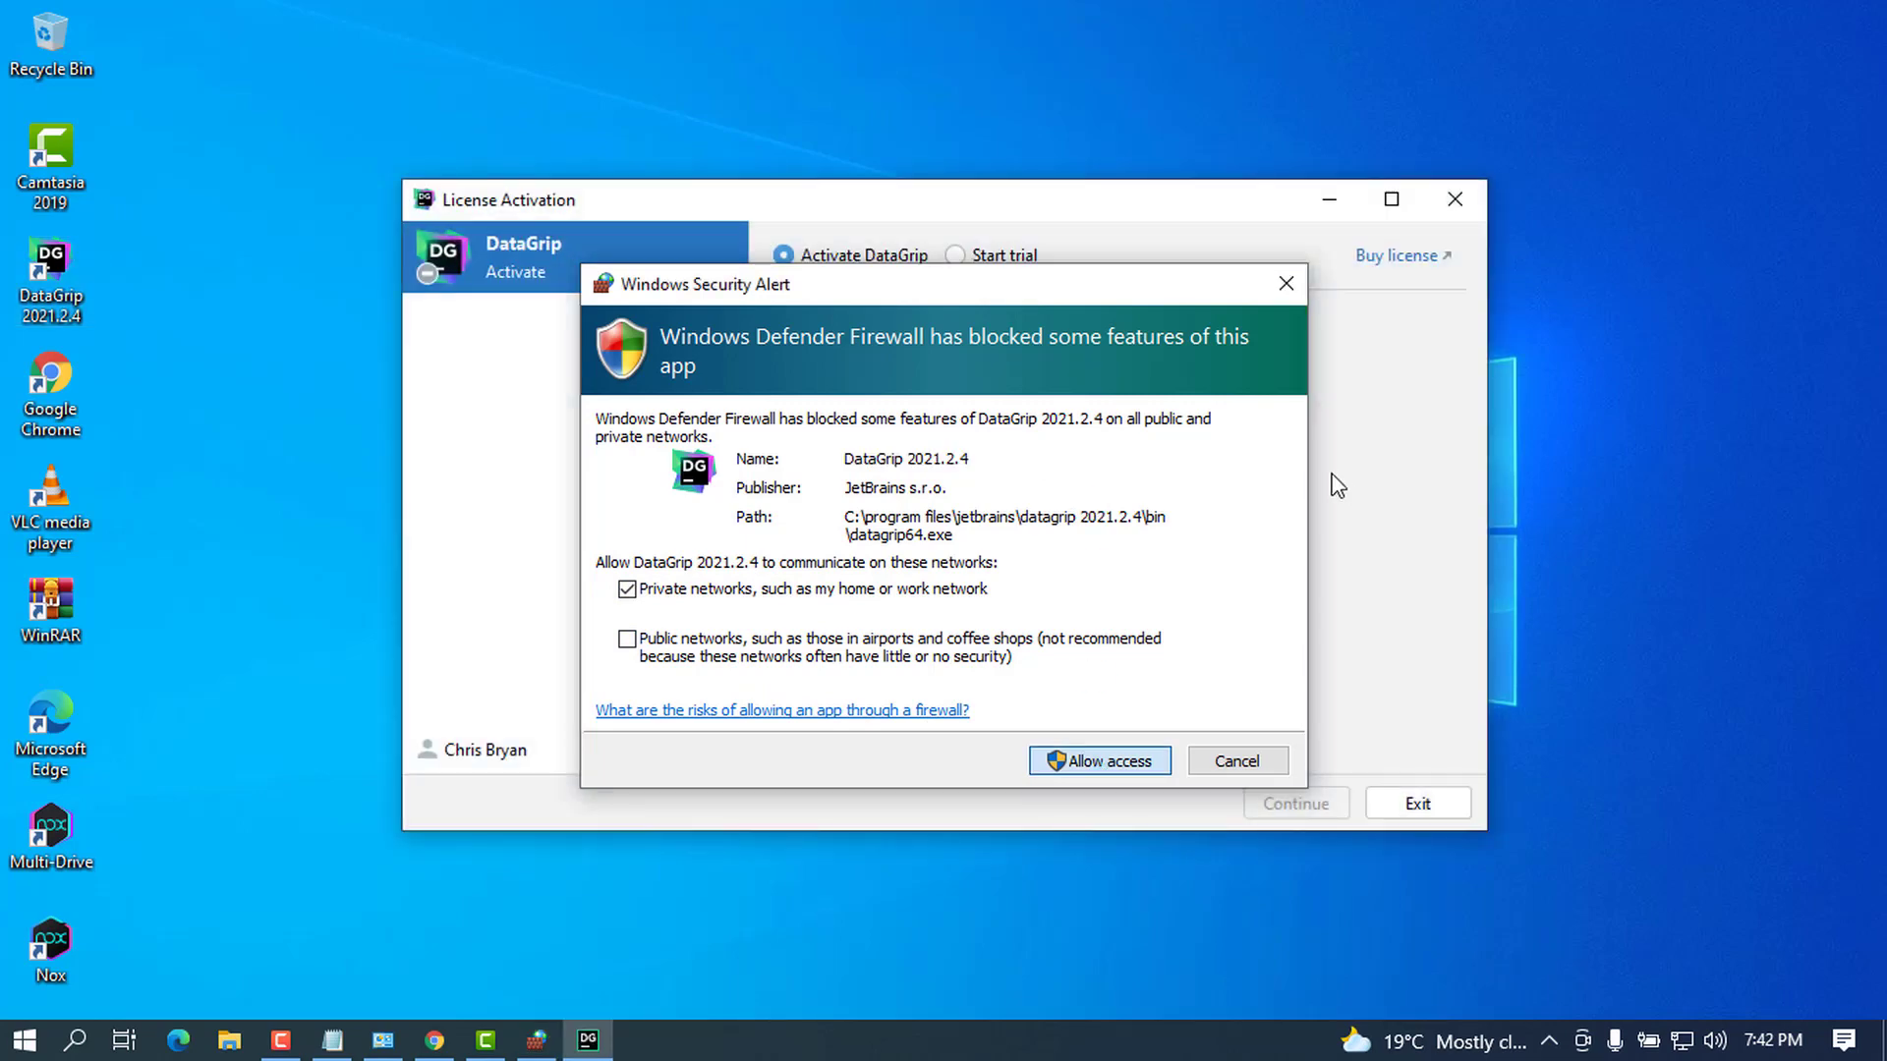
{"action": "left_click", "coordinate": [1097, 759]}
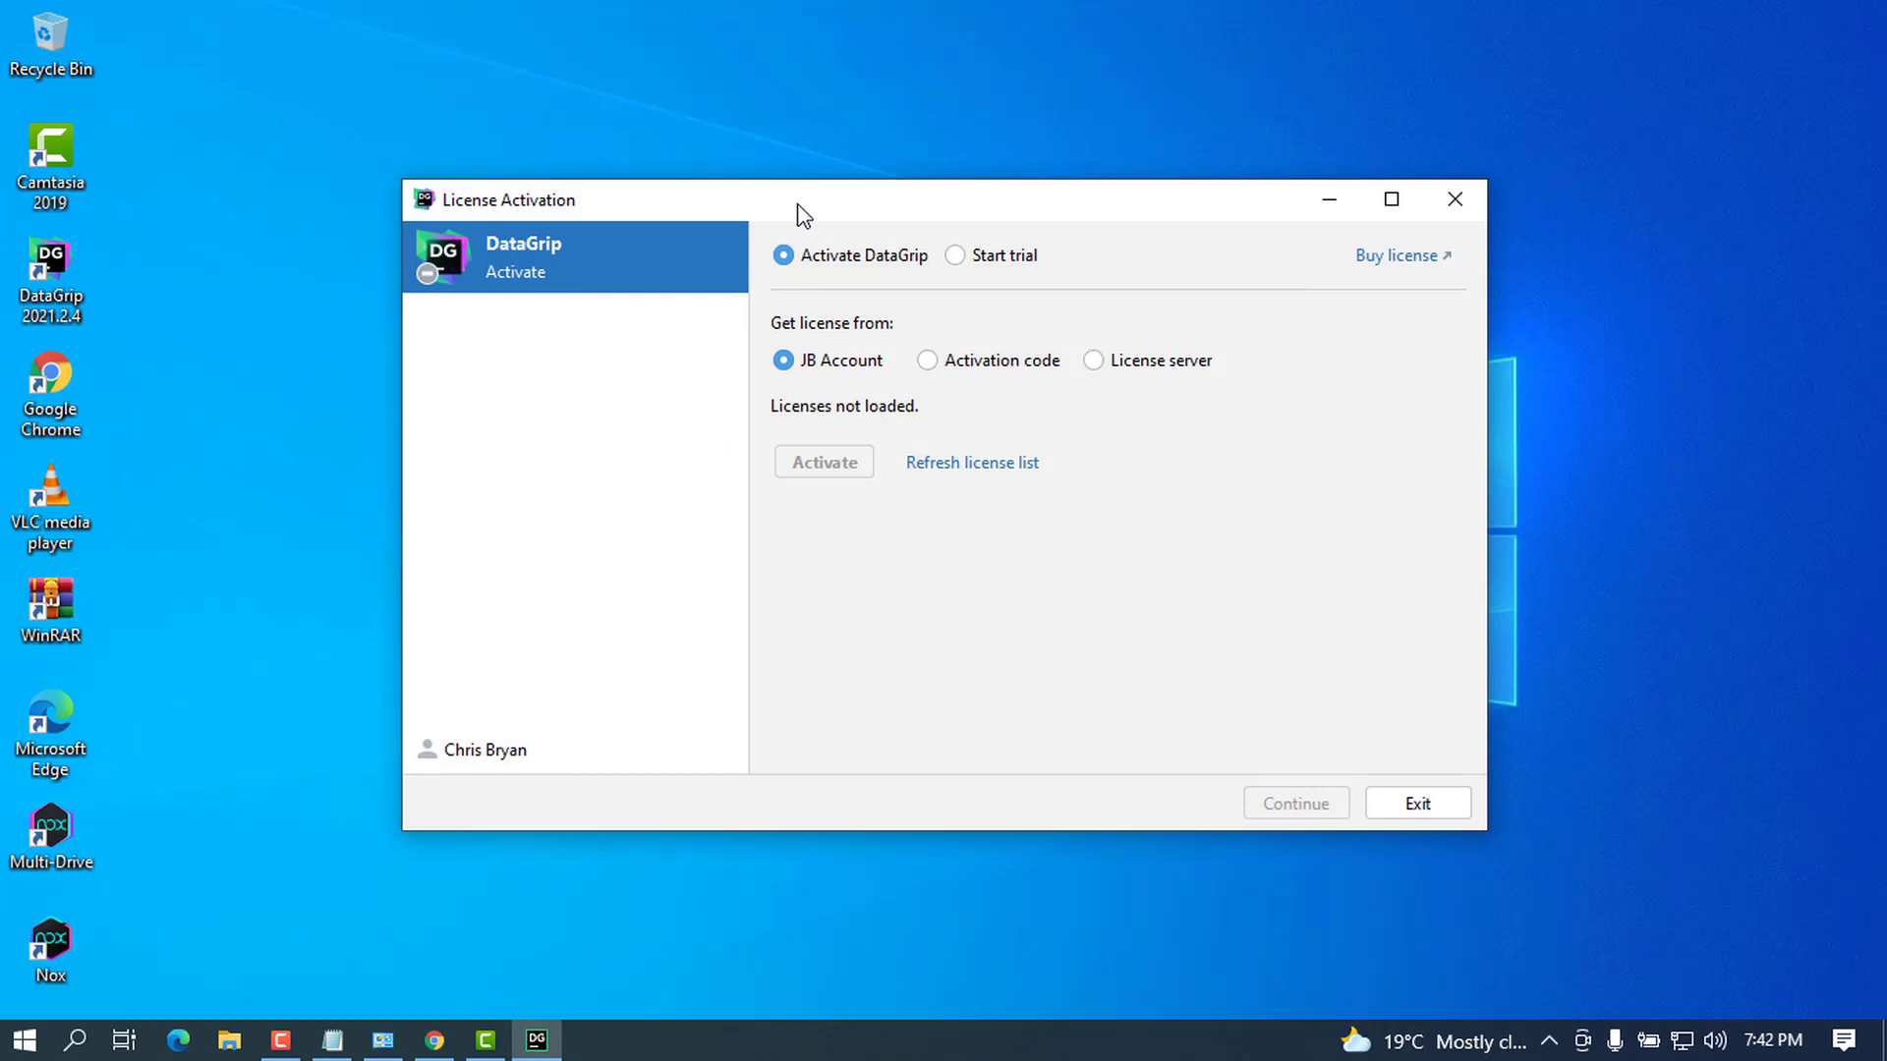
{"action": "mouse_move", "coordinate": [959, 297]}
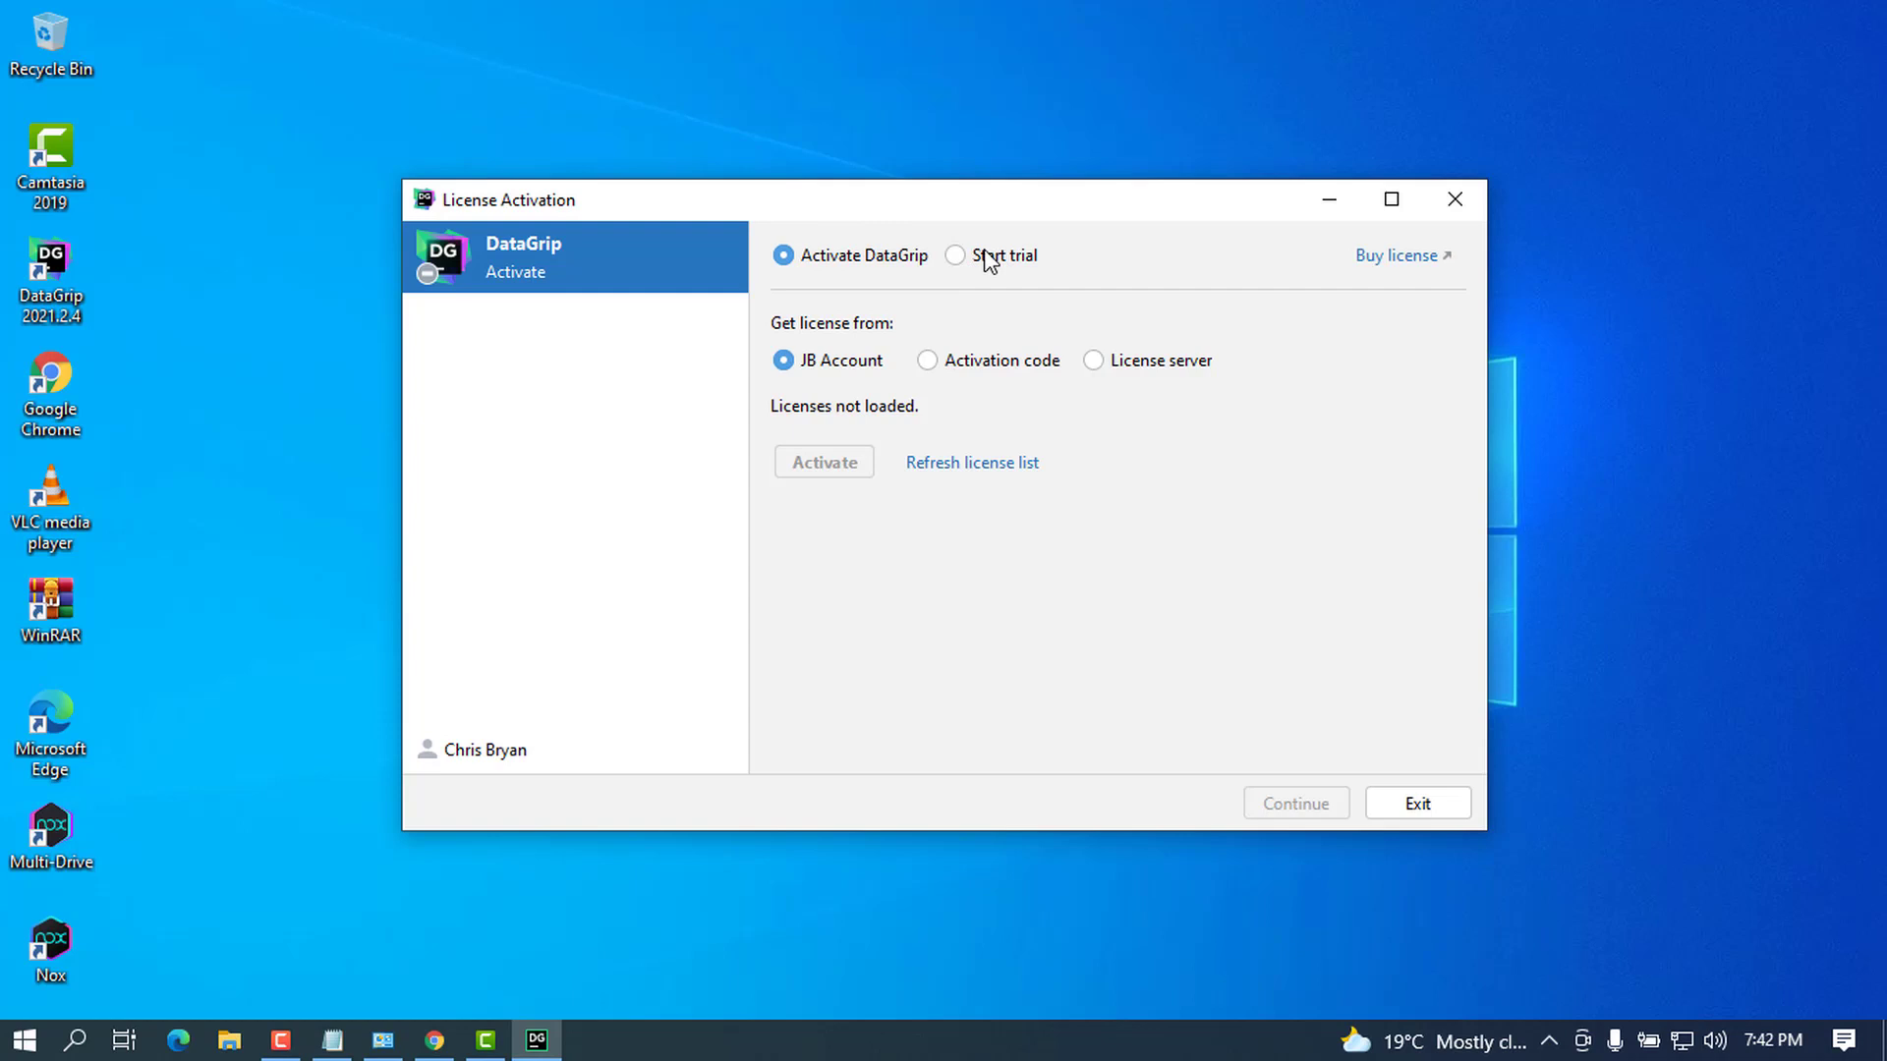
Step: Choose the free trial option in DataGrip's License Activation window
{"action": "left_click", "coordinate": [955, 255]}
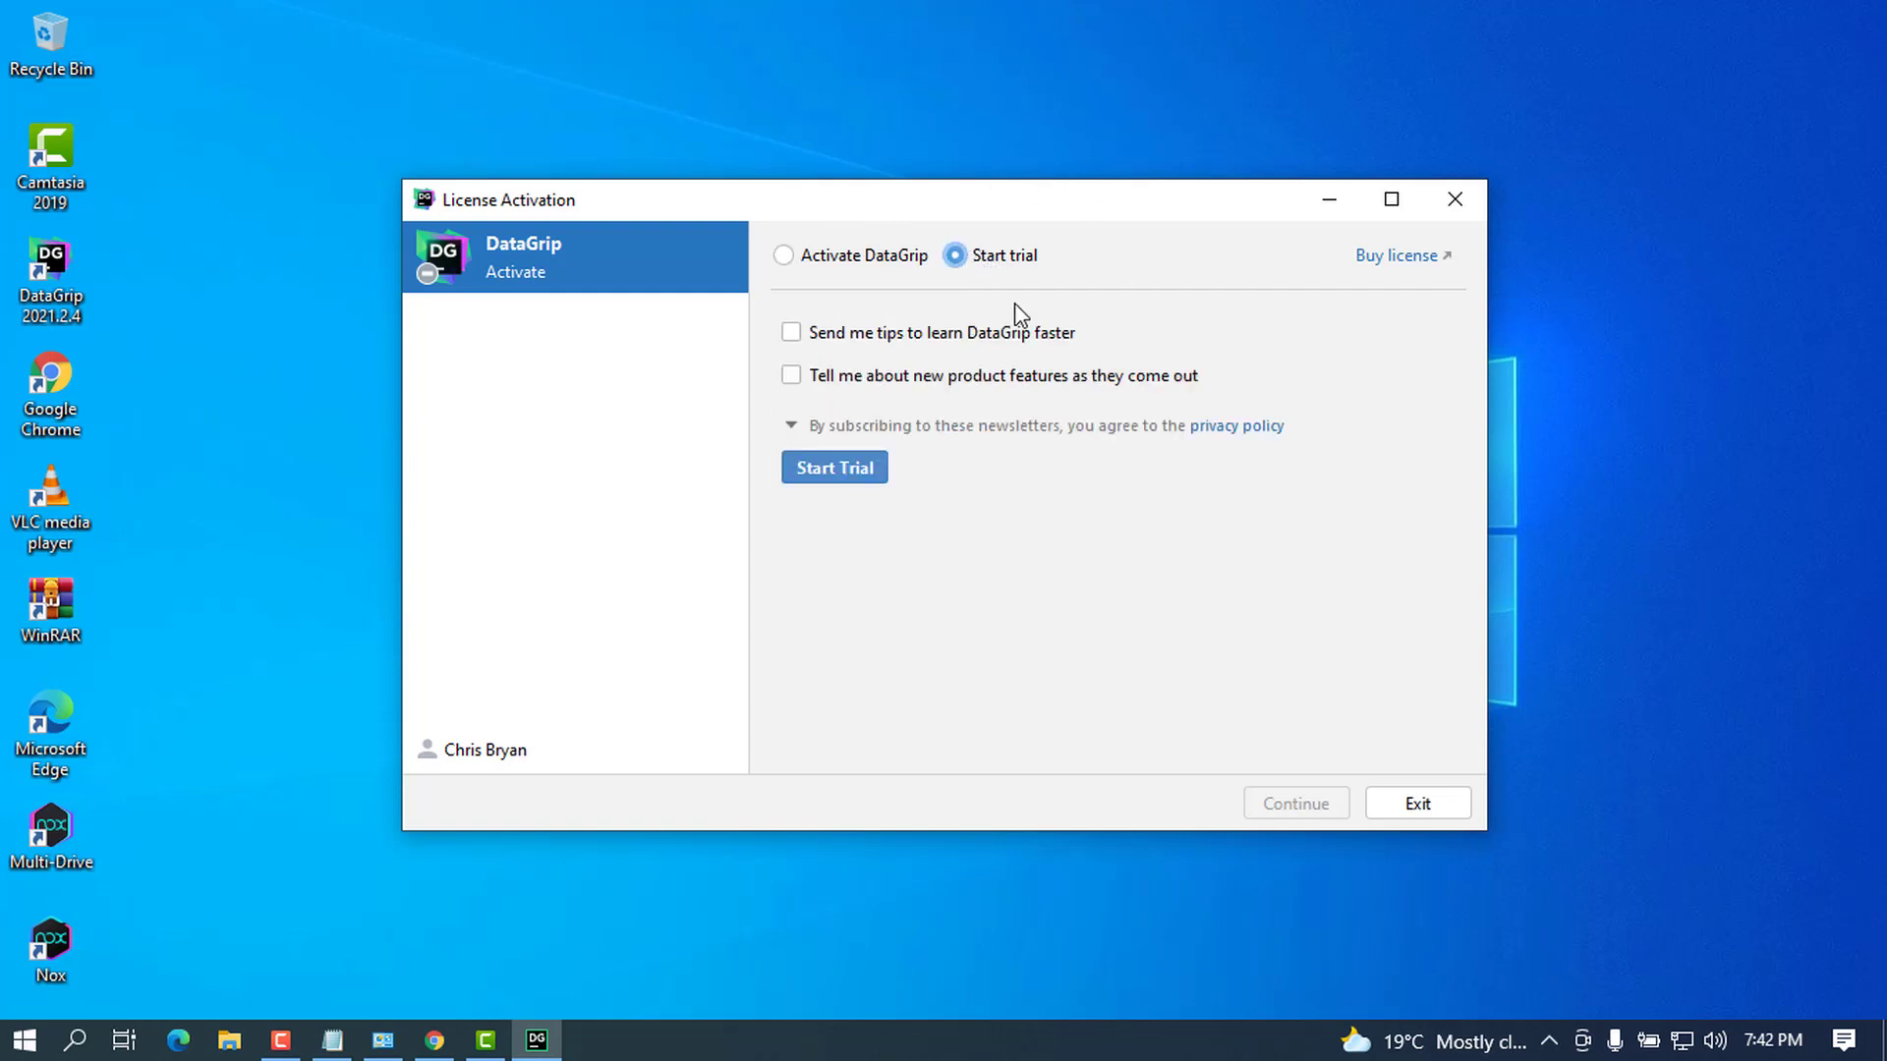
{"action": "mouse_move", "coordinate": [983, 434]}
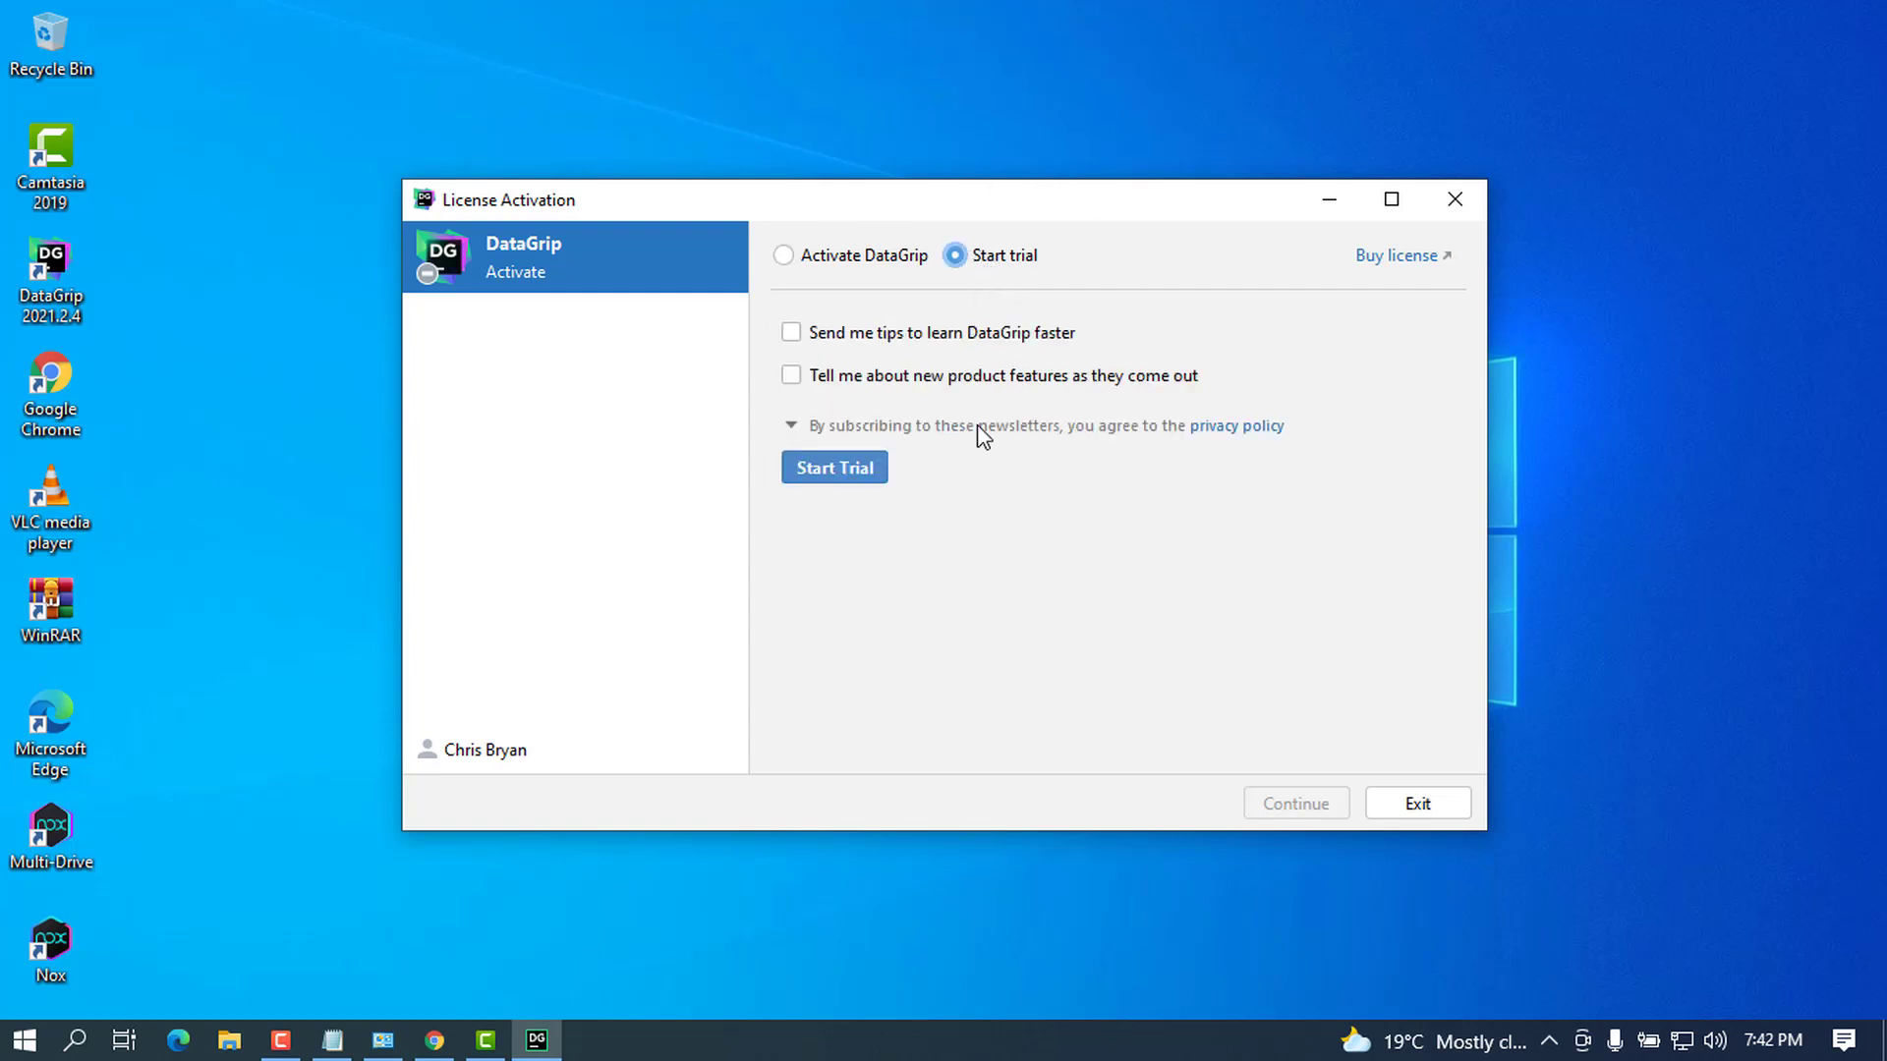
{"action": "mouse_move", "coordinate": [1069, 476]}
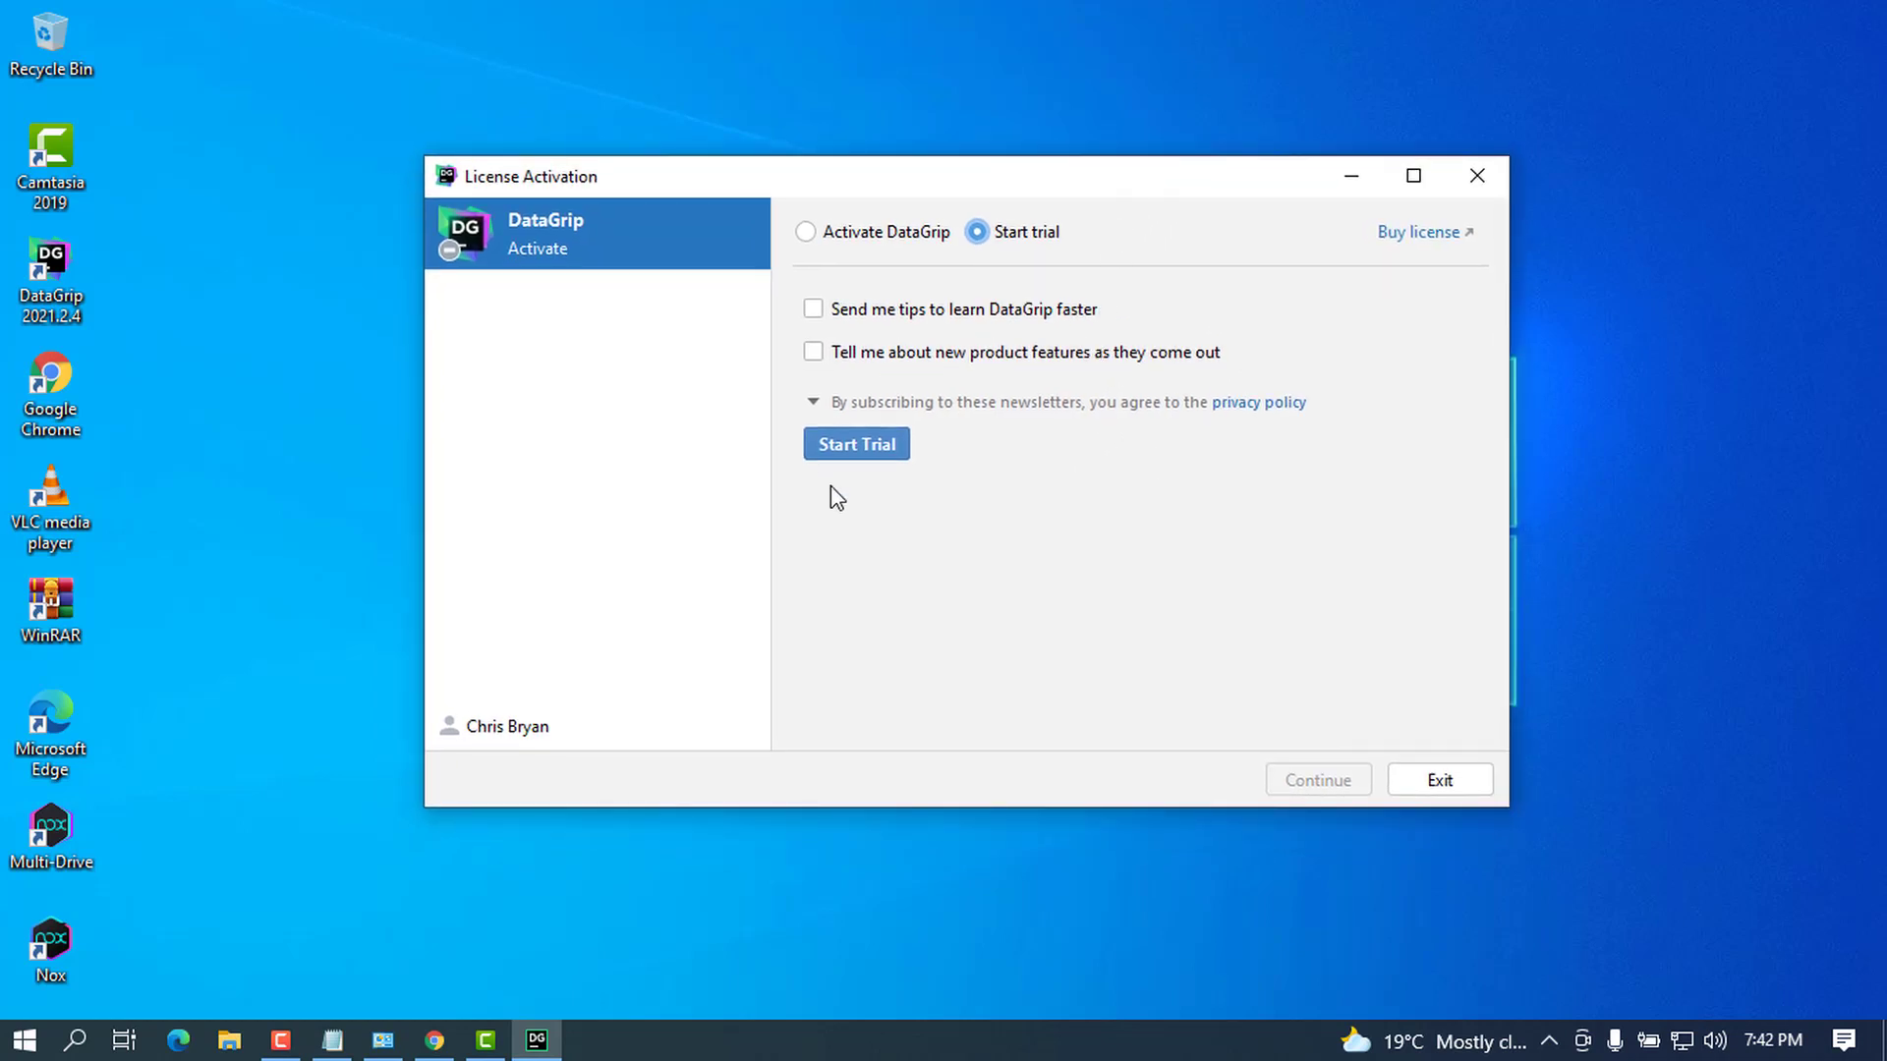
{"action": "mouse_move", "coordinate": [511, 705]}
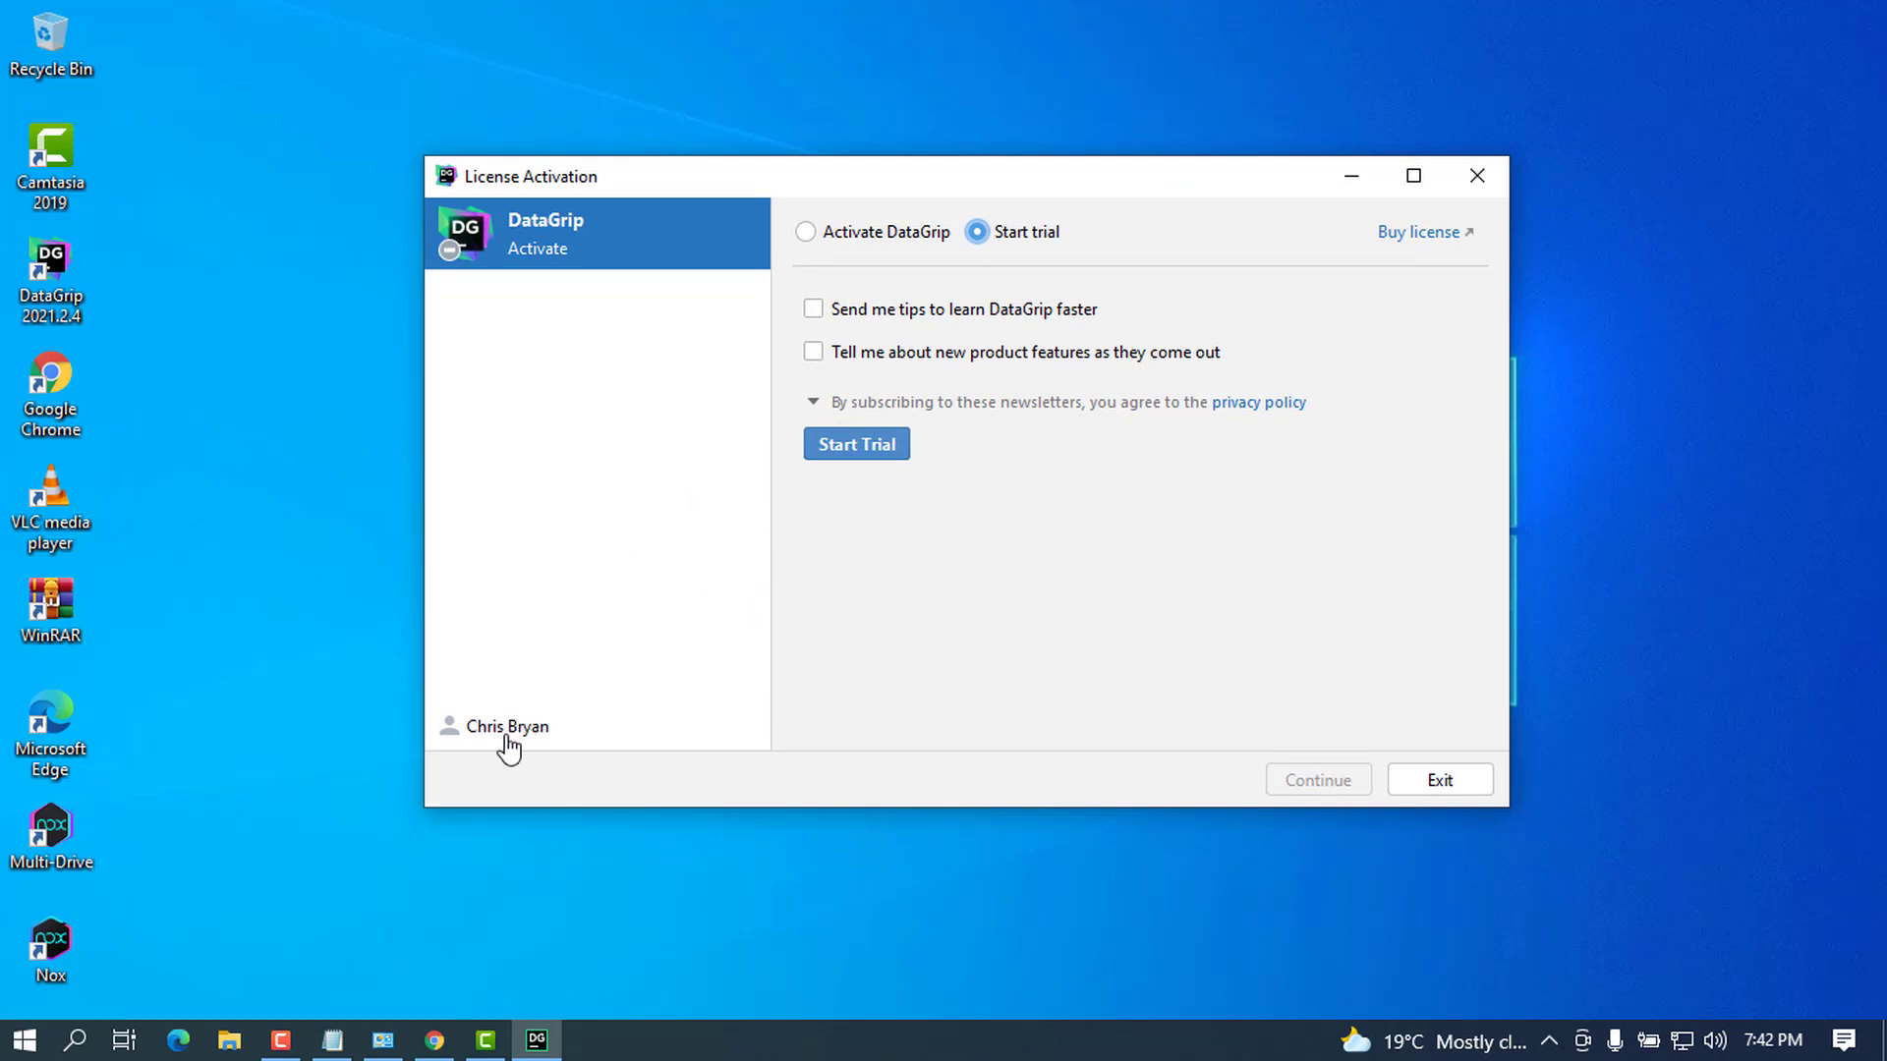
{"action": "mouse_move", "coordinate": [800, 222]}
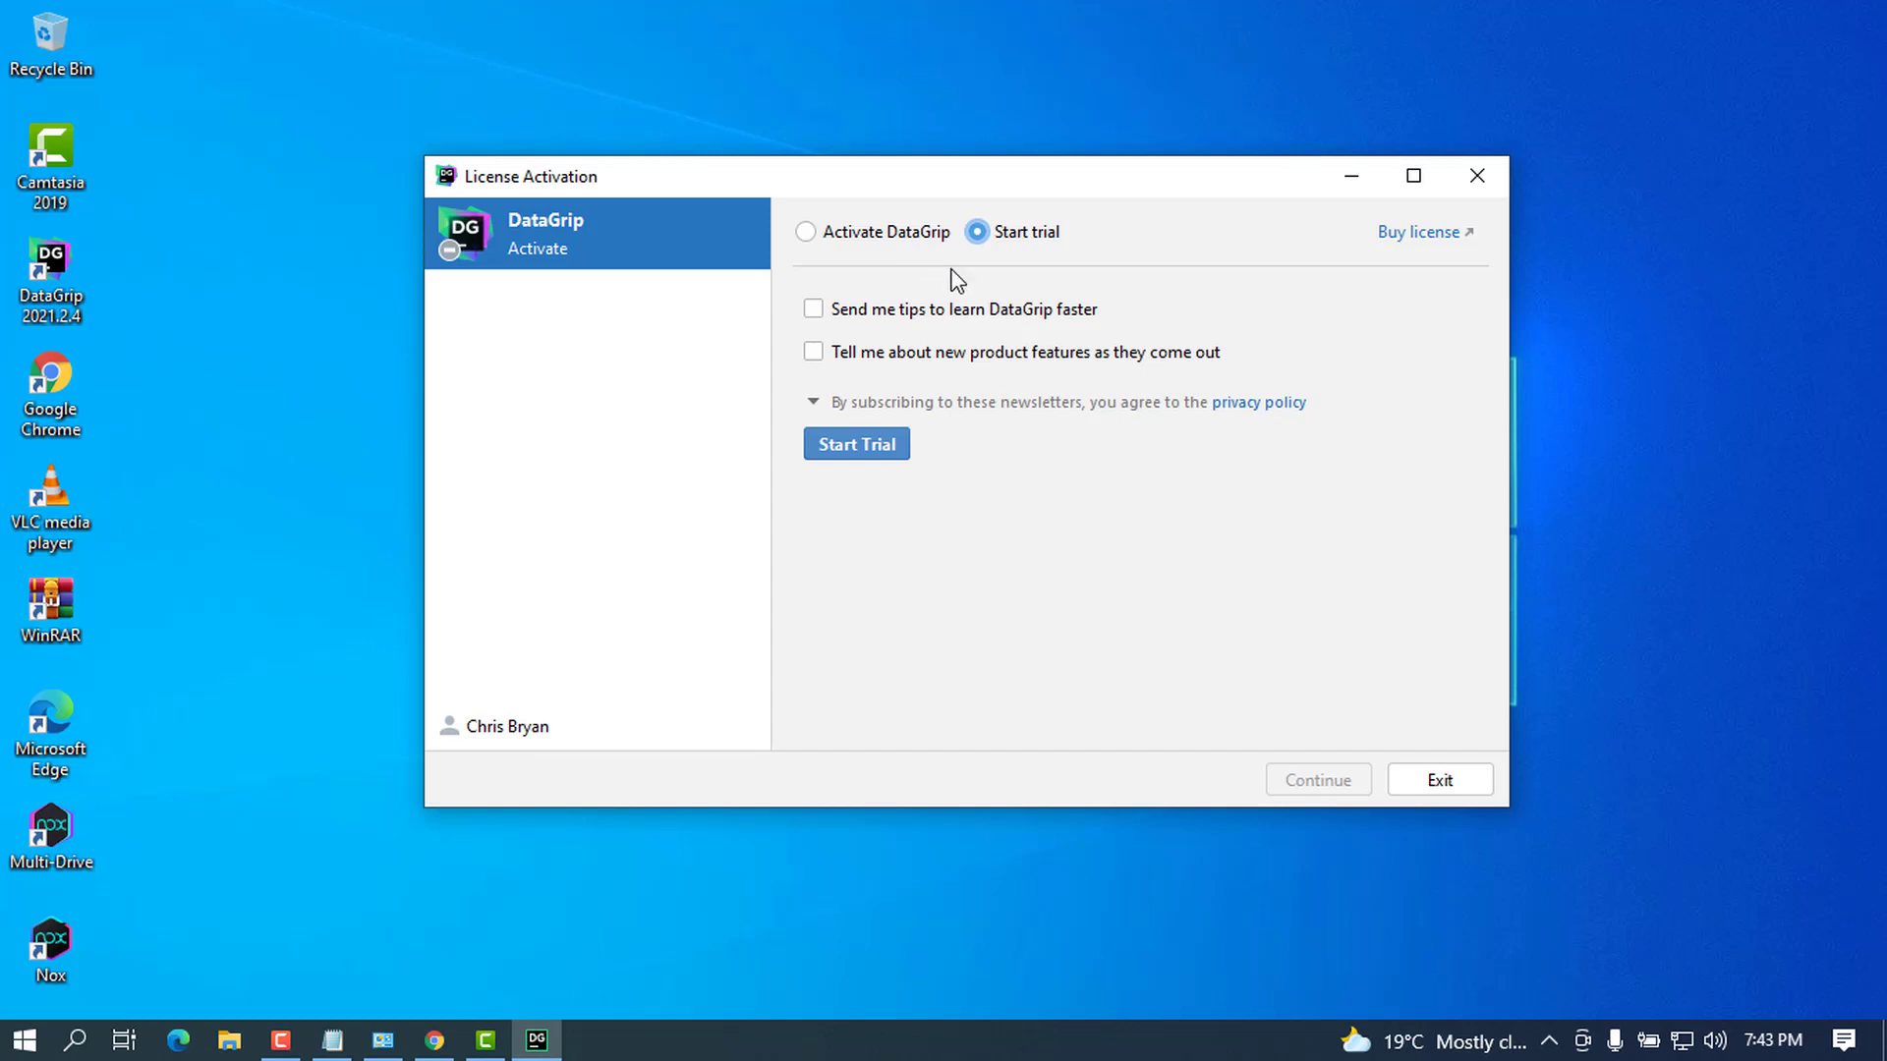
{"action": "mouse_move", "coordinate": [788, 475]}
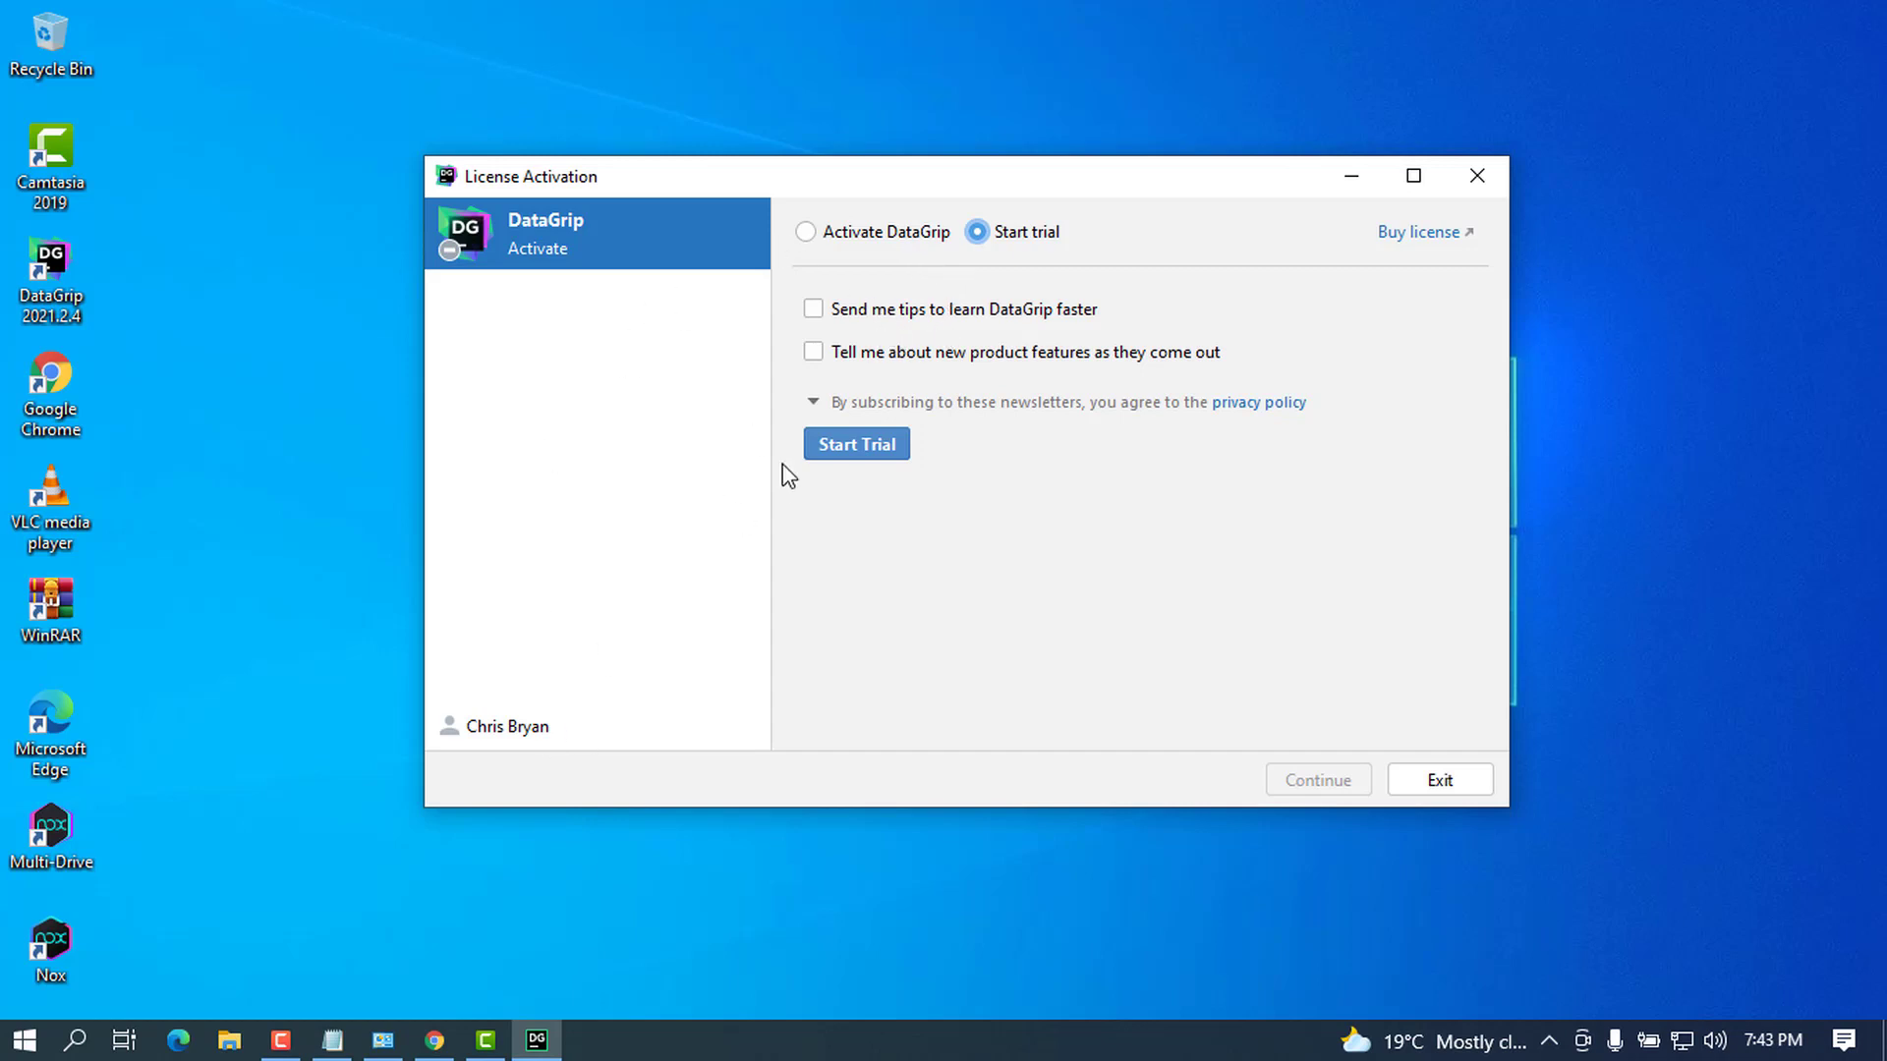
{"action": "mouse_move", "coordinate": [946, 373]}
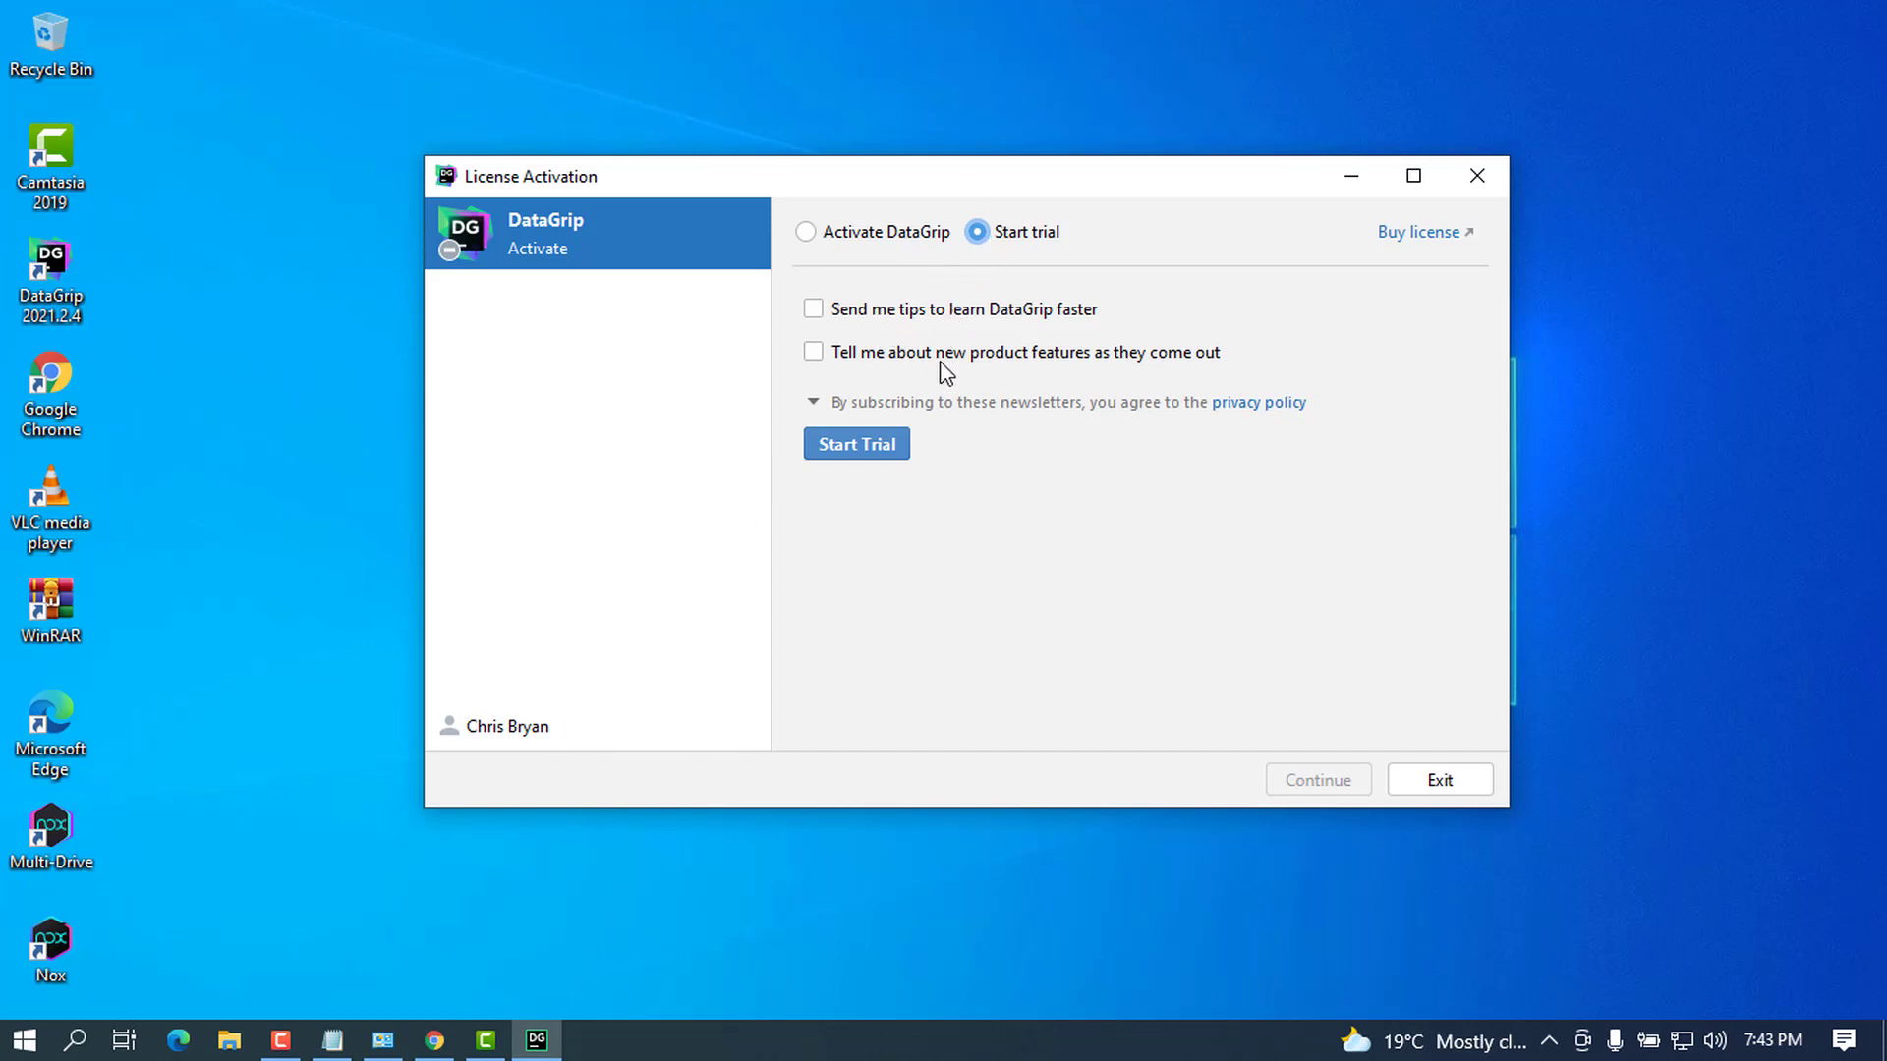
{"action": "mouse_move", "coordinate": [857, 443]}
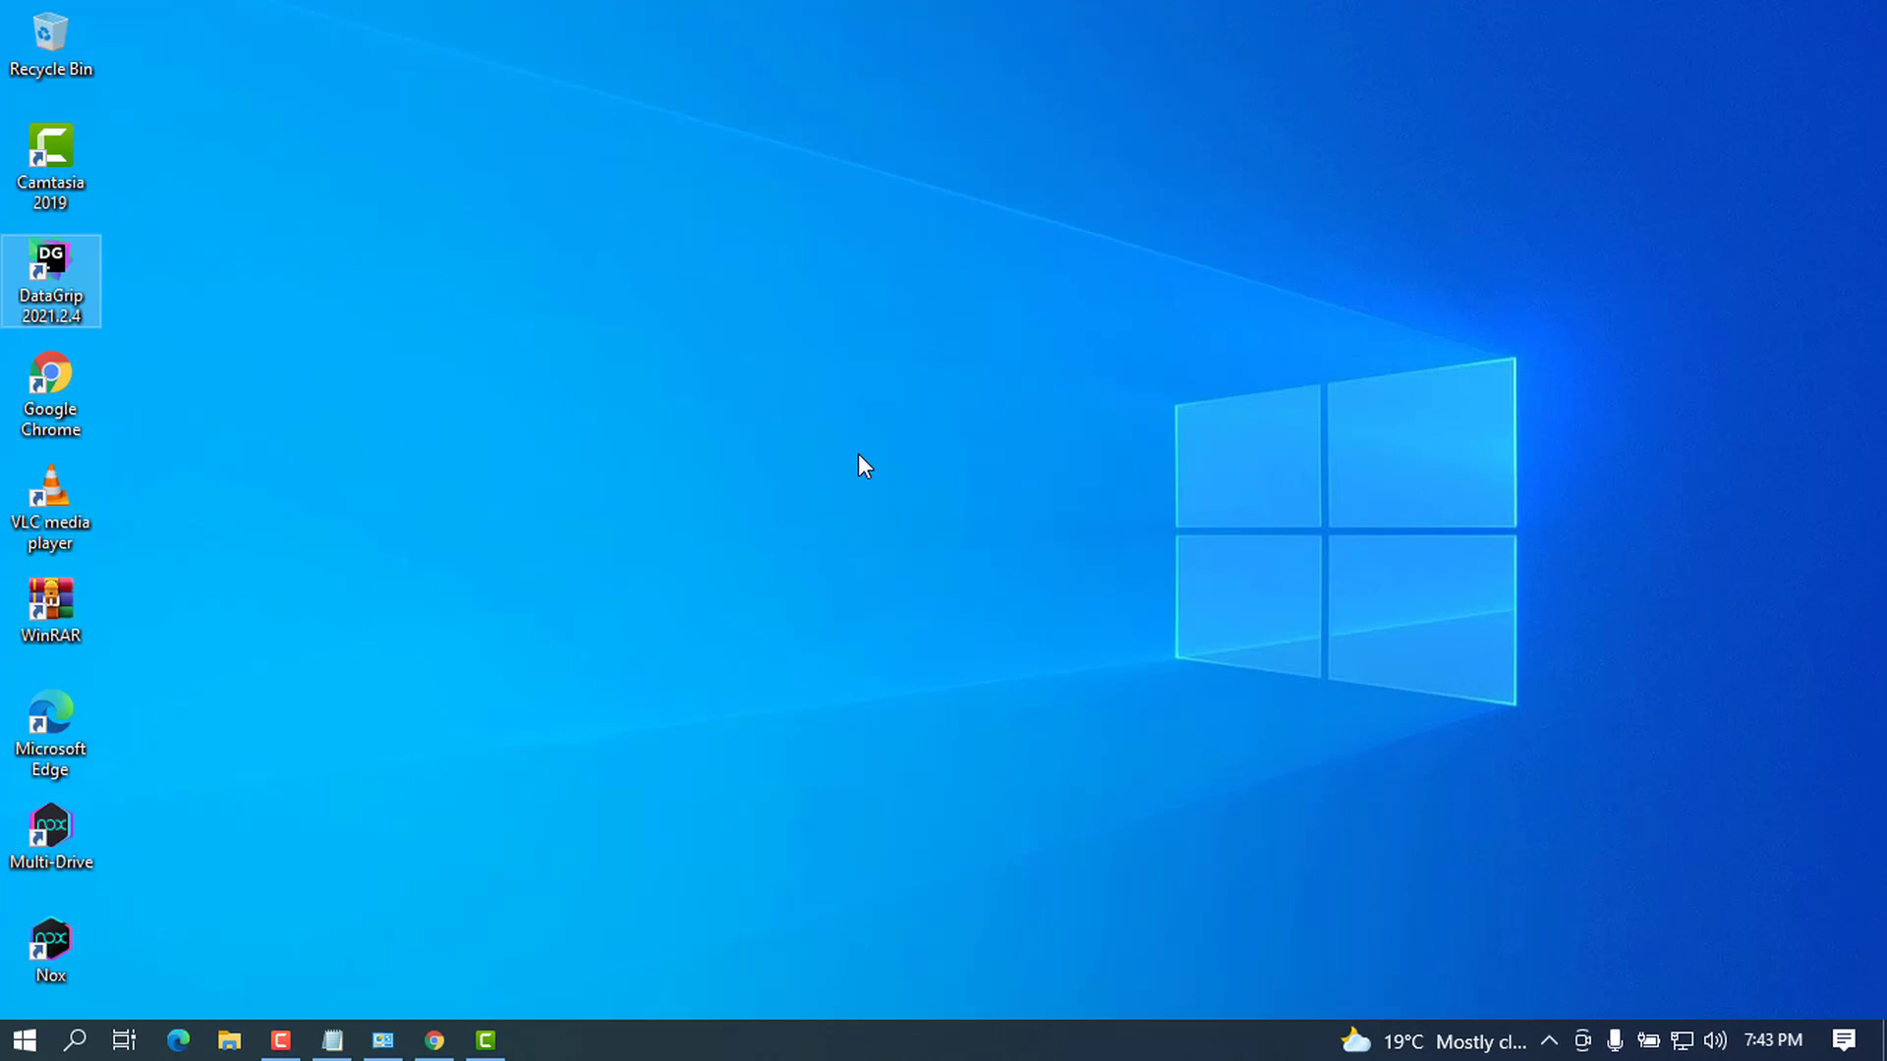
{"action": "mouse_move", "coordinate": [703, 411]}
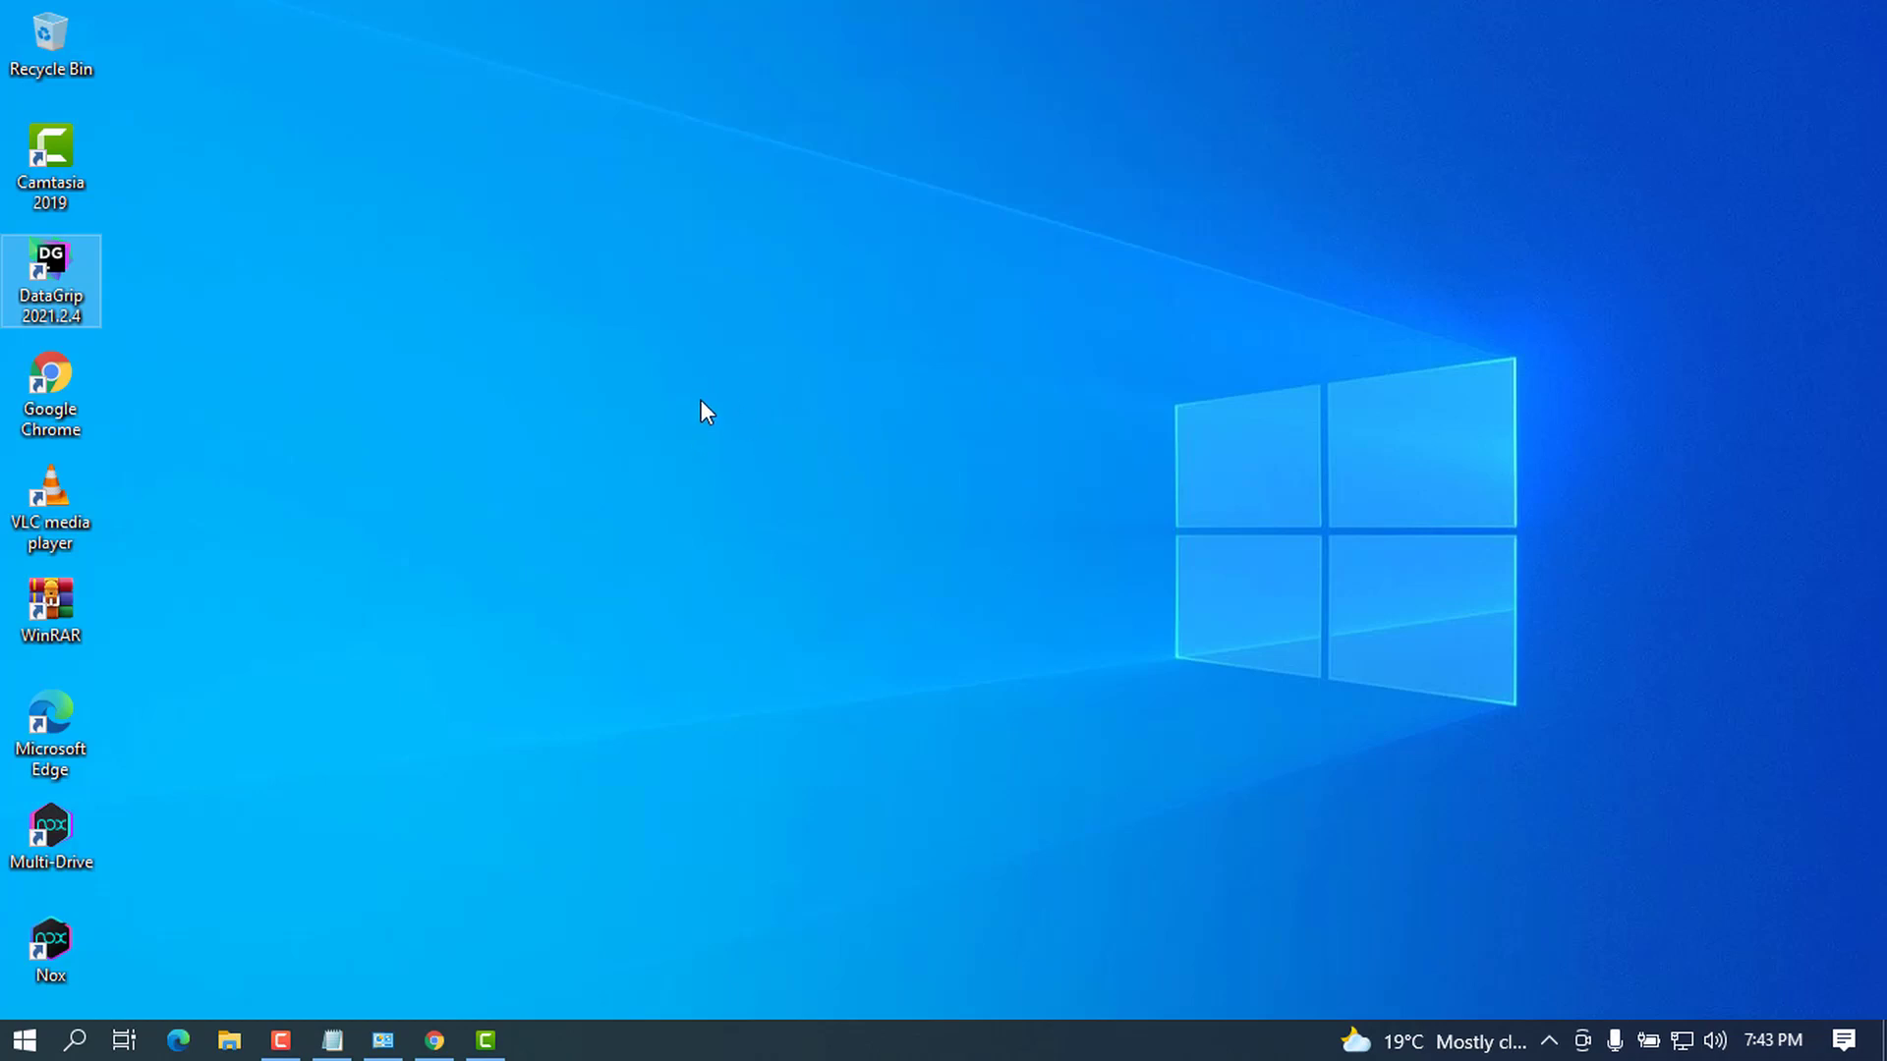
Step: Relaunch DataGrip from the desktop so the Welcome to DataGrip screen is showing
{"action": "double_click", "coordinate": [51, 265]}
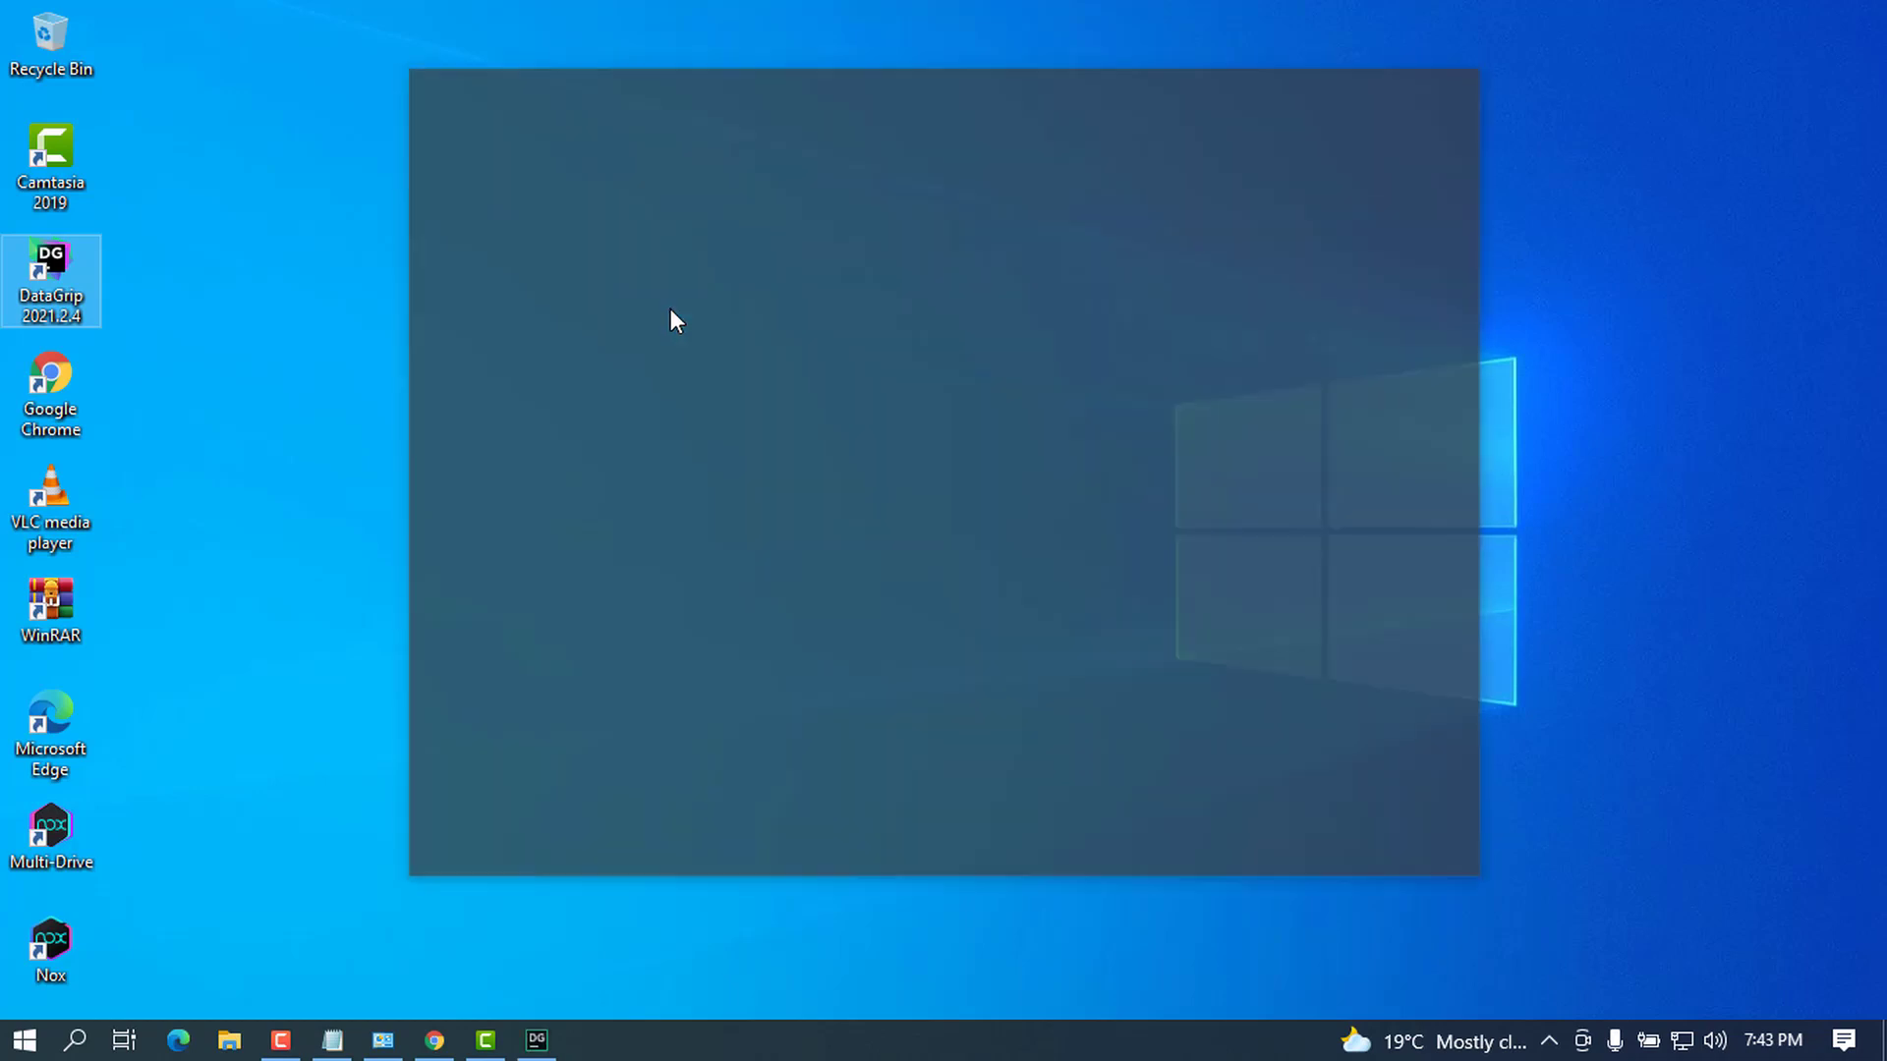
{"action": "double_click", "coordinate": [51, 281]}
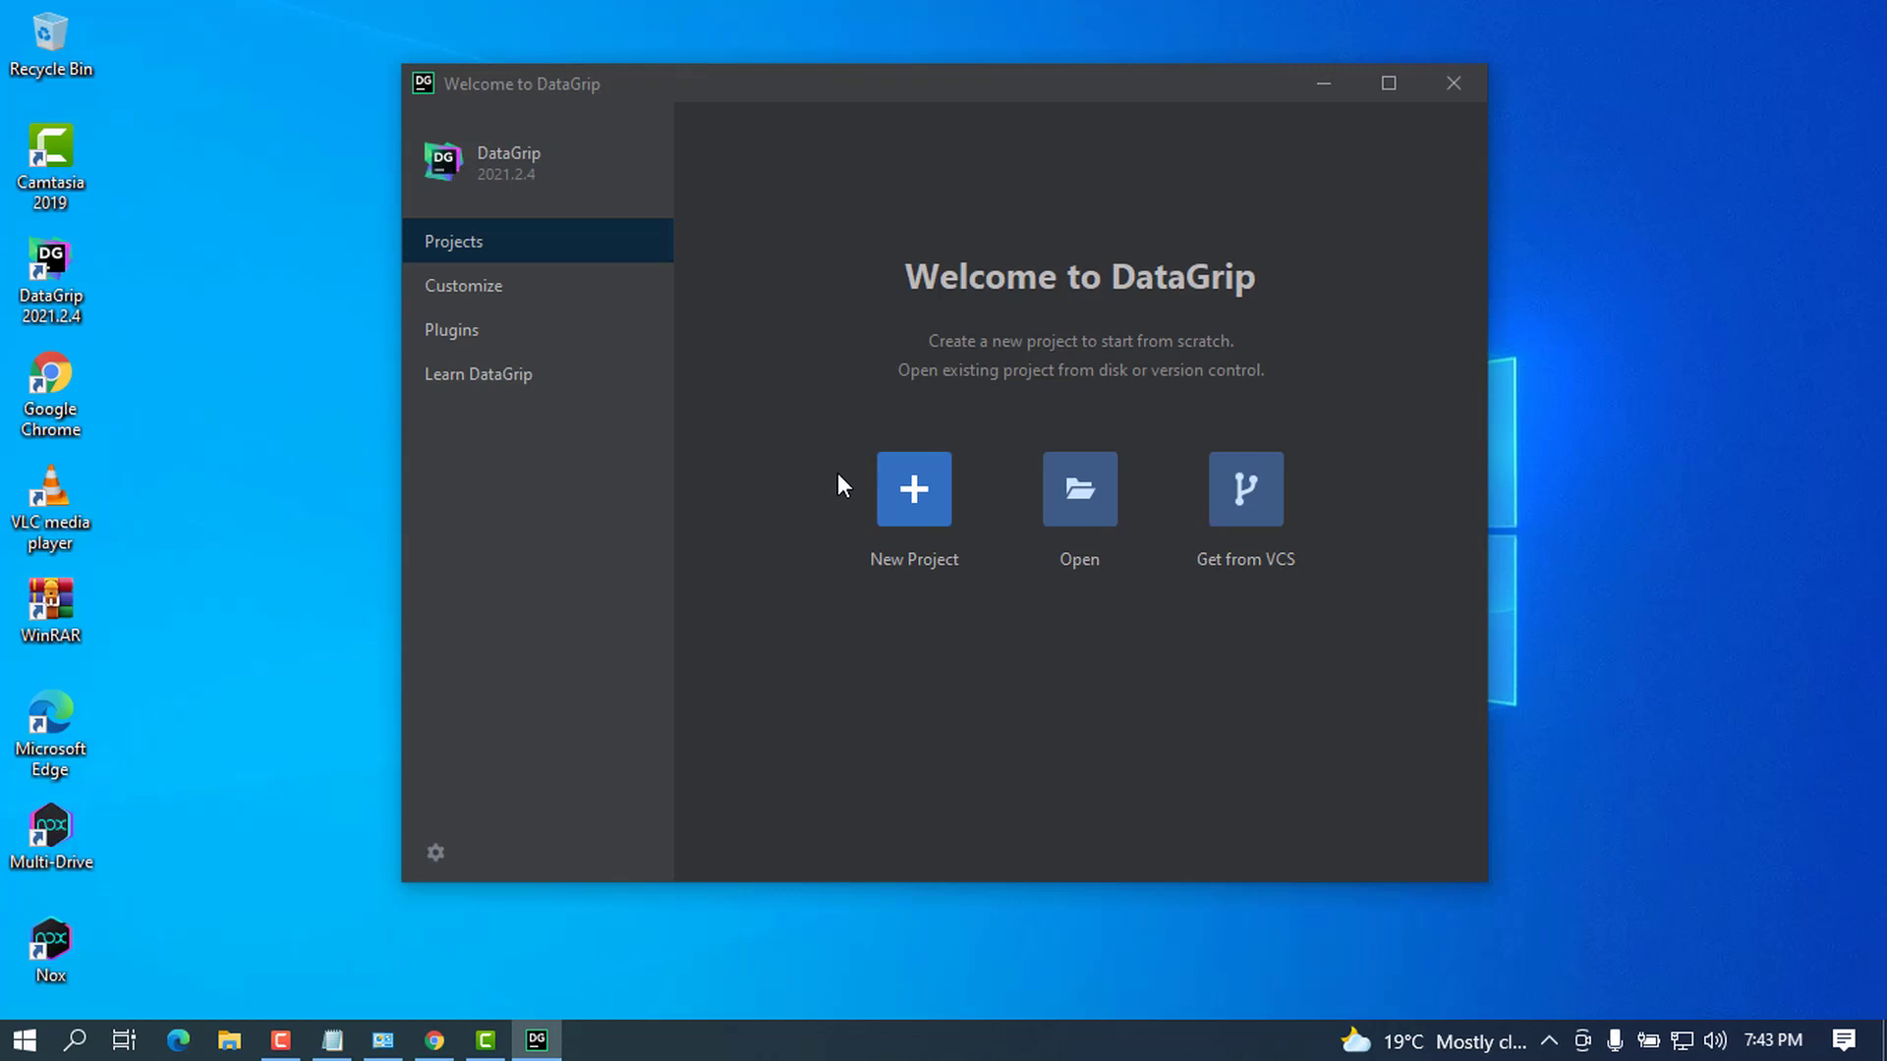
{"action": "left_click_drag", "start_coordinate": [843, 82], "coordinate": [910, 66]}
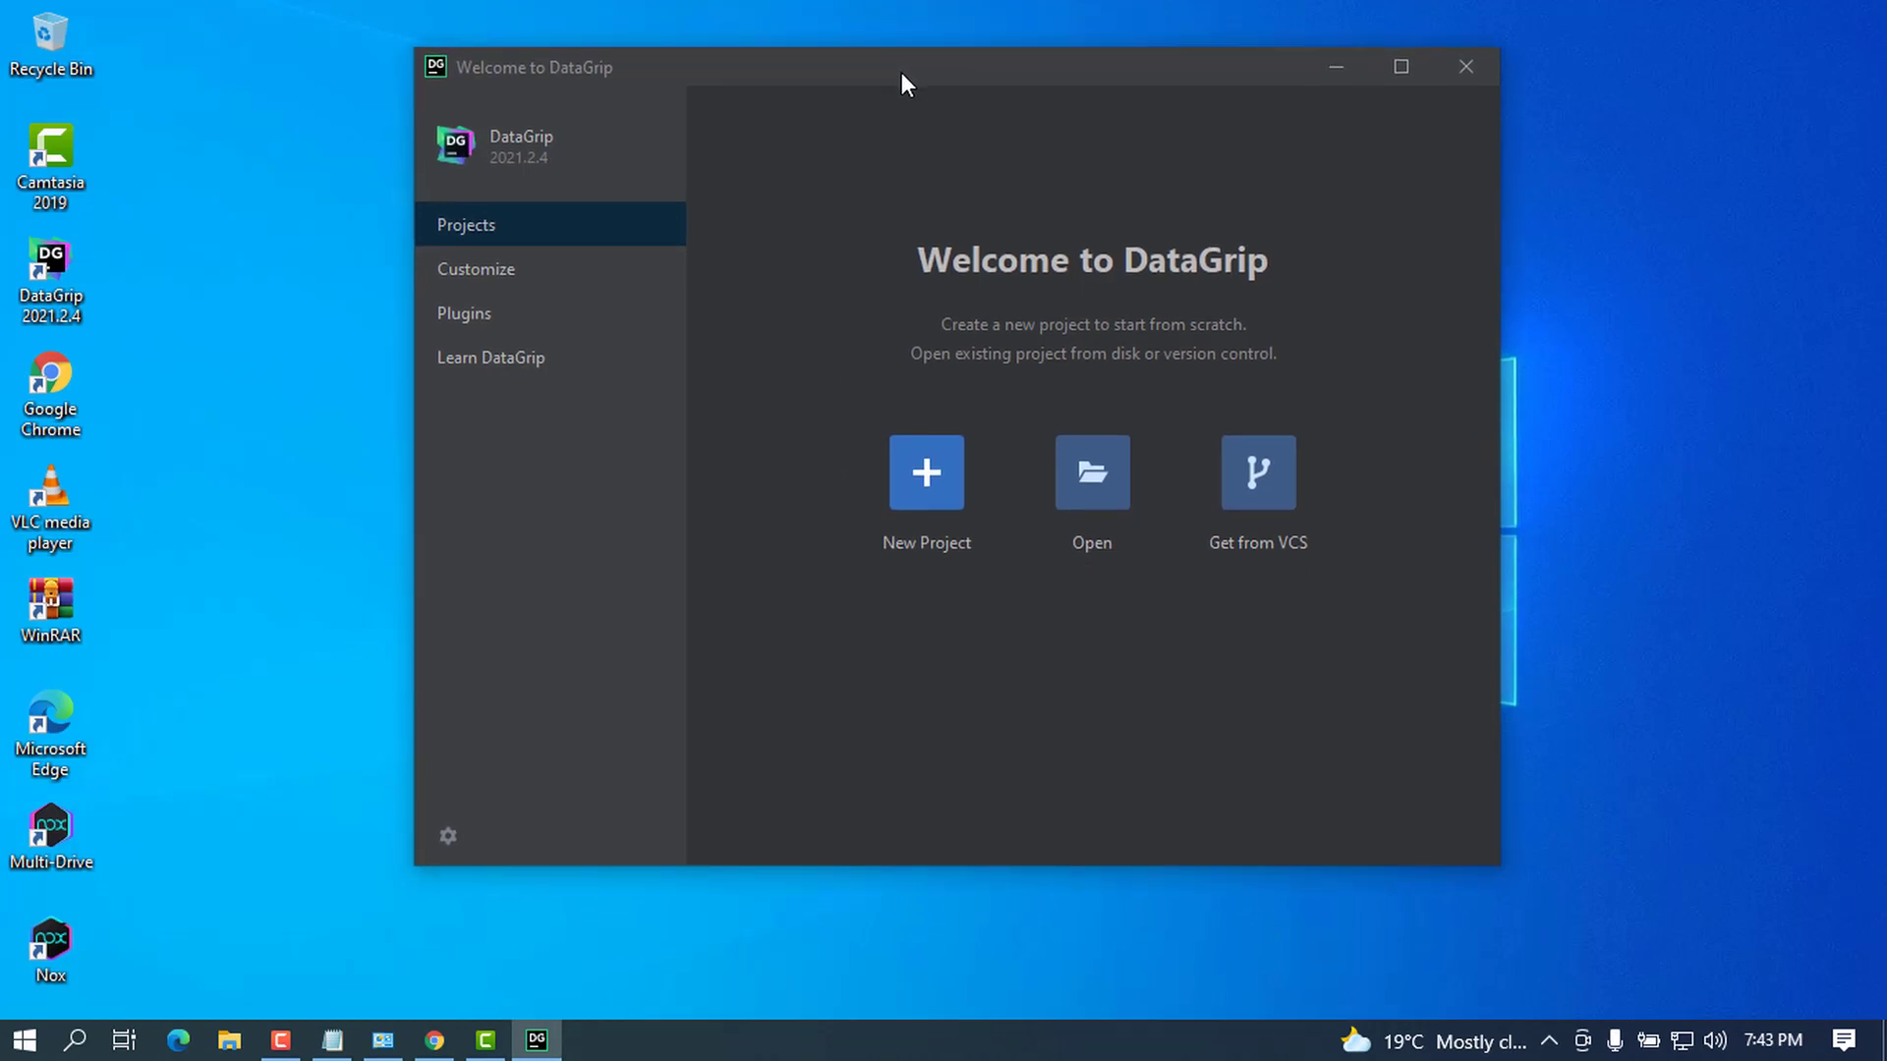
{"action": "mouse_move", "coordinate": [1185, 419]}
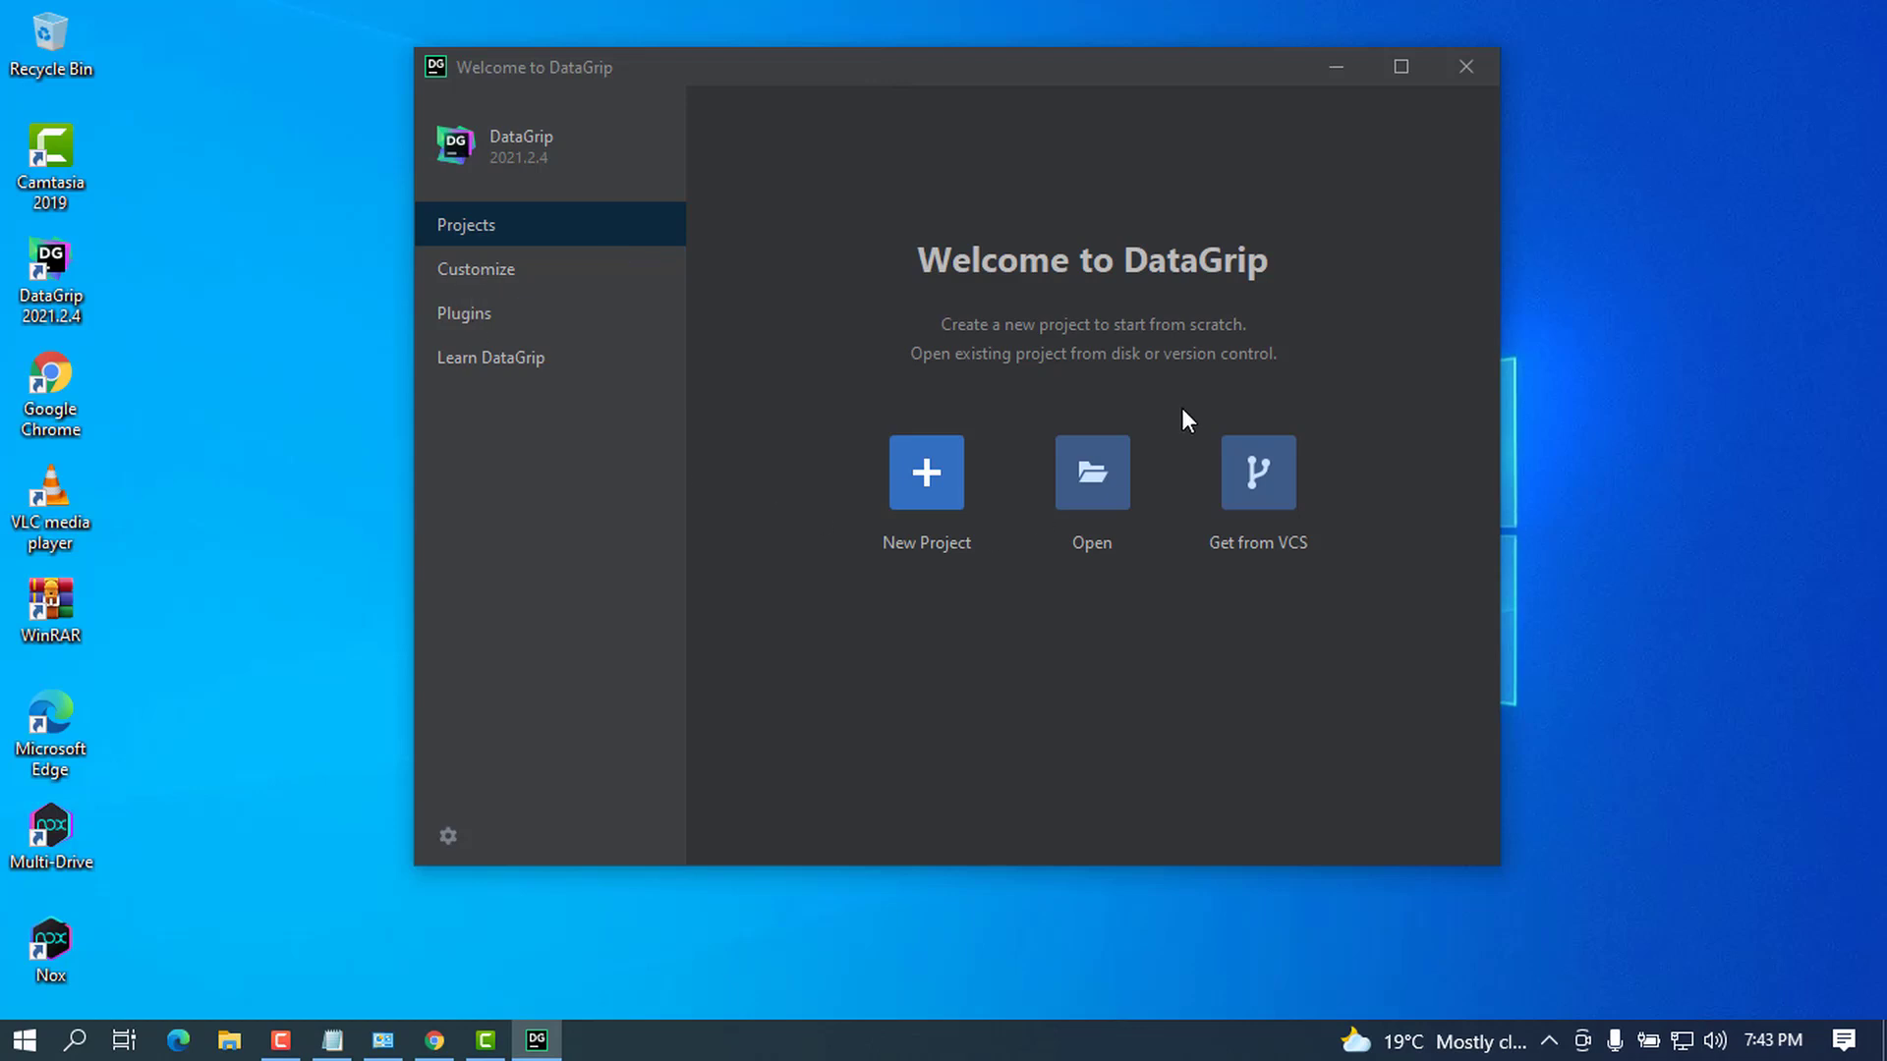
{"action": "mouse_move", "coordinate": [926, 481]}
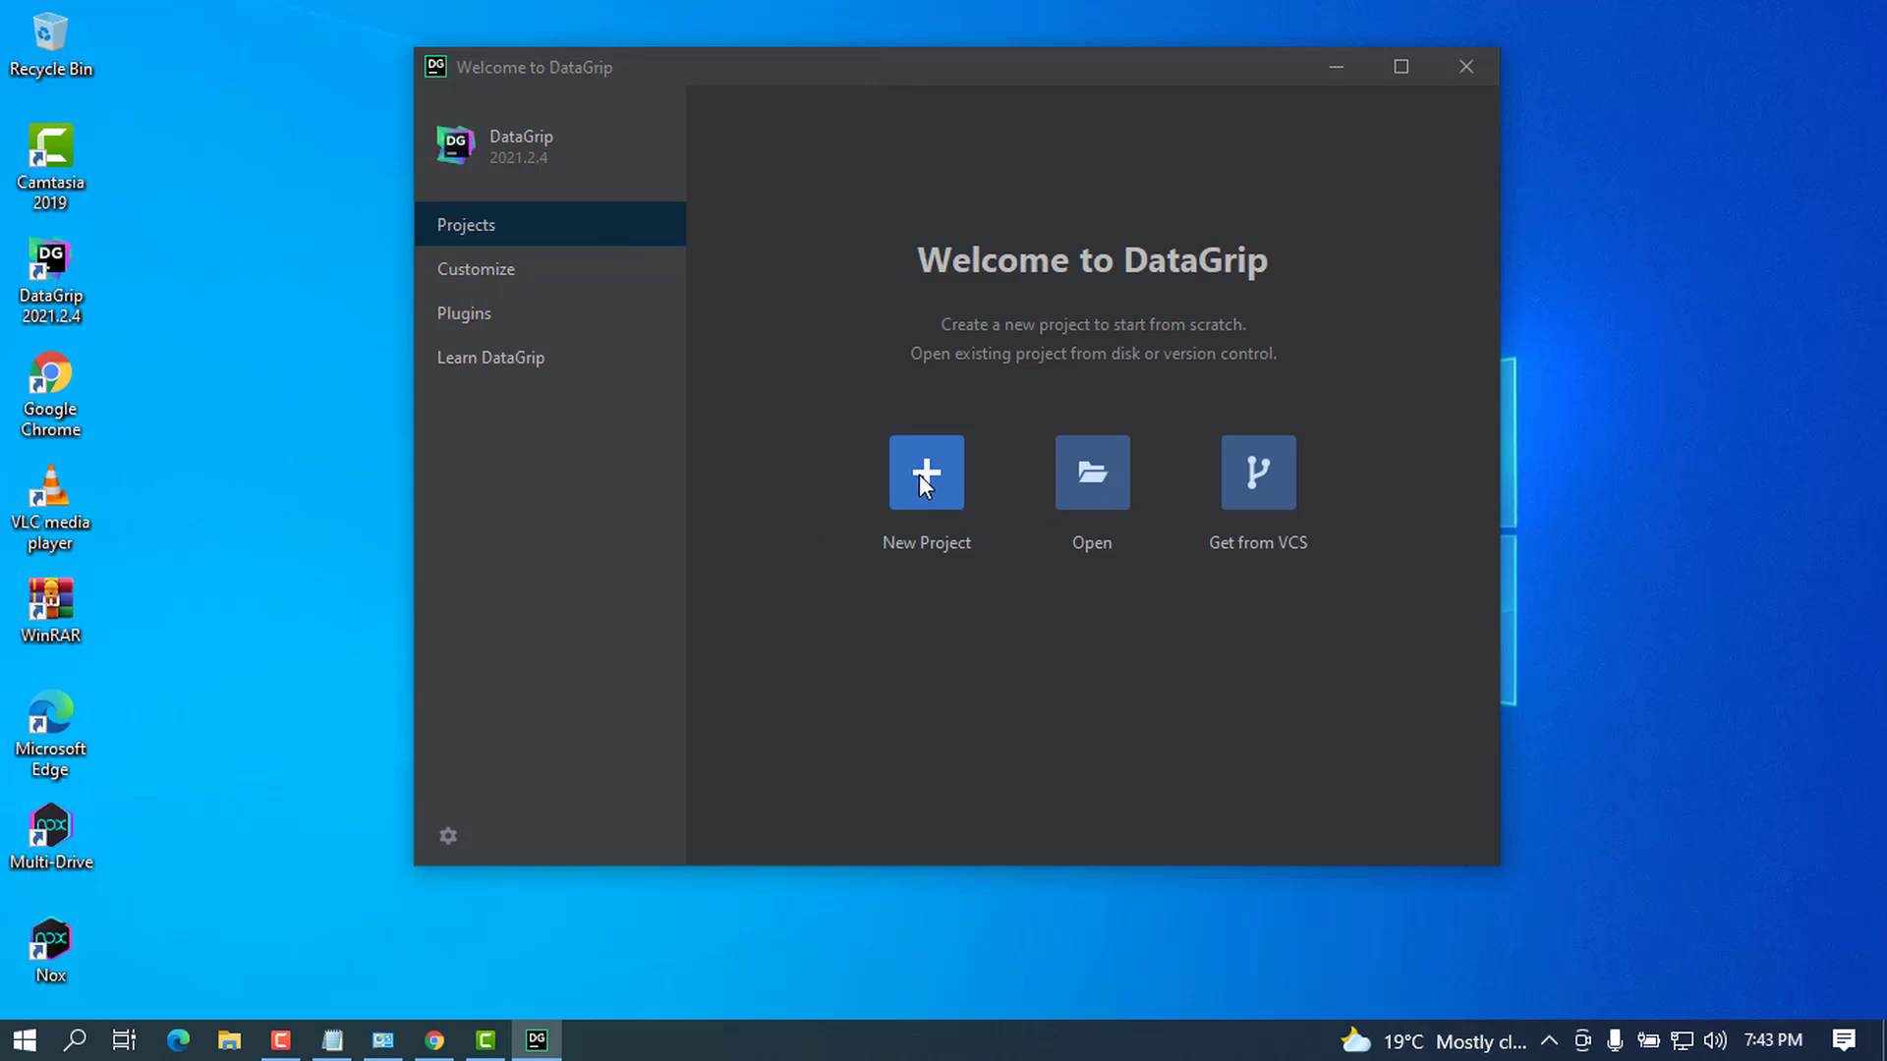
{"action": "mouse_move", "coordinate": [1091, 473]}
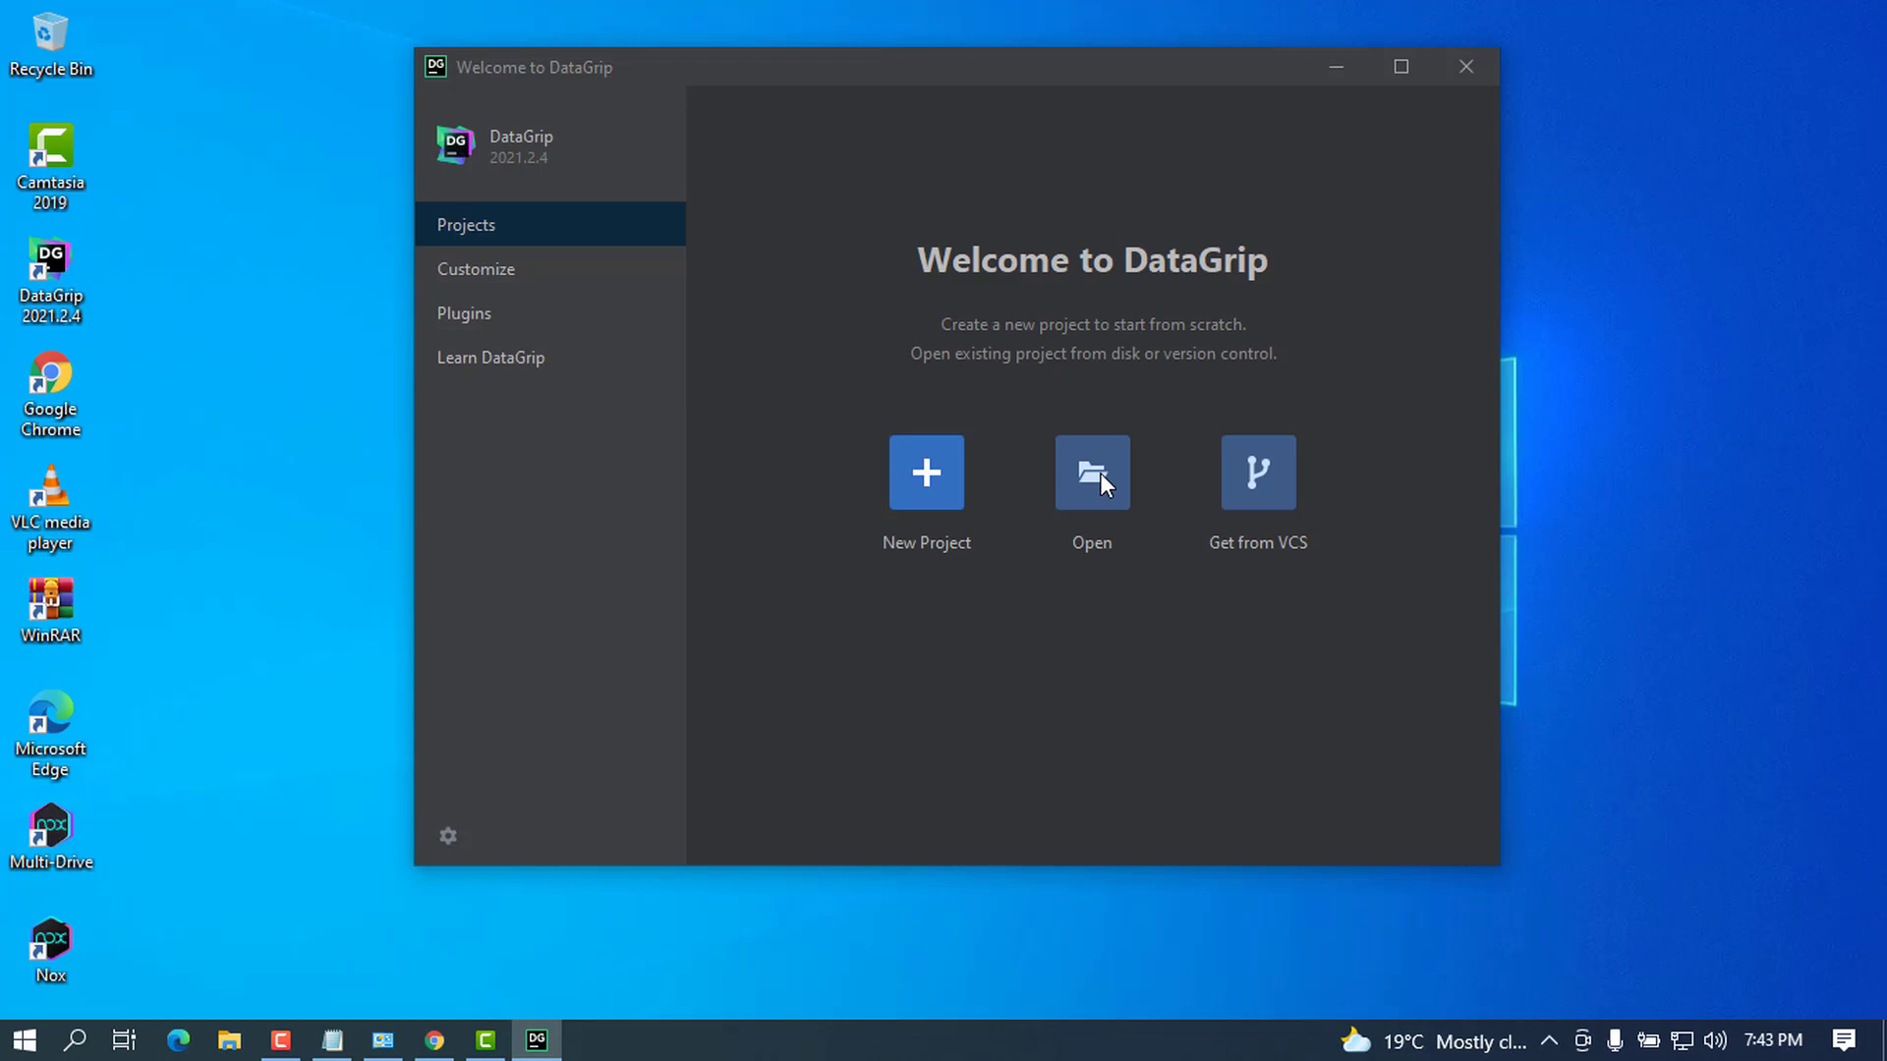
{"action": "mouse_move", "coordinate": [505, 285]}
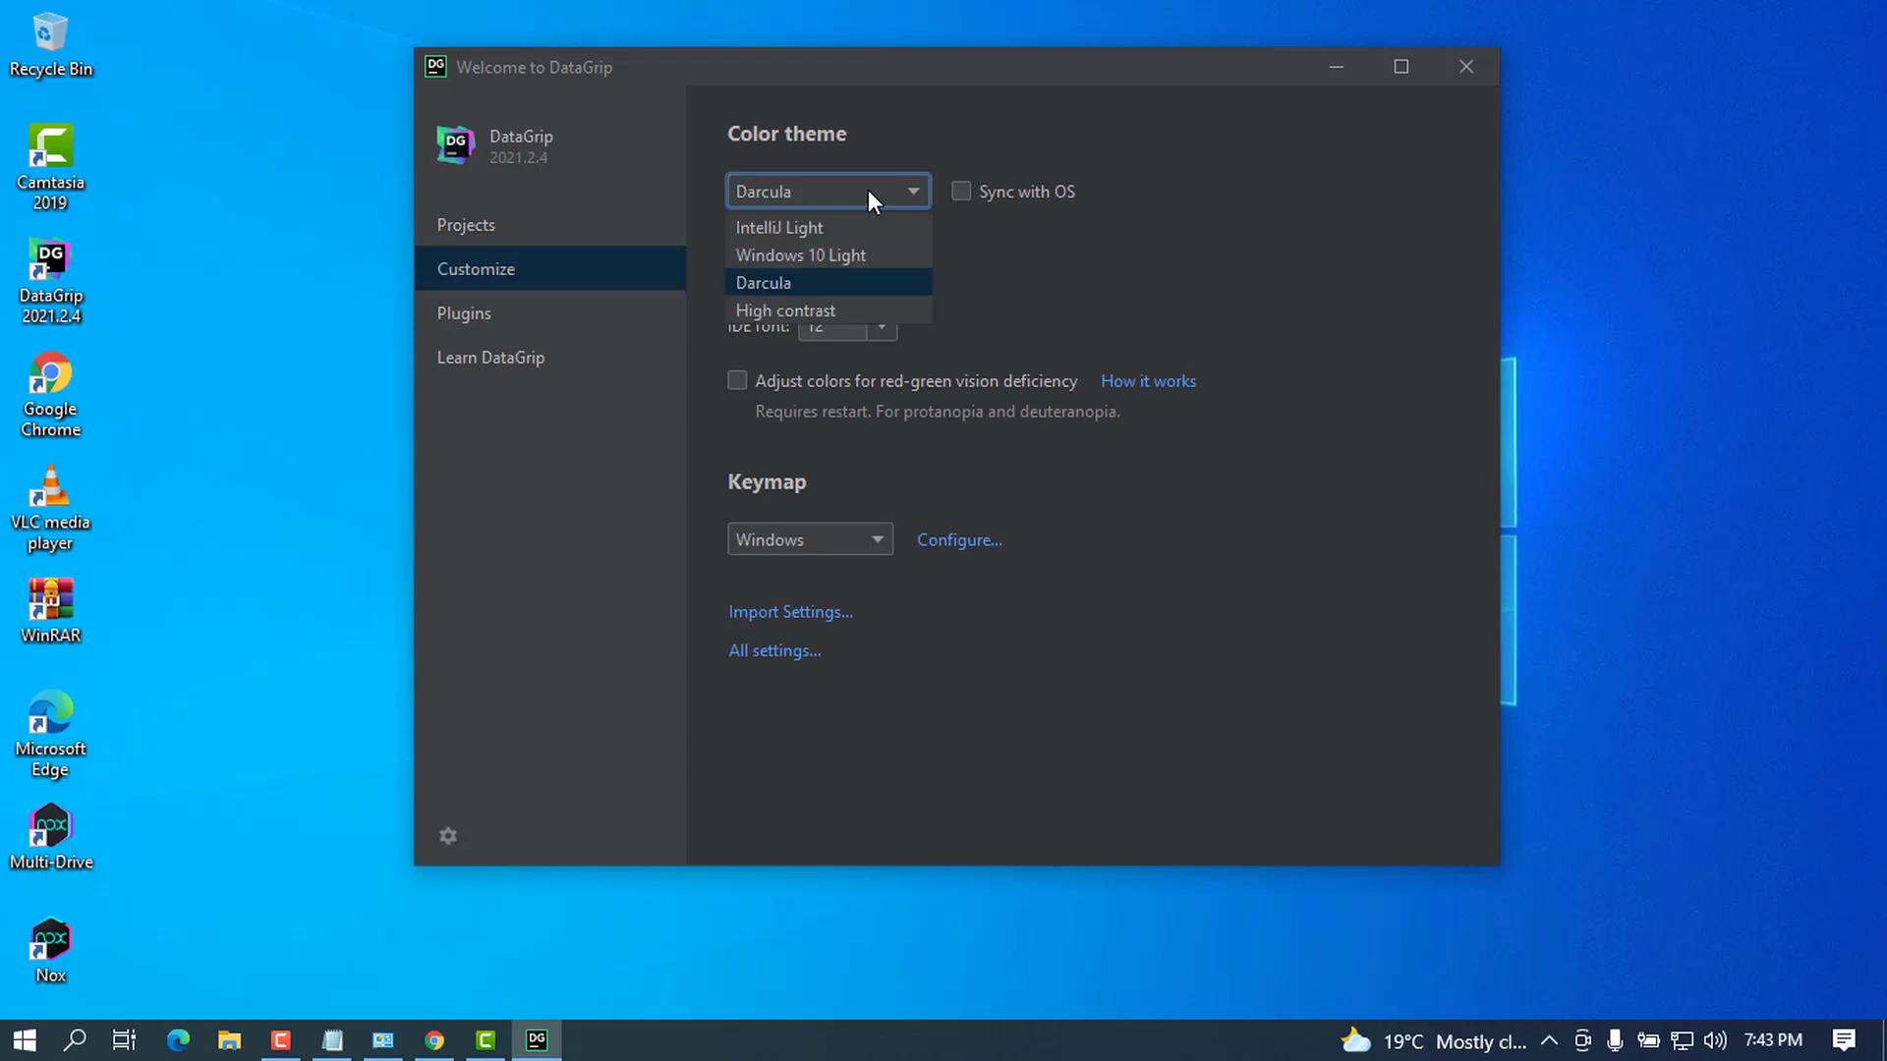
Step: Keep the Darcula colour theme under Customize and move on to the Plugins marketplace
{"action": "left_click", "coordinate": [762, 283]}
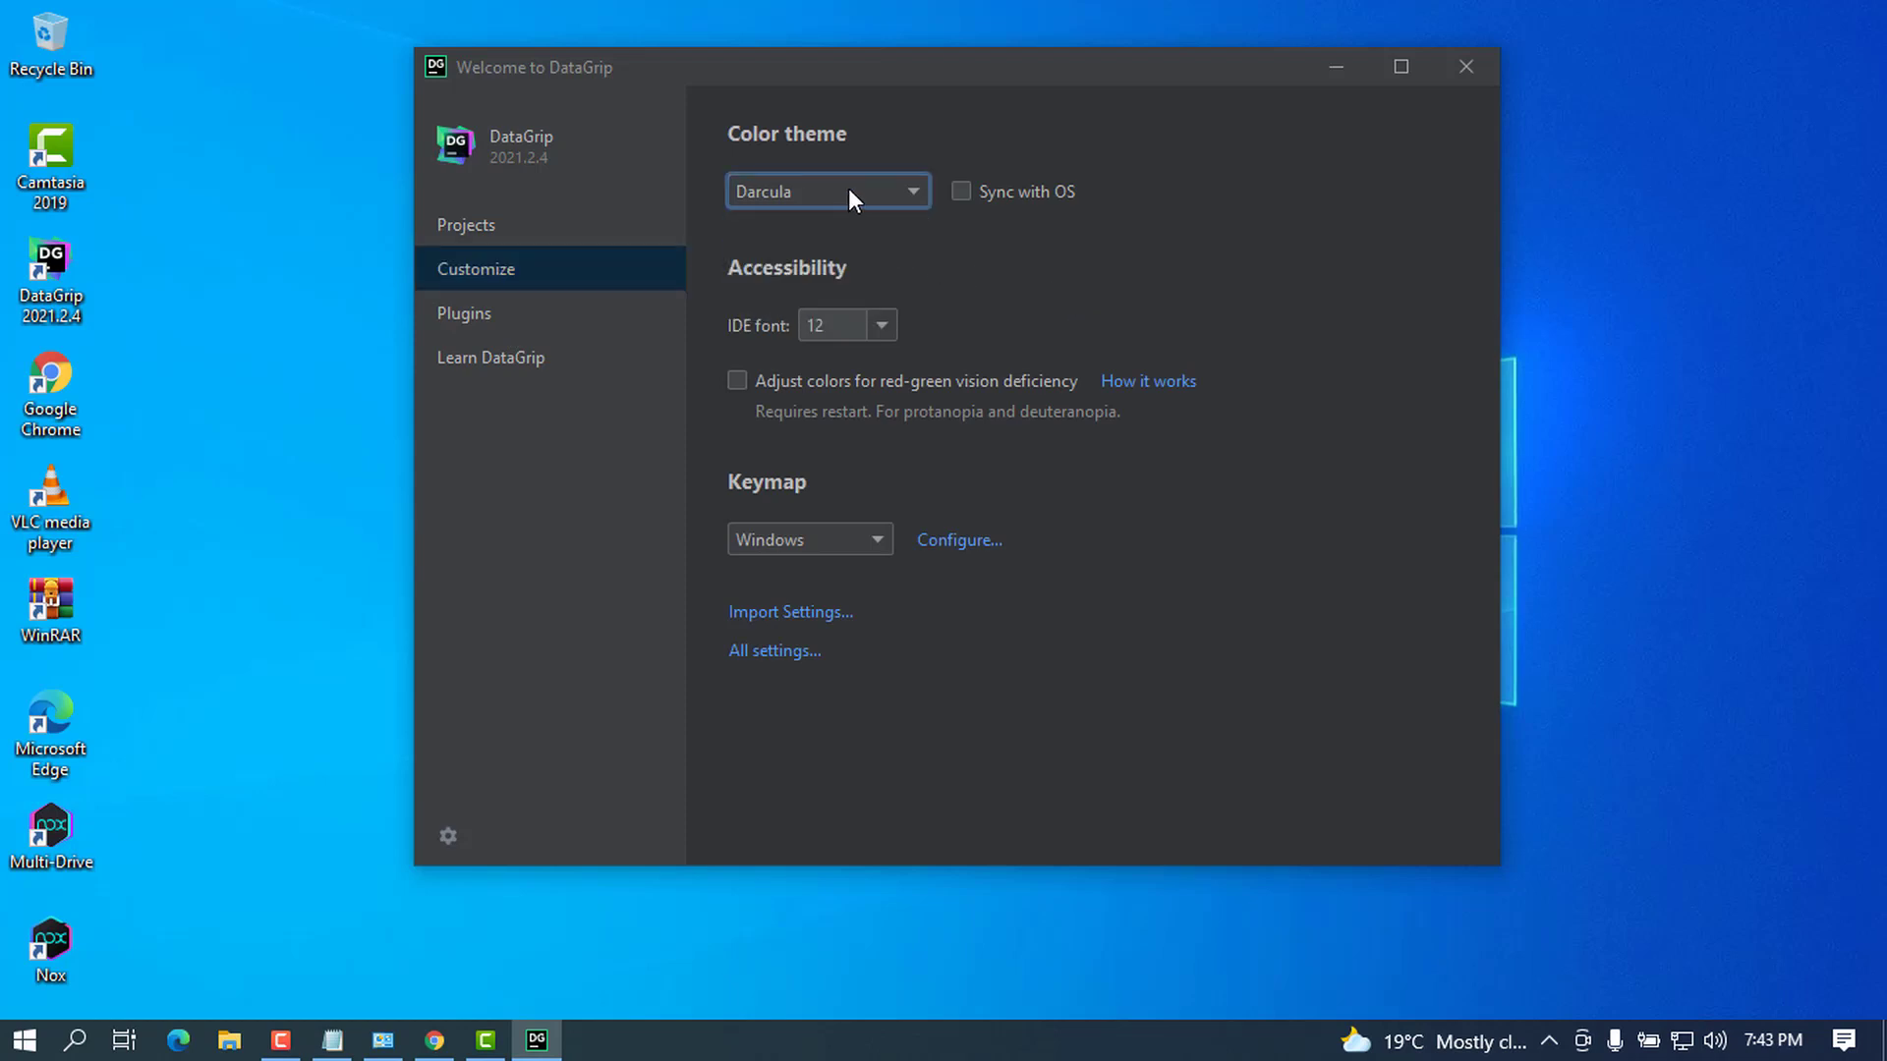
{"action": "mouse_move", "coordinate": [895, 279]}
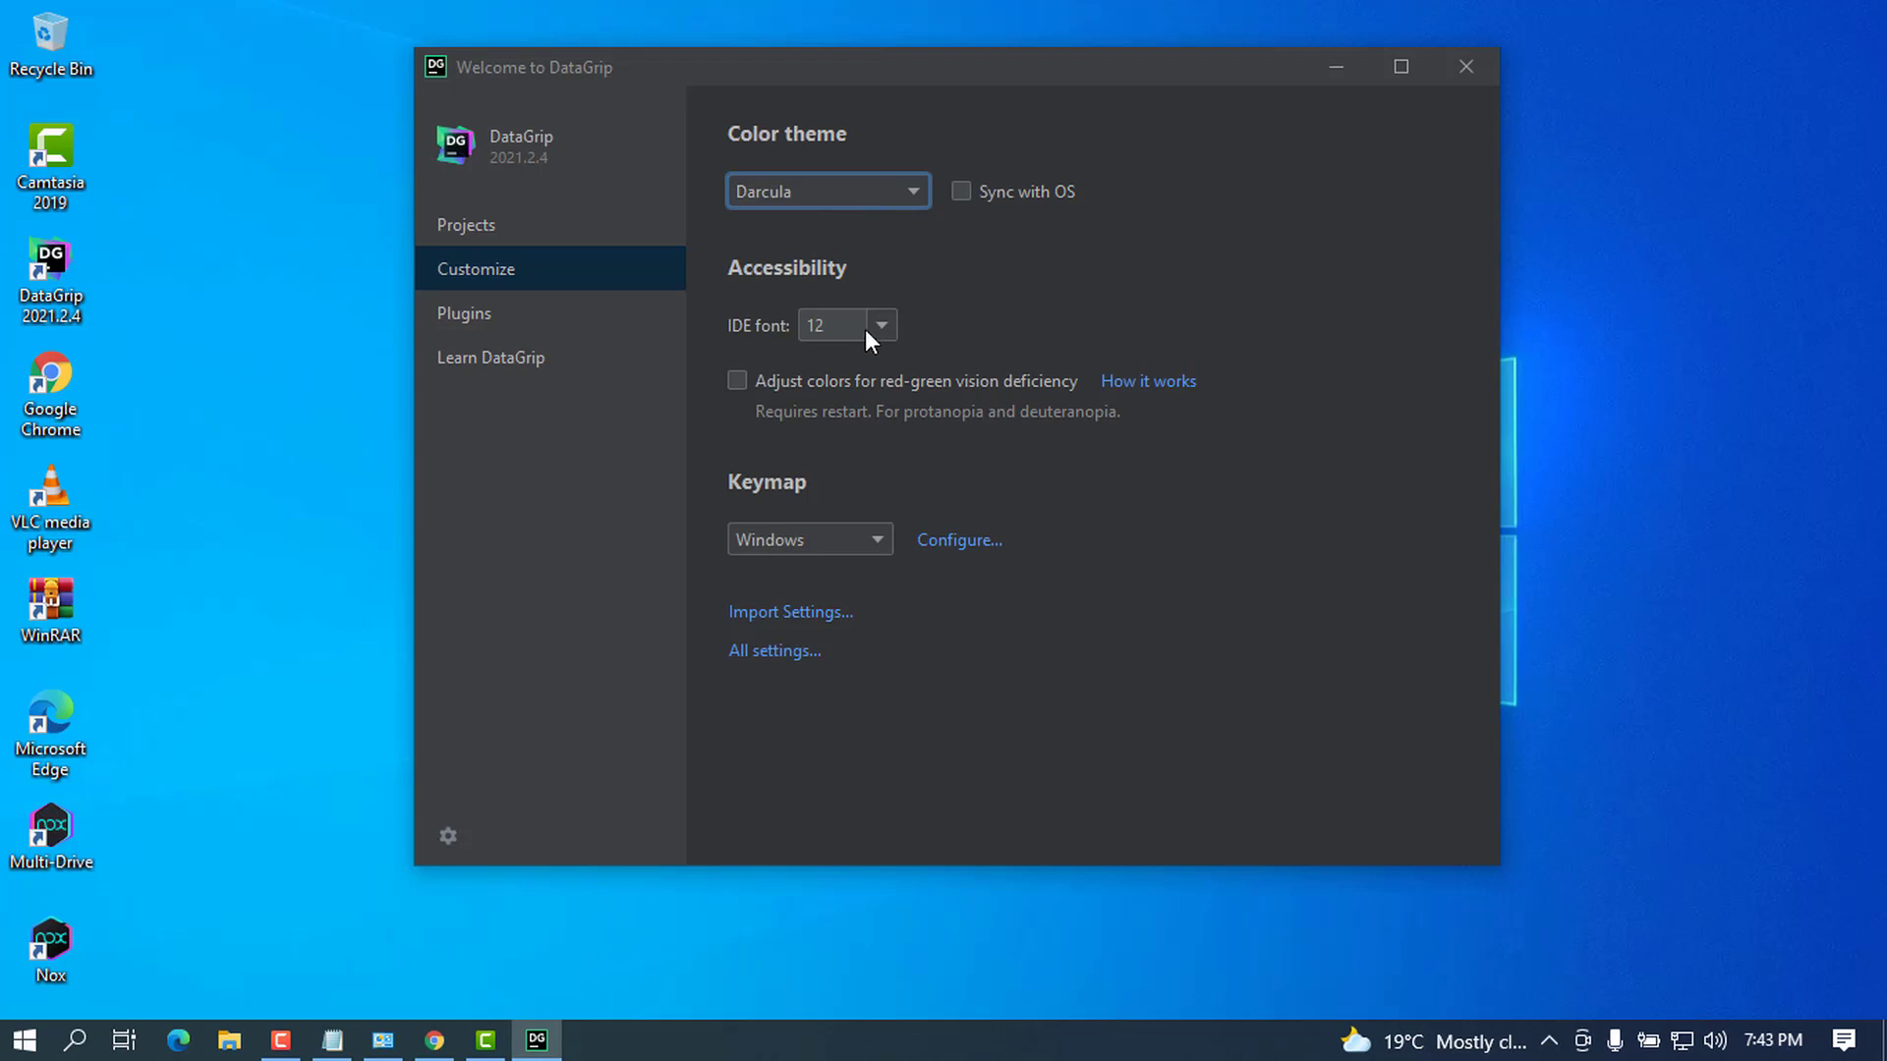
{"action": "mouse_move", "coordinate": [487, 319]}
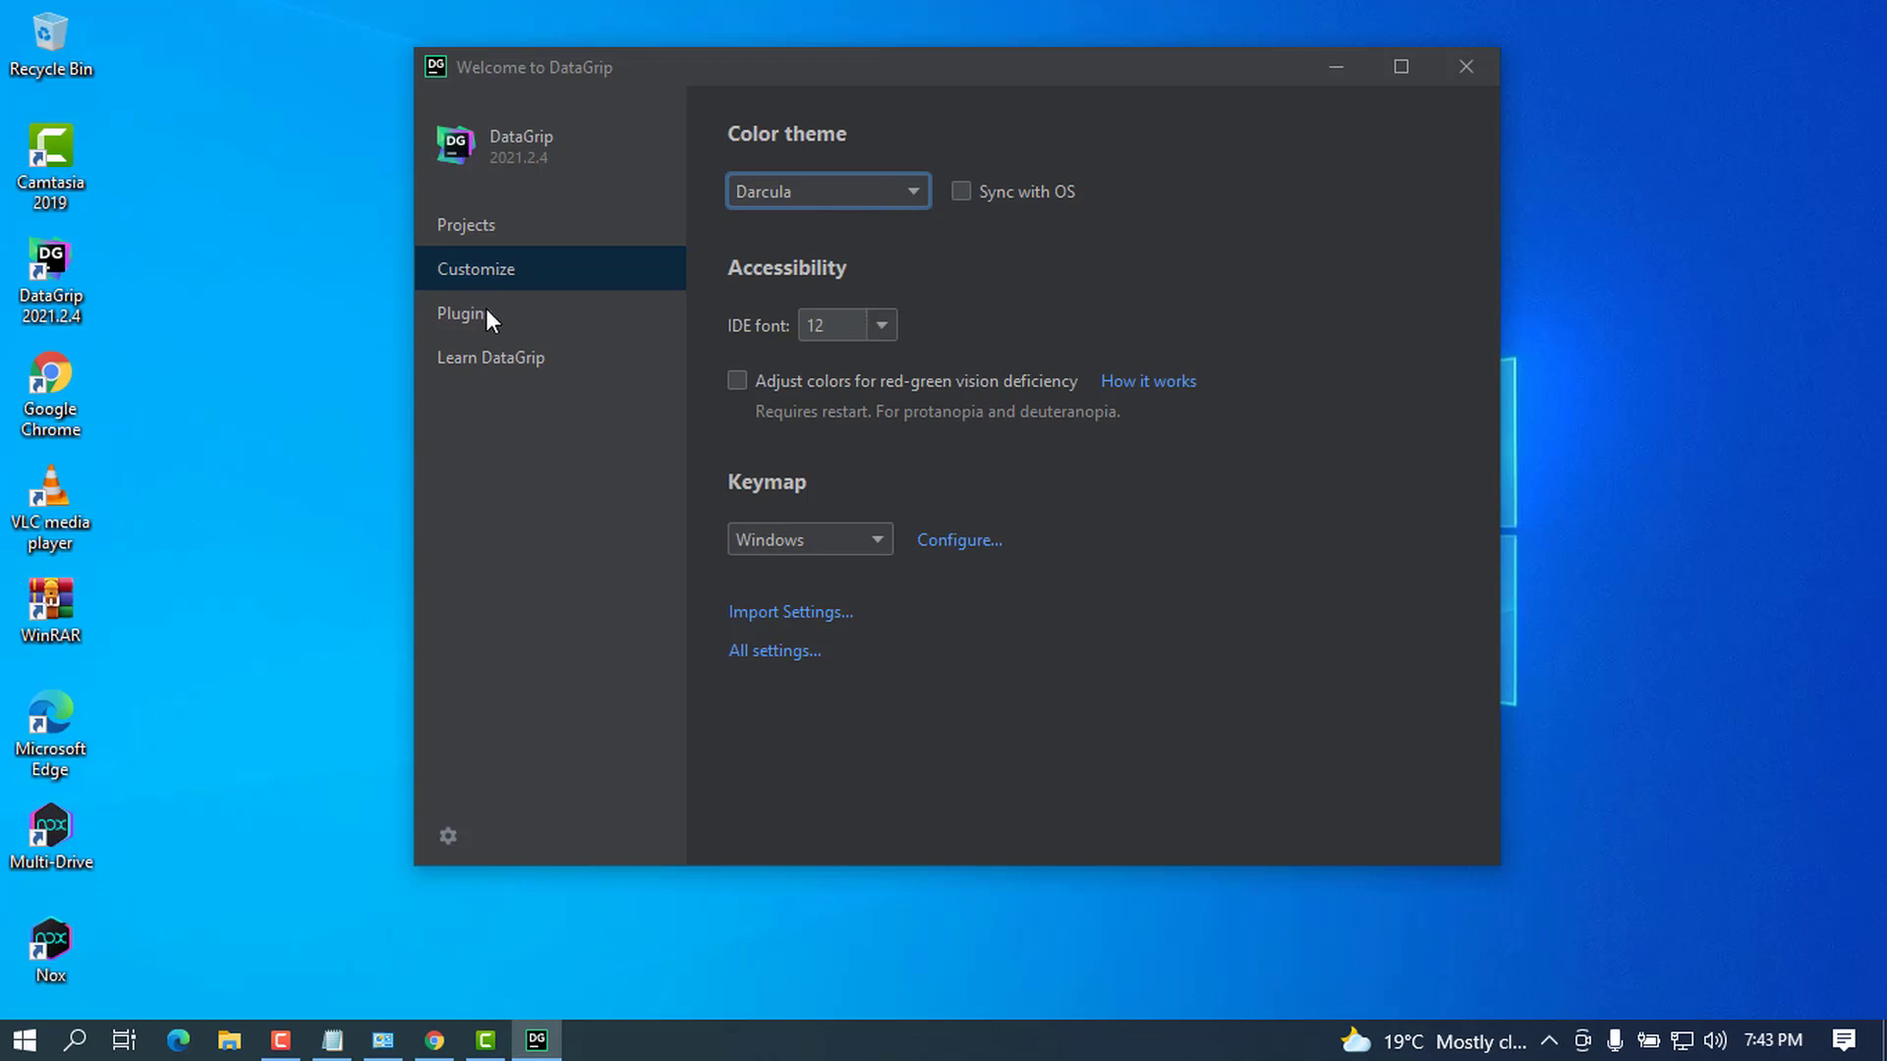
{"action": "left_click", "coordinate": [463, 312]}
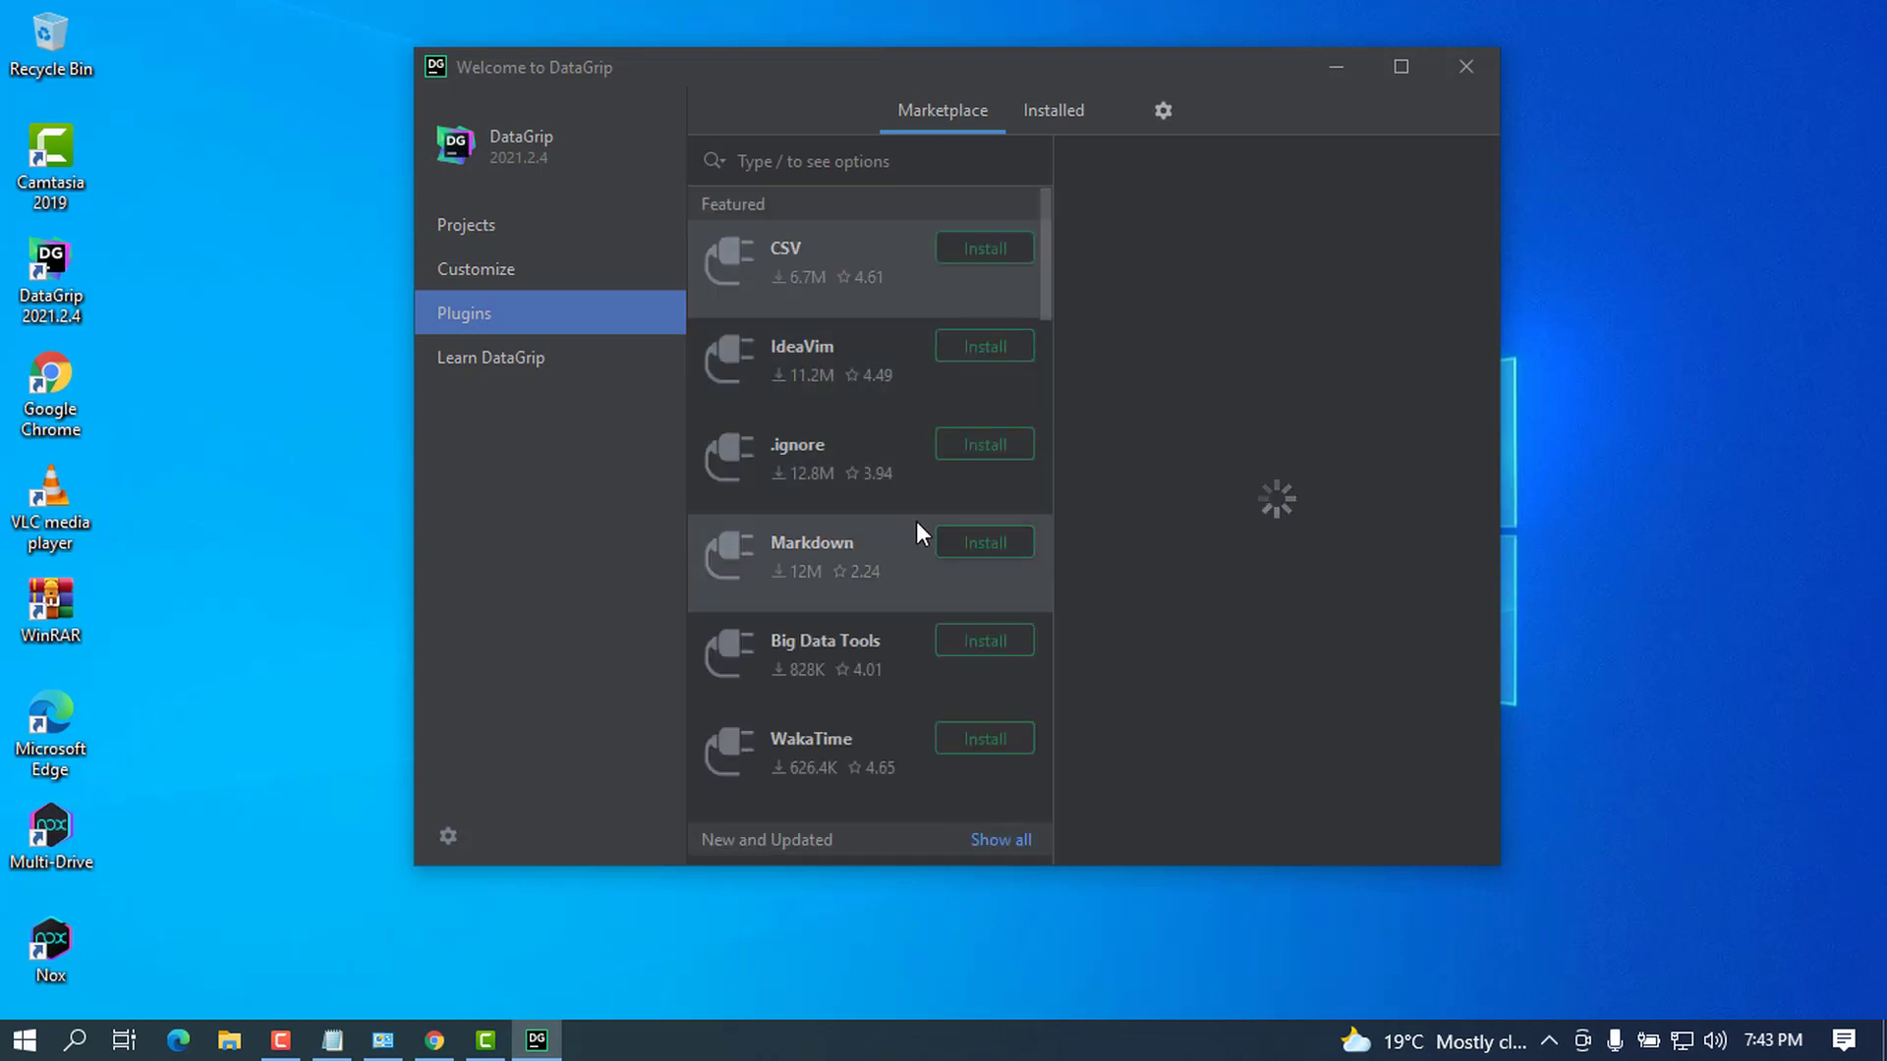
Step: View the CSV plugin's details, then return to the Projects start page
{"action": "left_click", "coordinate": [794, 260]}
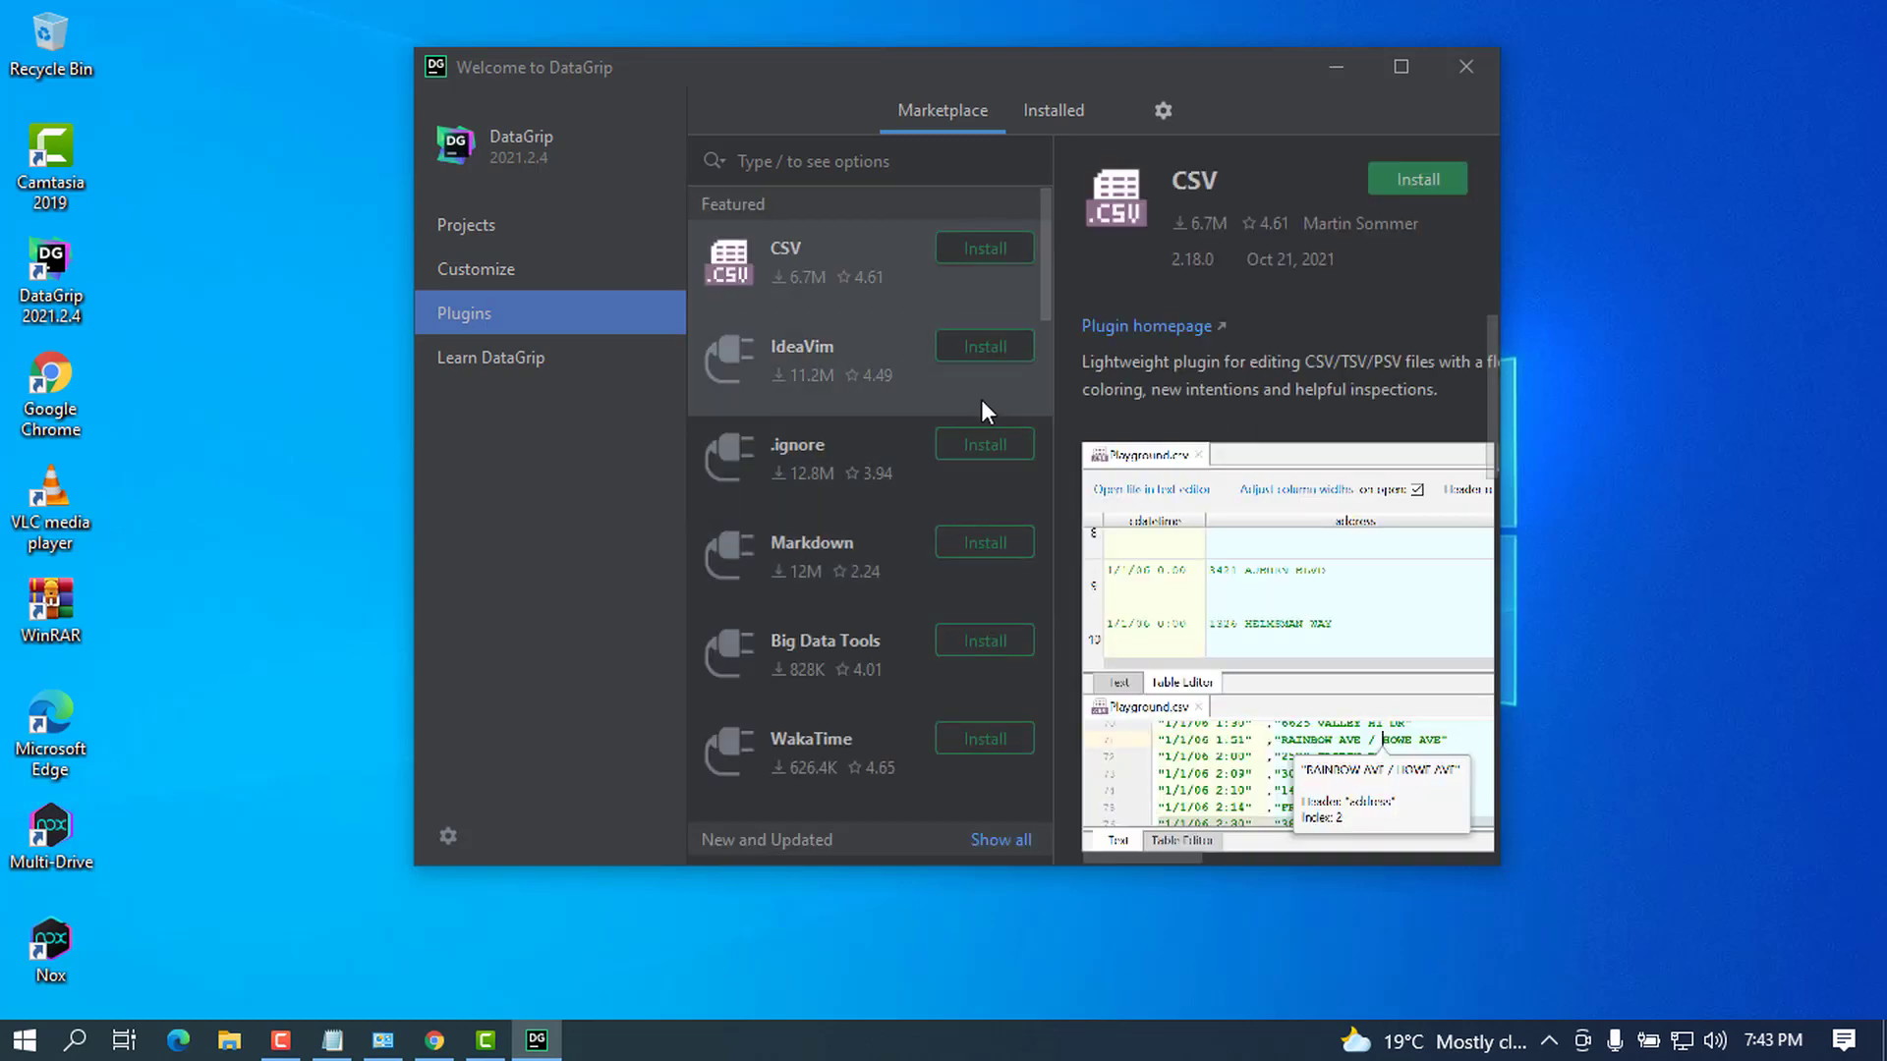
{"action": "mouse_move", "coordinate": [774, 446]}
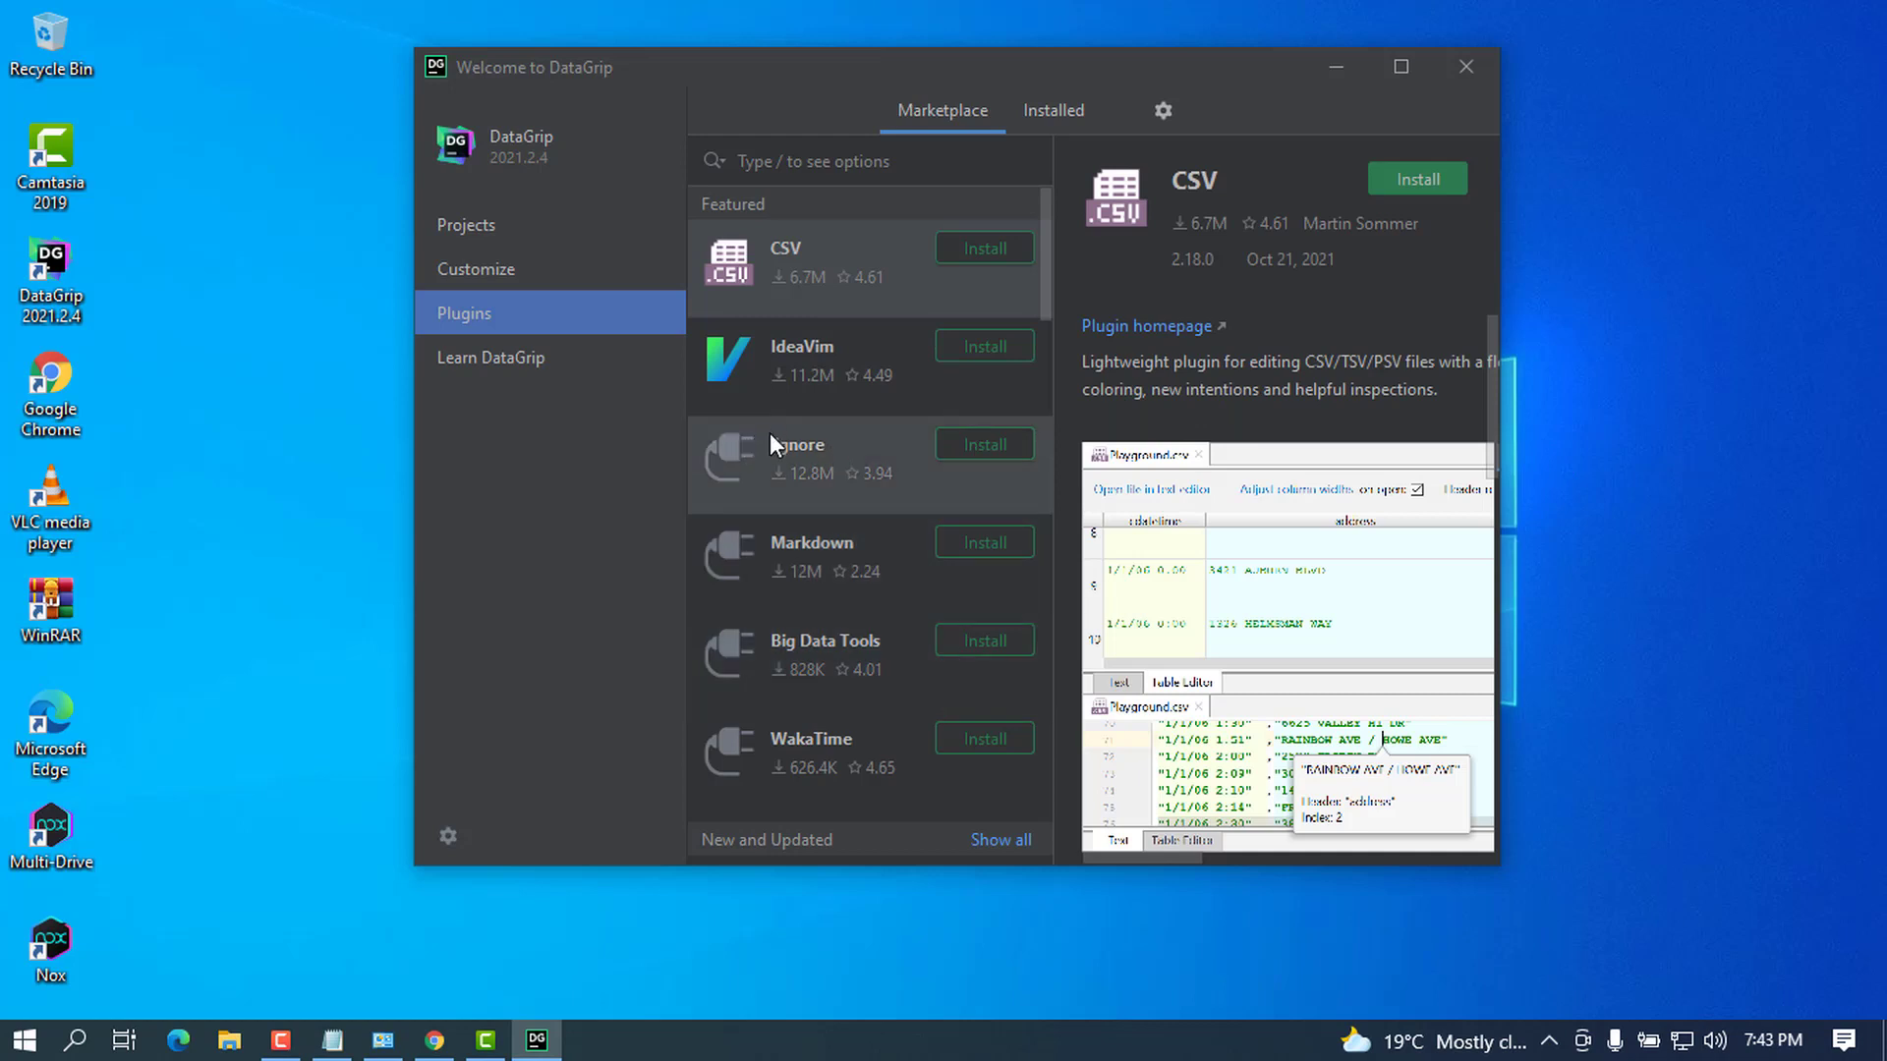
{"action": "mouse_move", "coordinate": [1020, 557]}
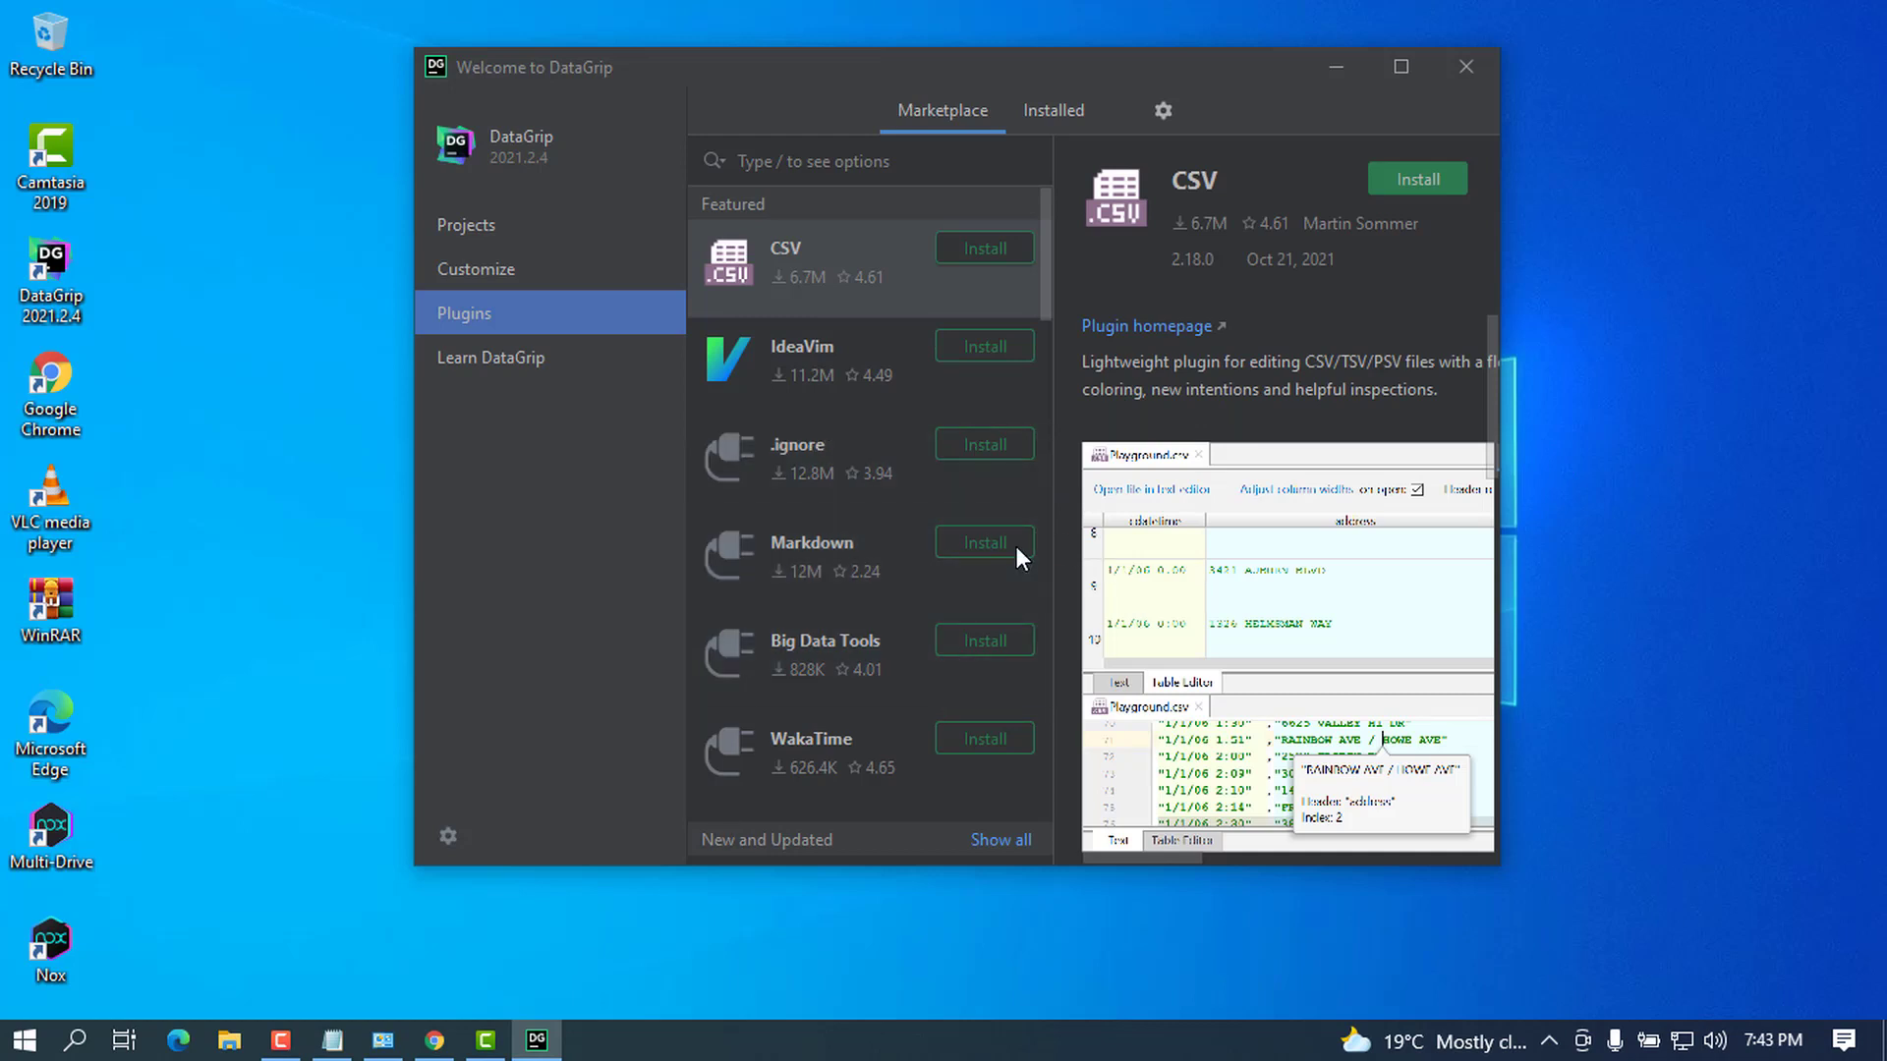
{"action": "left_click", "coordinate": [466, 224]}
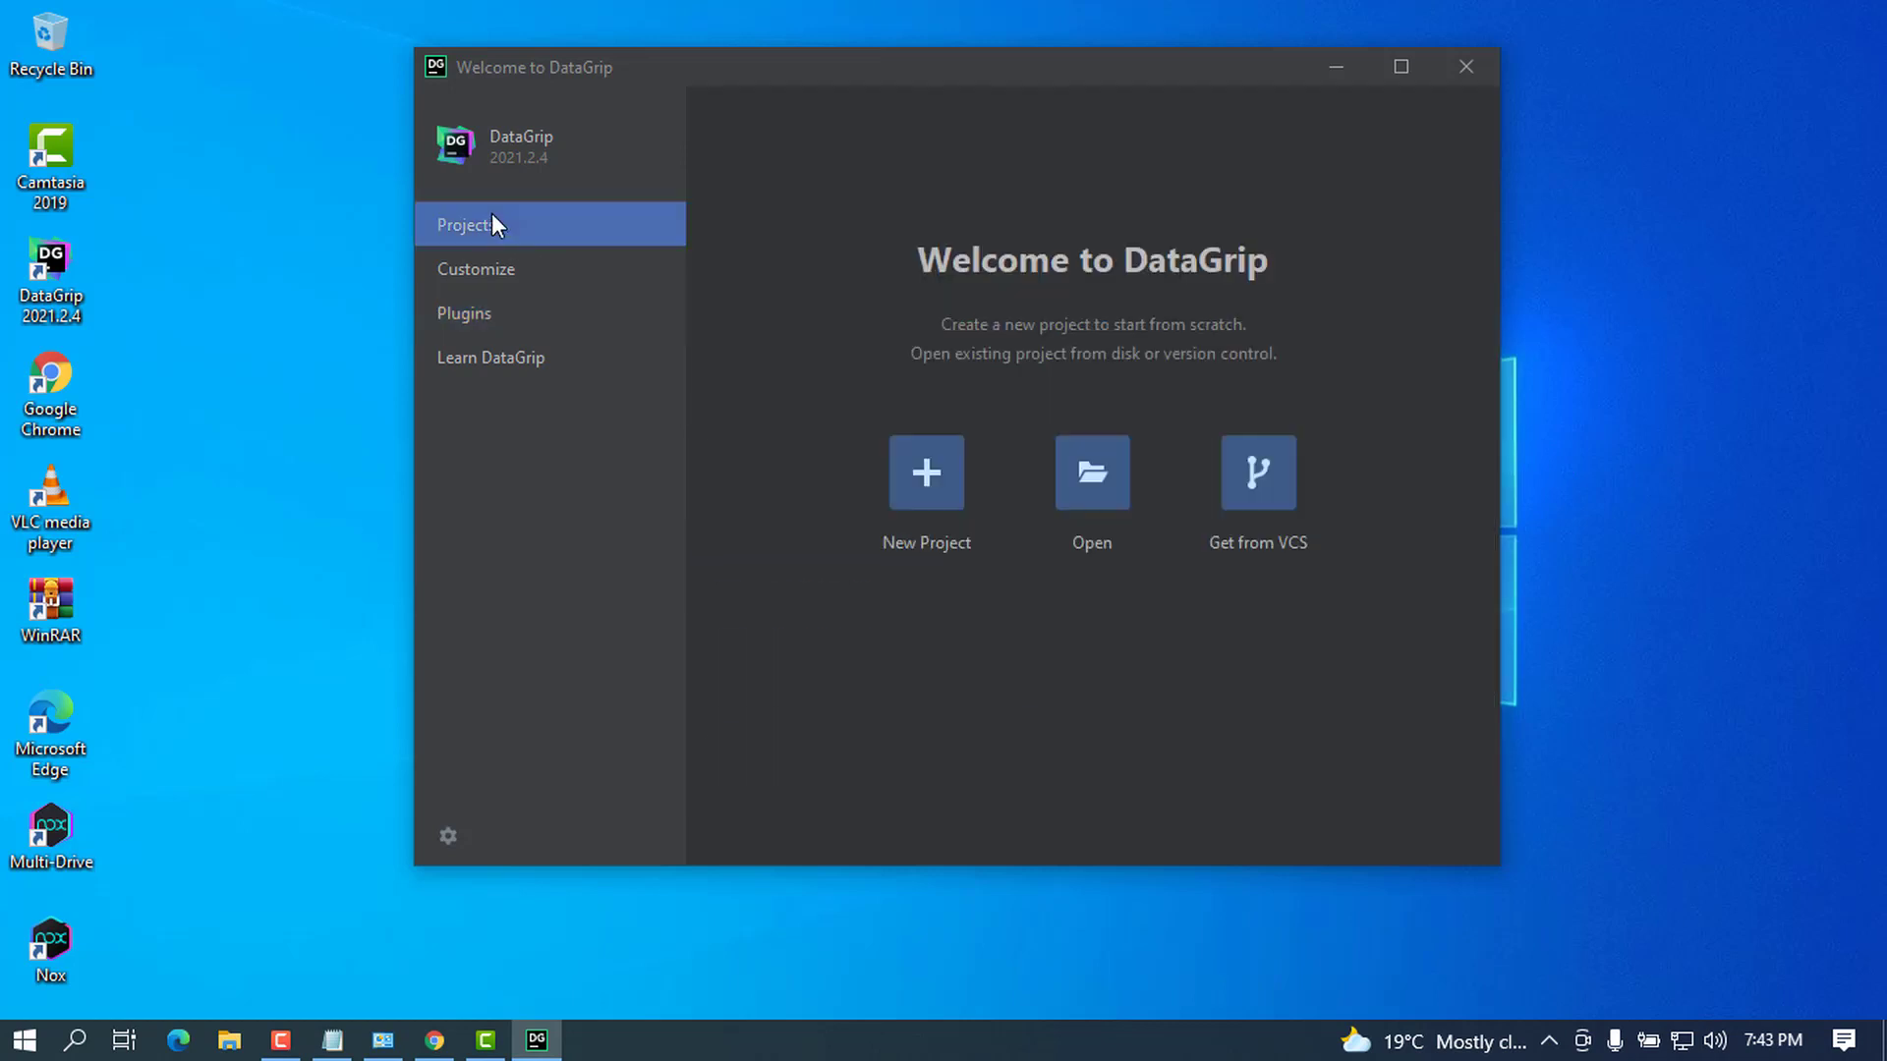
Step: Create a new project named databaseSales and confirm it
{"action": "left_click", "coordinate": [926, 472]}
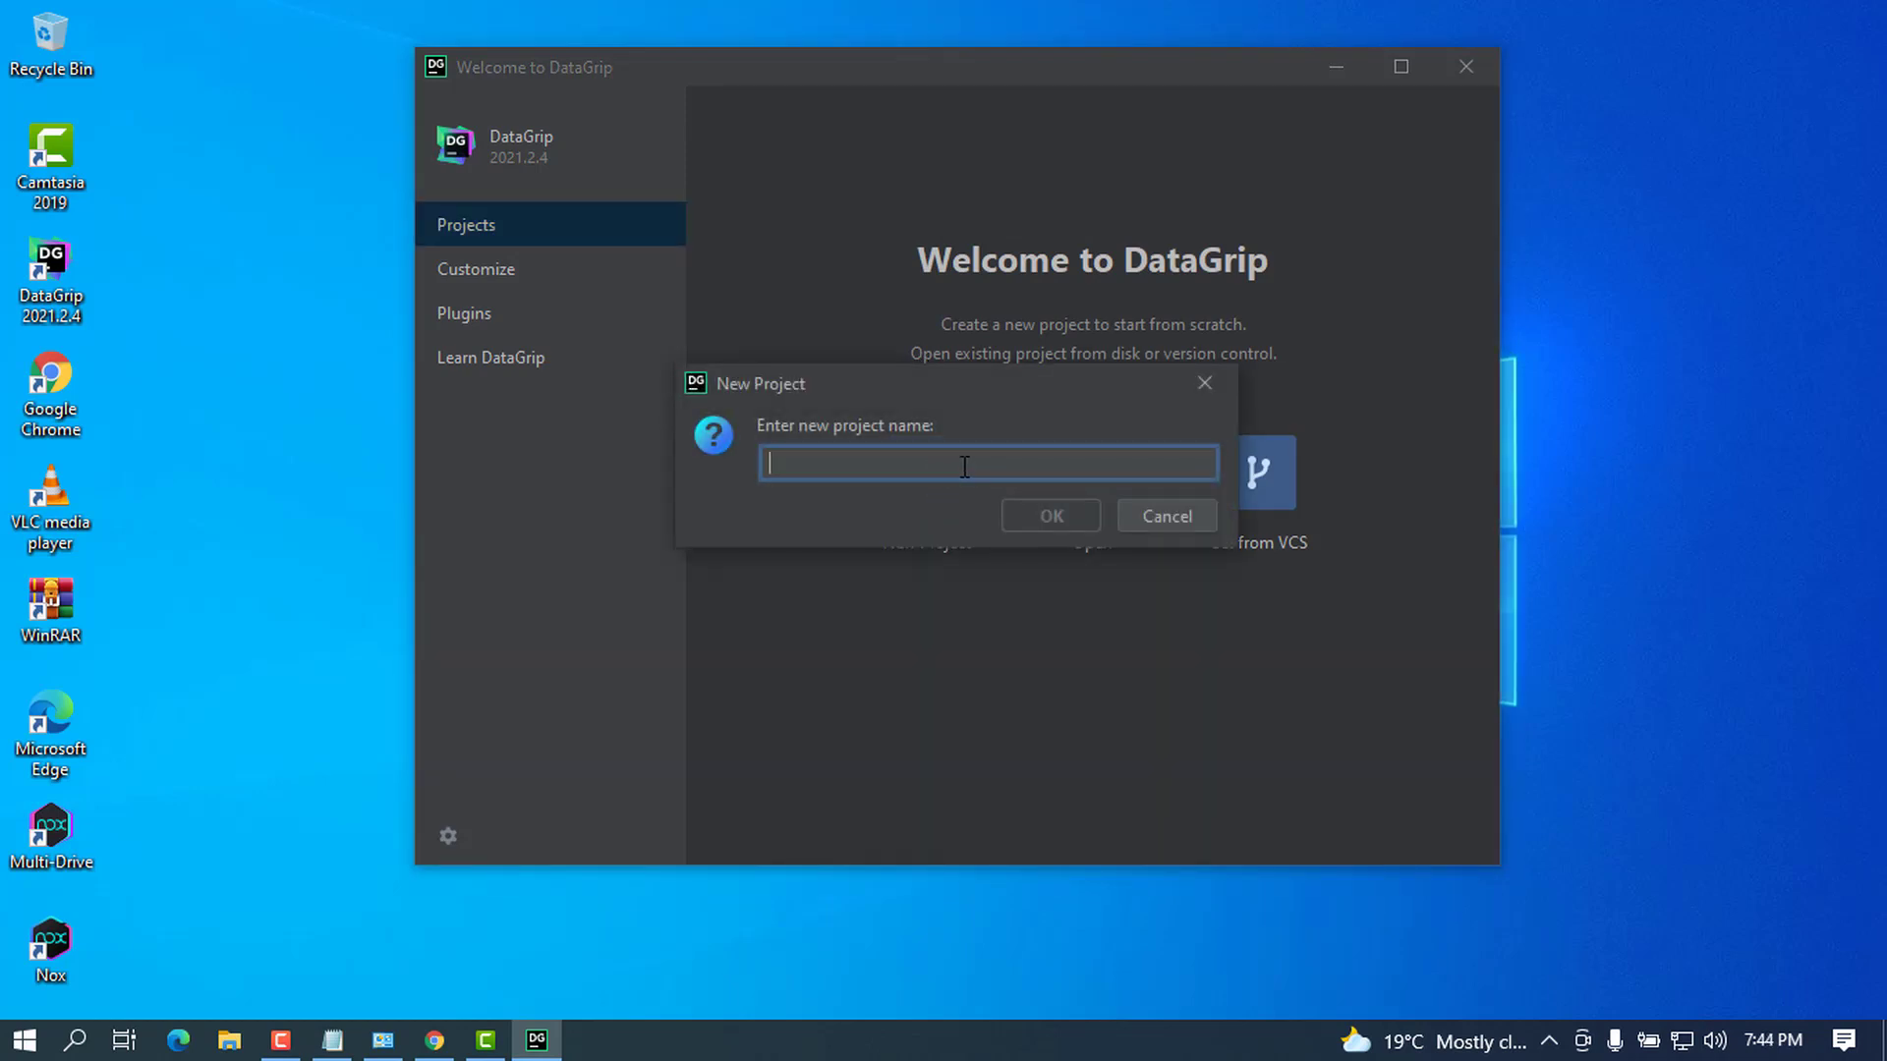
{"action": "type", "text": "database Sale"}
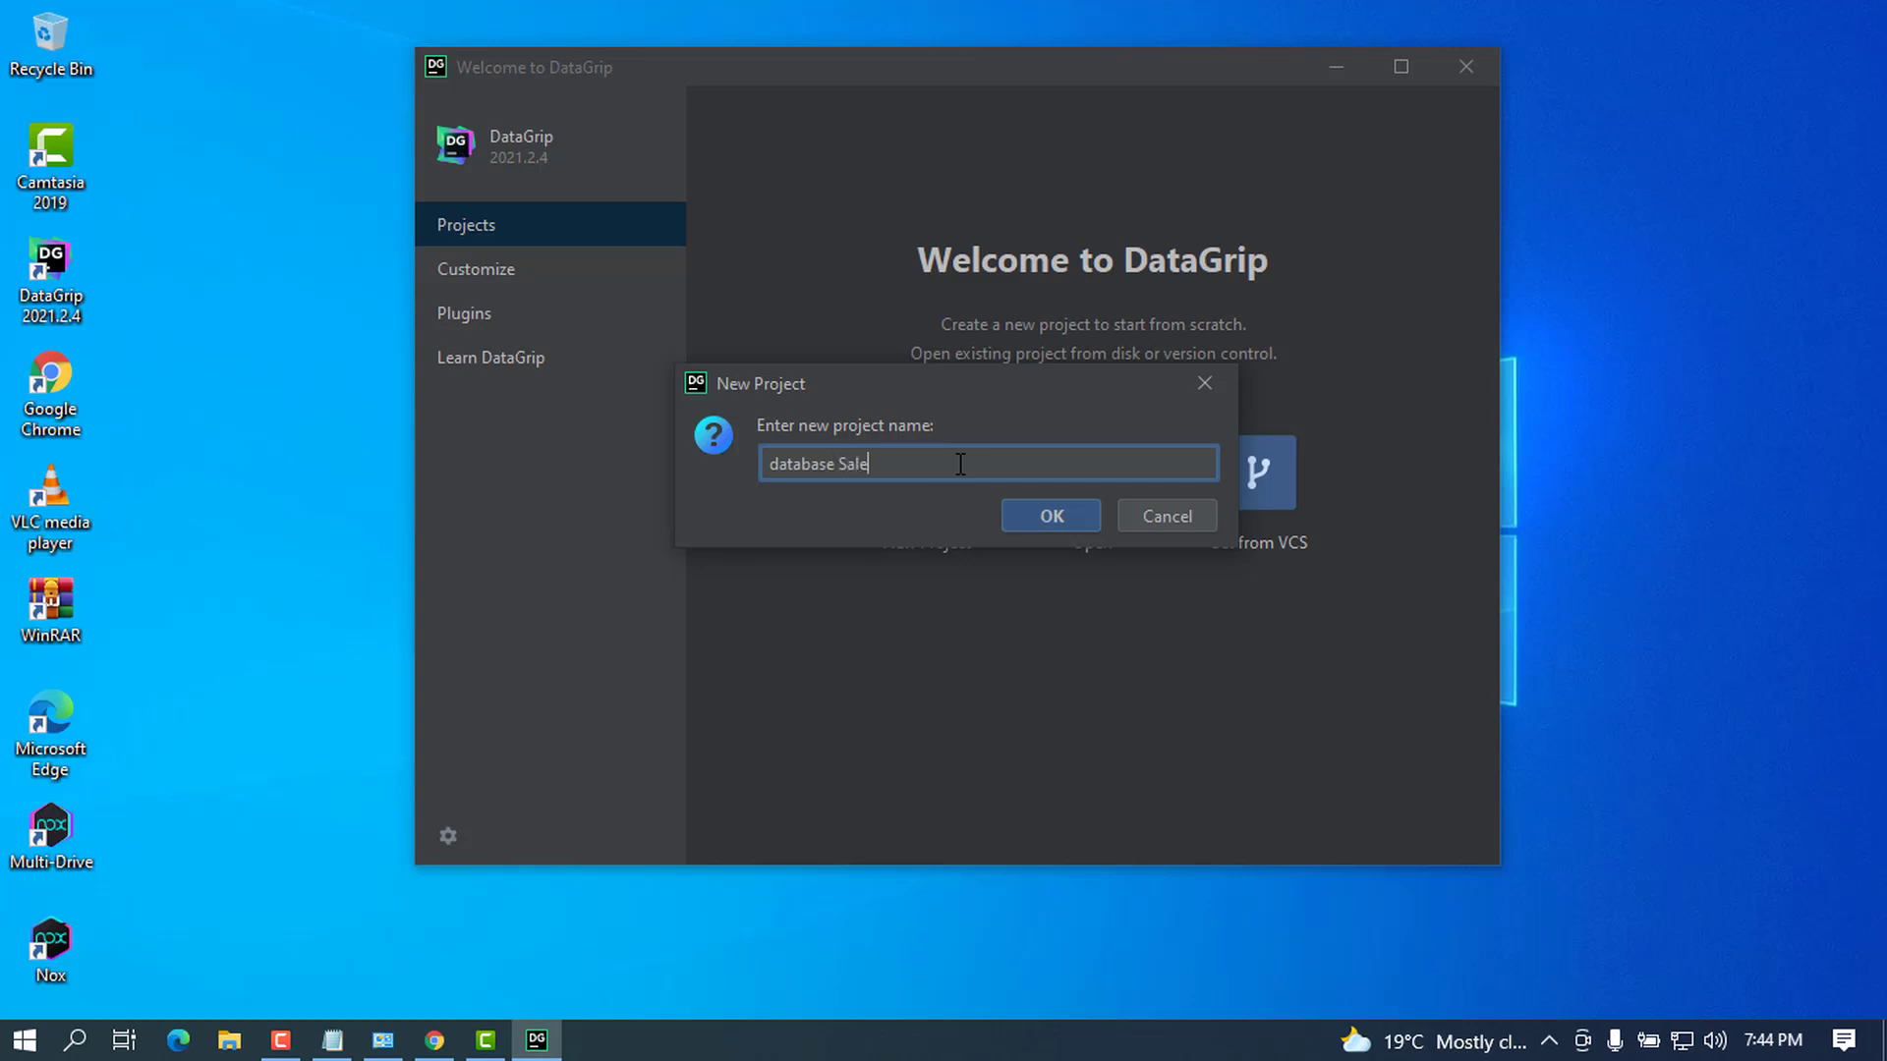
{"action": "type", "text": "s"}
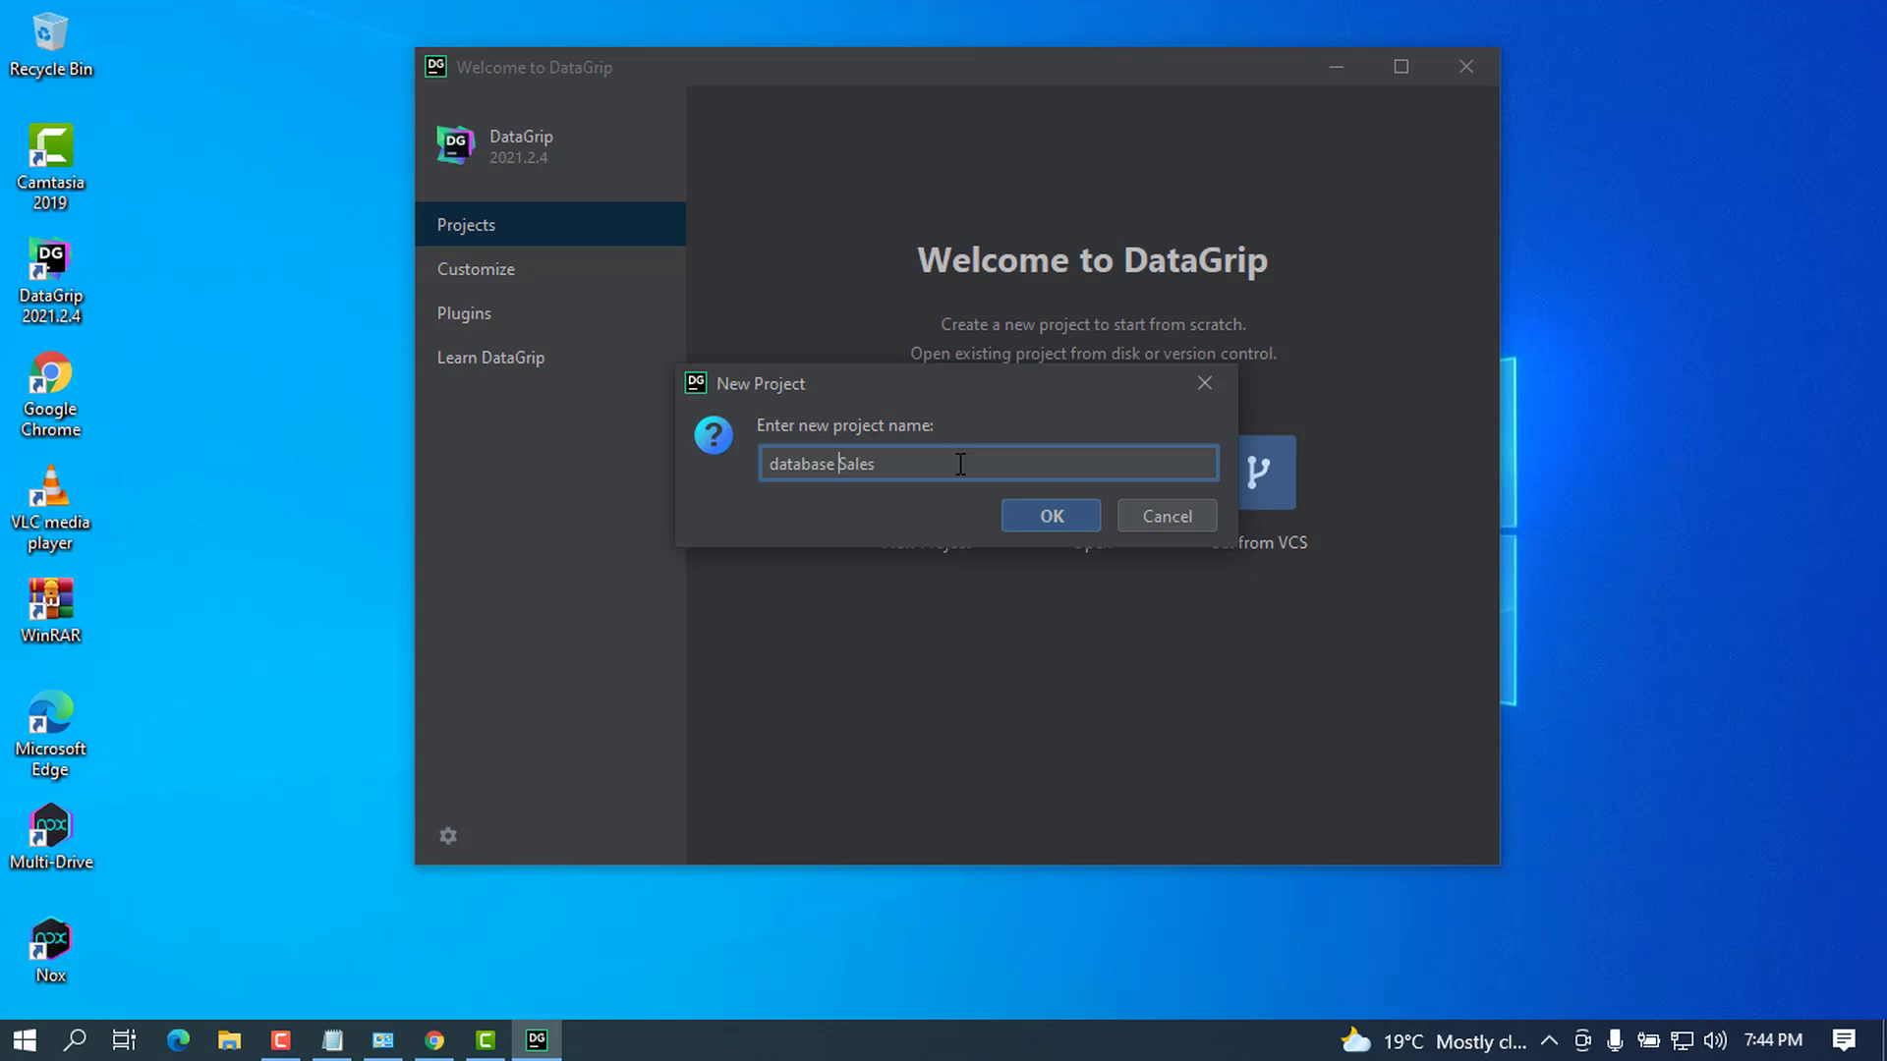
{"action": "key", "text": "Backspace"}
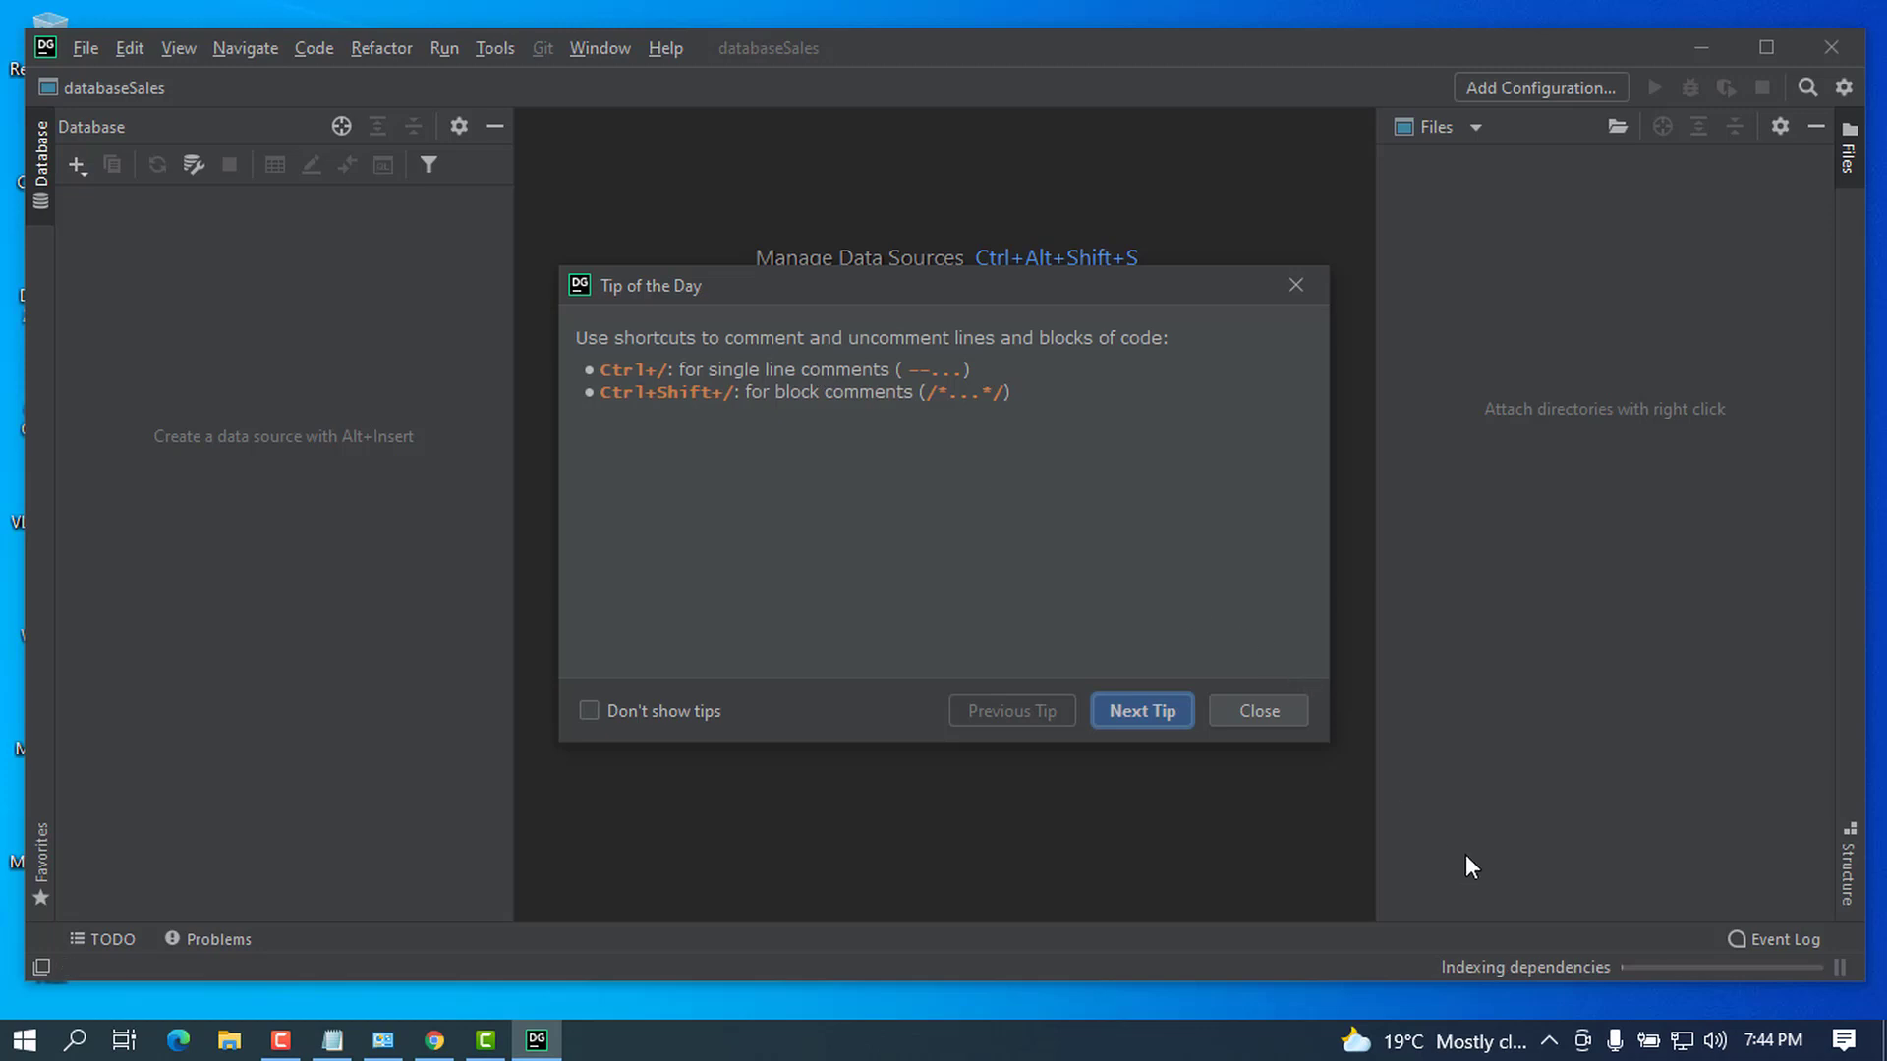
Step: Flip through a couple of tips of the day and close the dialog
{"action": "left_click", "coordinate": [1140, 710]}
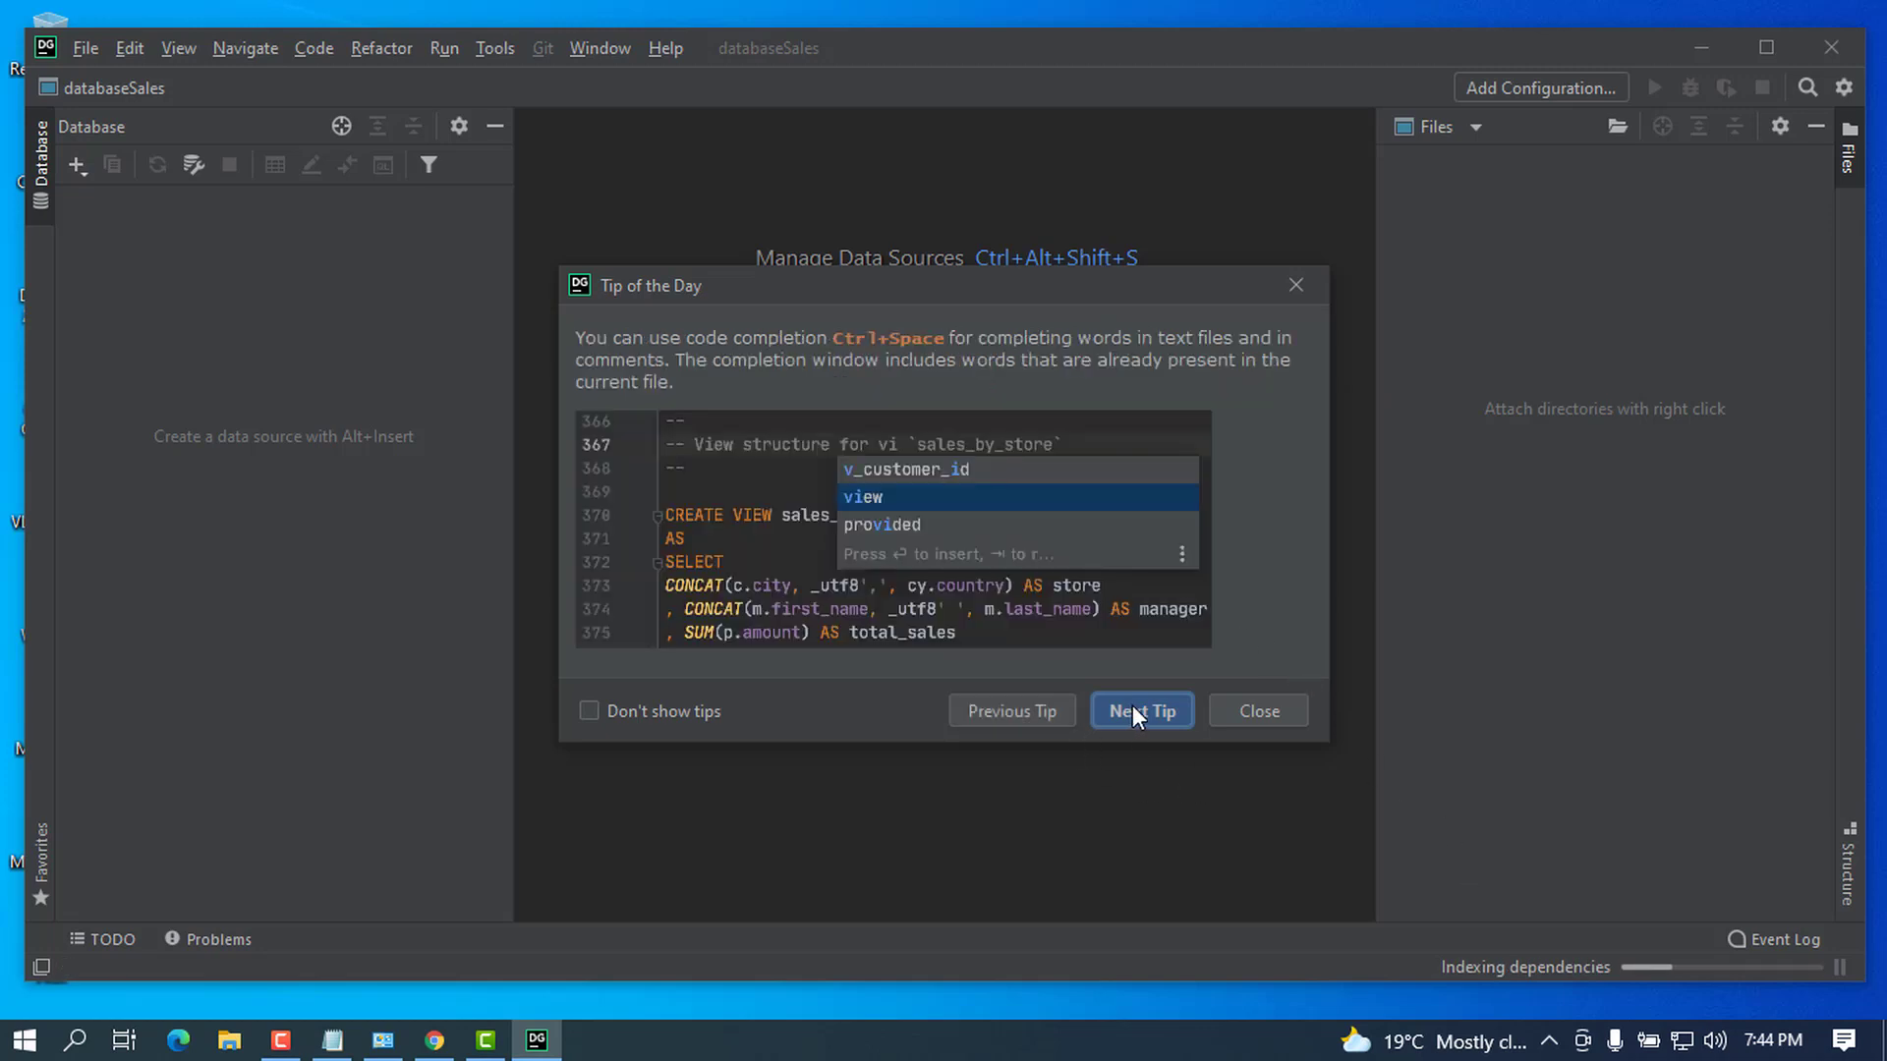
{"action": "left_click", "coordinate": [1140, 710]}
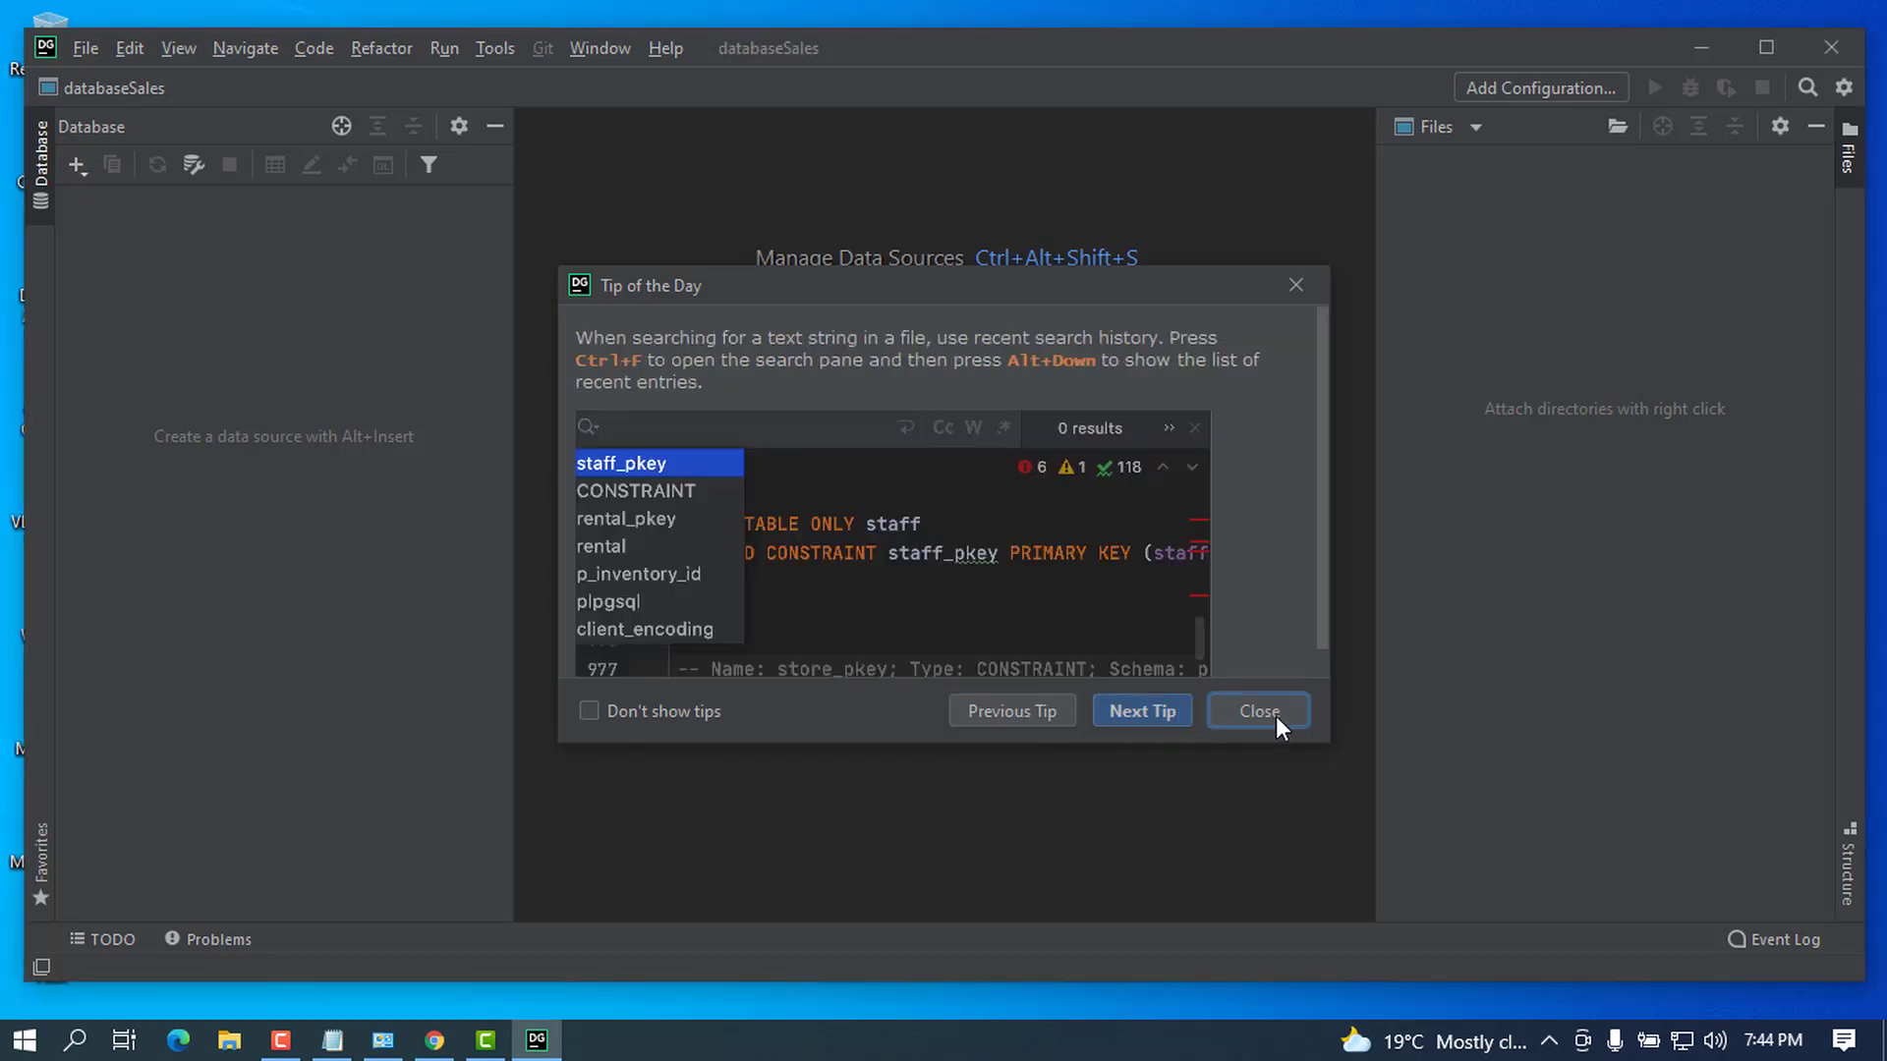
{"action": "left_click", "coordinate": [1258, 710]}
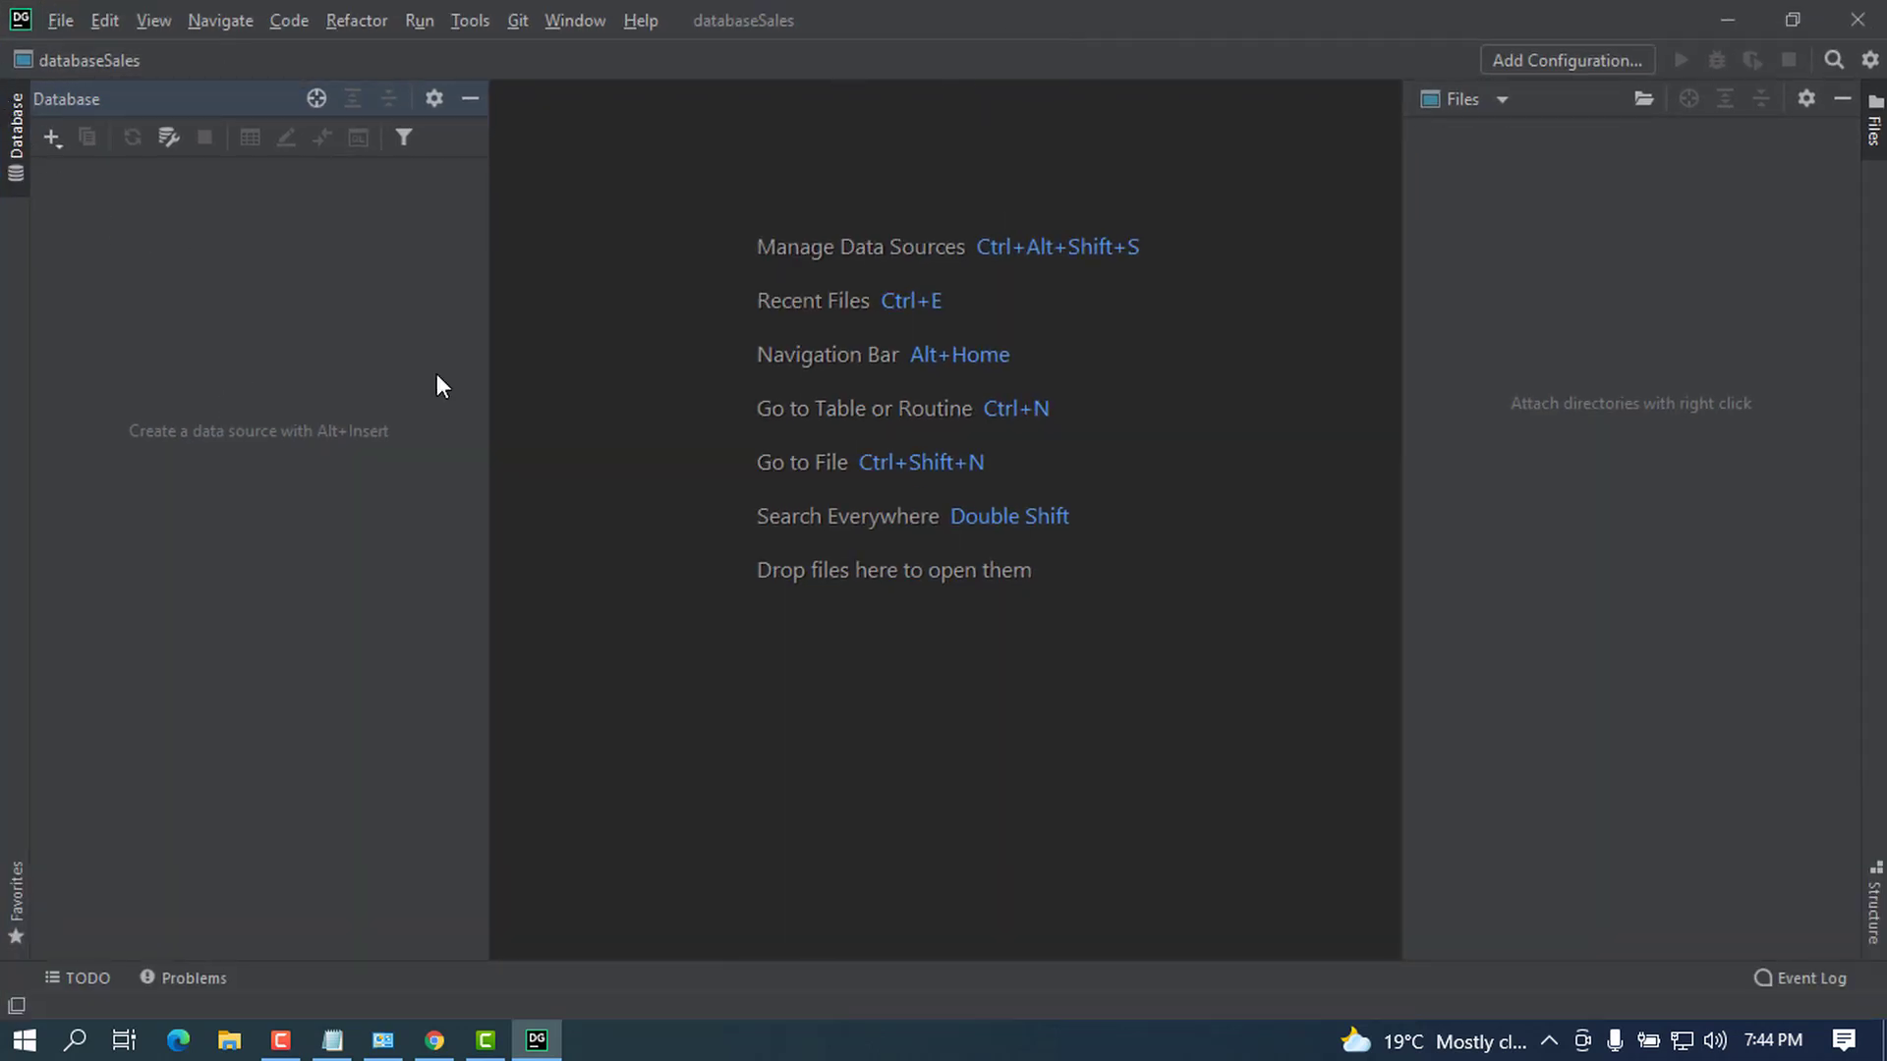
{"action": "right_click", "coordinate": [436, 386]}
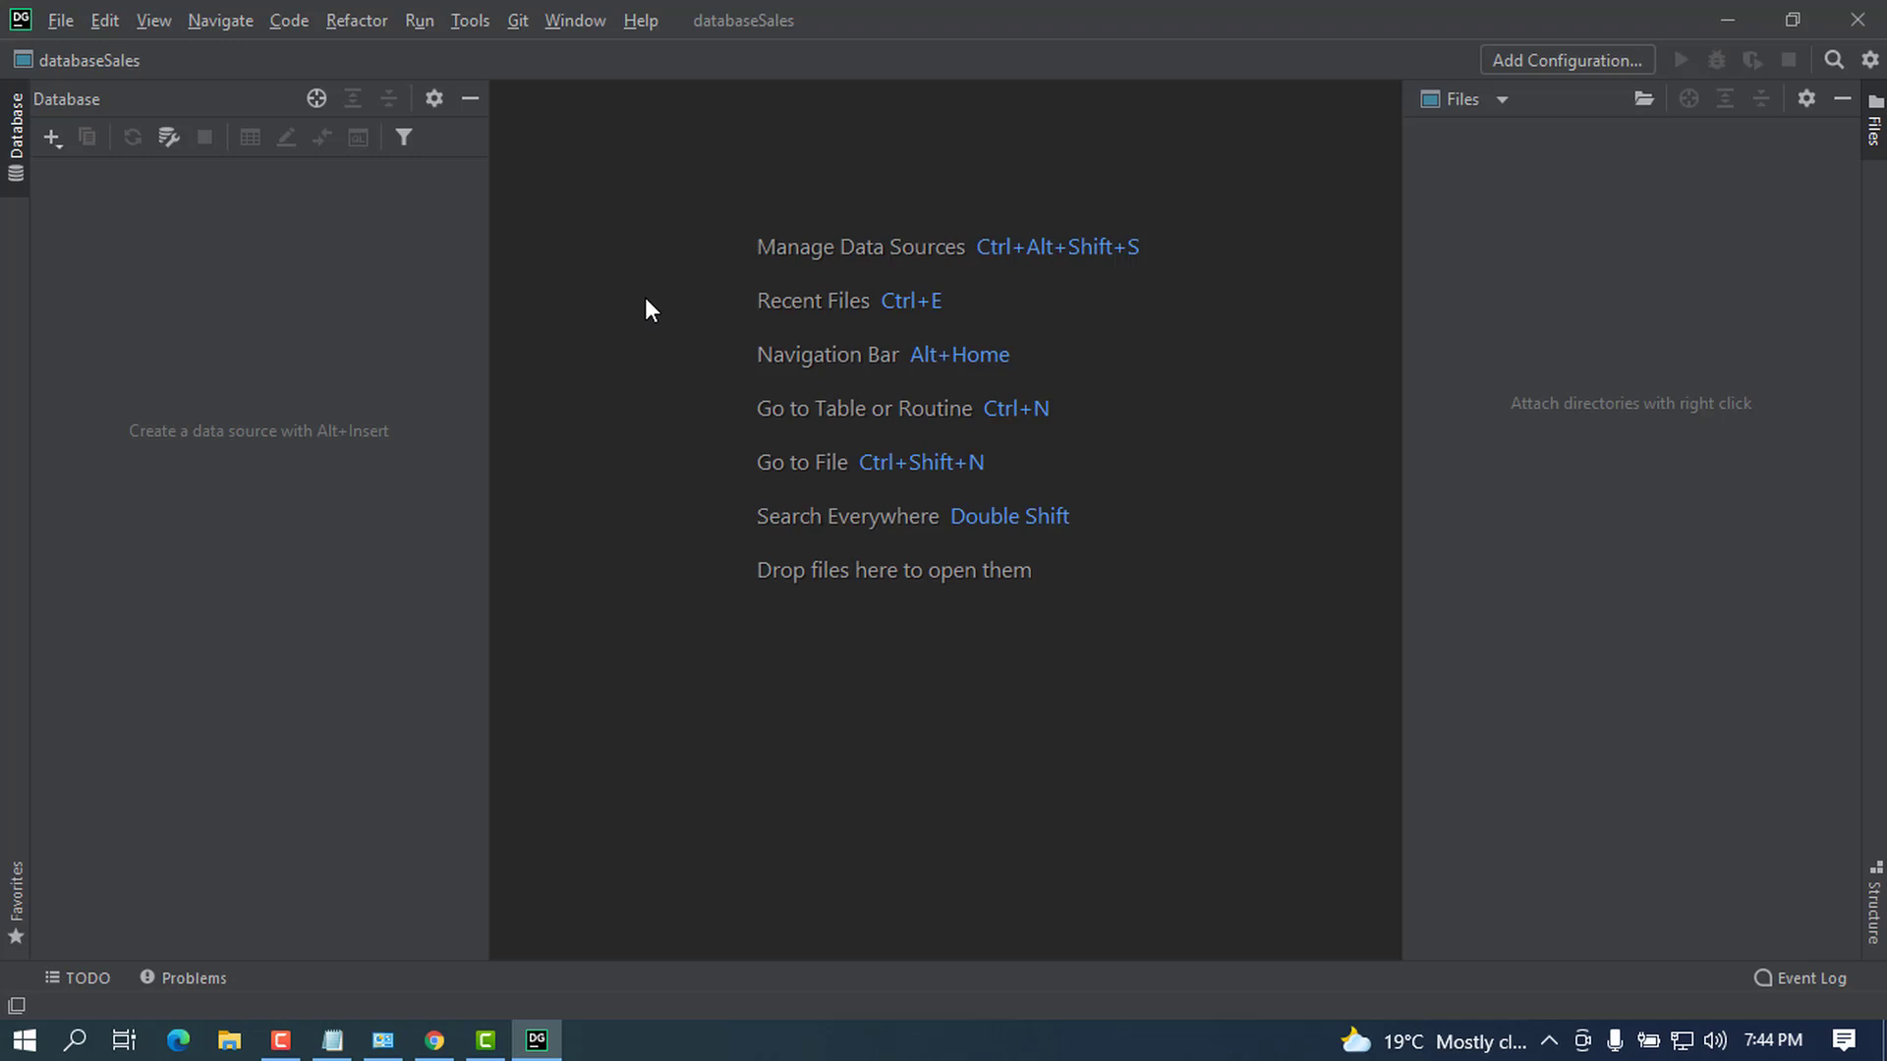
{"action": "mouse_move", "coordinate": [234, 249]}
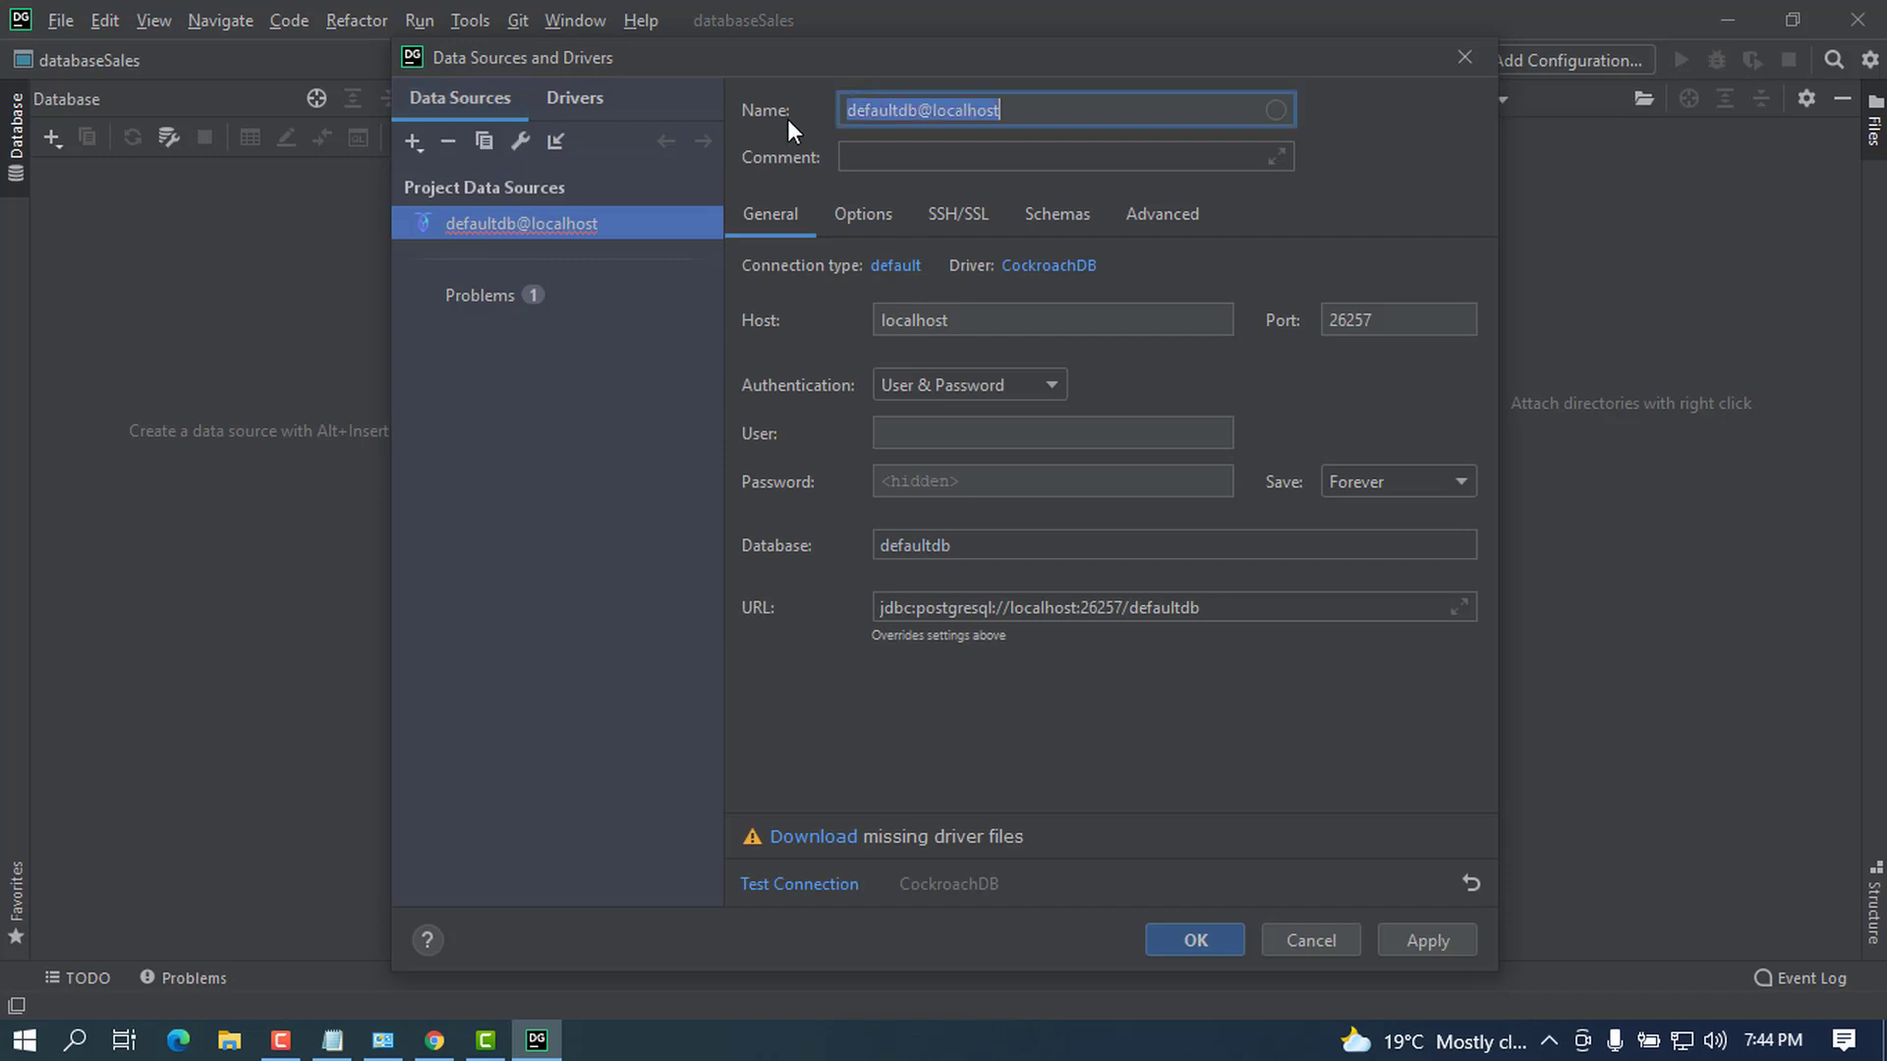
{"action": "left_click", "coordinate": [1309, 940]}
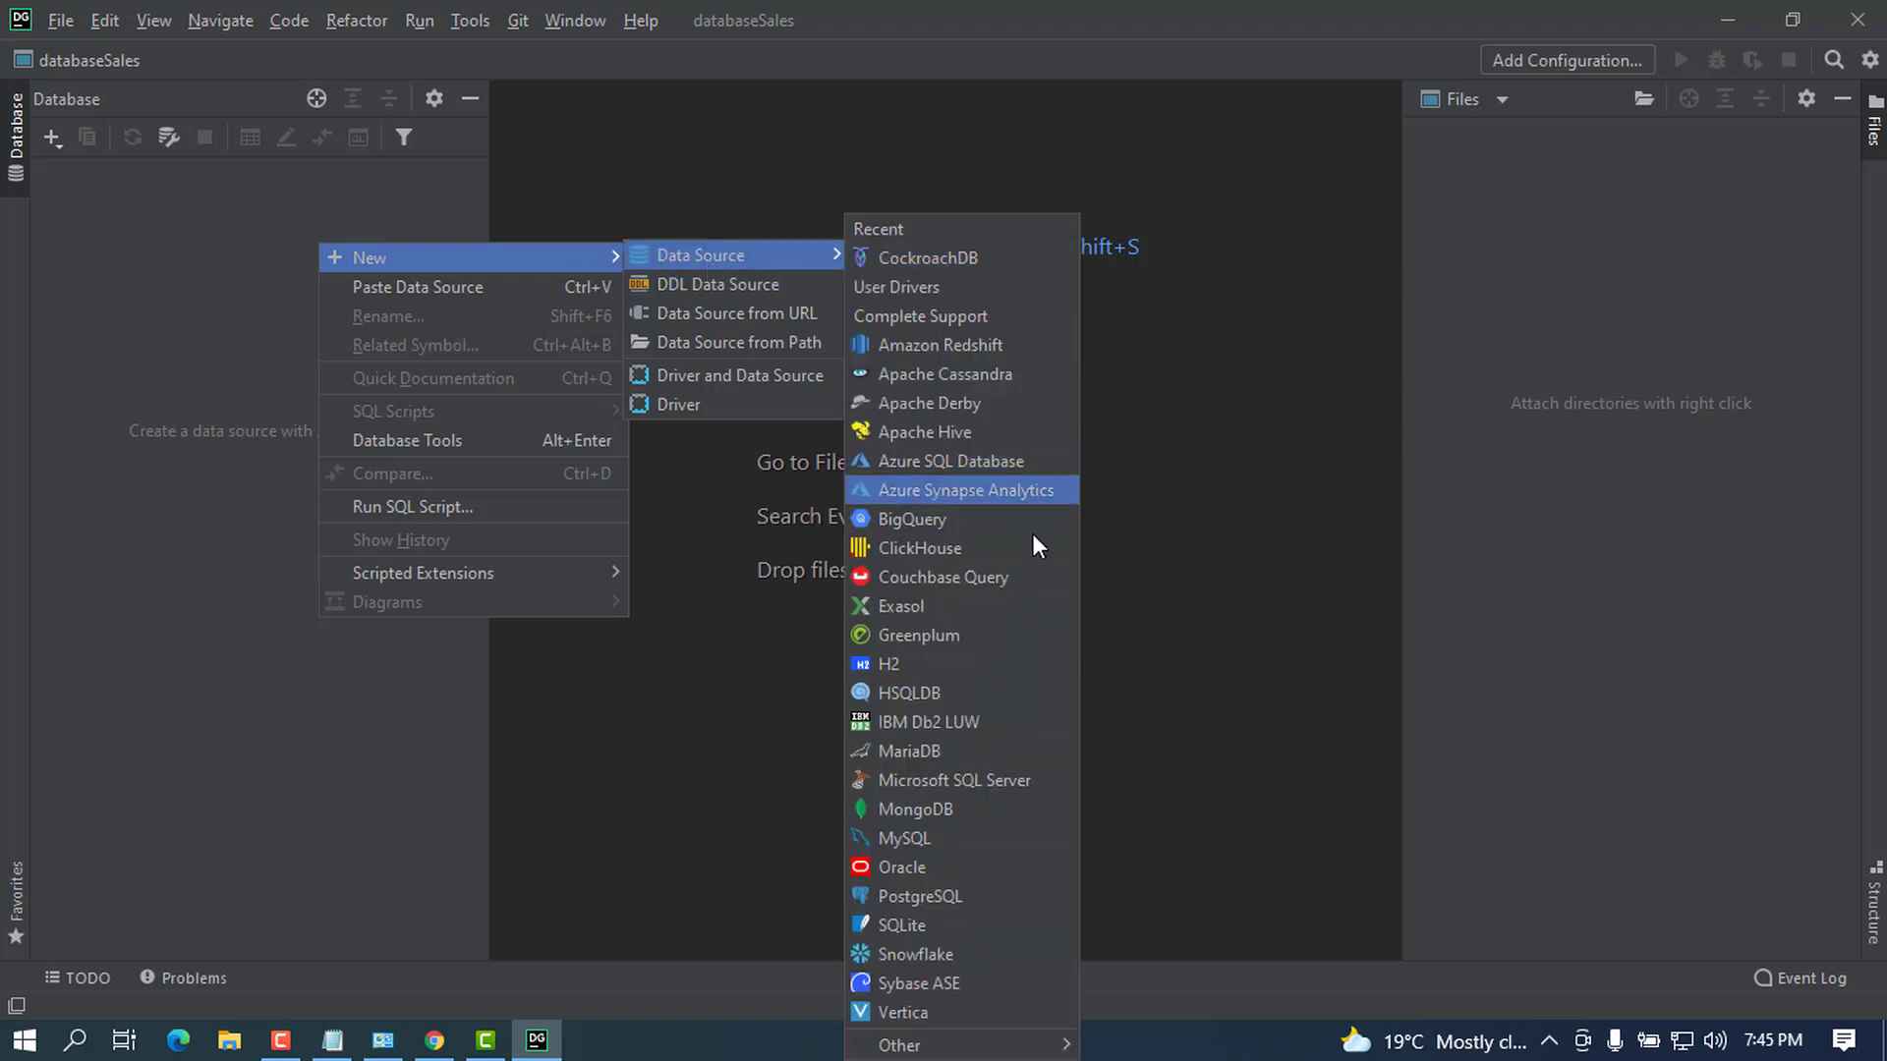
{"action": "mouse_move", "coordinate": [975, 983]}
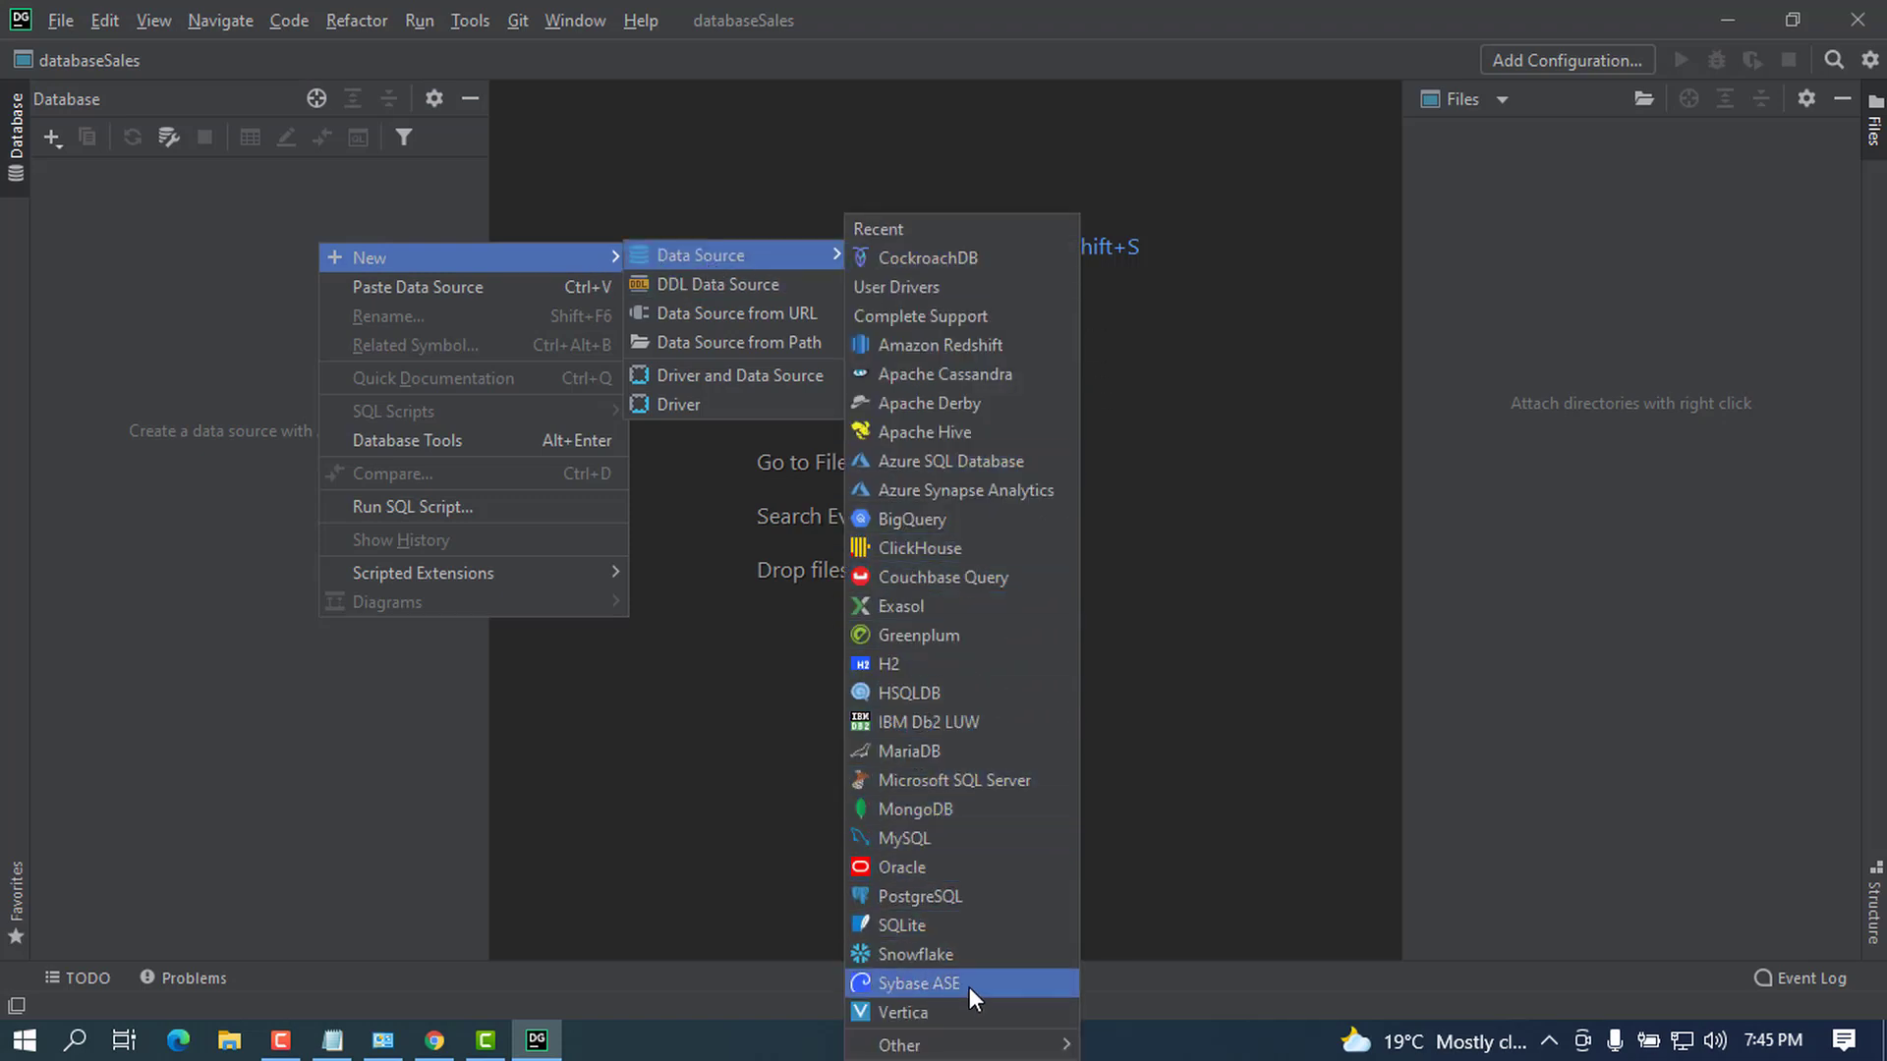
{"action": "mouse_move", "coordinate": [958, 896]}
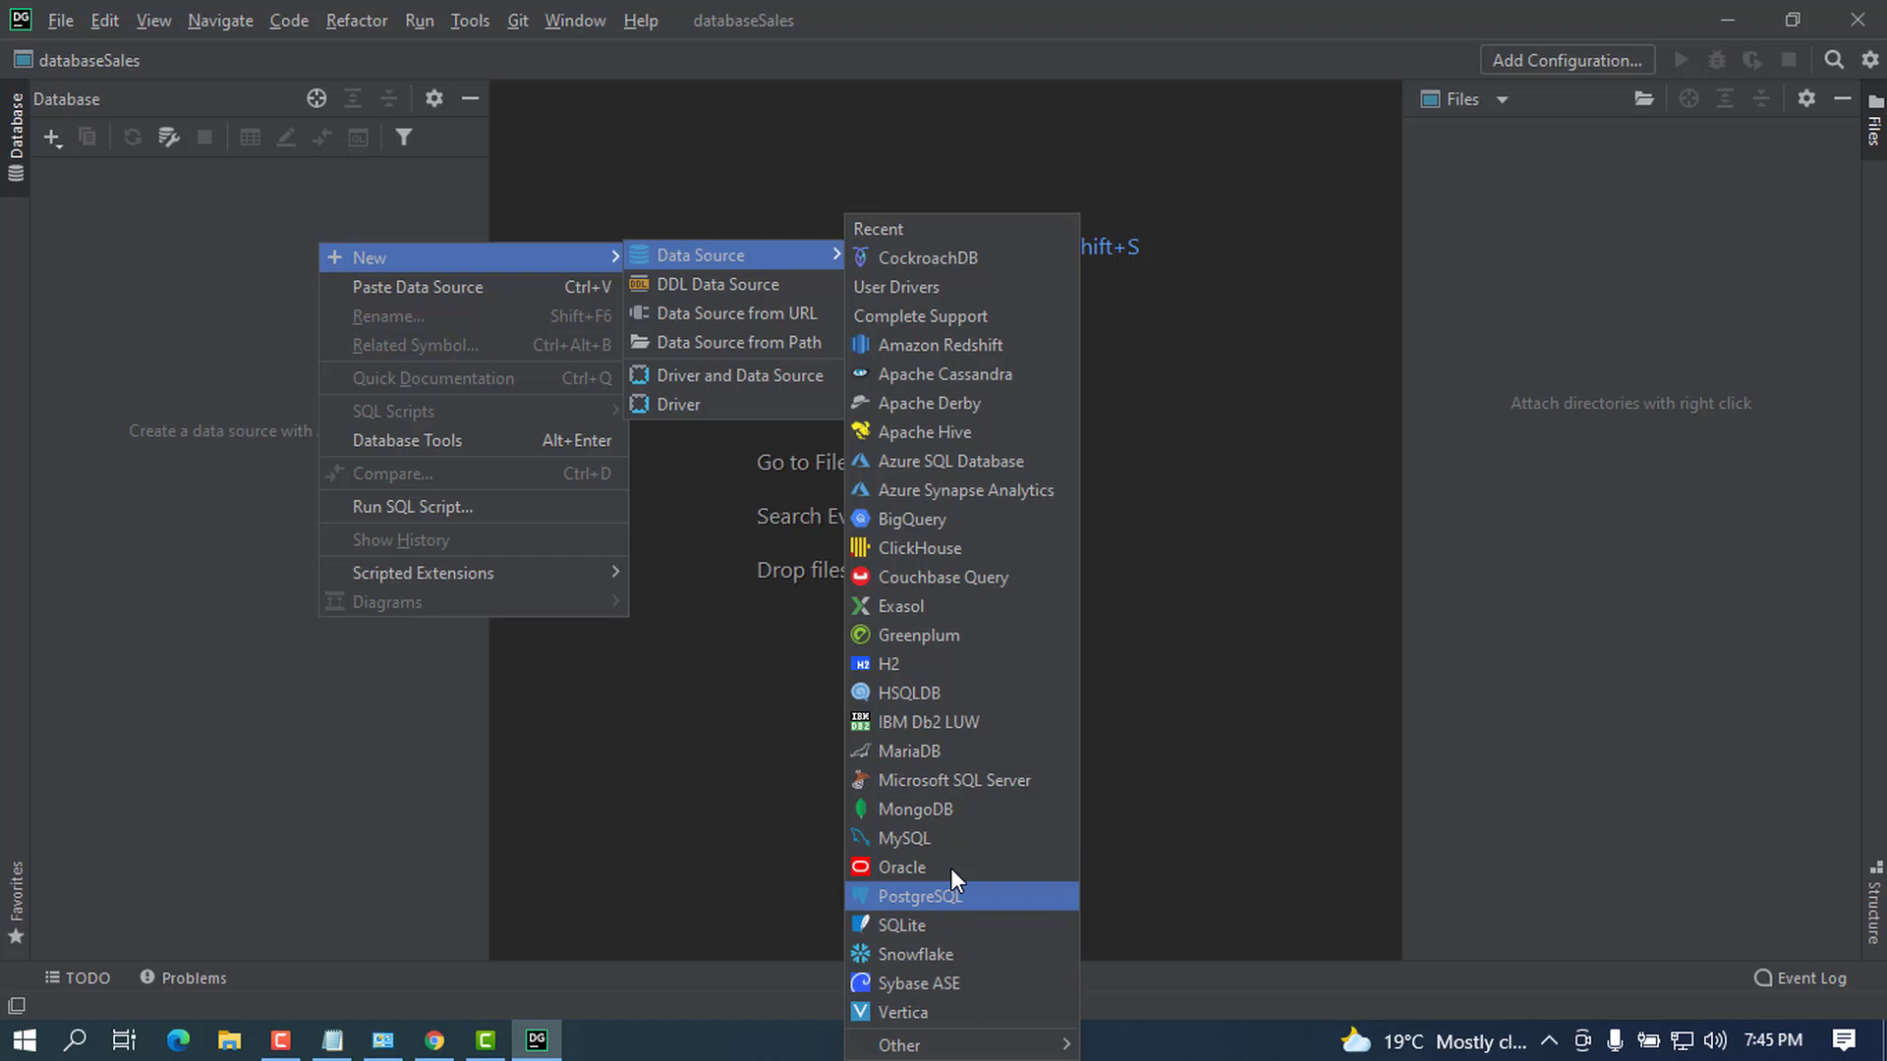
{"action": "mouse_move", "coordinate": [945, 808]}
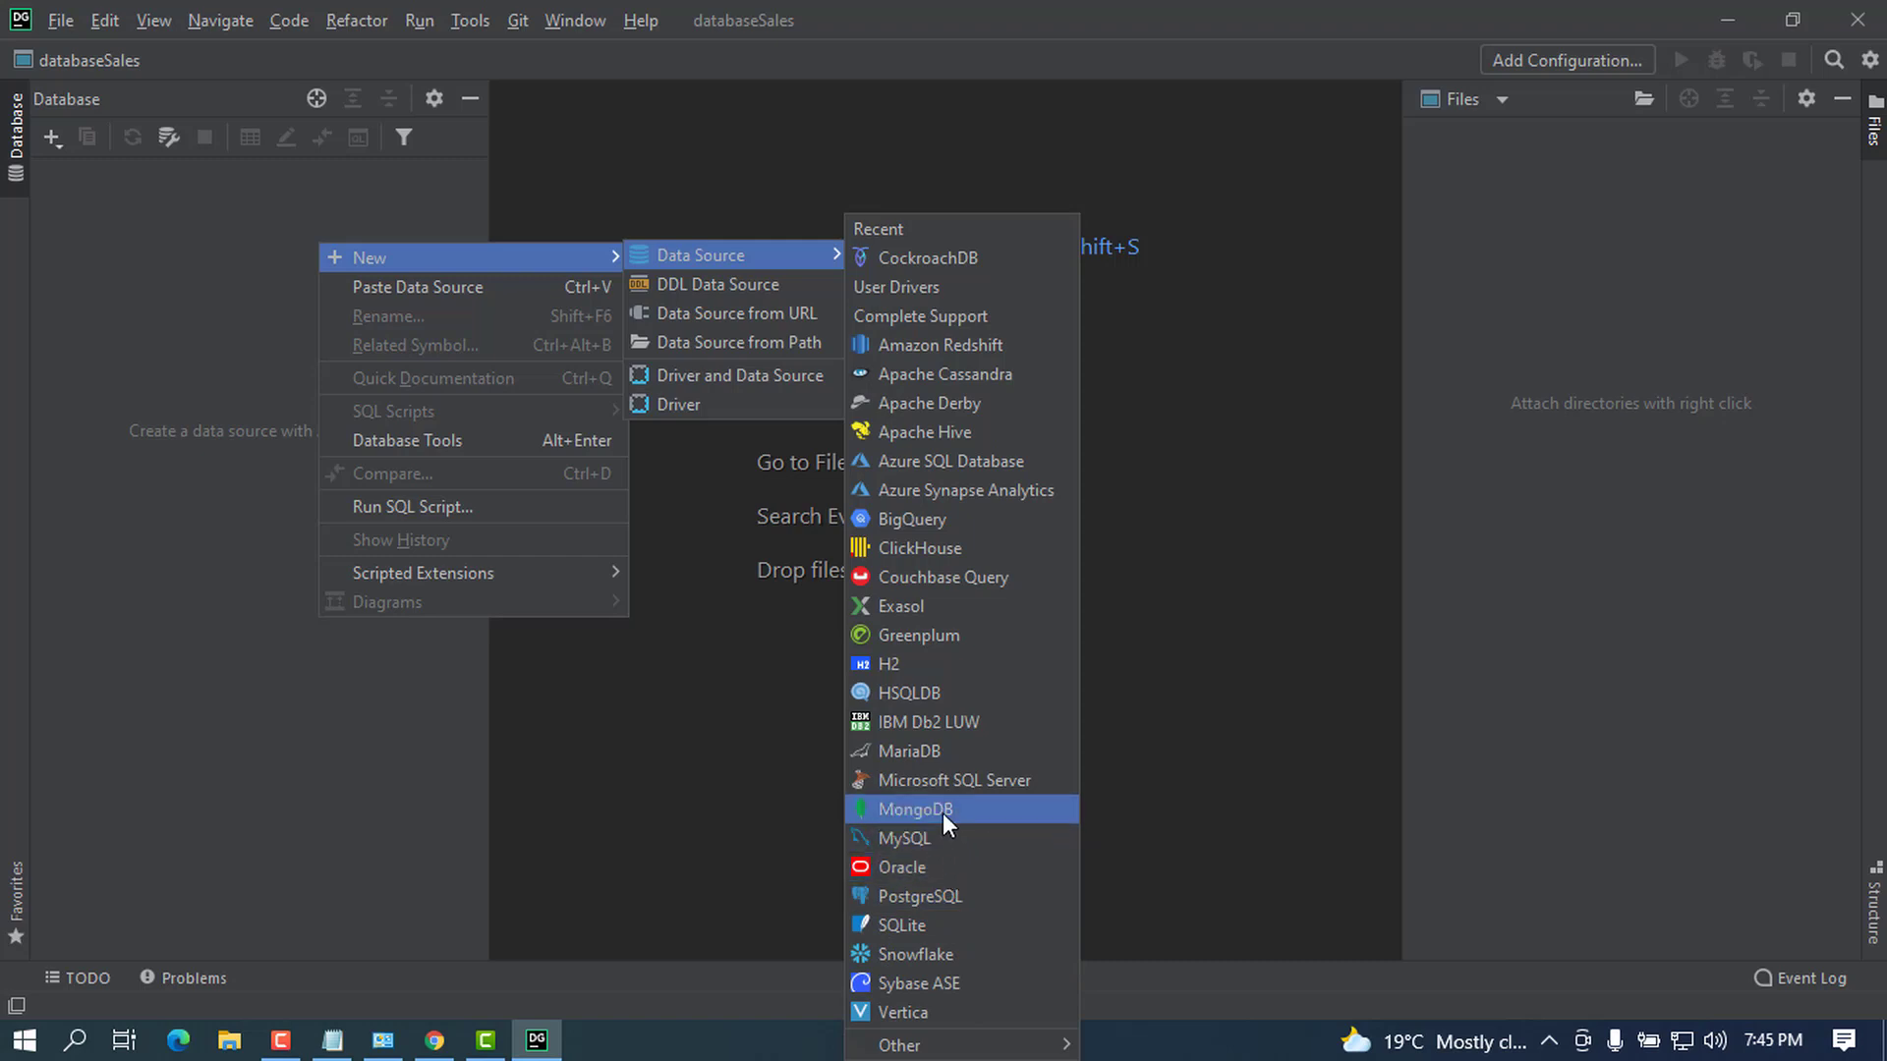
{"action": "mouse_move", "coordinate": [961, 751]}
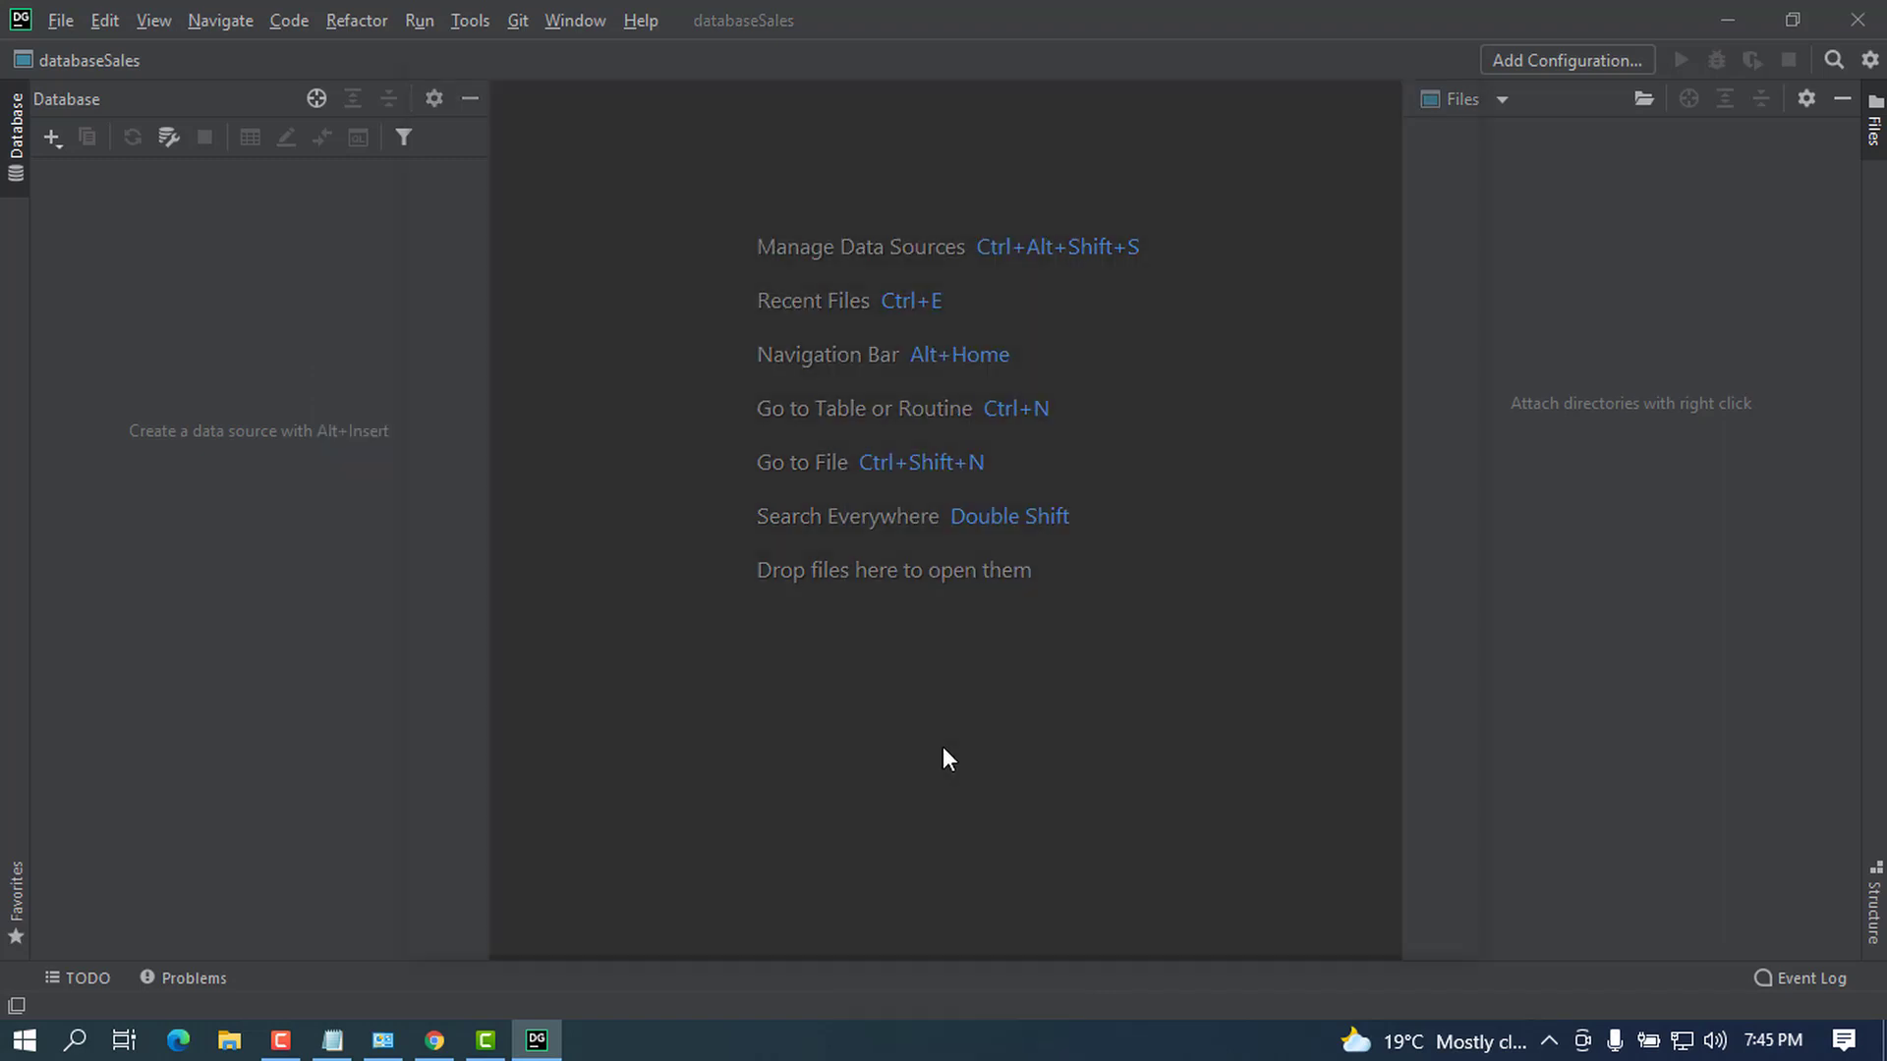
{"action": "left_click", "coordinate": [54, 138]}
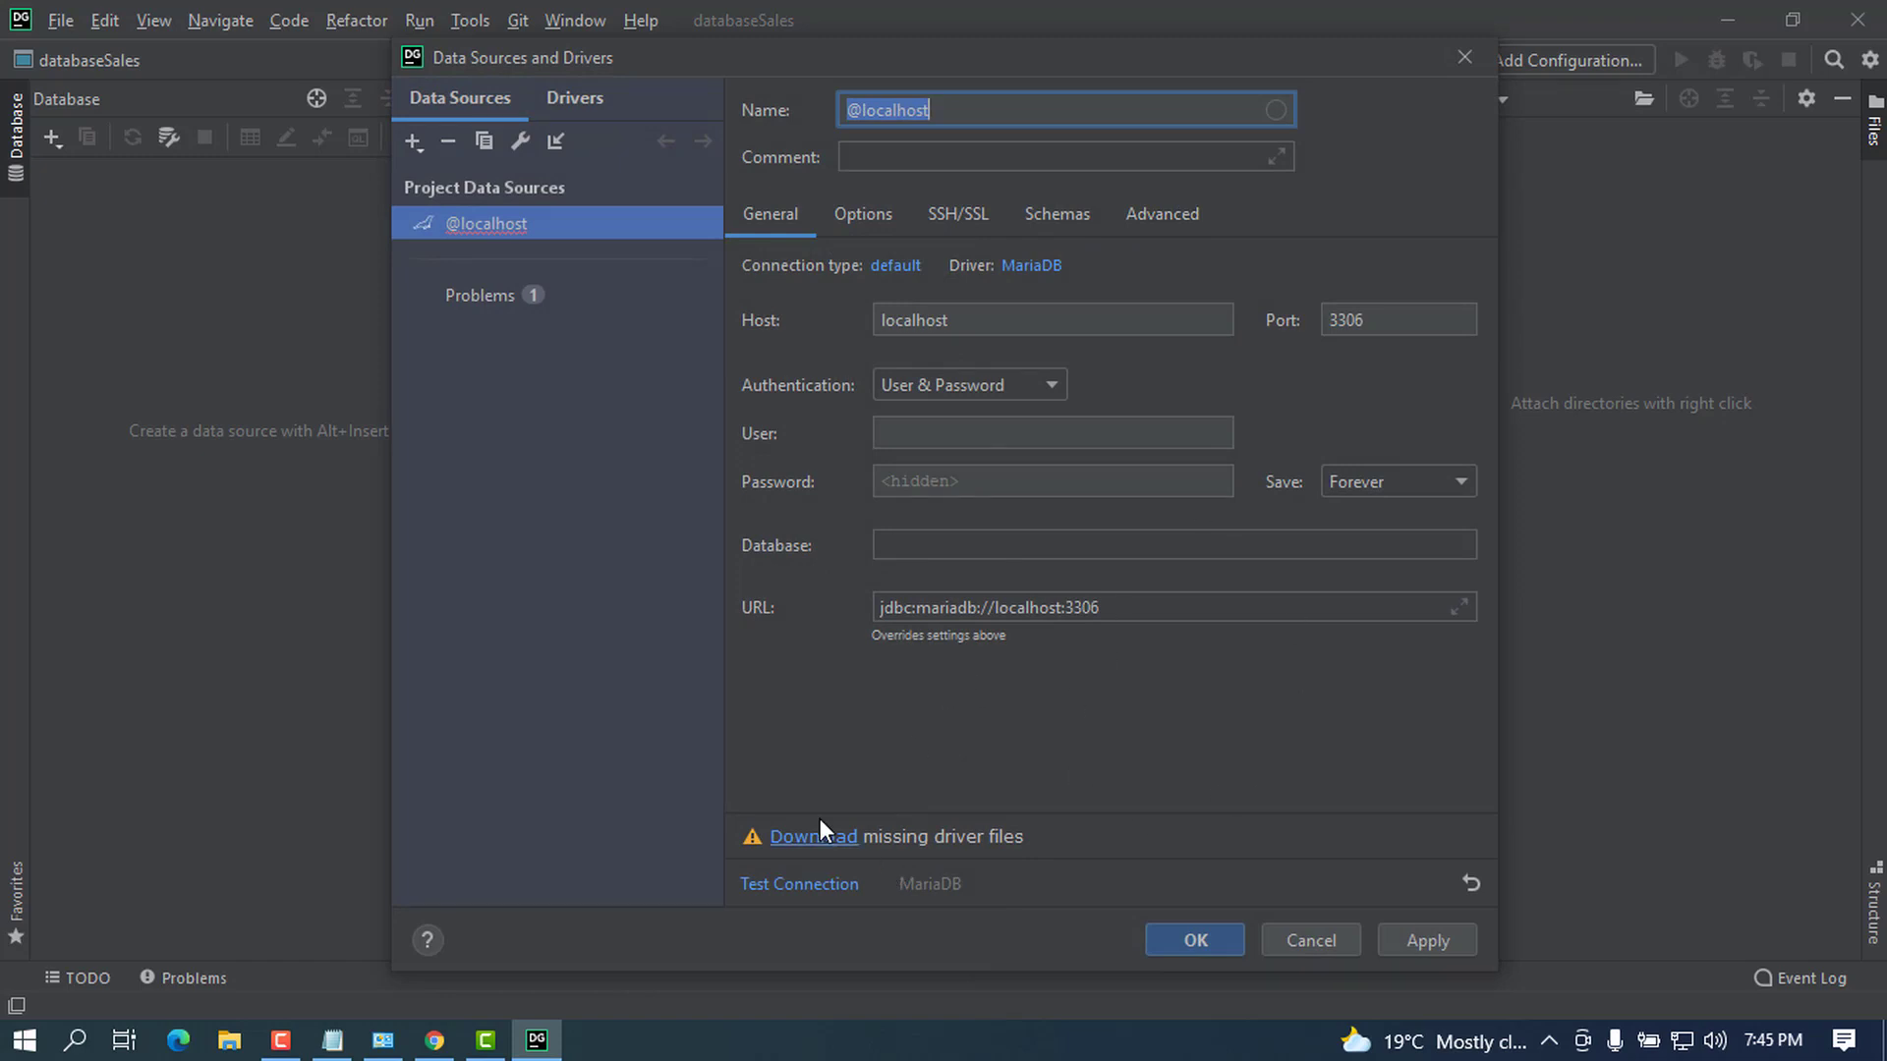
{"action": "mouse_move", "coordinate": [1124, 631]}
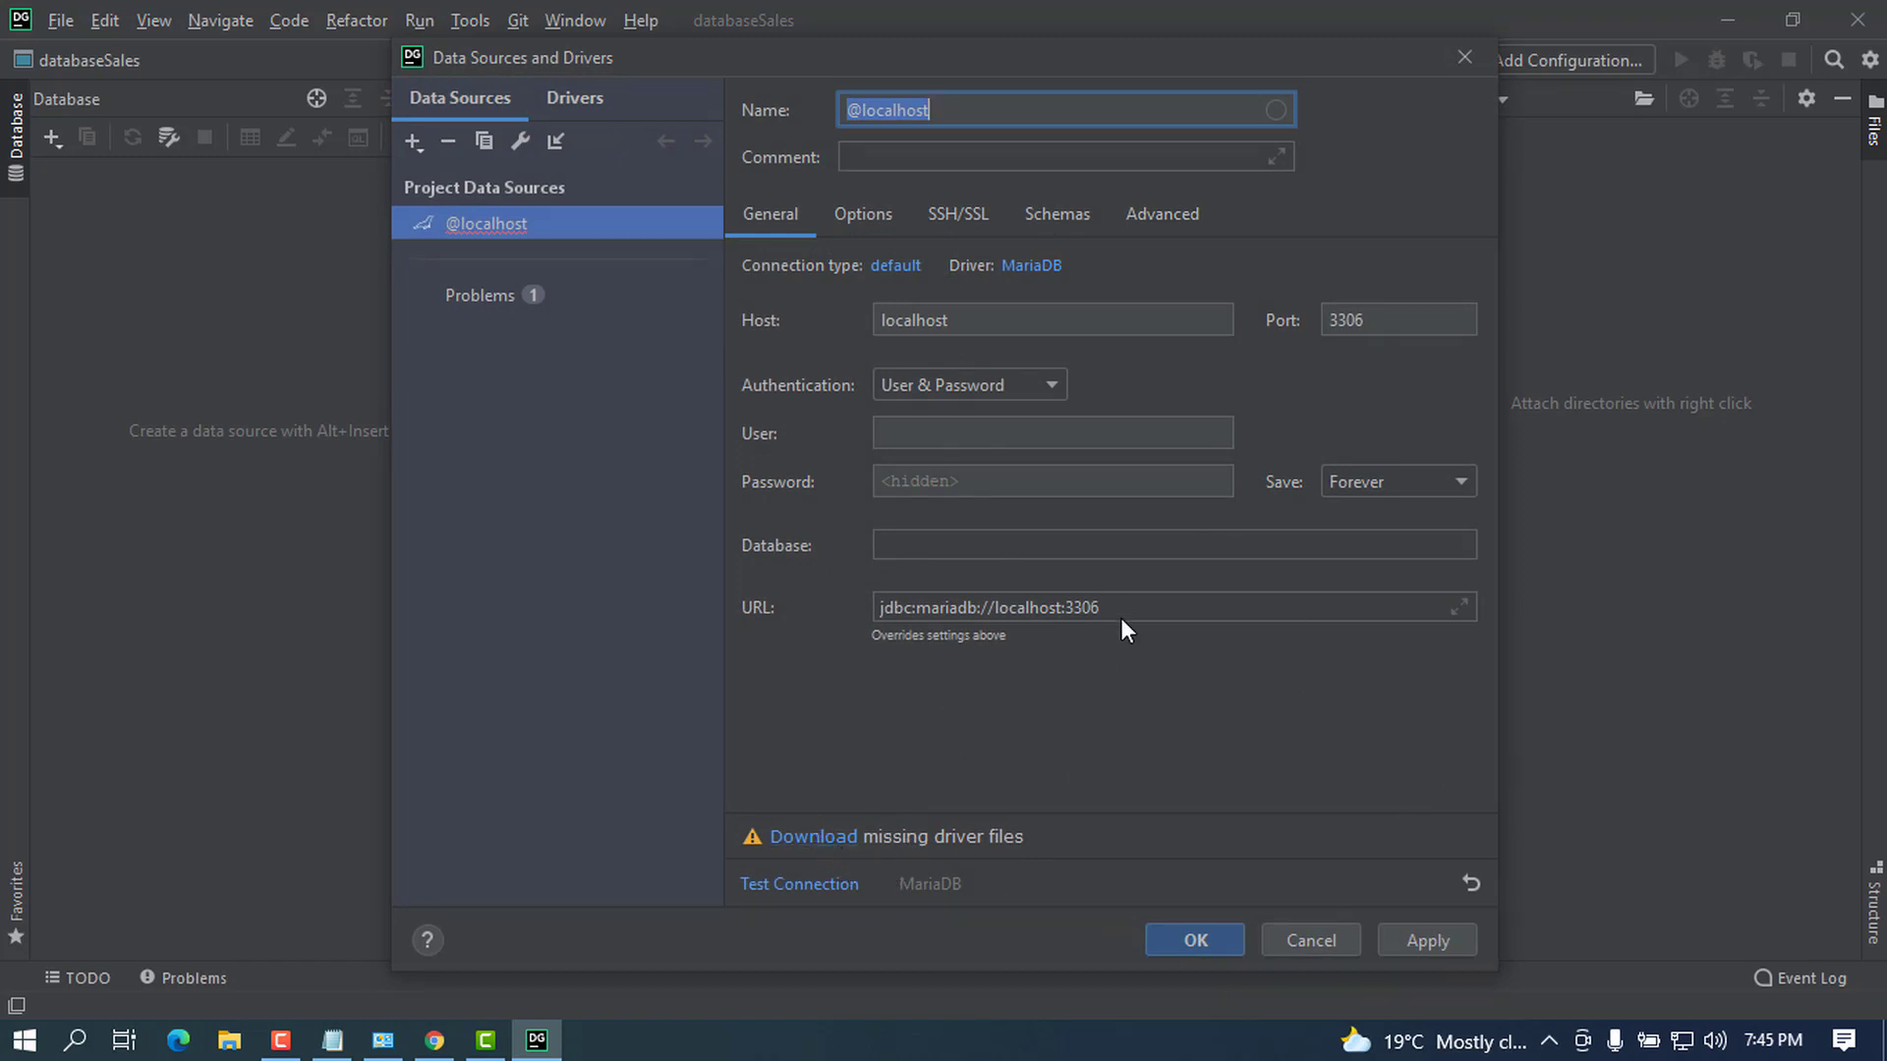
{"action": "mouse_move", "coordinate": [1262, 939]}
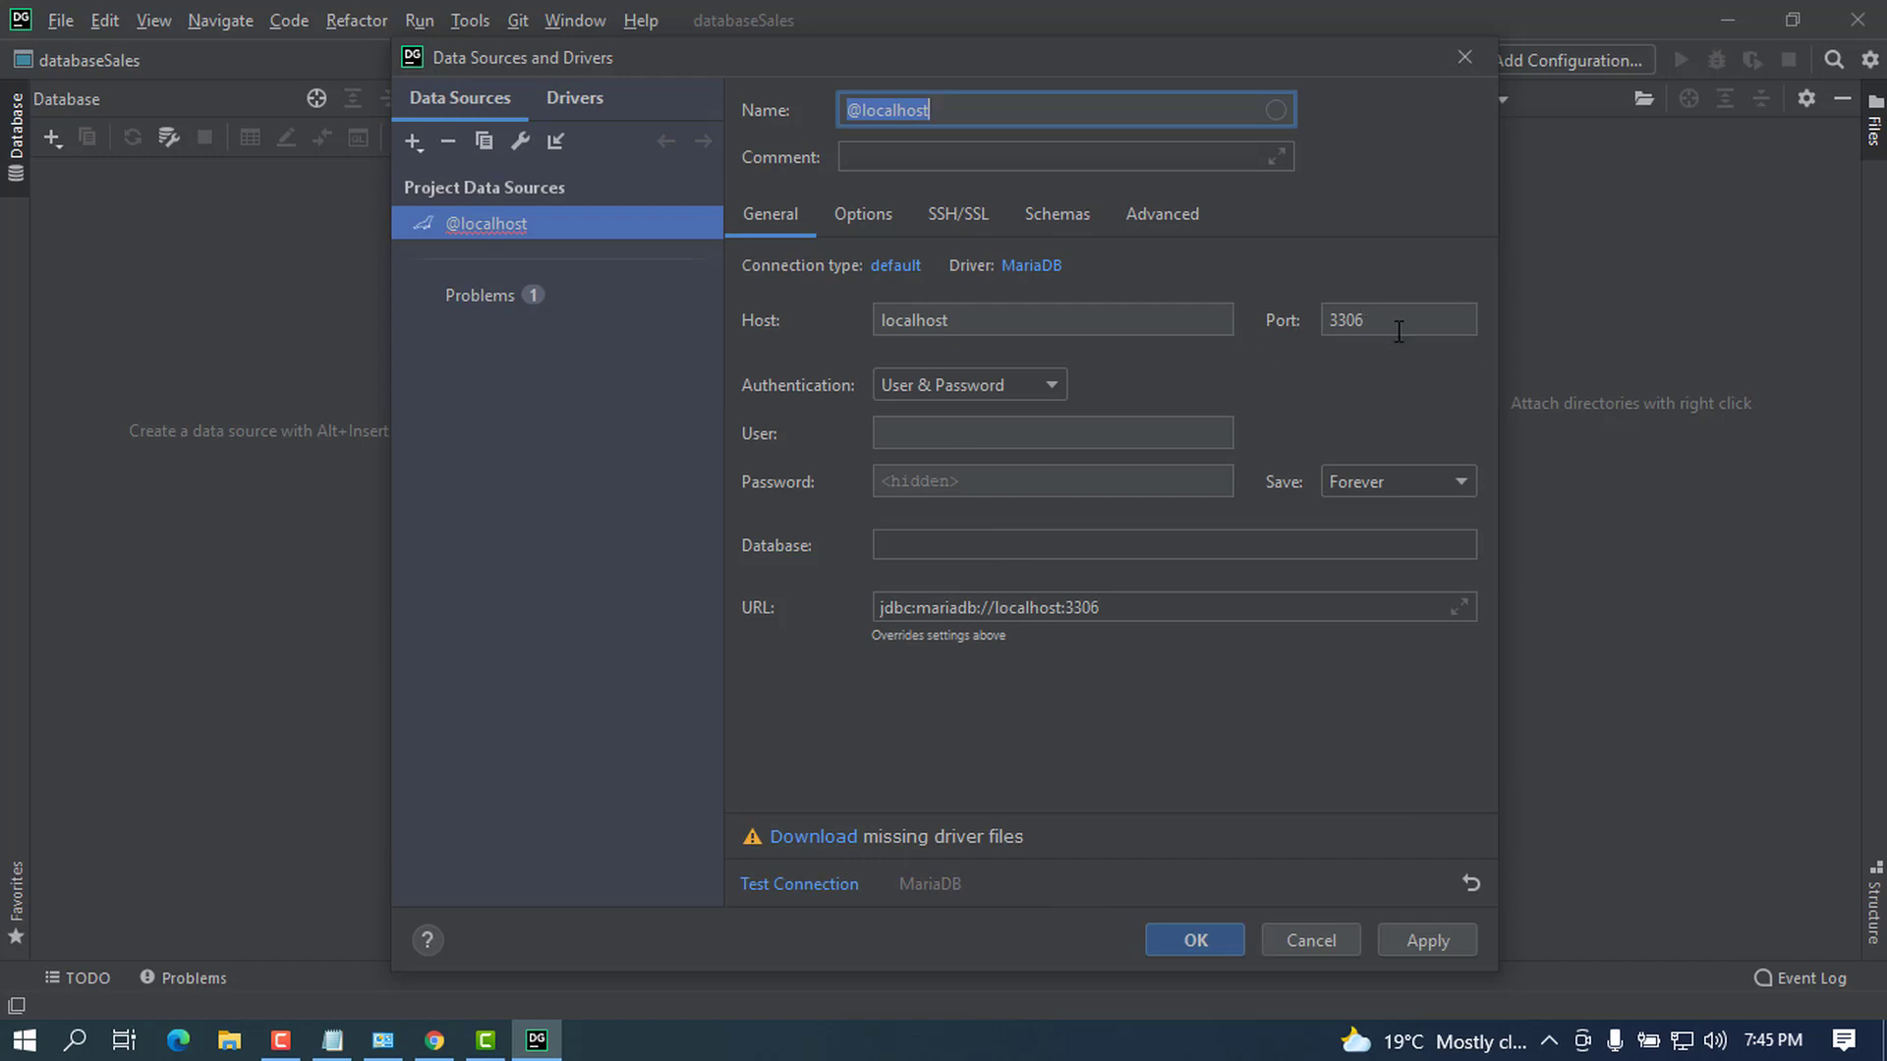
{"action": "left_click", "coordinate": [1050, 432]}
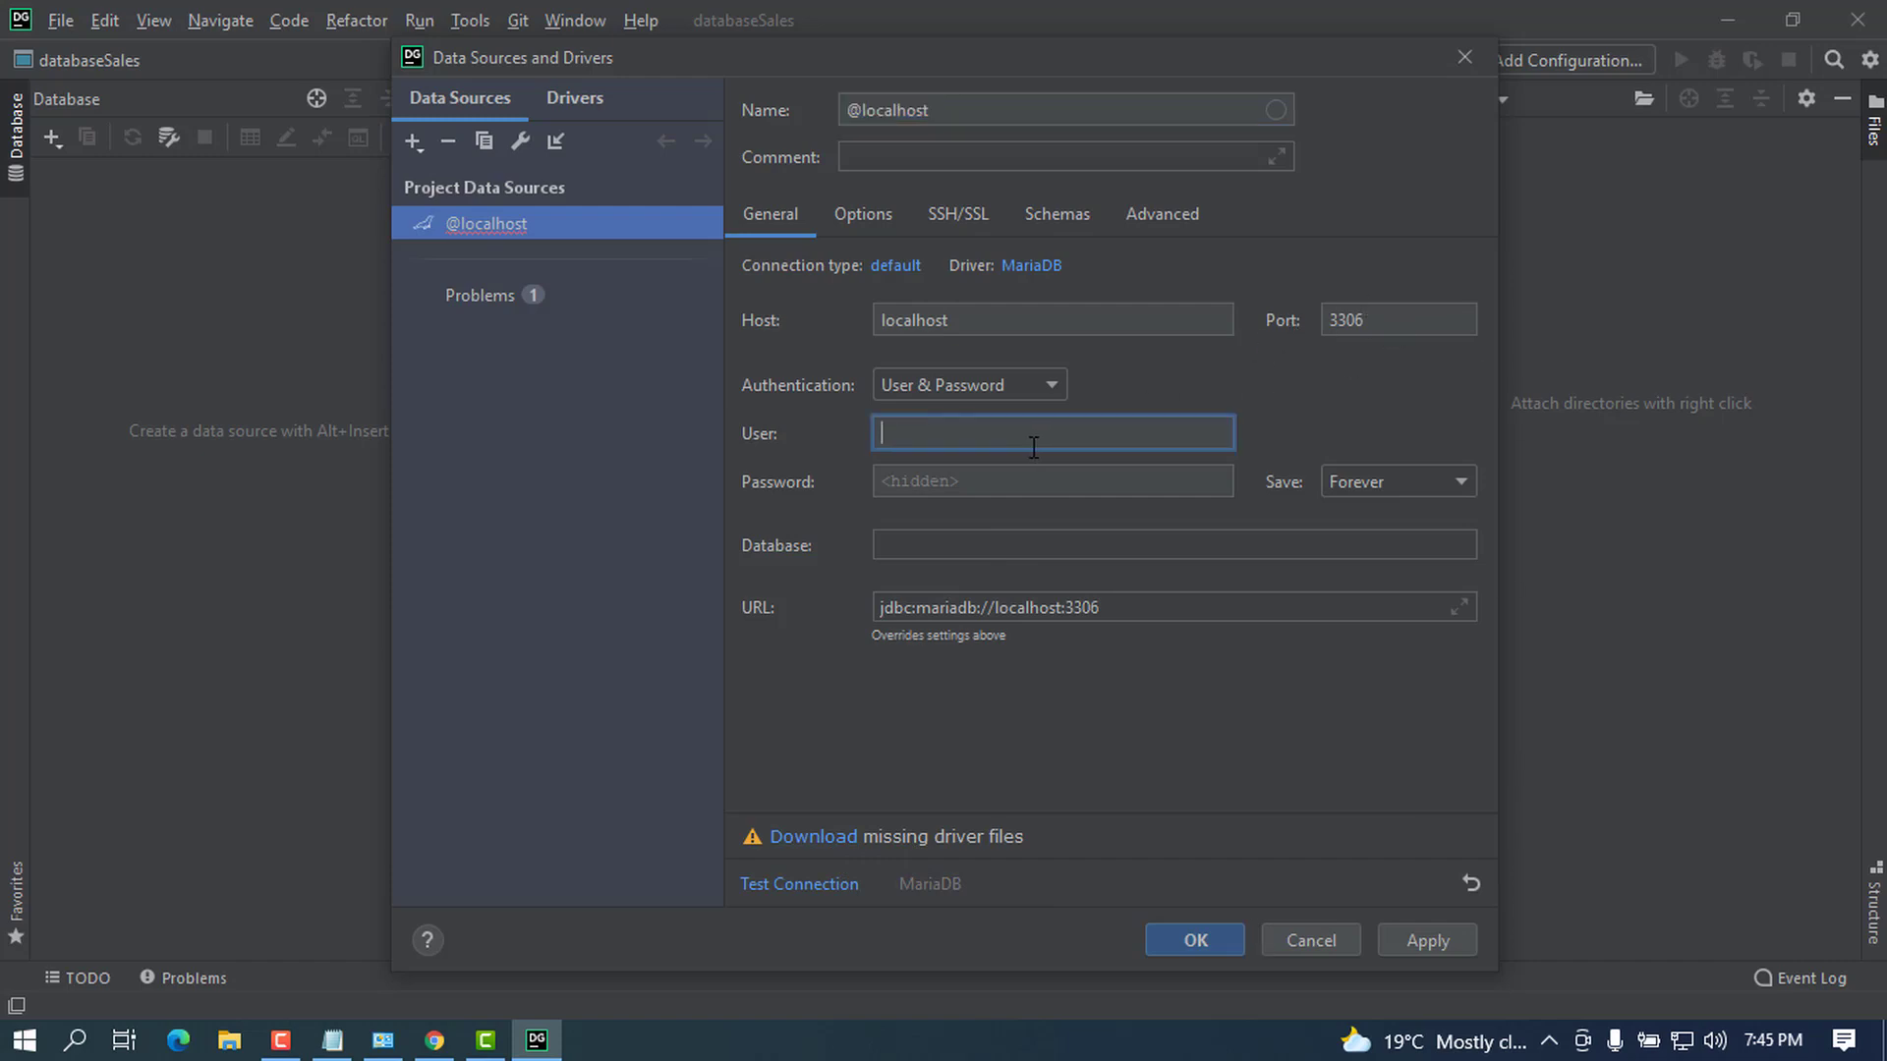
{"action": "type", "text": "root"}
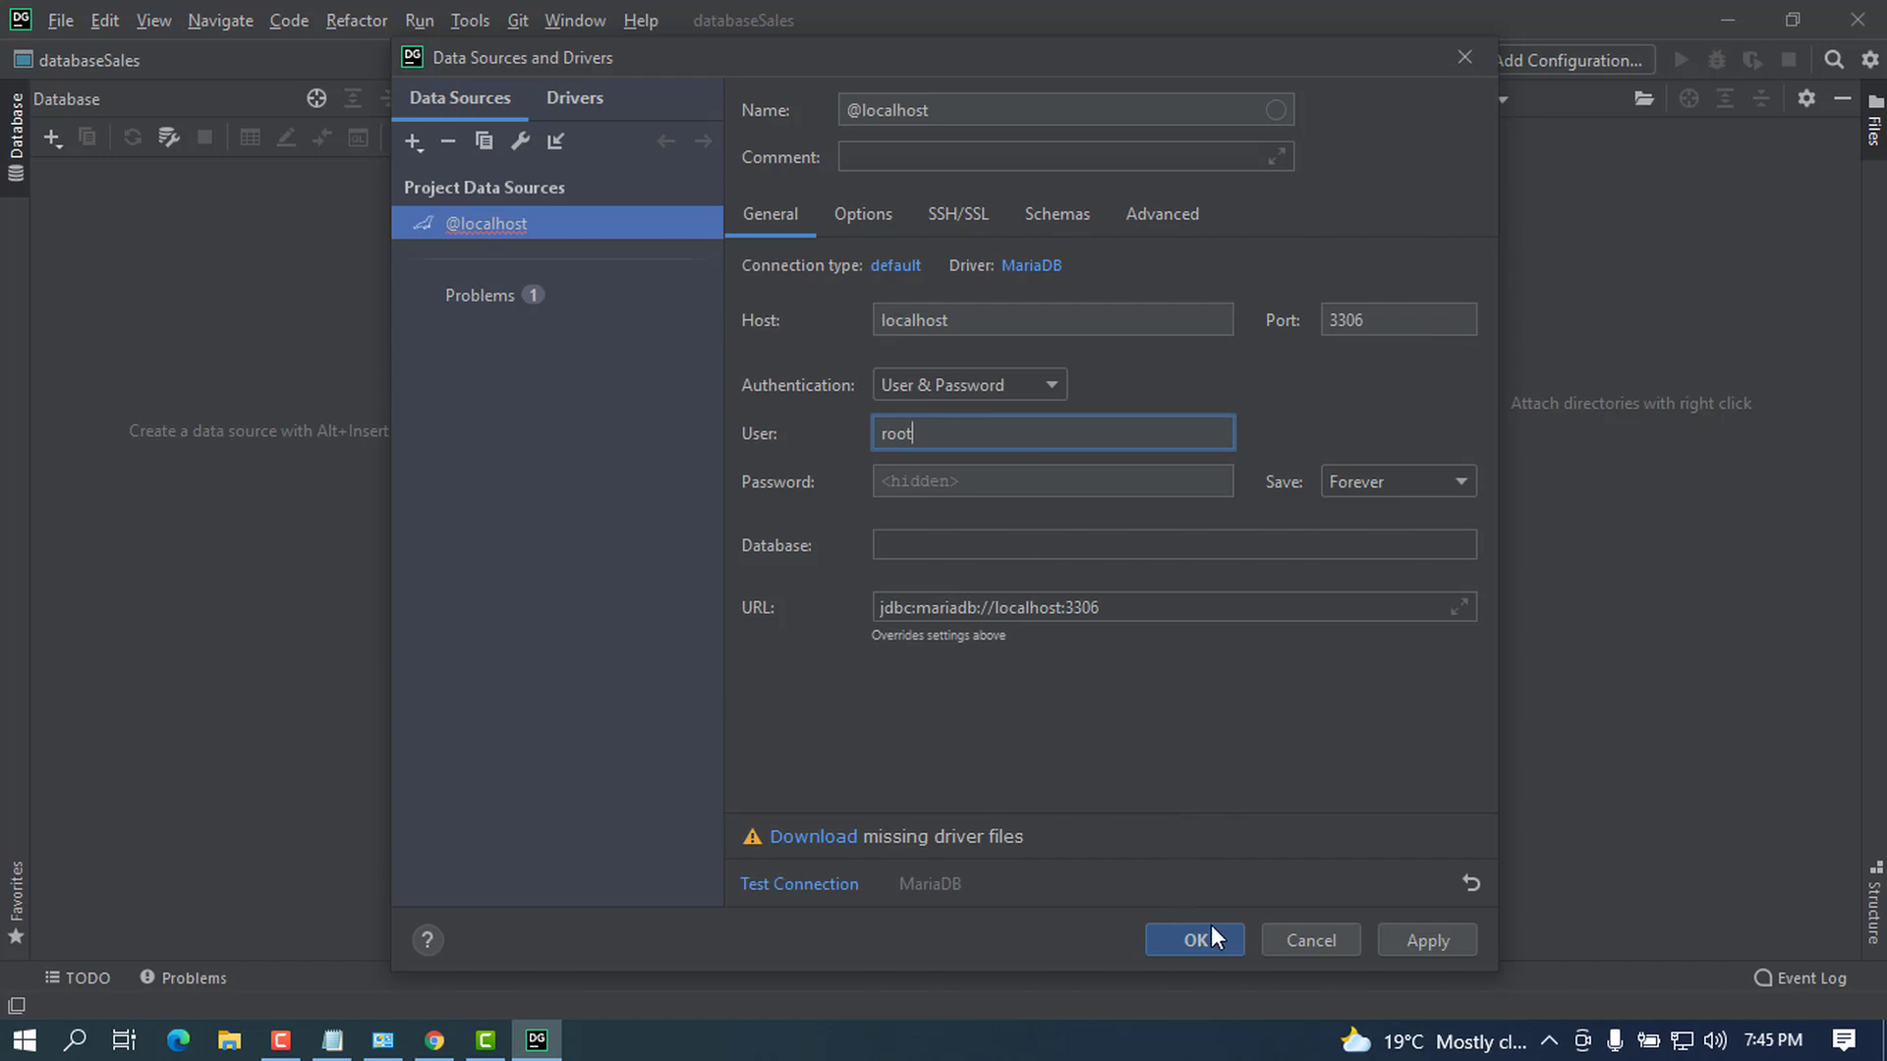
{"action": "left_click", "coordinate": [1193, 940]}
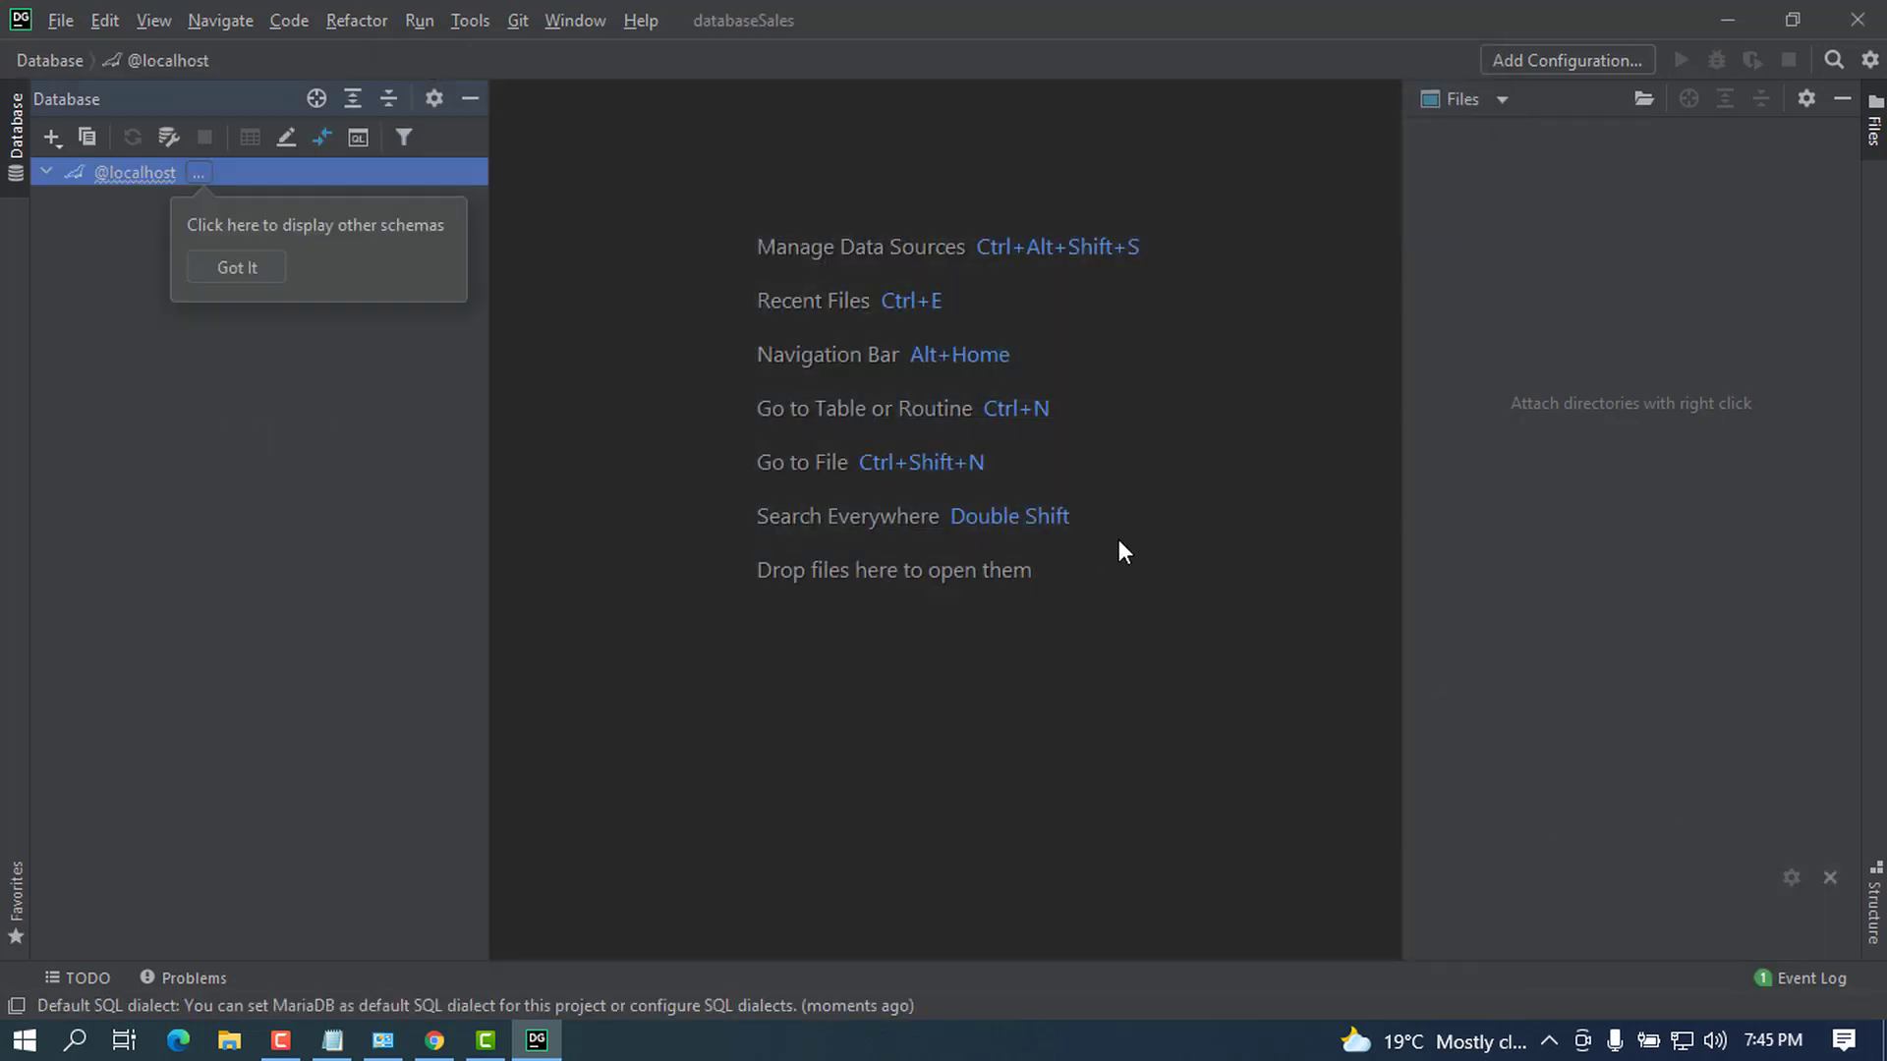
Step: Dismiss the 'display other schemas' hint with Got It
{"action": "left_click", "coordinate": [236, 267]}
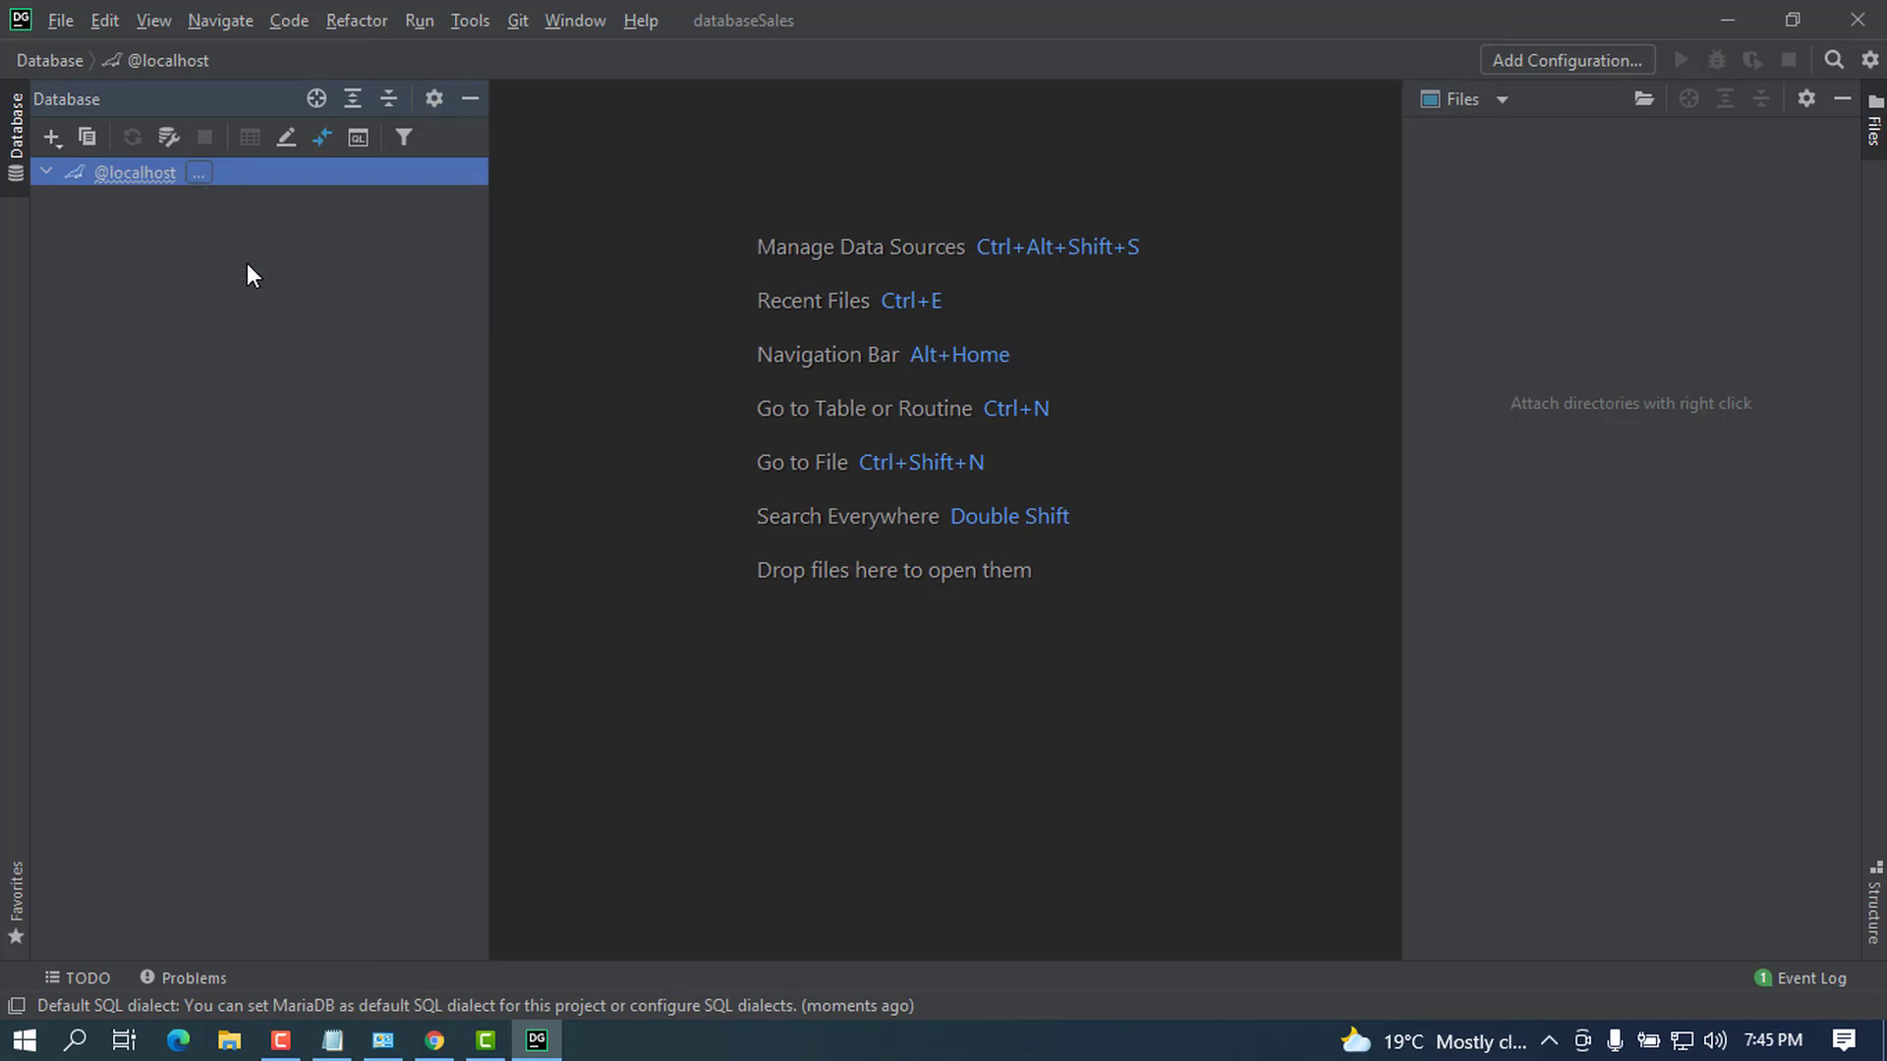
{"action": "mouse_move", "coordinate": [930, 336]}
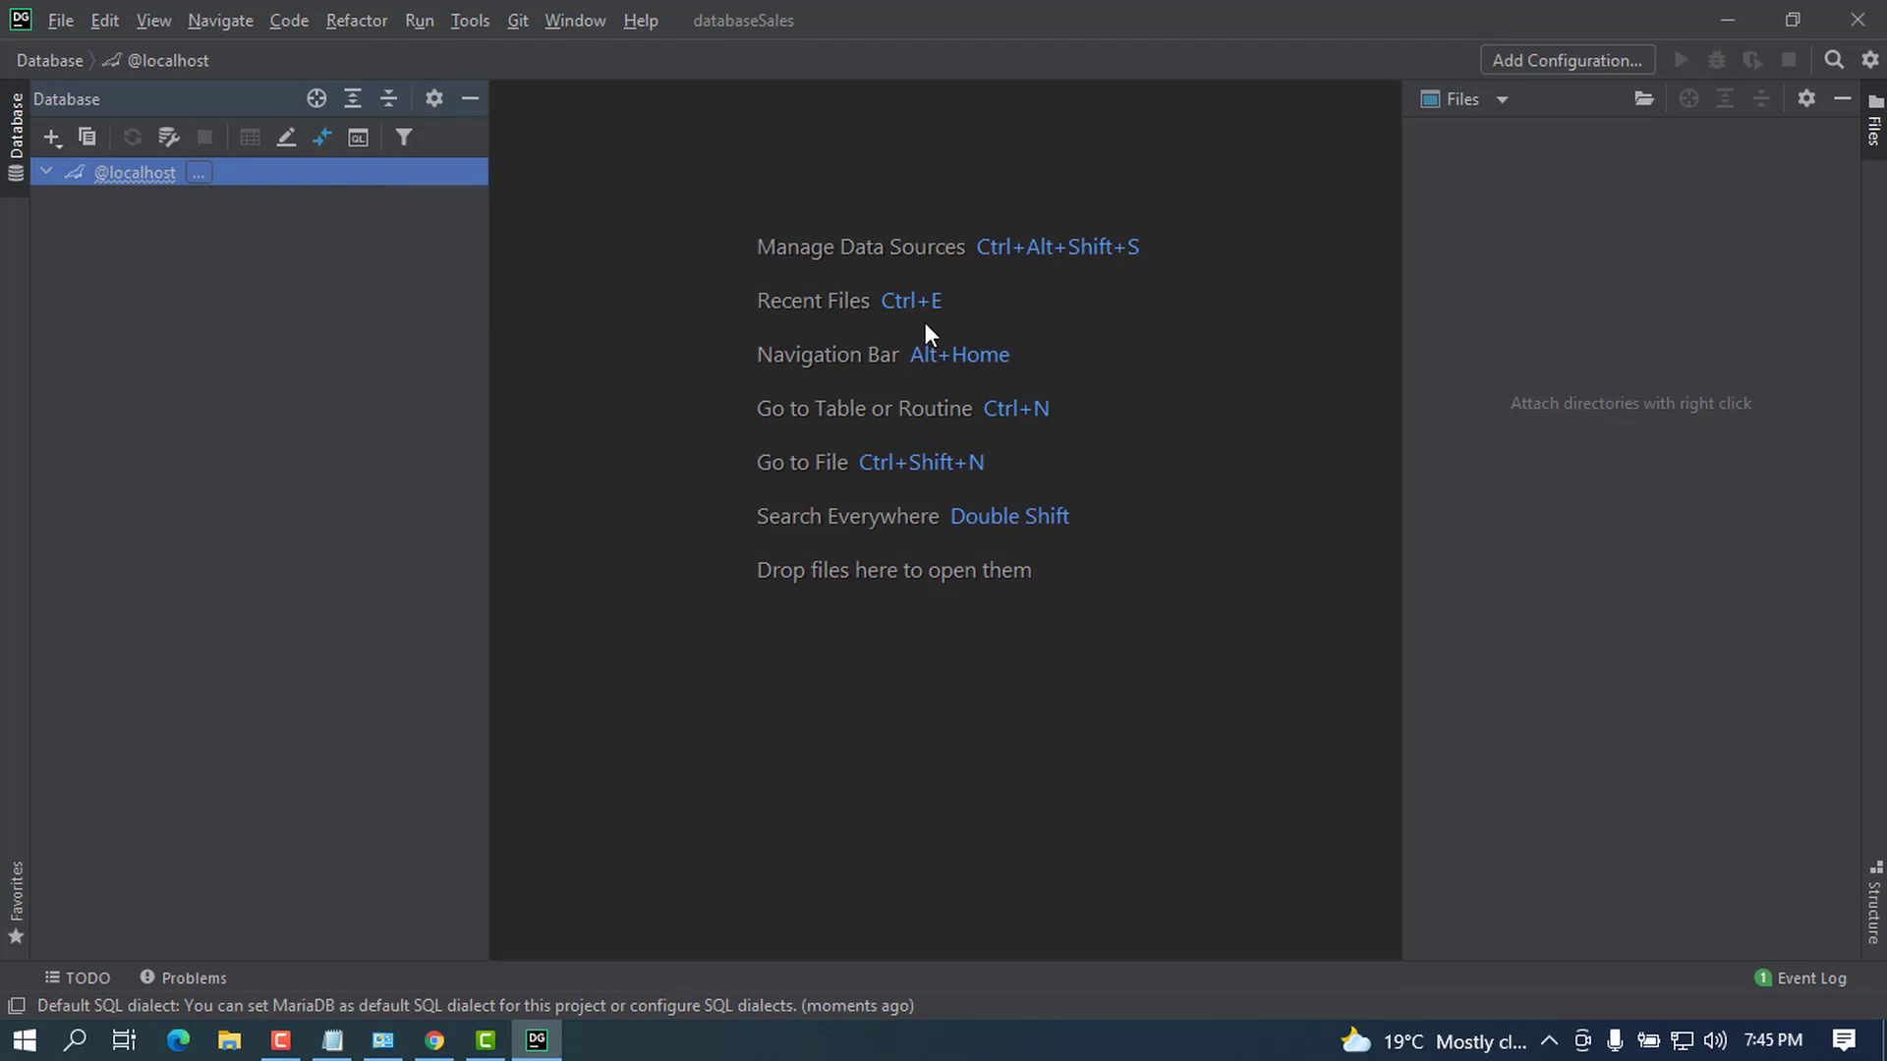
{"action": "mouse_move", "coordinate": [1153, 606]}
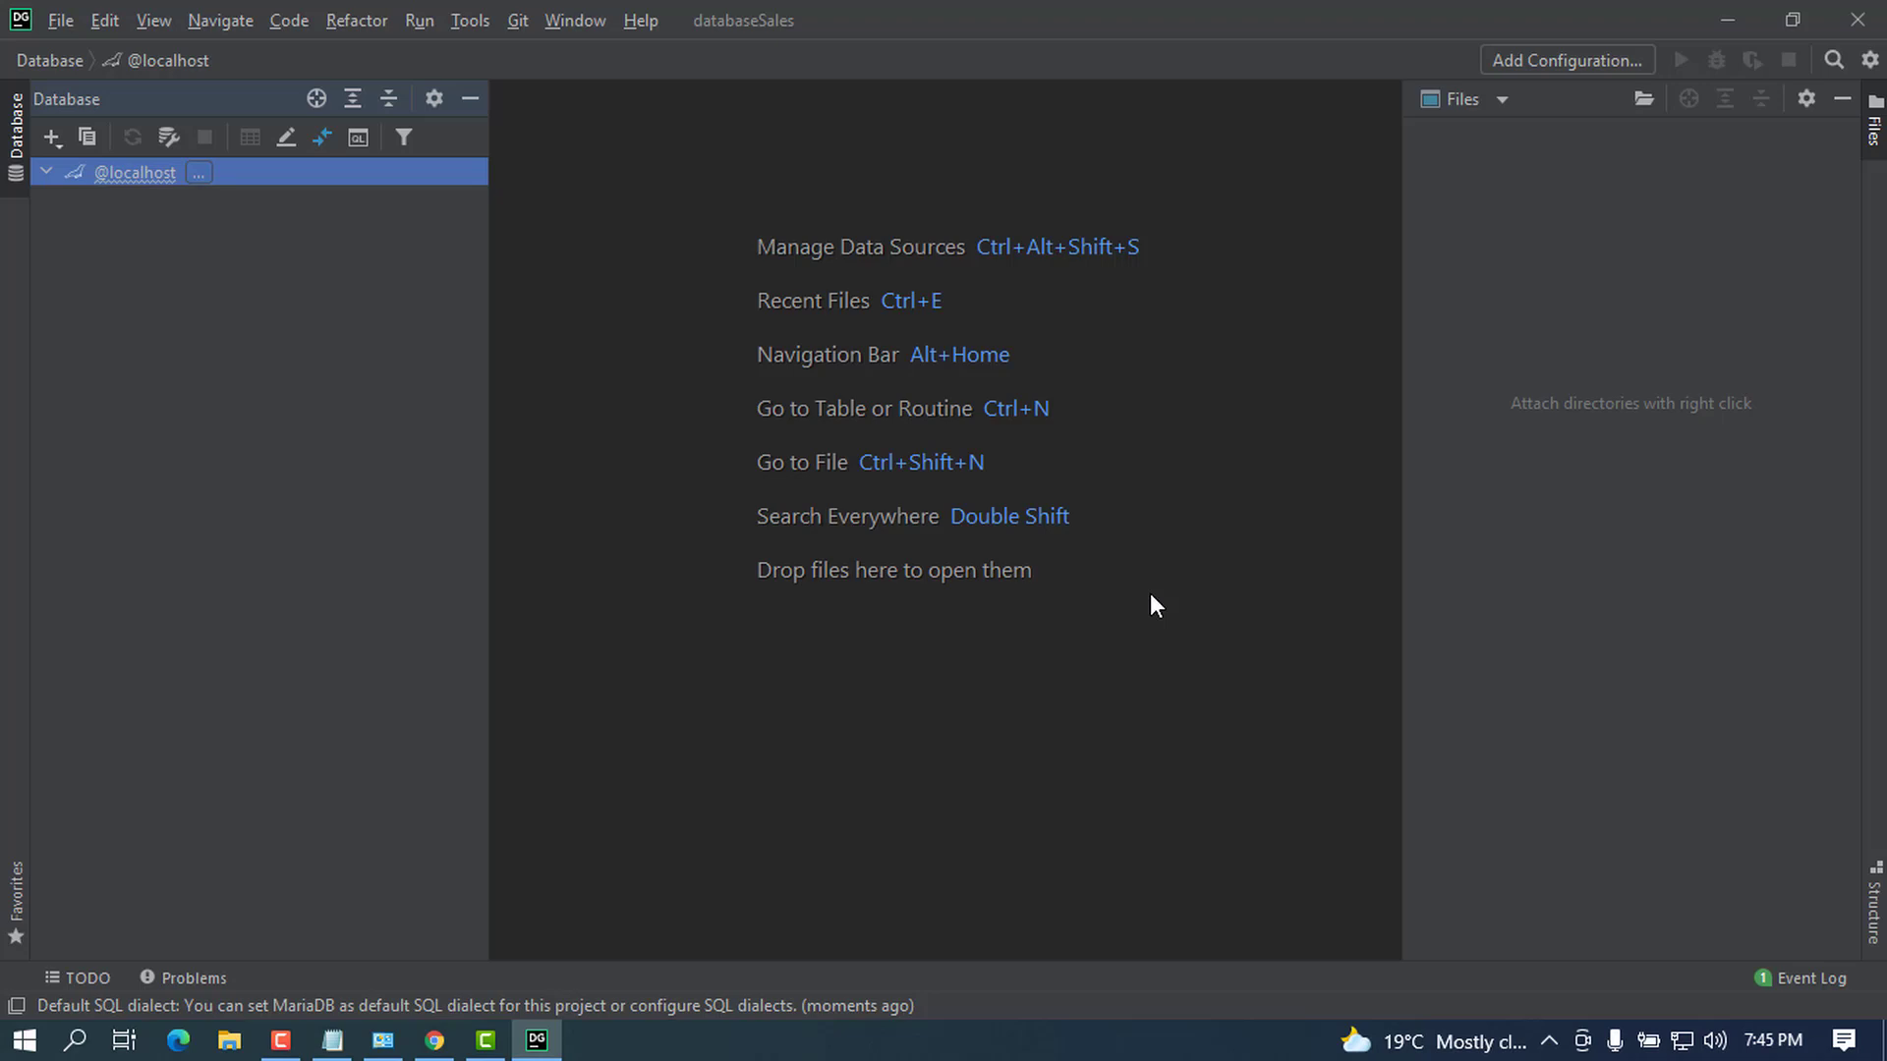
{"action": "mouse_move", "coordinate": [1107, 731]}
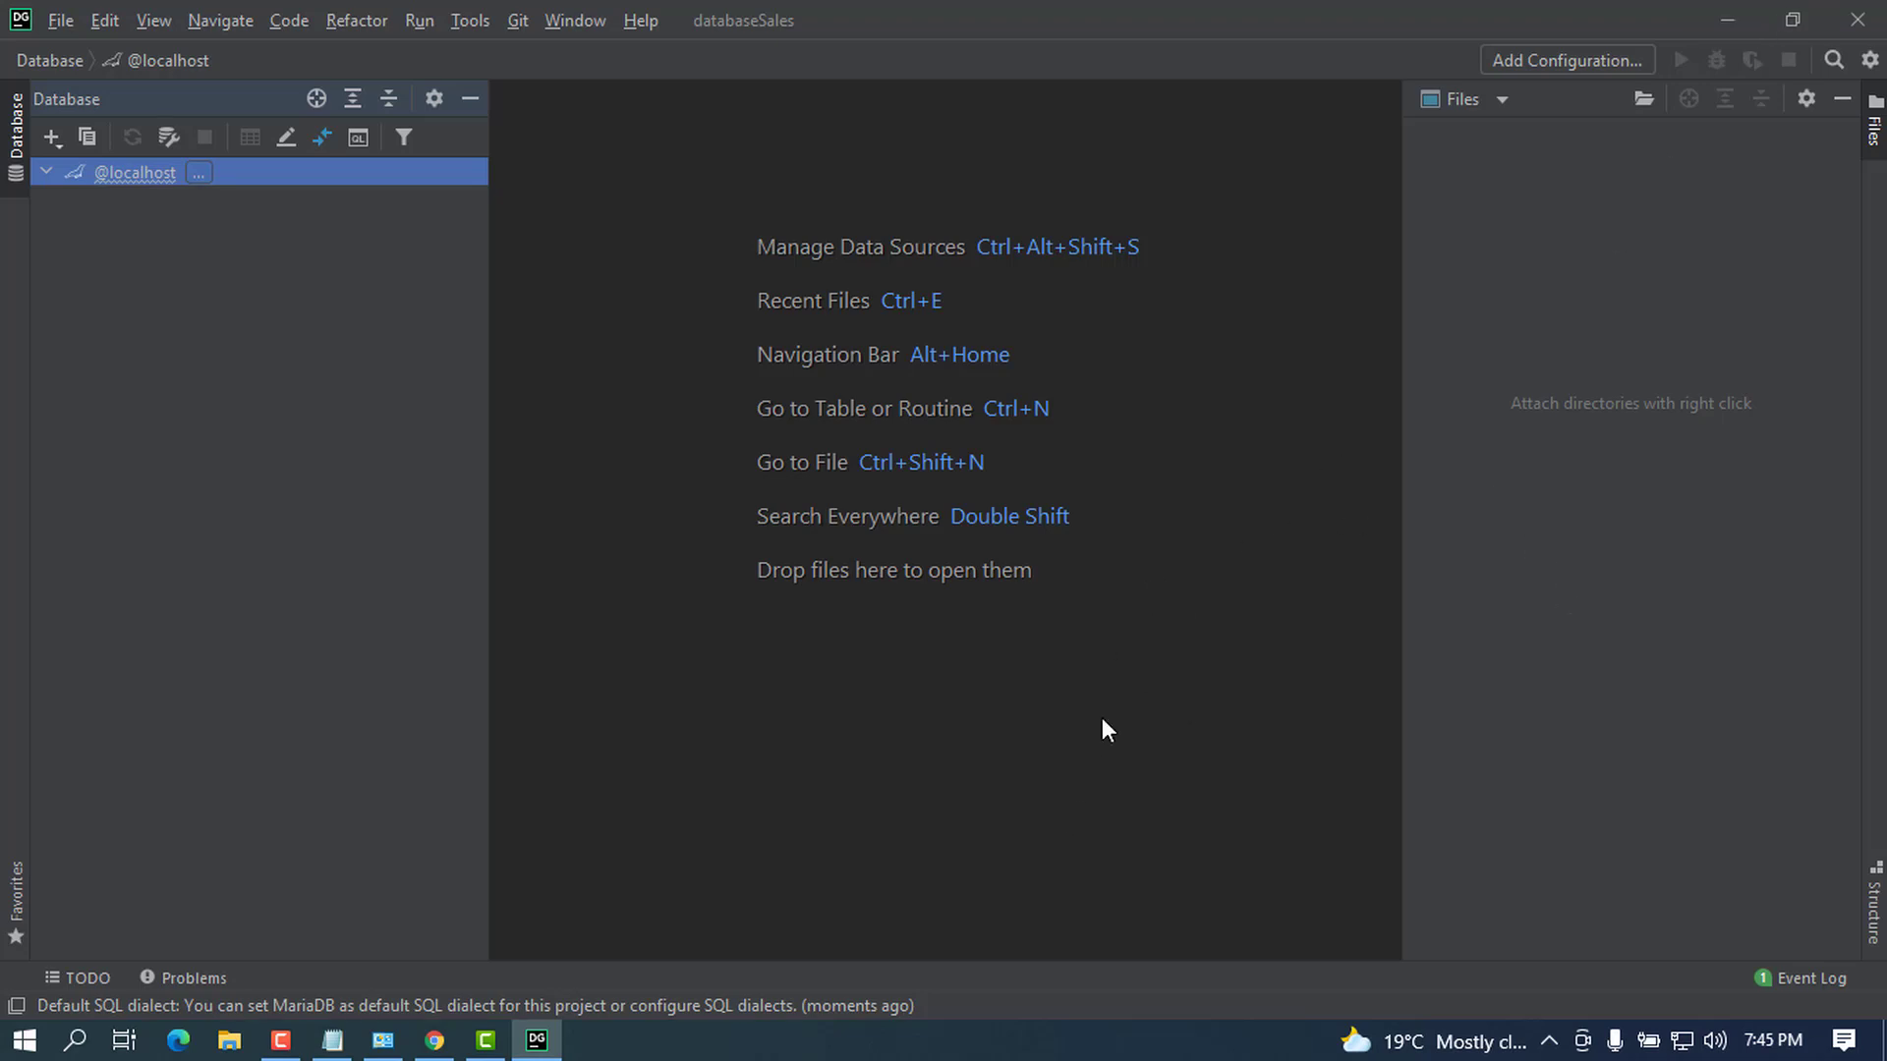
{"action": "mouse_move", "coordinate": [1097, 802]}
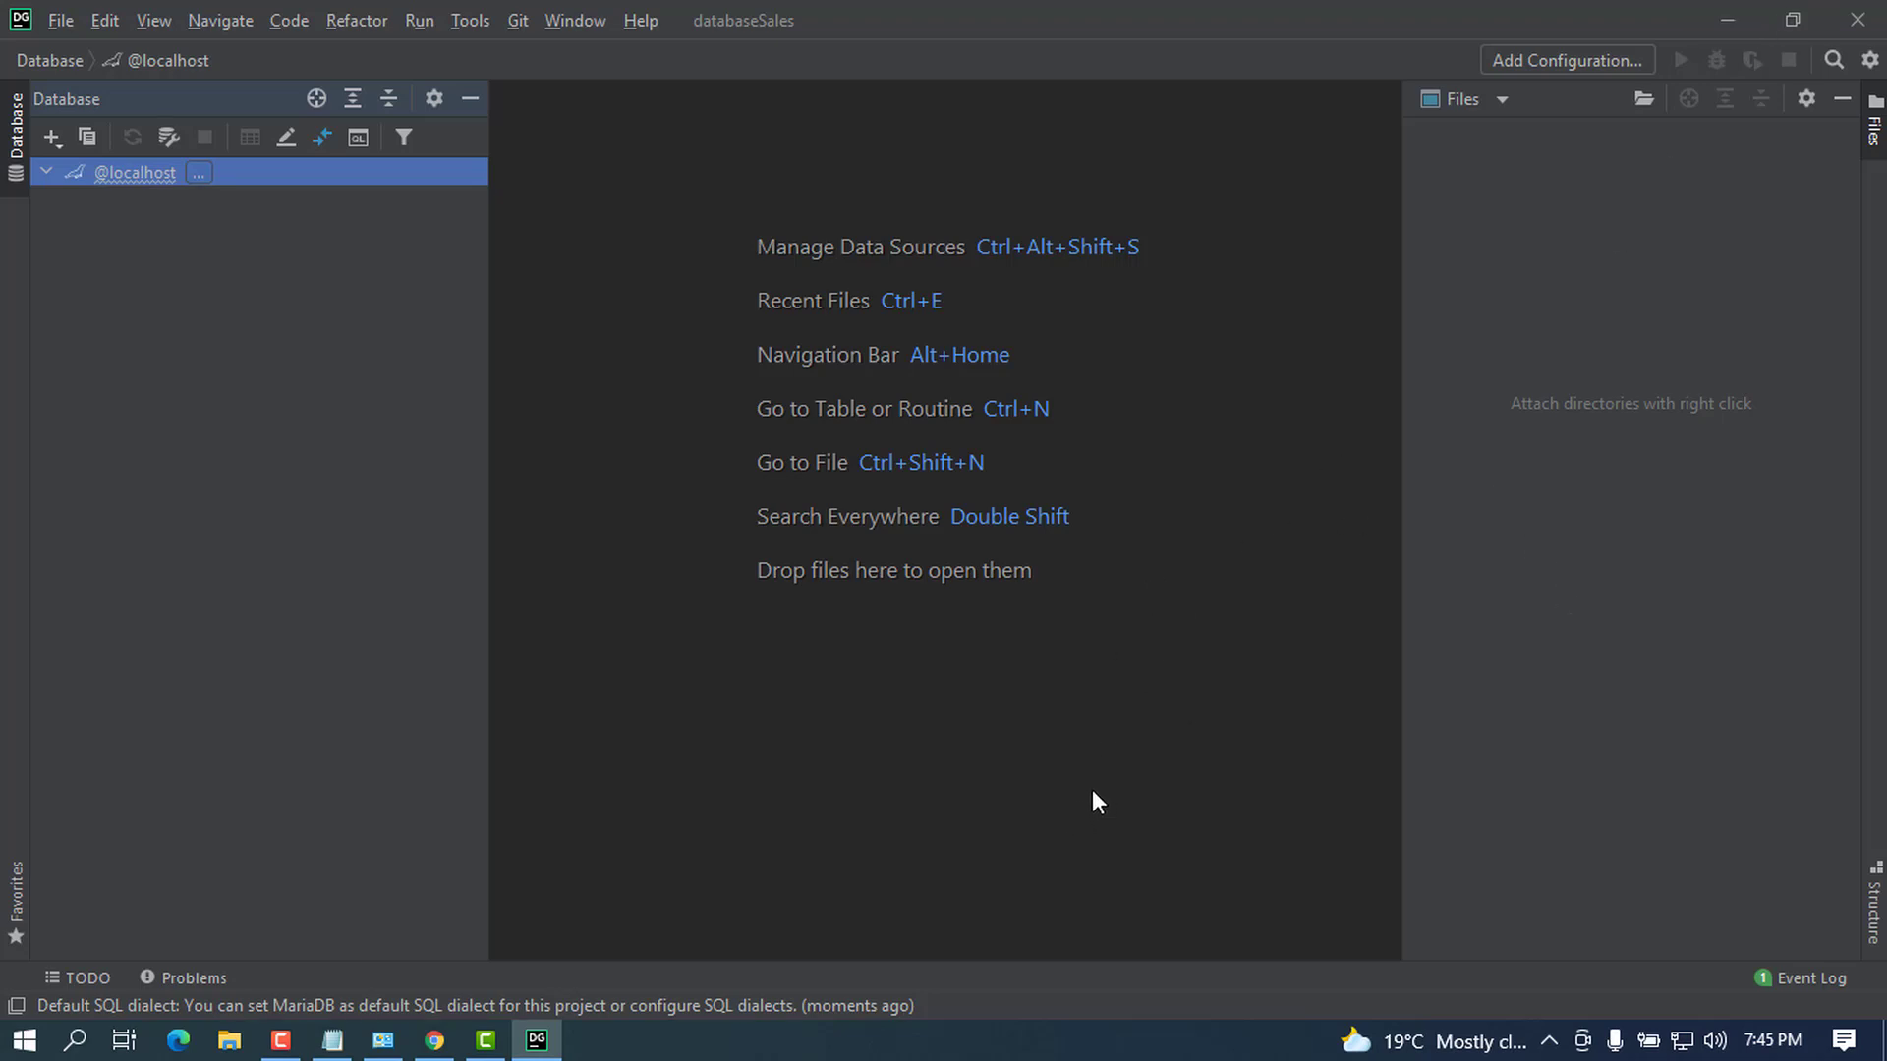
{"action": "mouse_move", "coordinate": [1153, 720]}
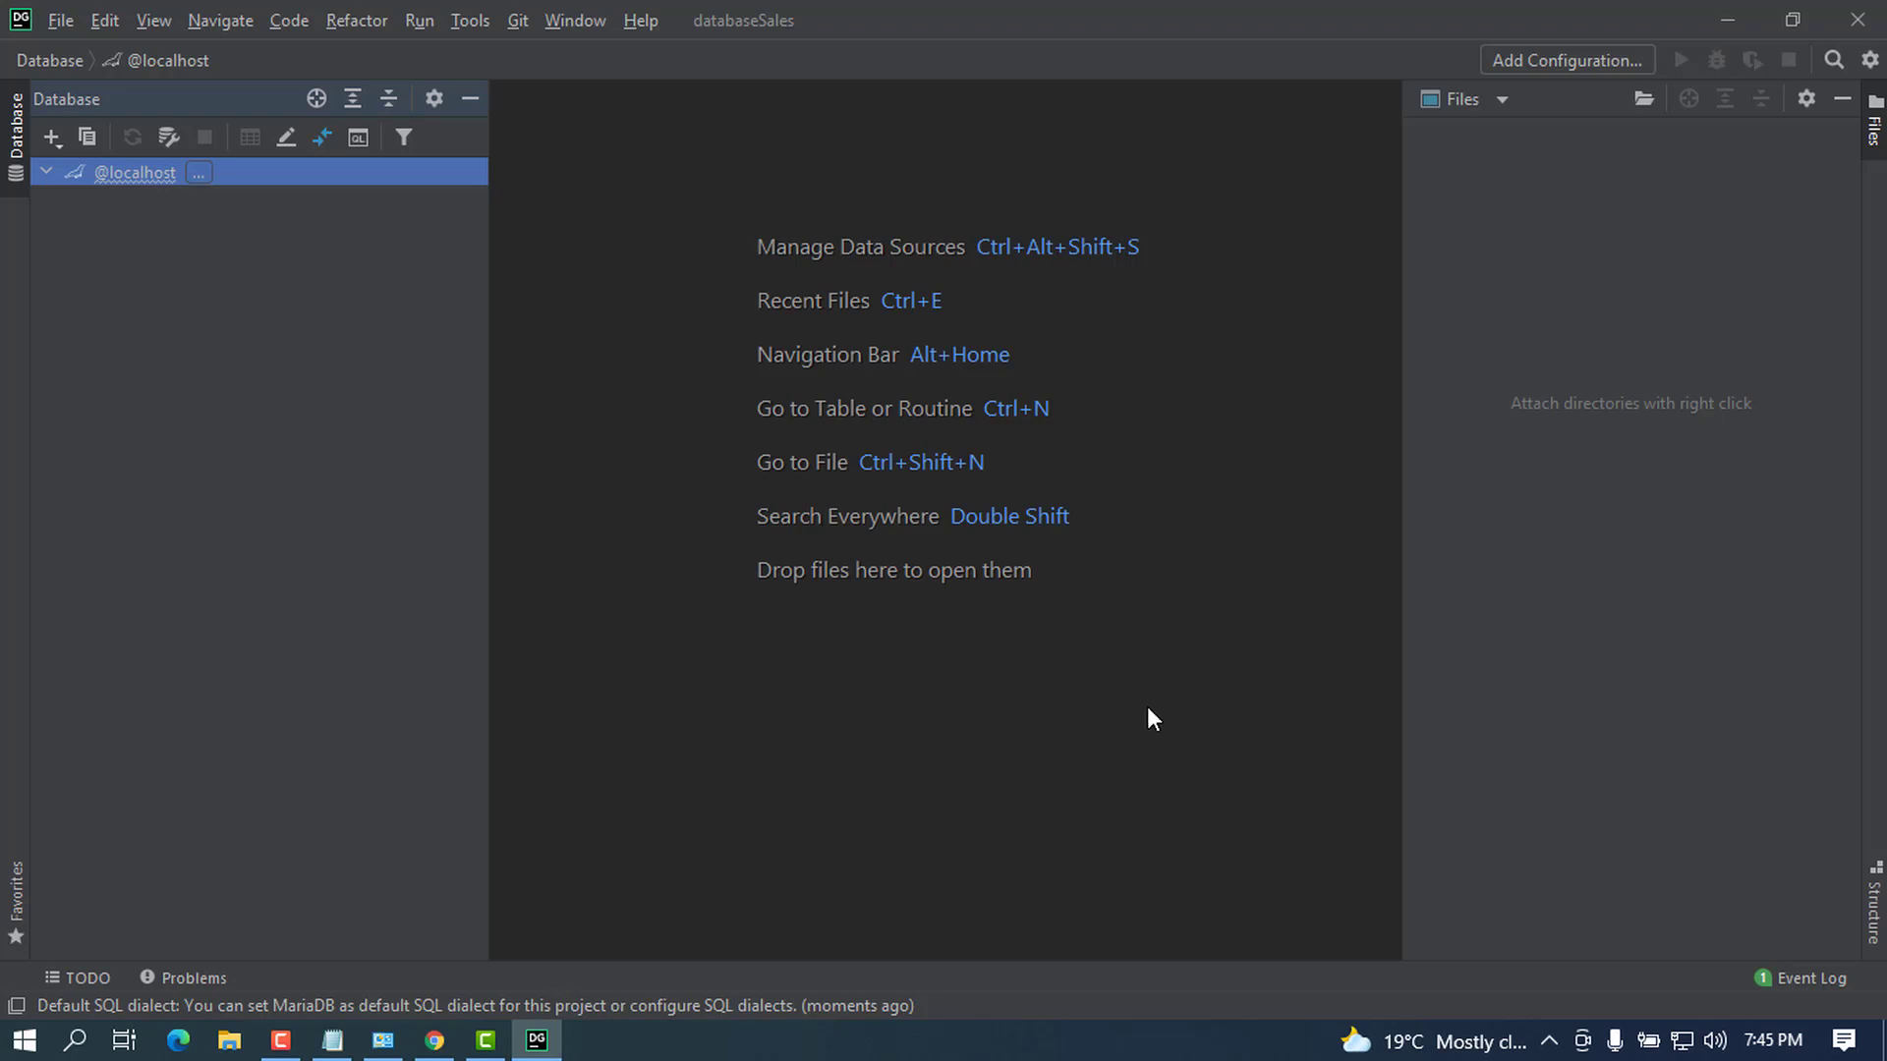
{"action": "mouse_move", "coordinate": [1215, 173]}
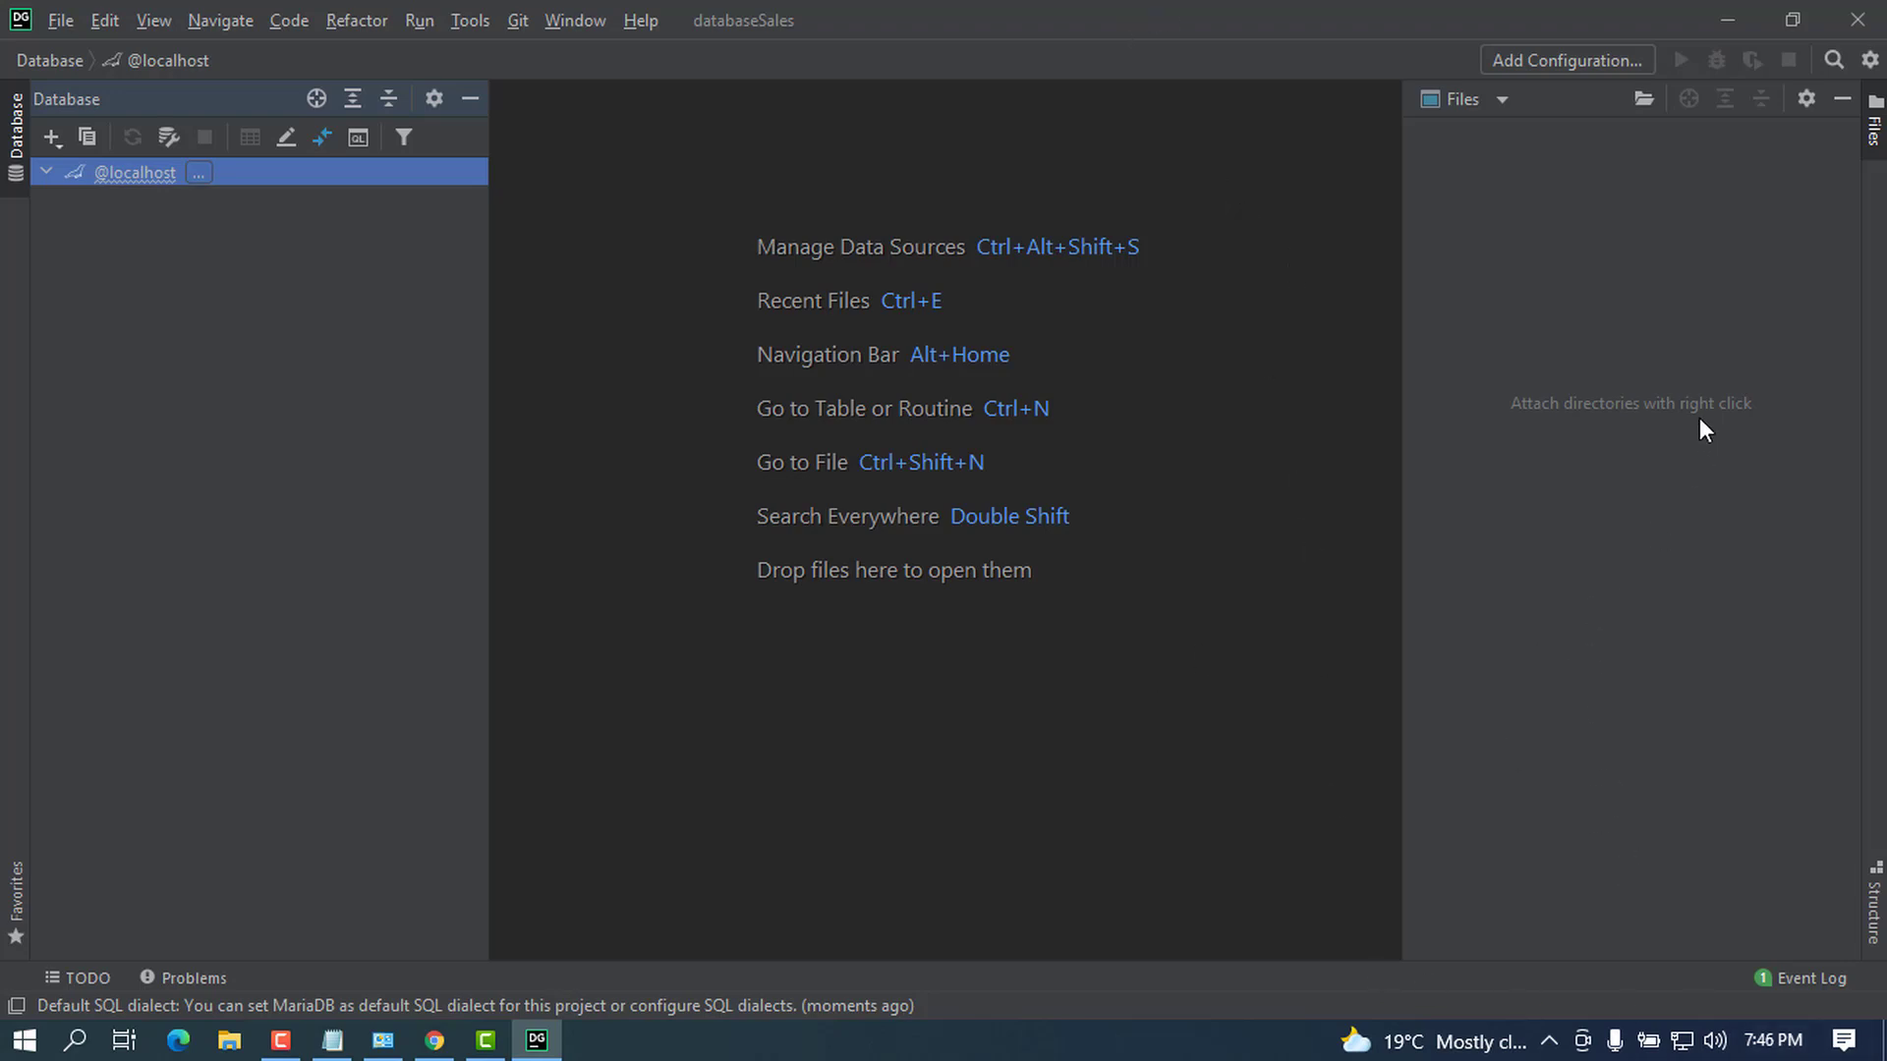
{"action": "mouse_move", "coordinate": [1432, 39]}
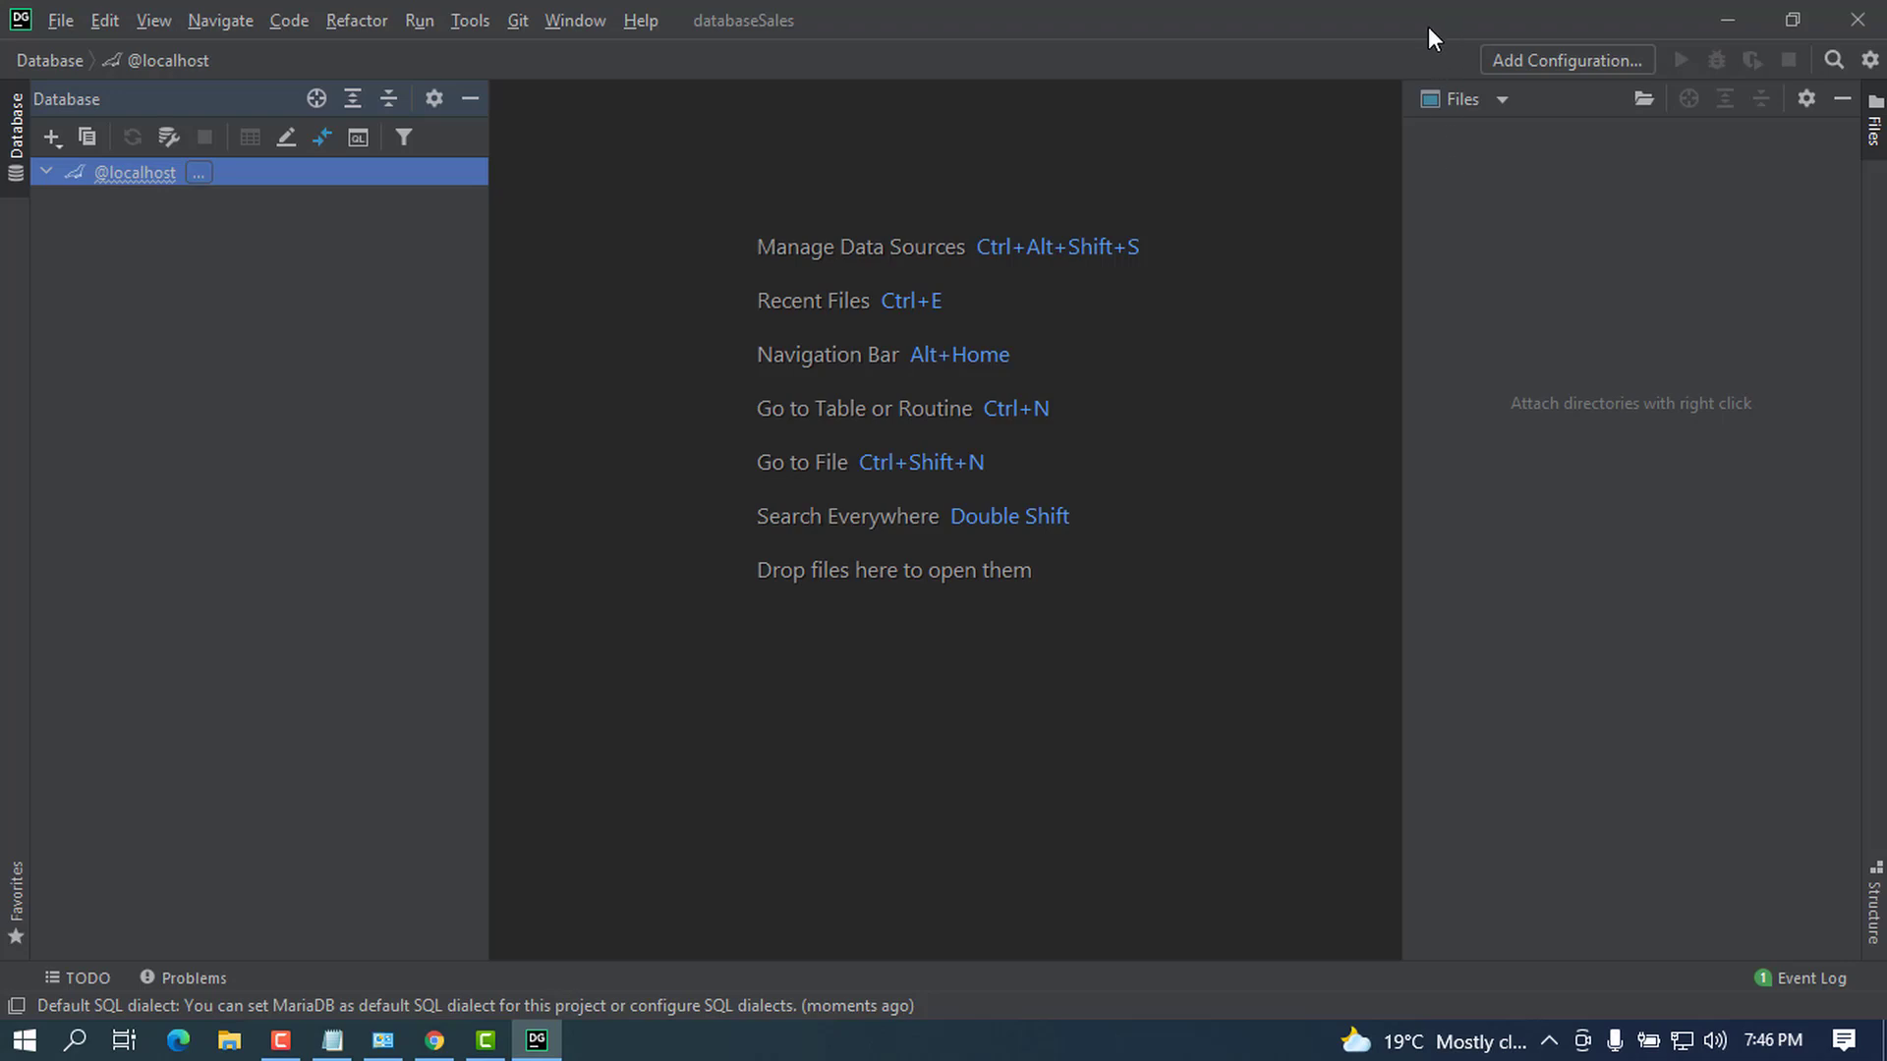